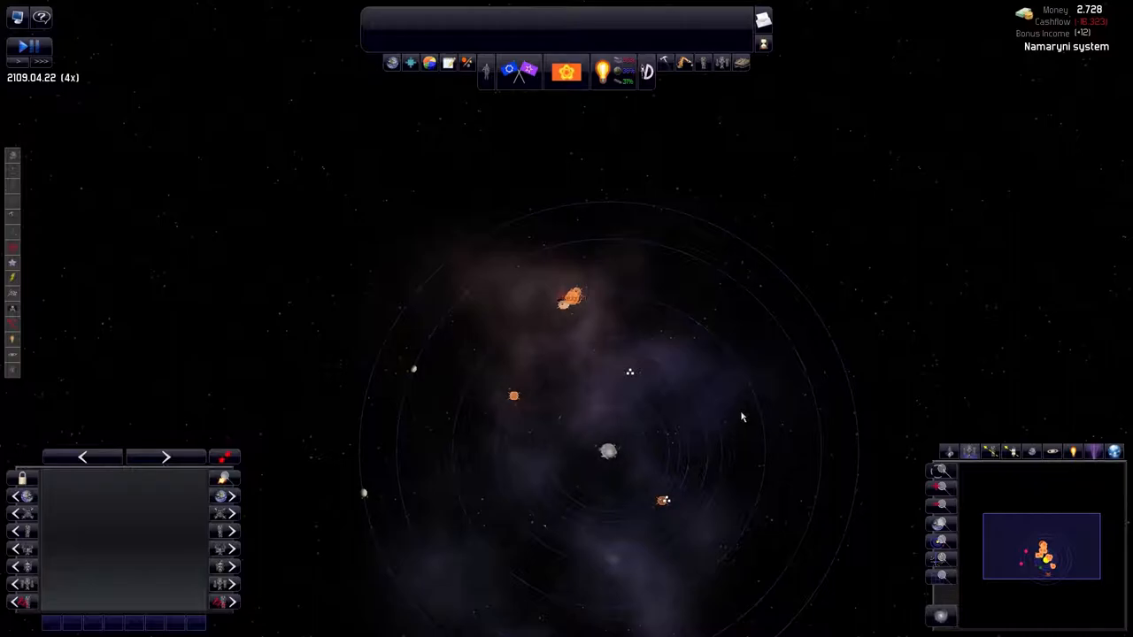
{"action": "mouse_move", "coordinate": [668, 366]}
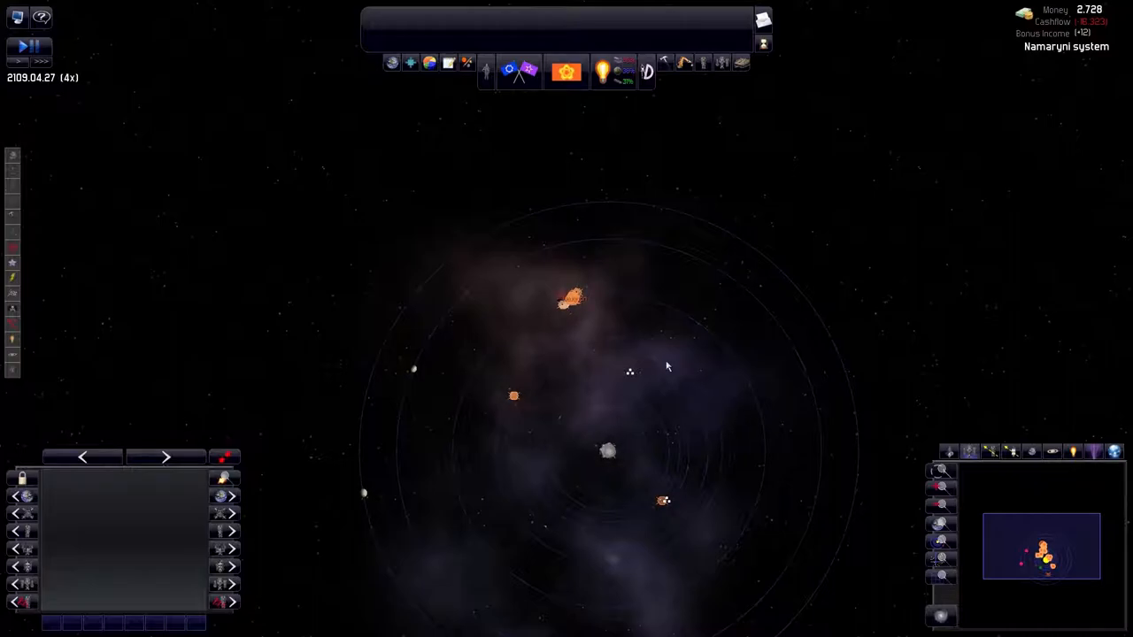
{"action": "mouse_move", "coordinate": [612, 161]}
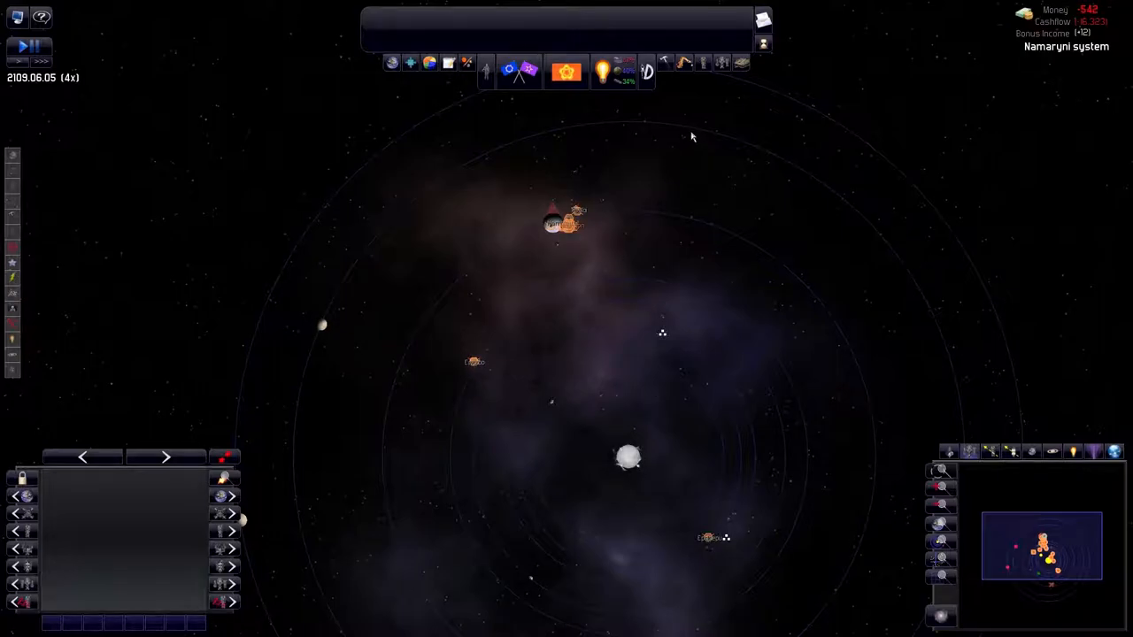
{"action": "mouse_move", "coordinate": [758, 179]}
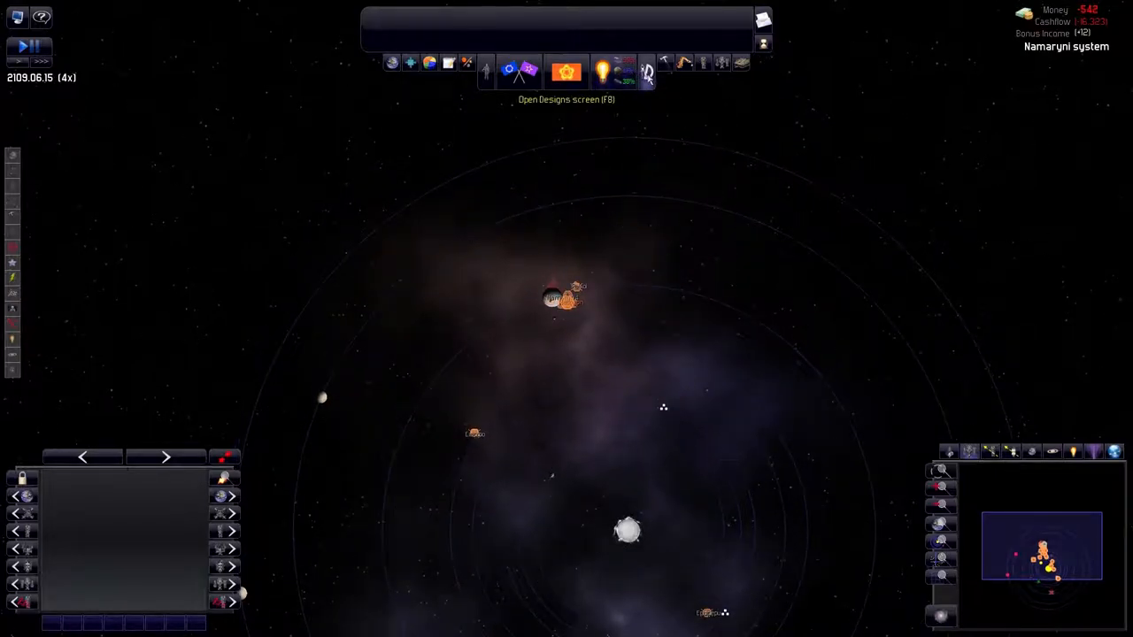
{"action": "mouse_move", "coordinate": [605, 73]}
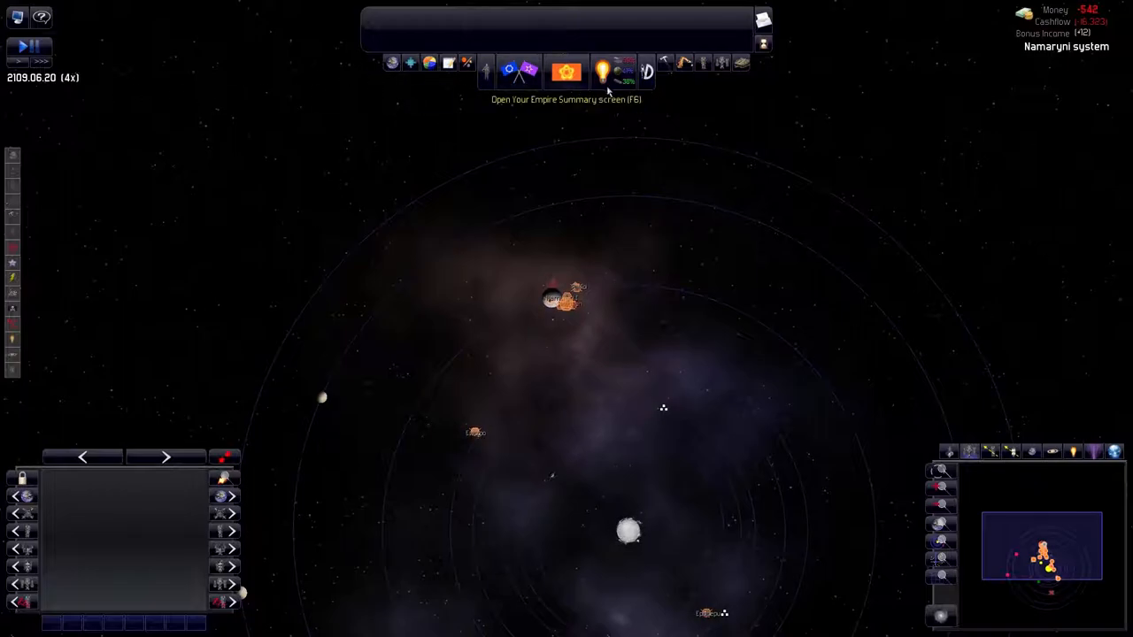
{"action": "mouse_move", "coordinate": [616, 74]}
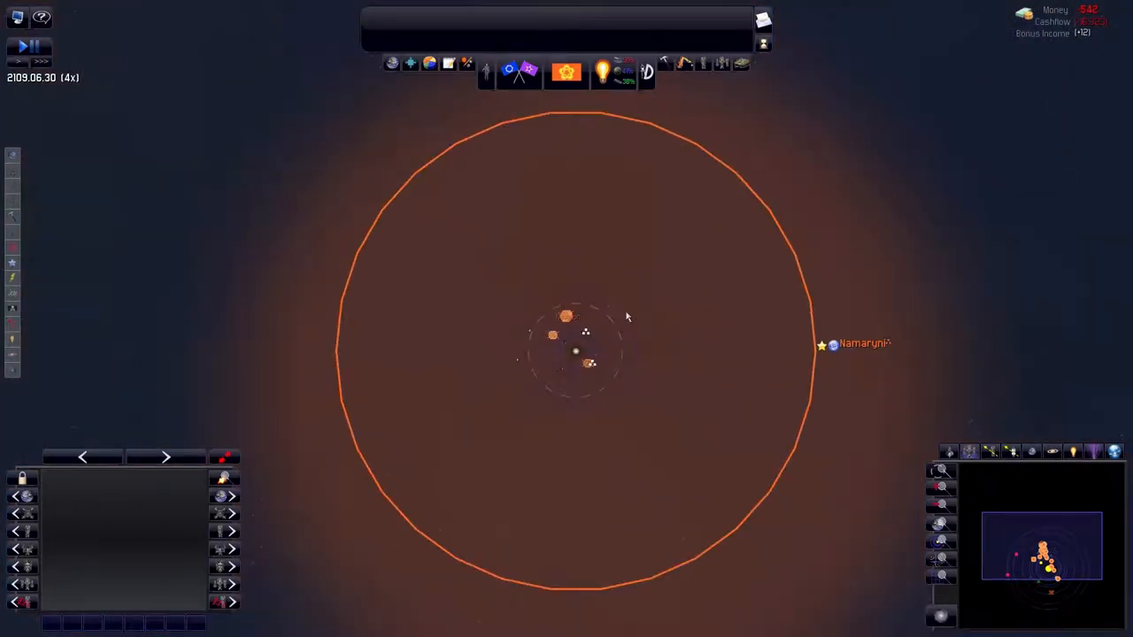
Zoom out over the Namaryni system, then zoom back in on the home moon Neuggon
{"action": "scroll", "scroll_direction": "down", "scroll_amount": 3}
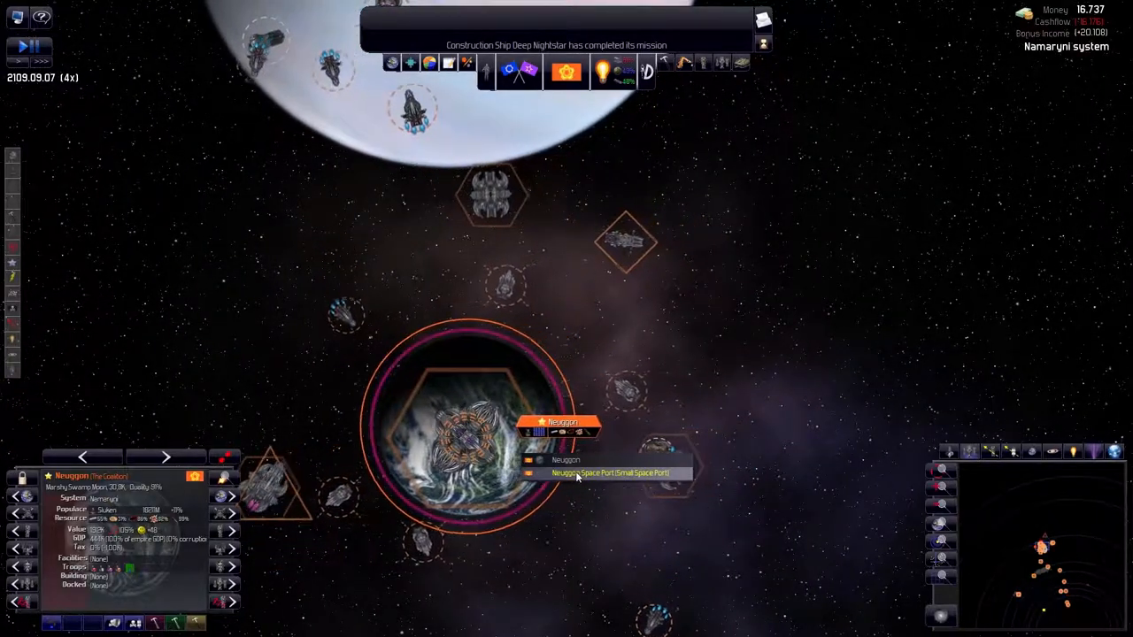
Pick Neuggon Space Port from the popup and bring up the designs list
{"action": "left_click", "coordinate": [612, 473]}
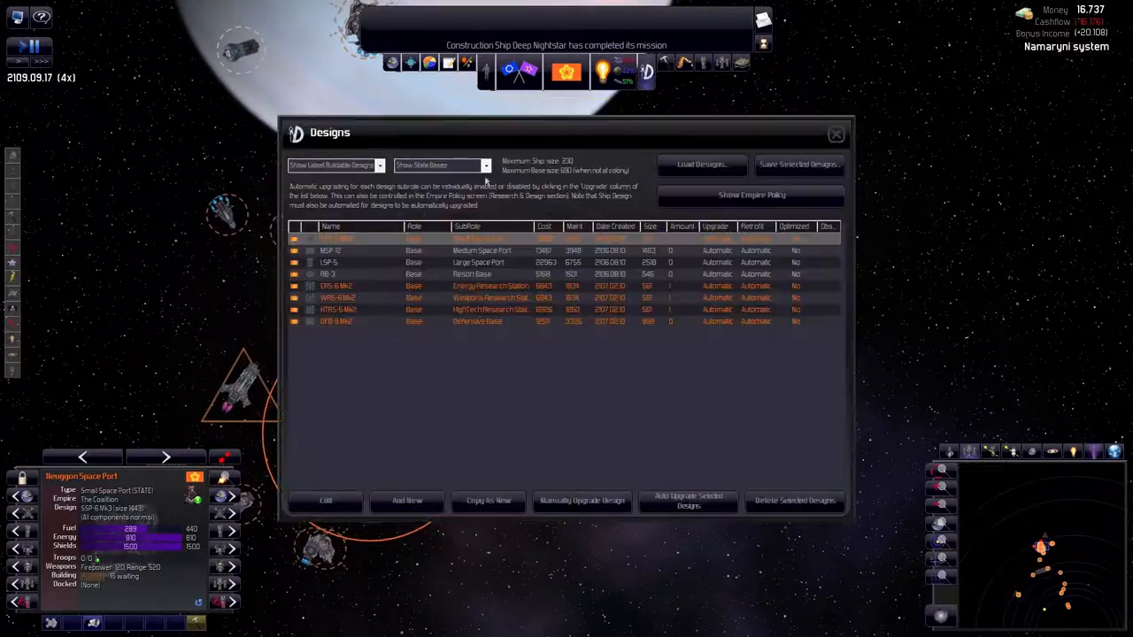
{"action": "mouse_move", "coordinate": [708, 365]}
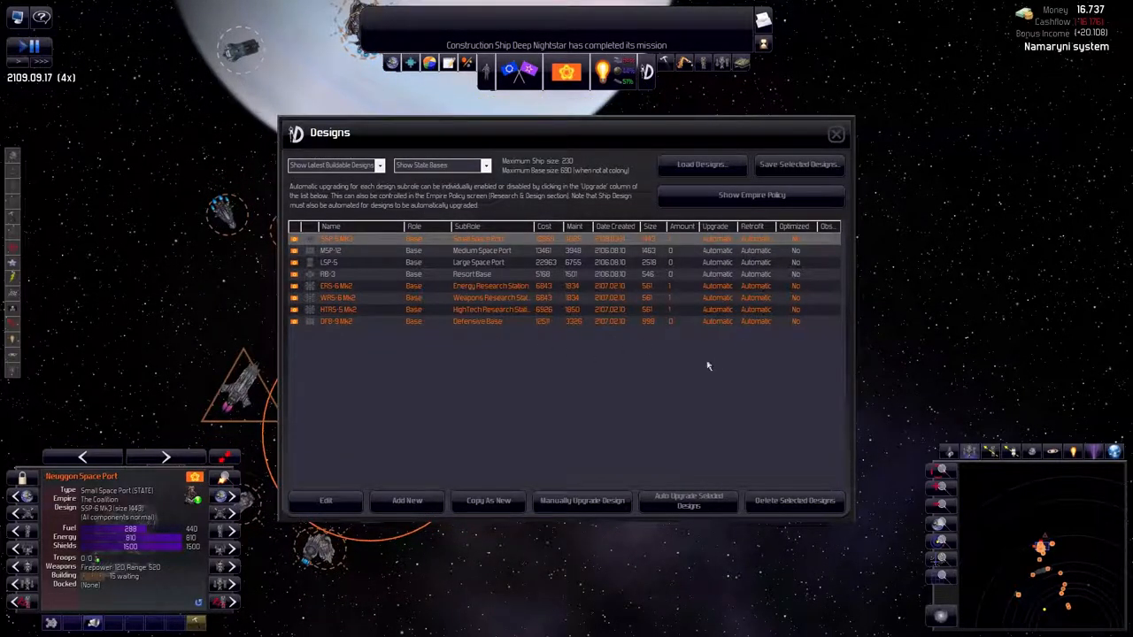
{"action": "mouse_move", "coordinate": [715, 349]}
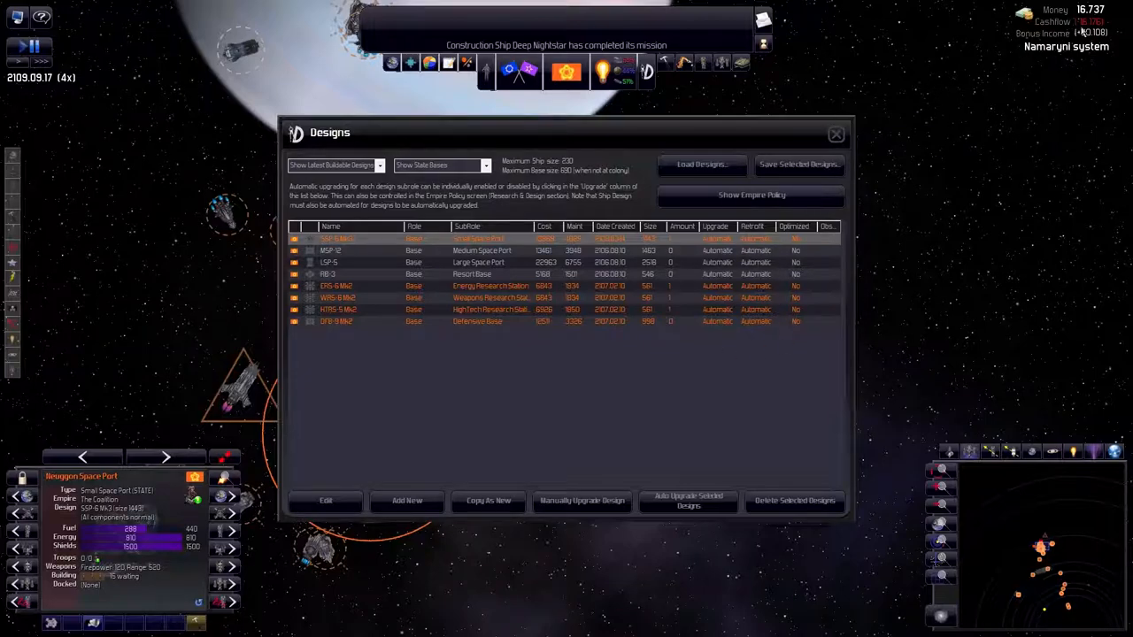
{"action": "mouse_move", "coordinate": [1012, 103]}
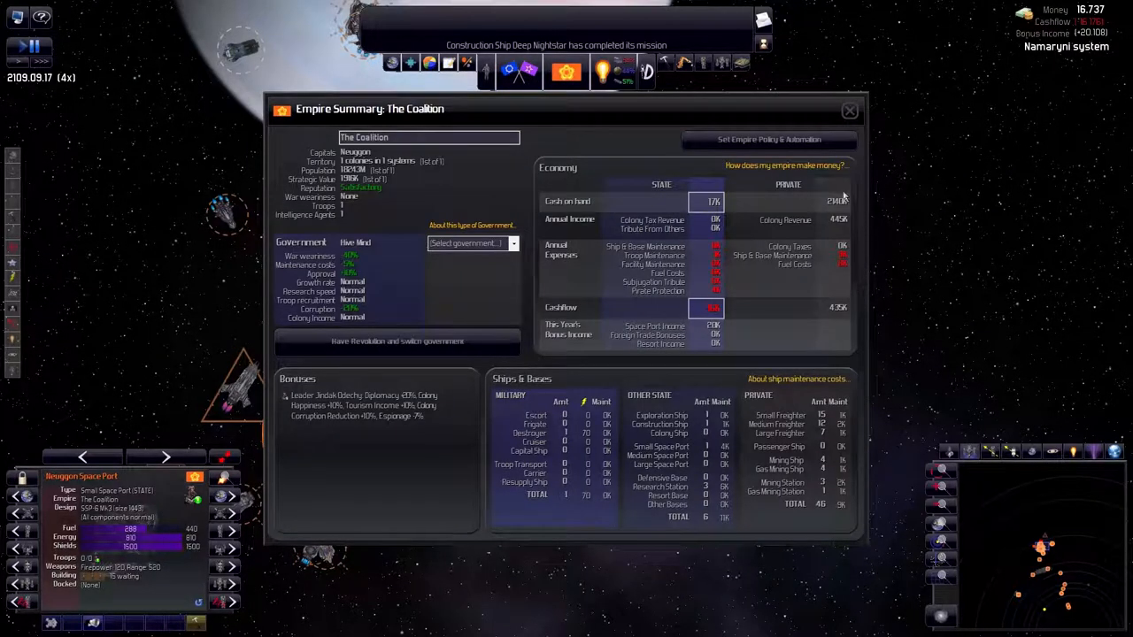
{"action": "mouse_move", "coordinate": [717, 229]}
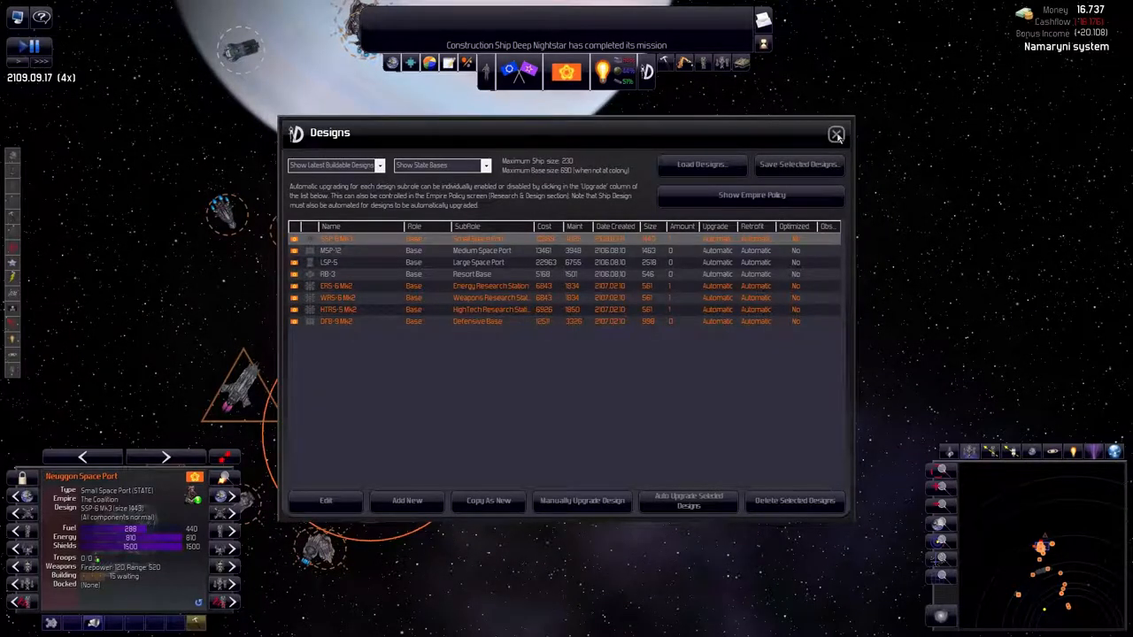
Close Designs and compare diplomacy pages for Black Gang, Sinister Authority and The Coalition
{"action": "left_click", "coordinate": [835, 134]}
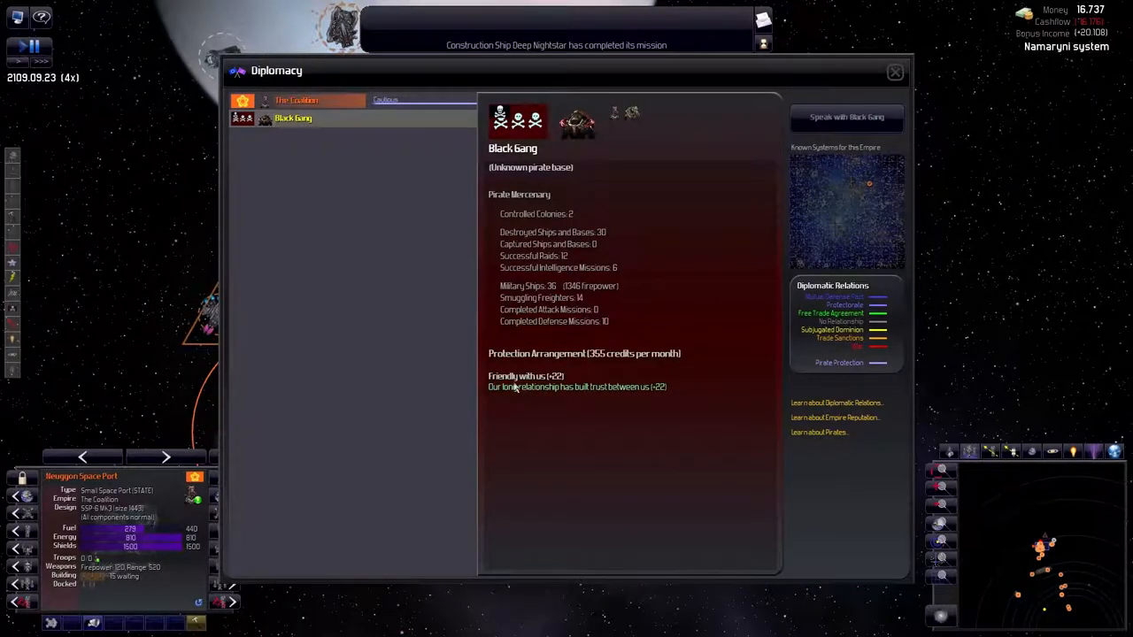
{"action": "left_click", "coordinate": [894, 72]}
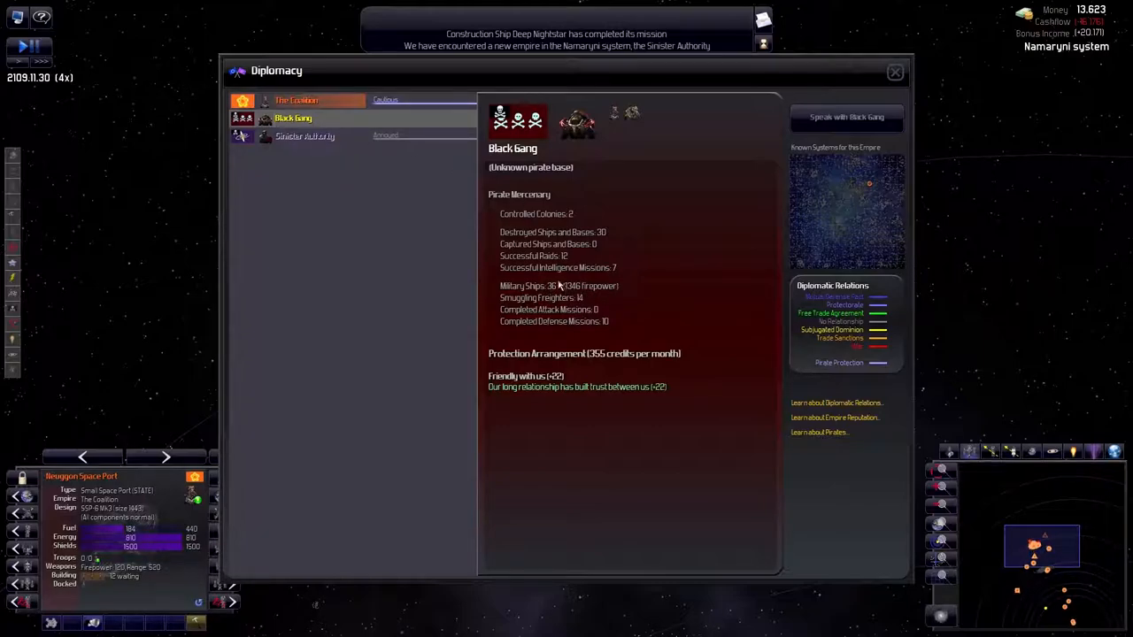
{"action": "left_click", "coordinate": [304, 135]}
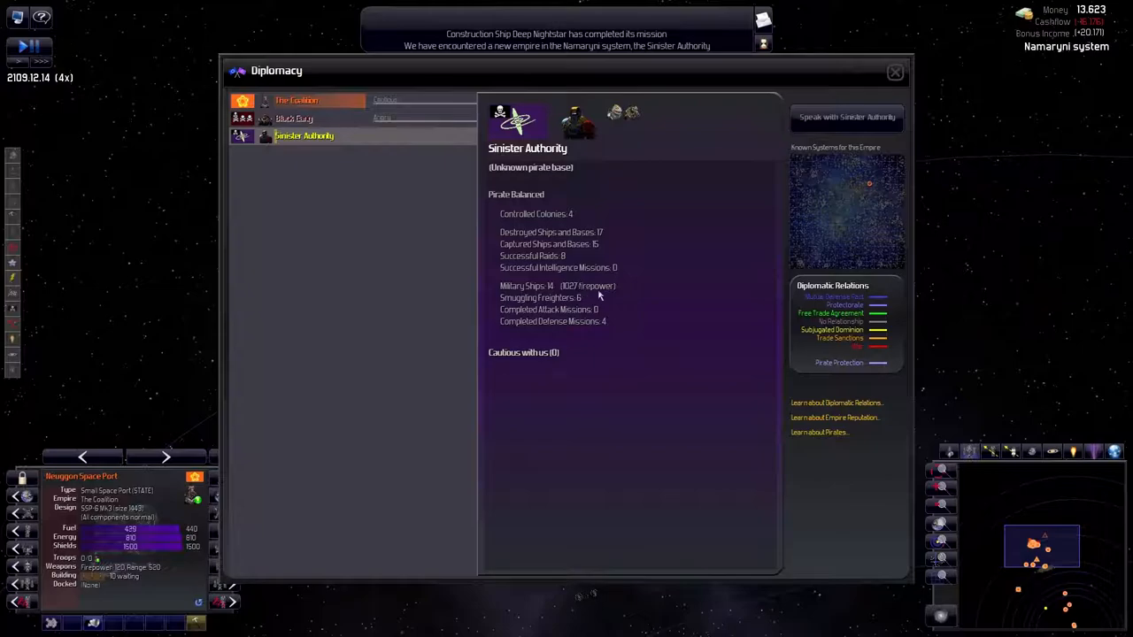
{"action": "left_click", "coordinate": [294, 118]}
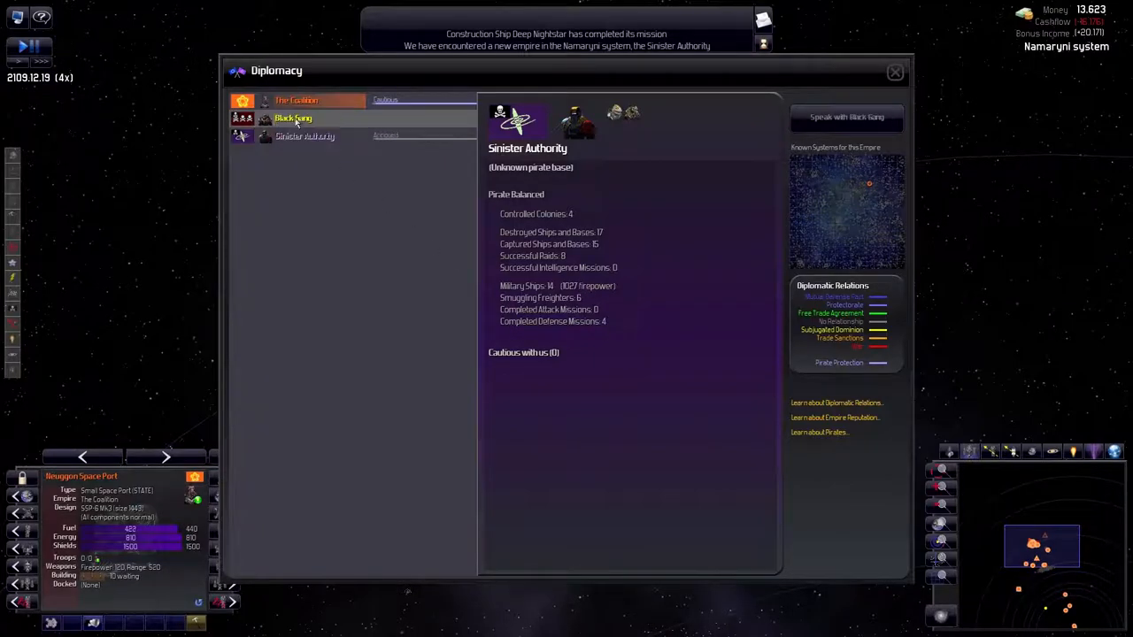
{"action": "left_click", "coordinate": [305, 136]}
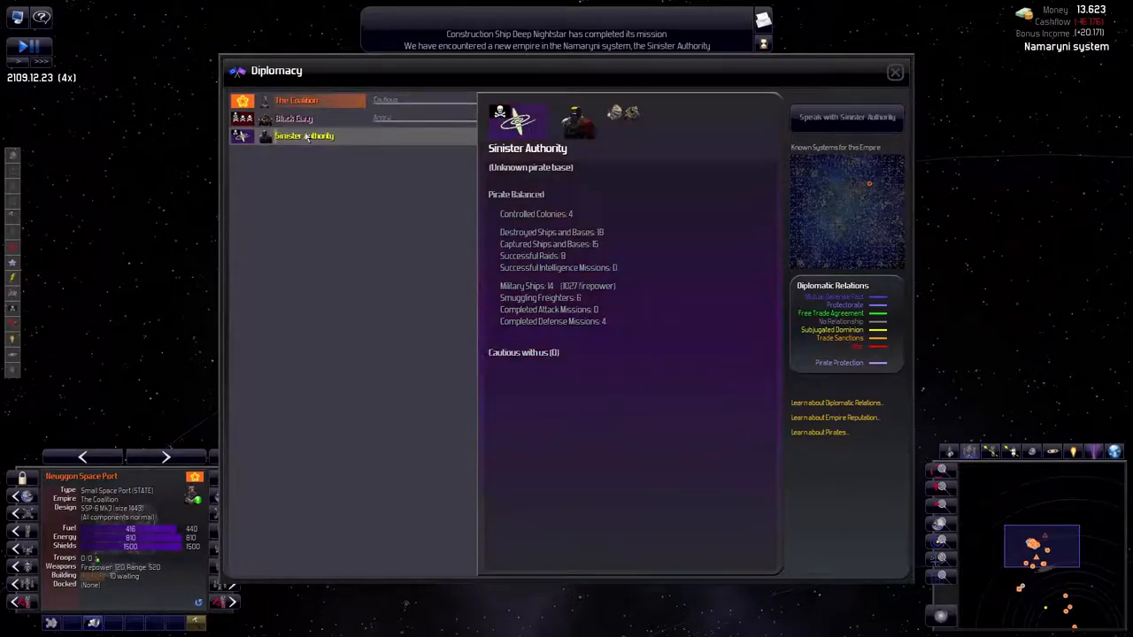
{"action": "left_click", "coordinate": [294, 118]}
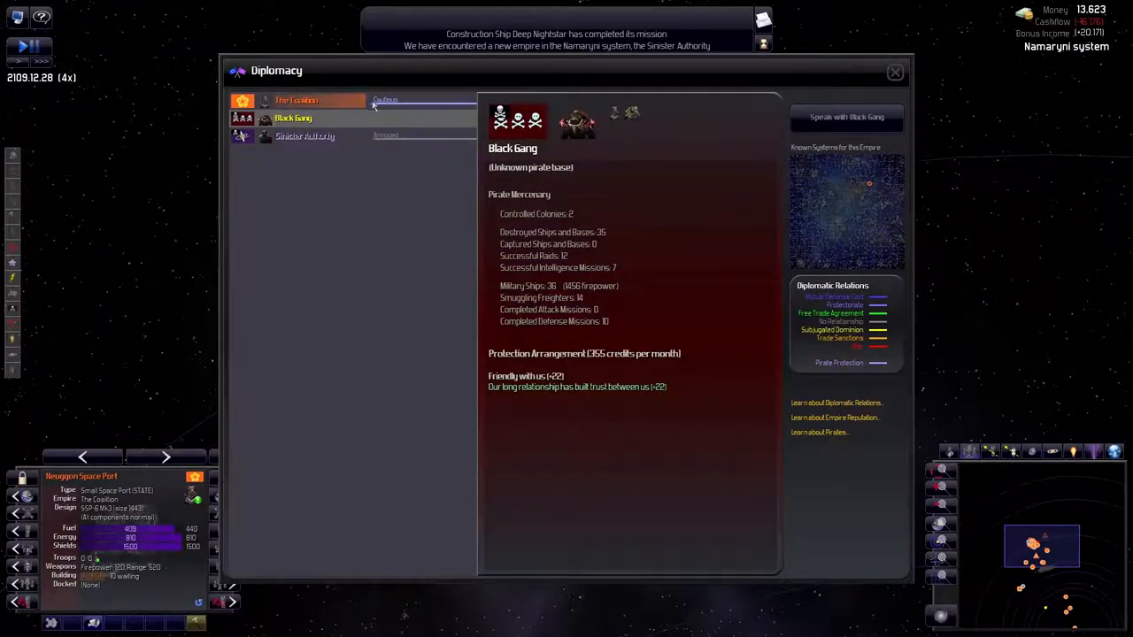
{"action": "left_click", "coordinate": [297, 100]}
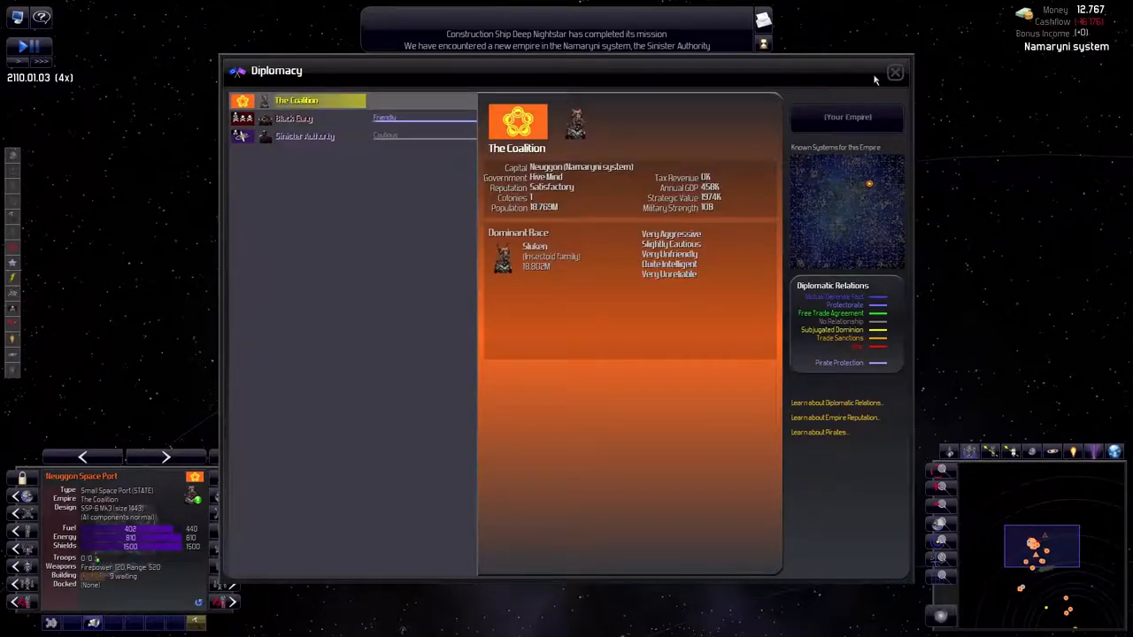
{"action": "left_click", "coordinate": [894, 71]}
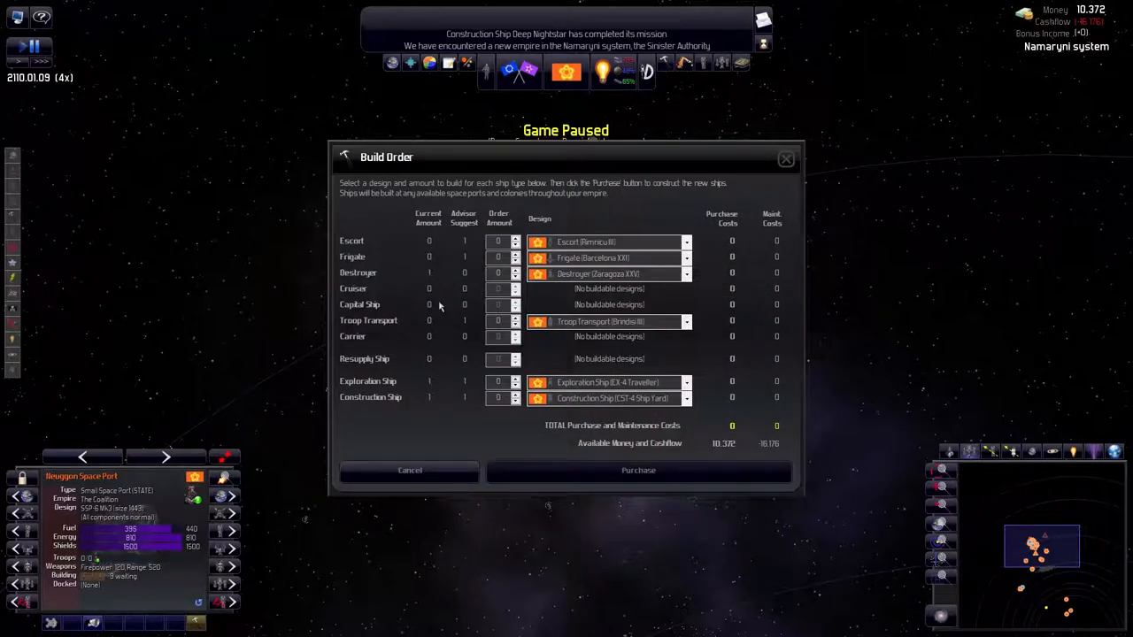
{"action": "mouse_move", "coordinate": [469, 241]}
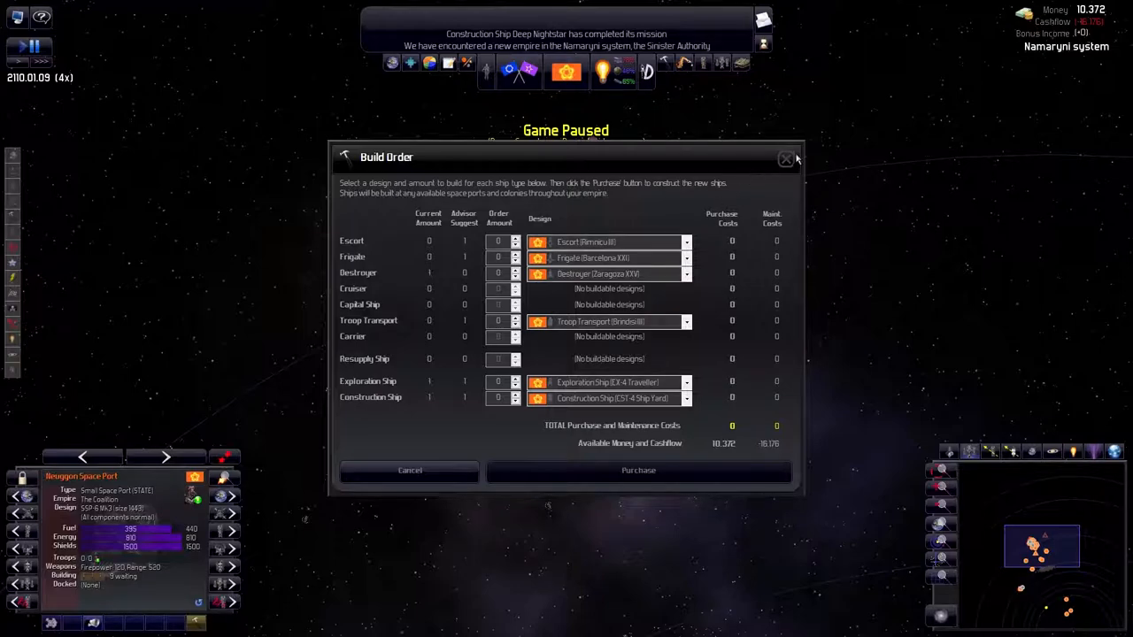
{"action": "left_click", "coordinate": [786, 159]}
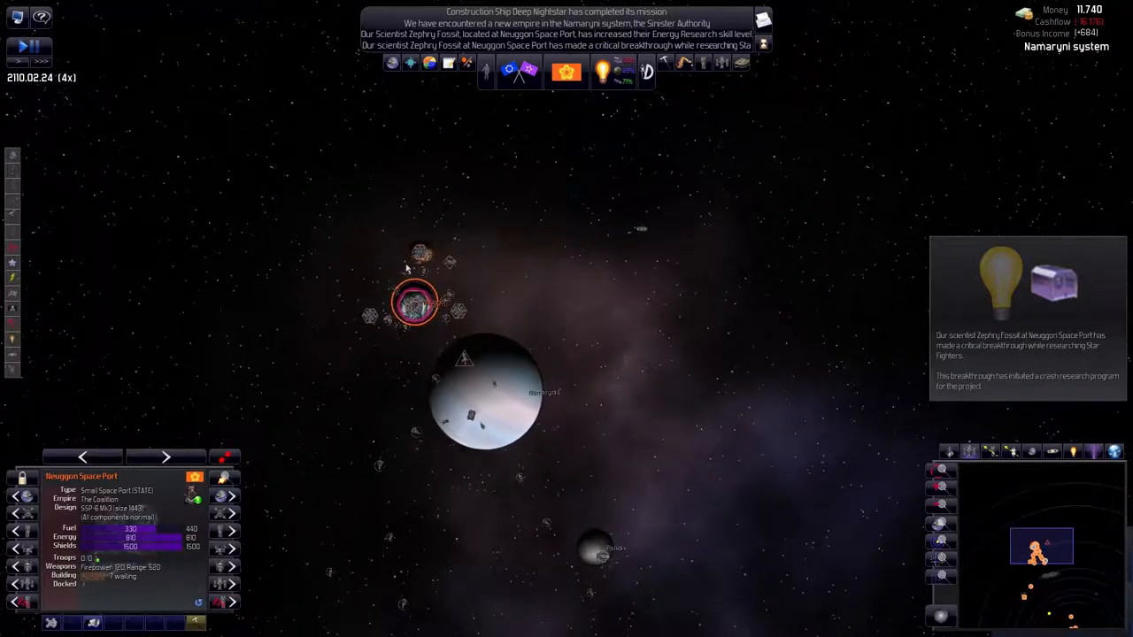
{"action": "mouse_move", "coordinate": [741, 63]}
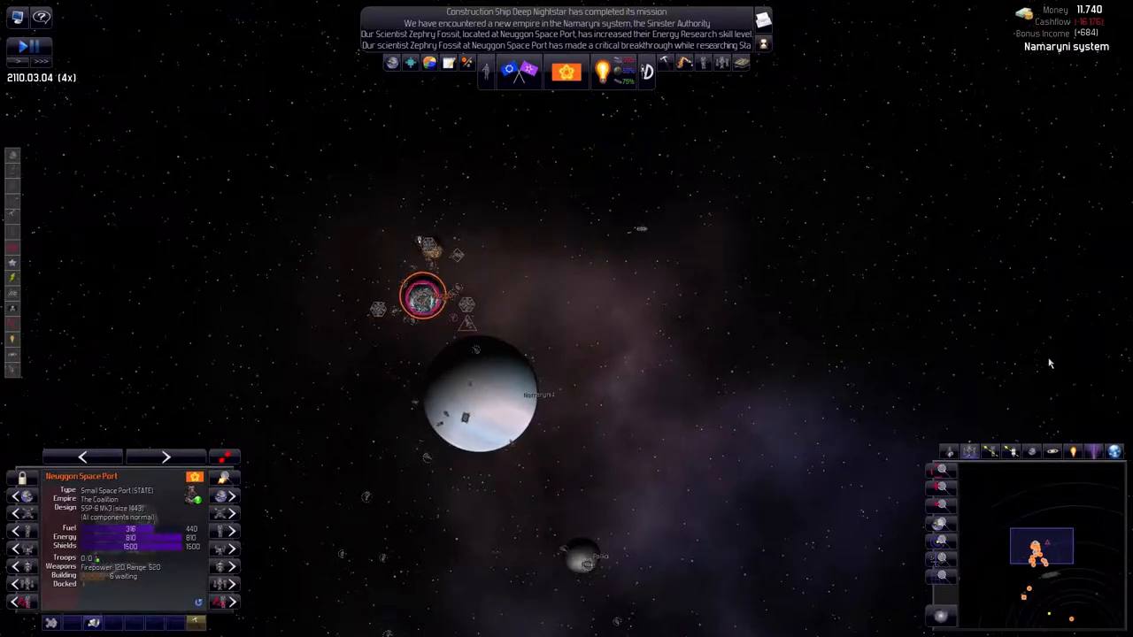
{"action": "mouse_move", "coordinate": [602, 71]}
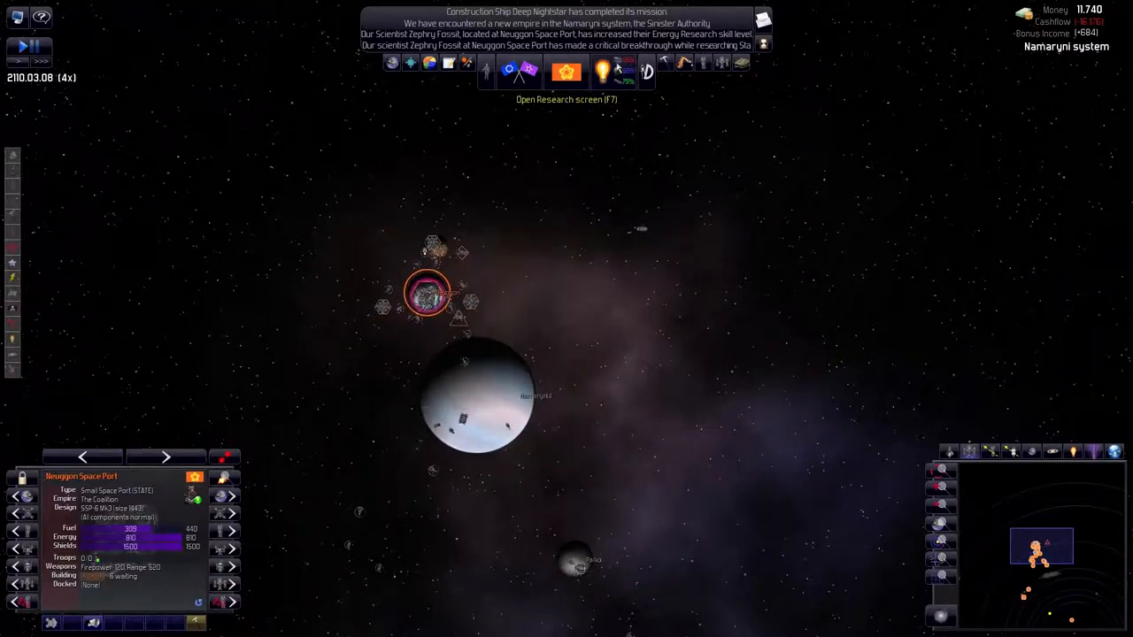
Open the Research screen and scroll the Weapons tree with Star Fighters queued
{"action": "left_click", "coordinate": [602, 69]}
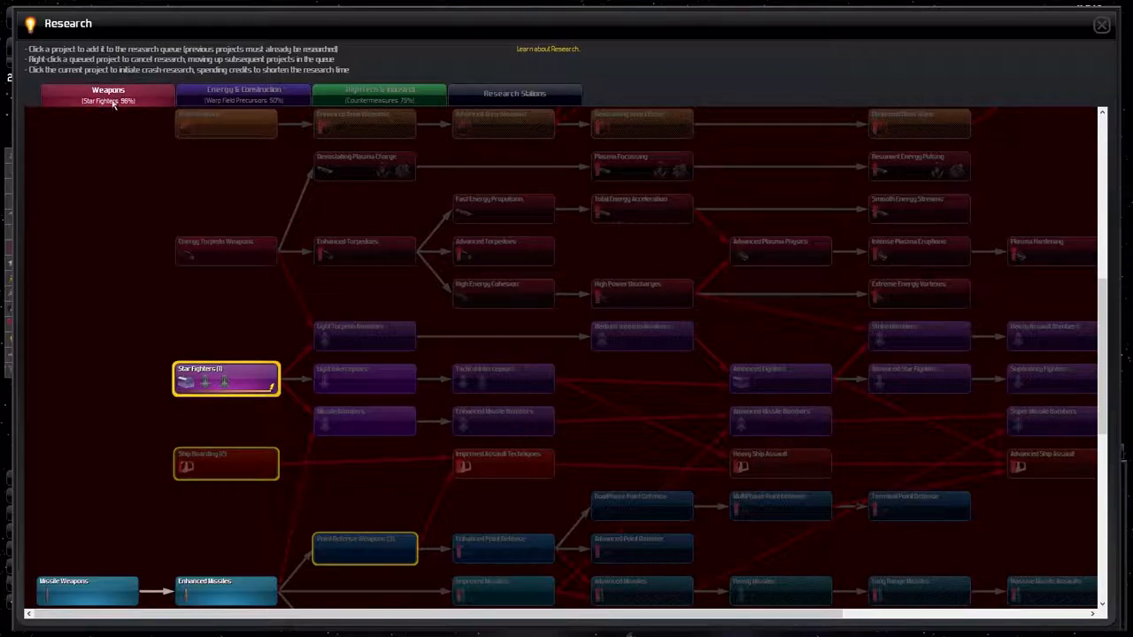
{"action": "scroll", "scroll_direction": "down", "scroll_amount": 3}
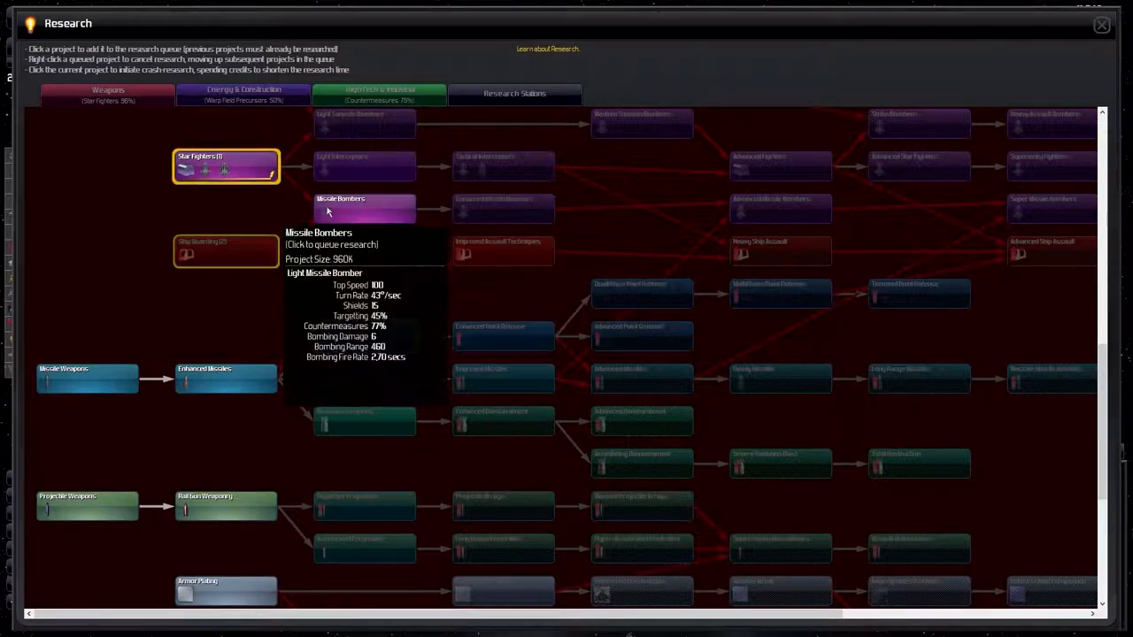
{"action": "scroll", "scroll_direction": "down", "scroll_amount": 3}
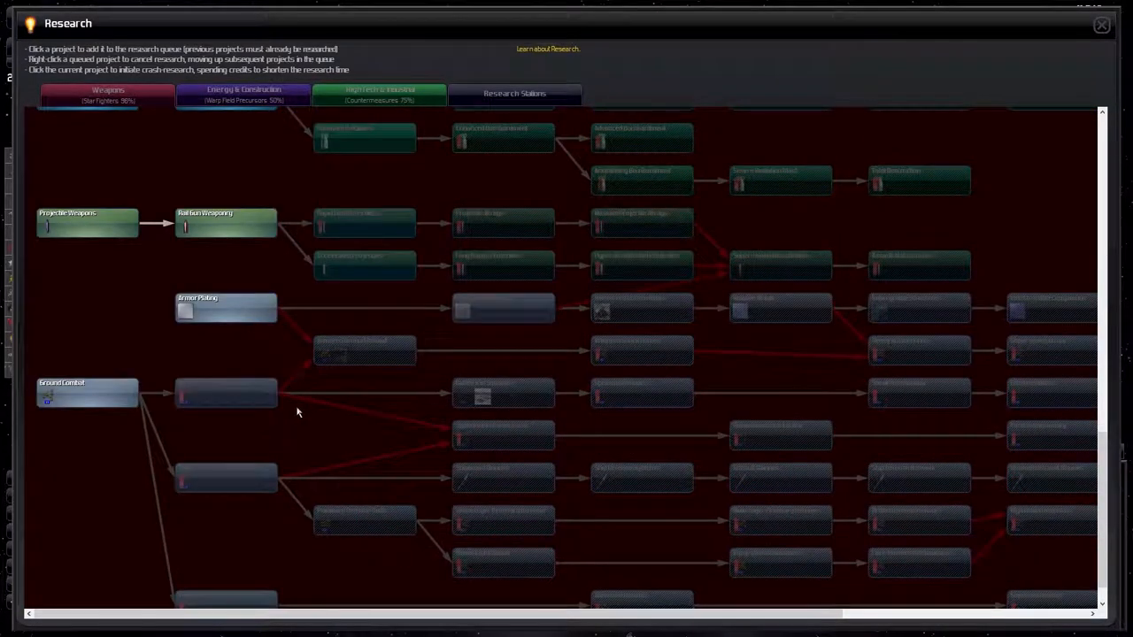
{"action": "mouse_move", "coordinate": [502, 308]}
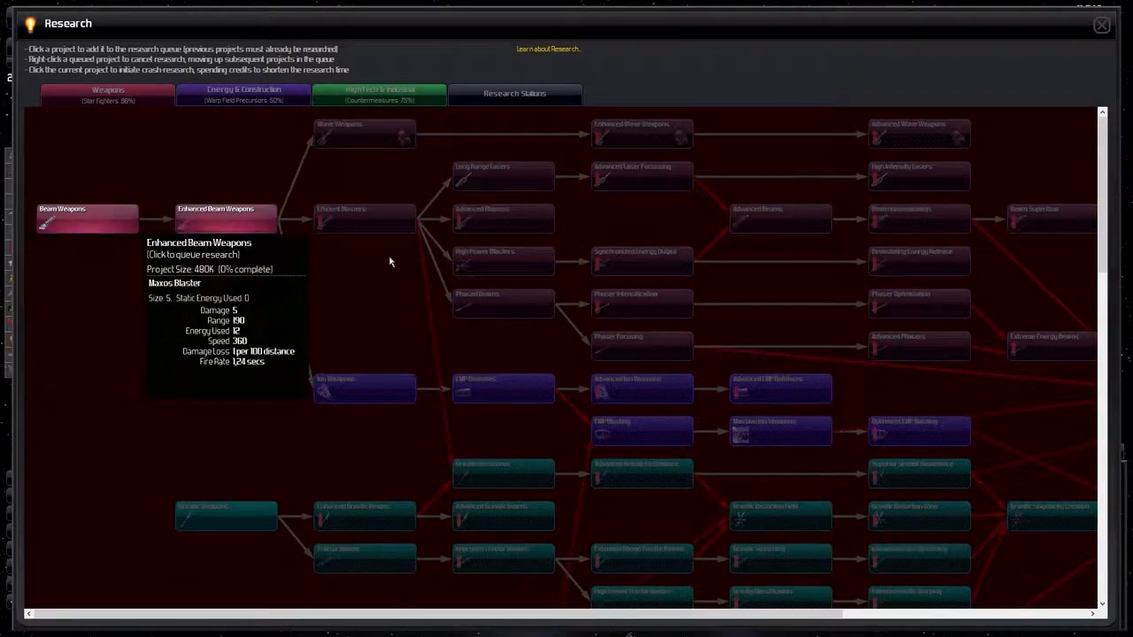
{"action": "scroll", "scroll_direction": "down", "scroll_amount": 3}
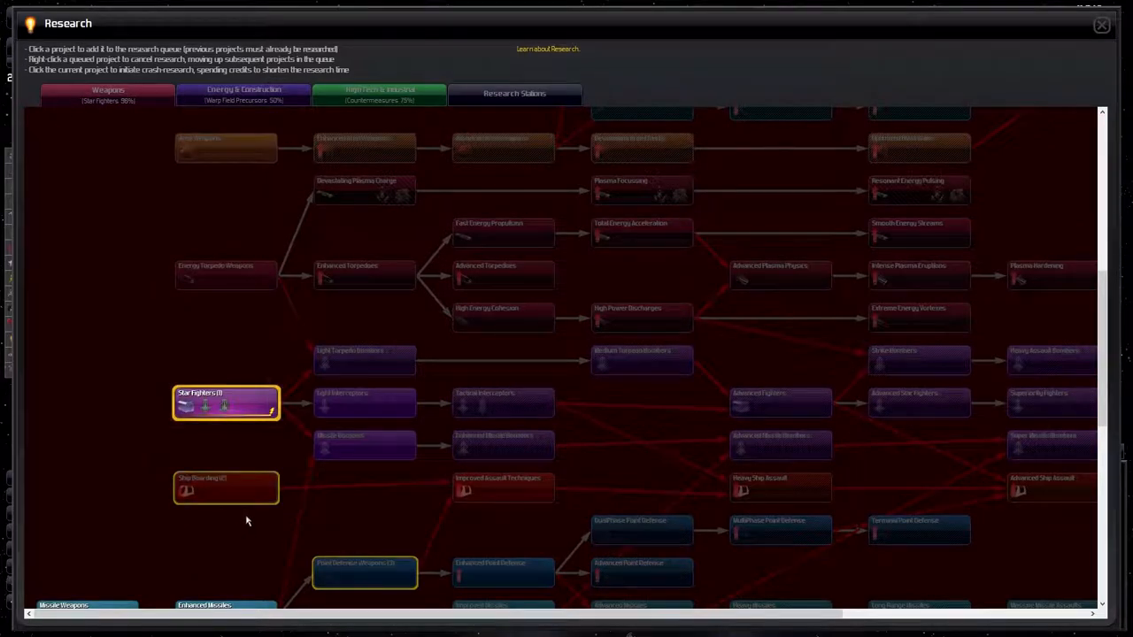
{"action": "scroll", "scroll_direction": "down", "scroll_amount": 3}
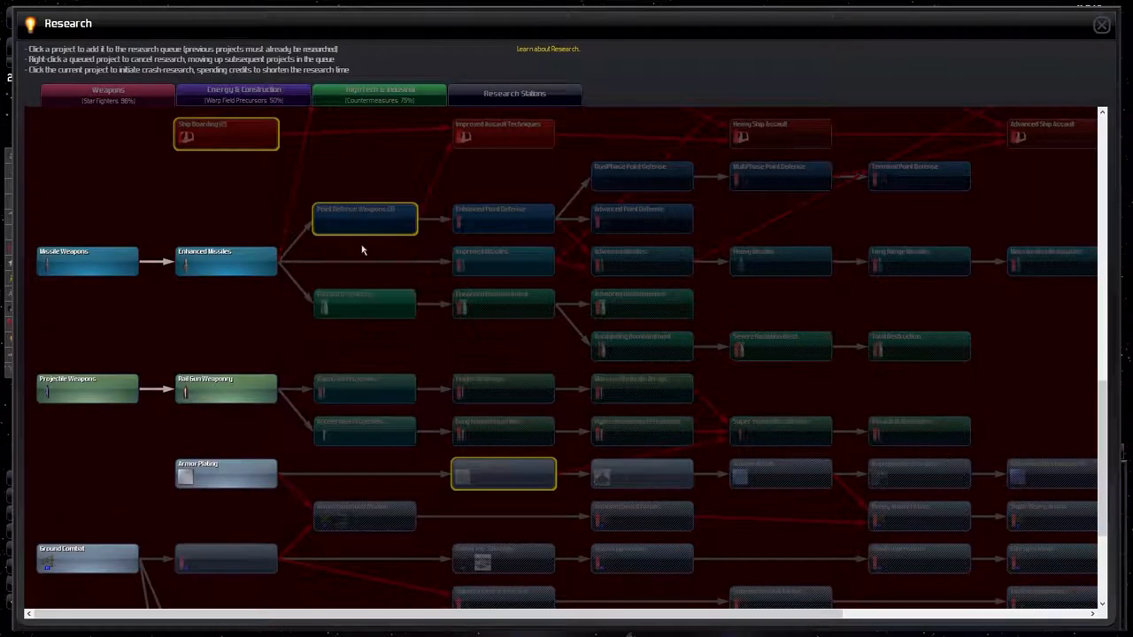
{"action": "mouse_move", "coordinate": [301, 404]}
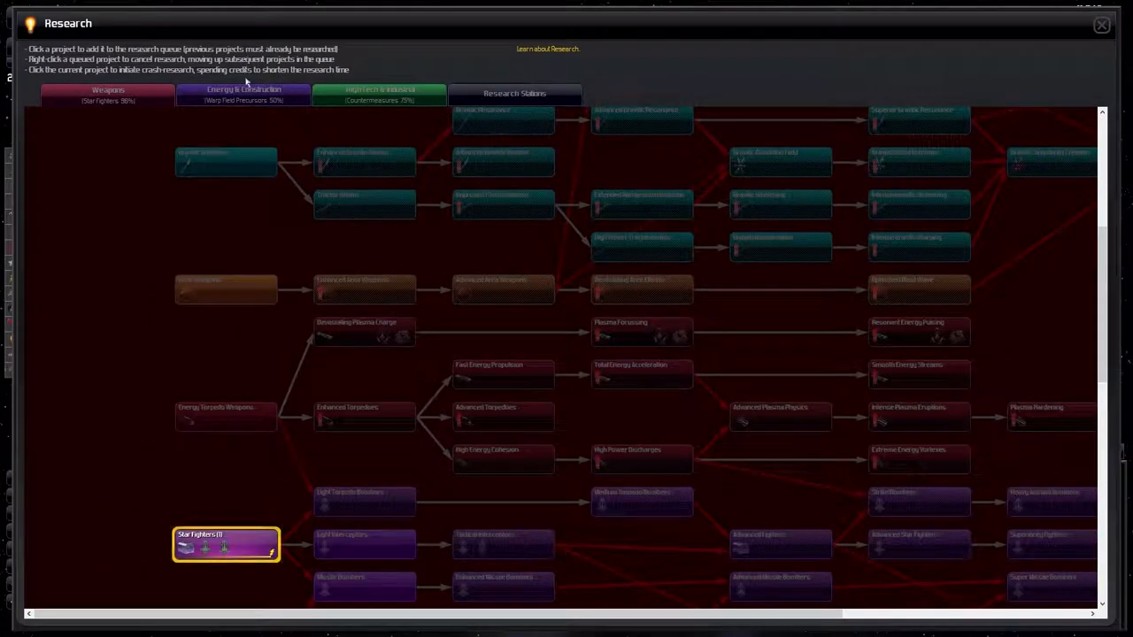
Browse the Energy & Construction research tree
{"action": "left_click", "coordinate": [243, 94]}
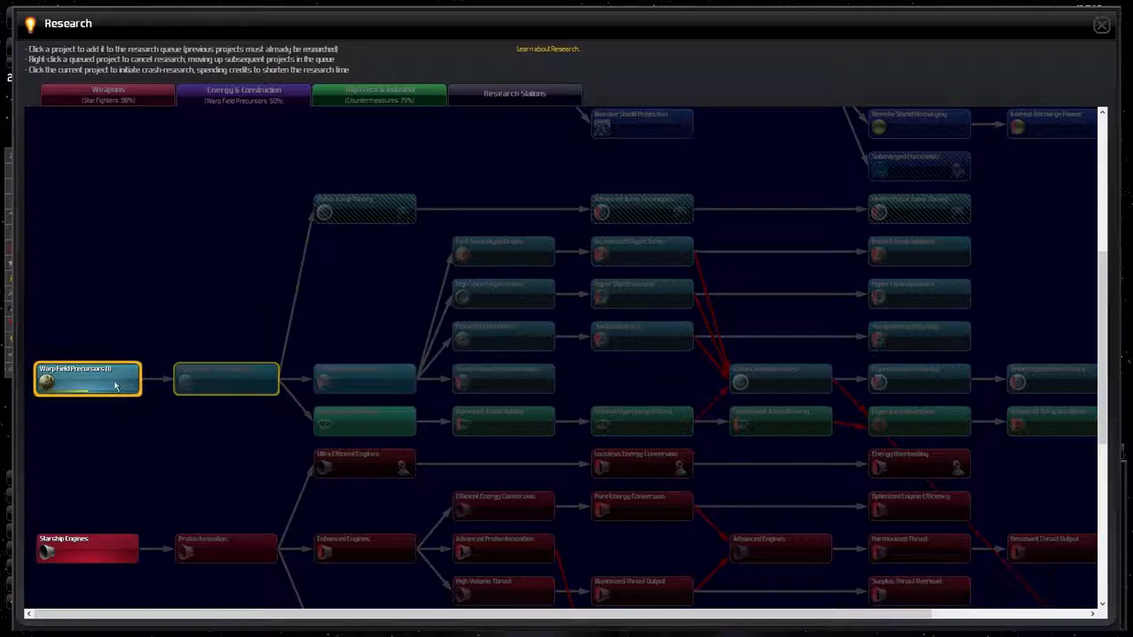
{"action": "mouse_move", "coordinate": [226, 379]}
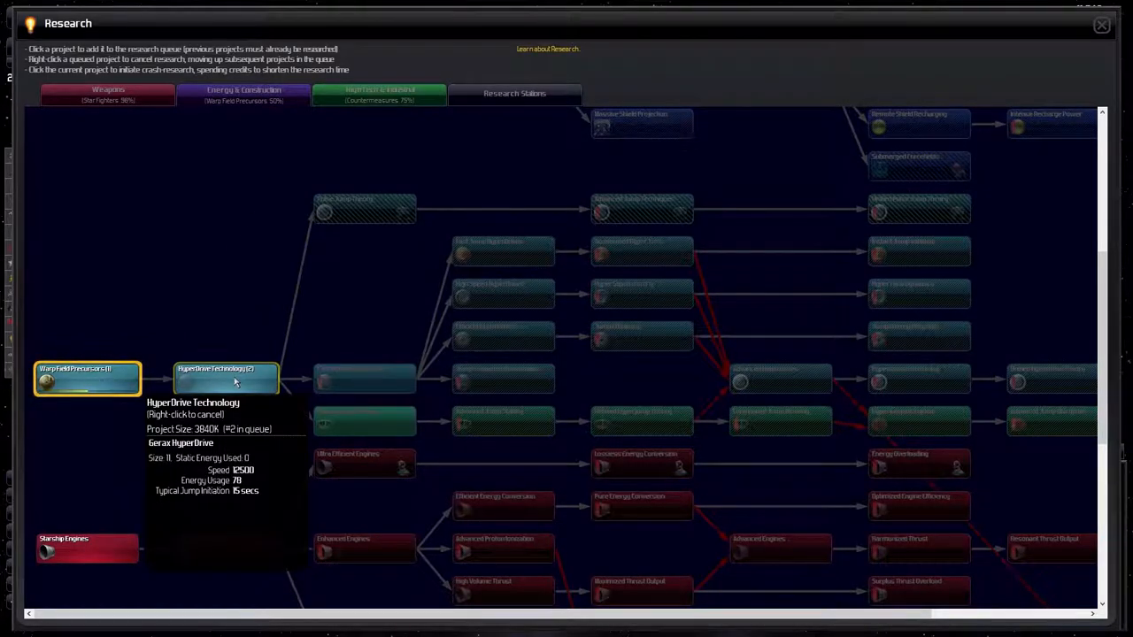
{"action": "scroll", "scroll_direction": "down", "scroll_amount": 3}
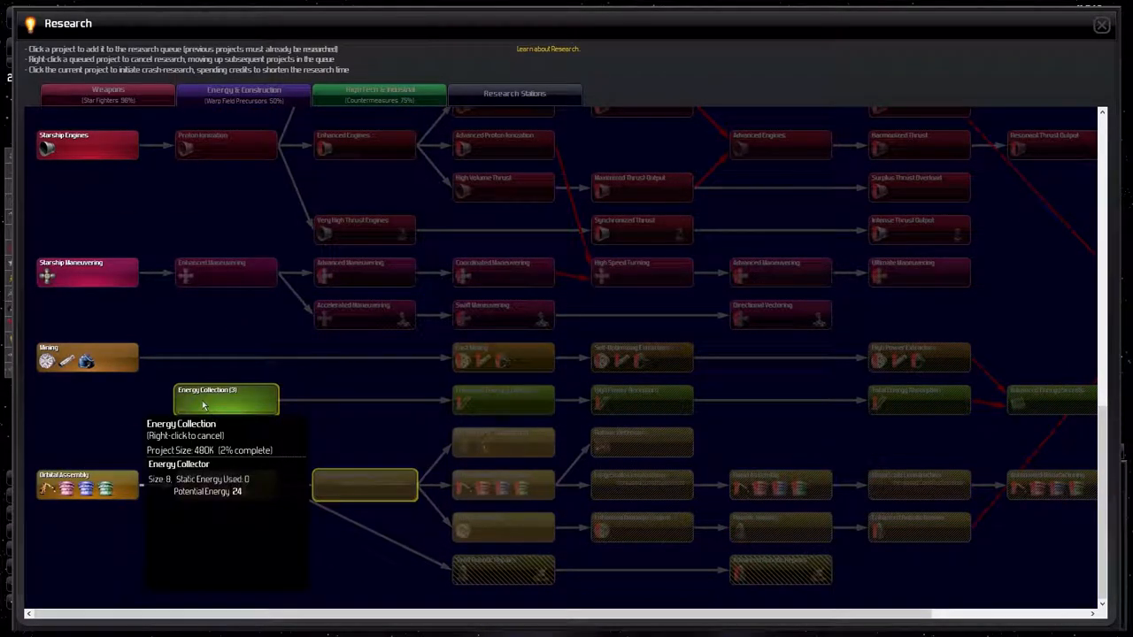
{"action": "mouse_move", "coordinate": [363, 484]}
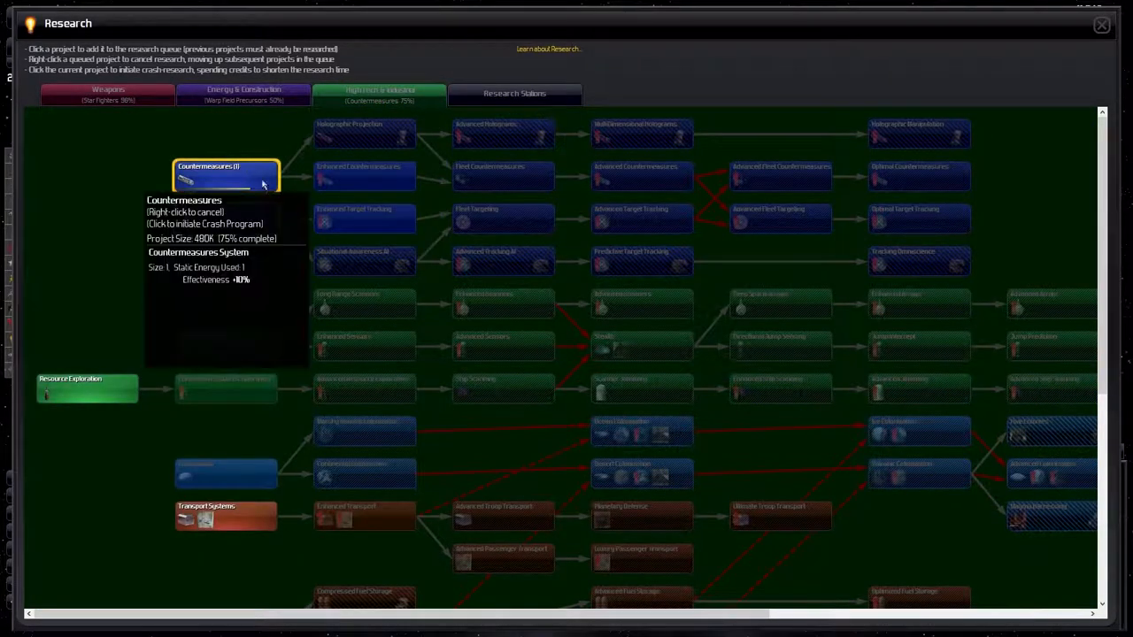
{"action": "scroll", "scroll_direction": "down", "scroll_amount": 3}
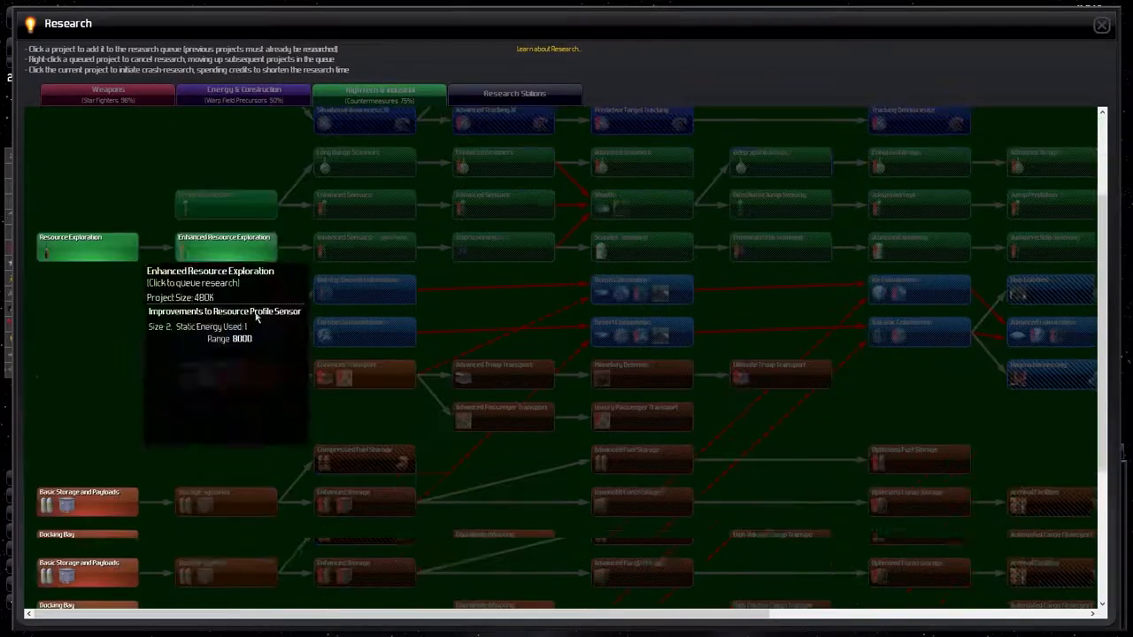
{"action": "scroll", "scroll_direction": "down", "scroll_amount": 3}
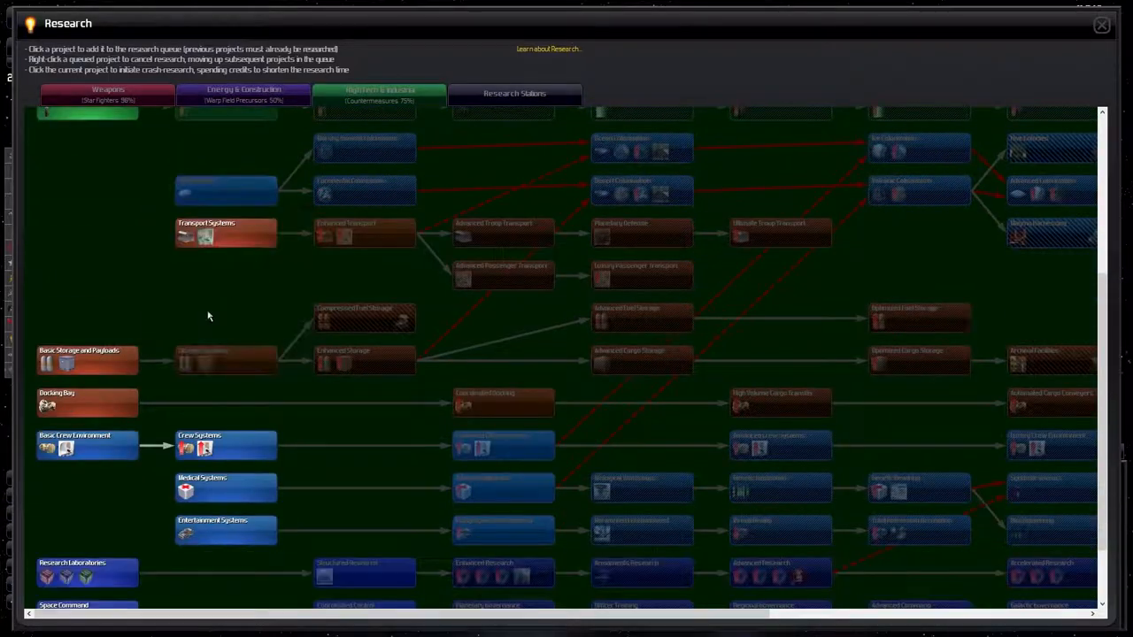
{"action": "scroll", "scroll_direction": "down", "scroll_amount": 3}
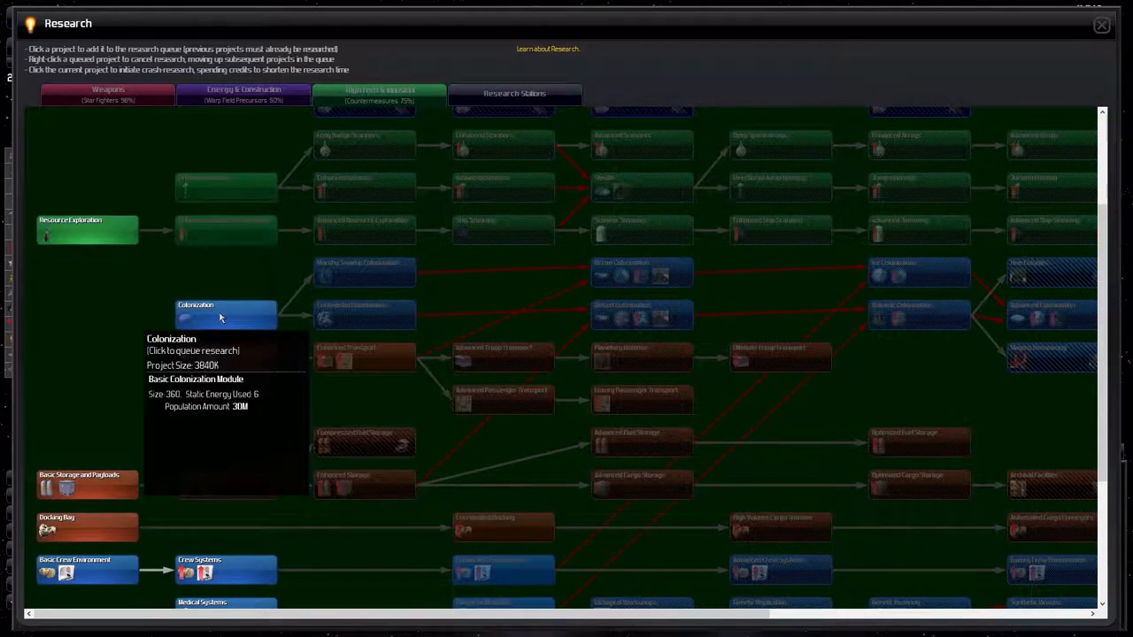
{"action": "scroll", "scroll_direction": "up", "scroll_amount": 3}
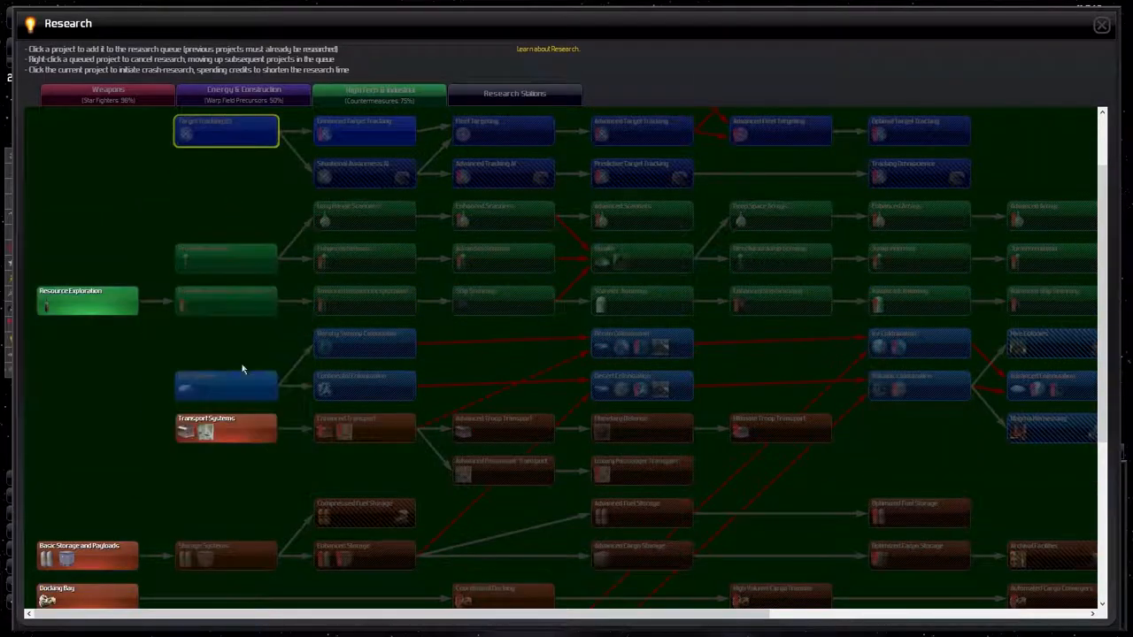
{"action": "mouse_move", "coordinate": [332, 362]}
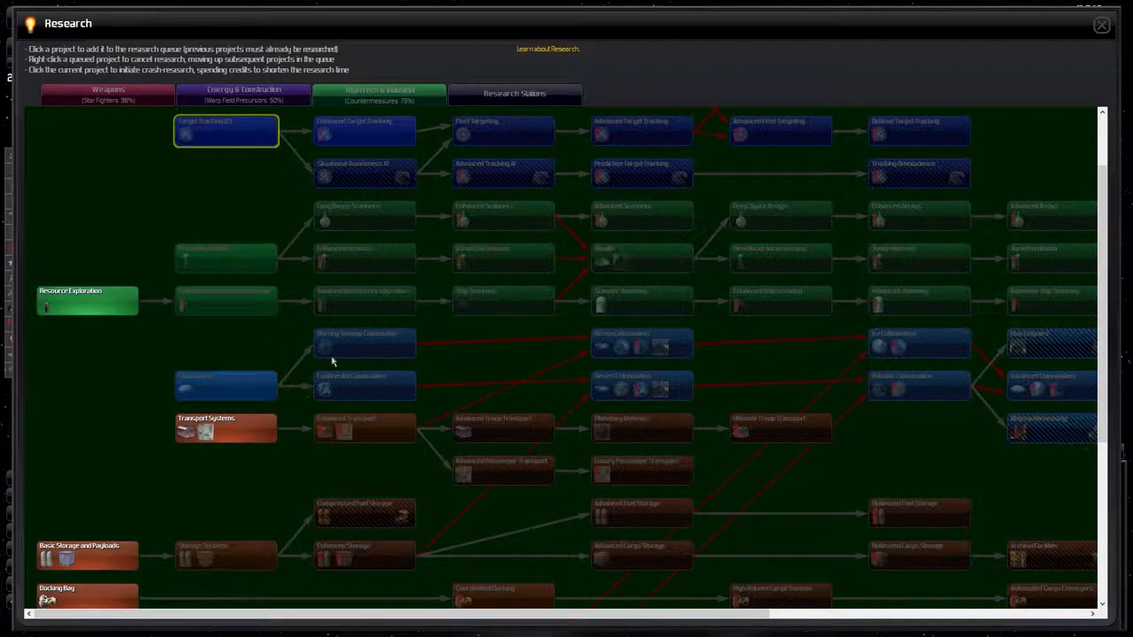
{"action": "mouse_move", "coordinate": [901, 408]}
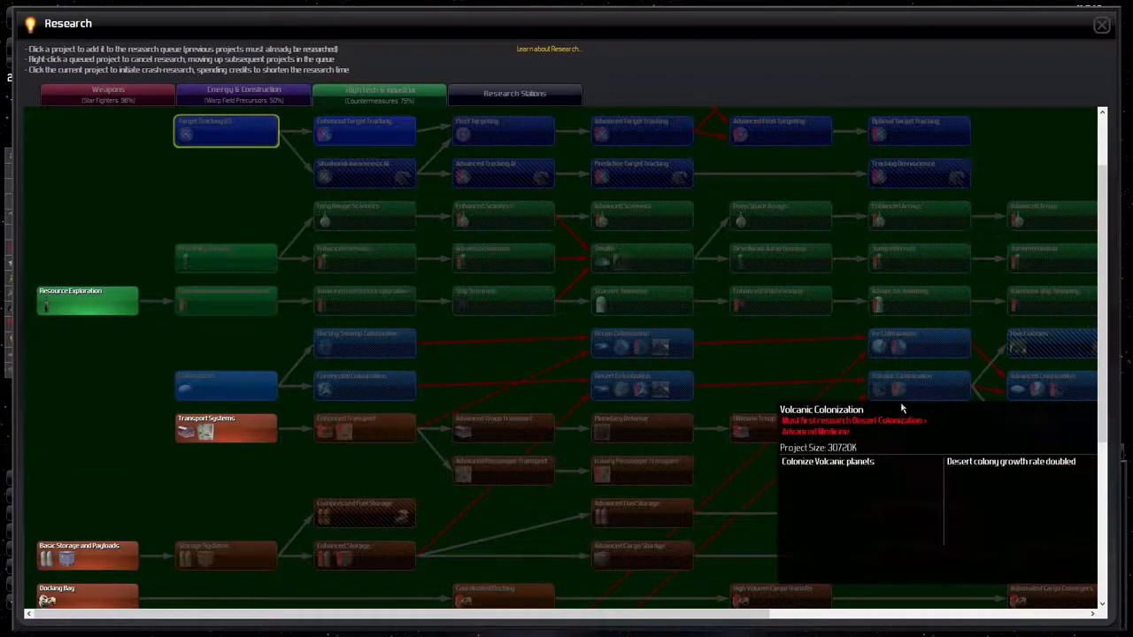
{"action": "mouse_move", "coordinate": [920, 383]}
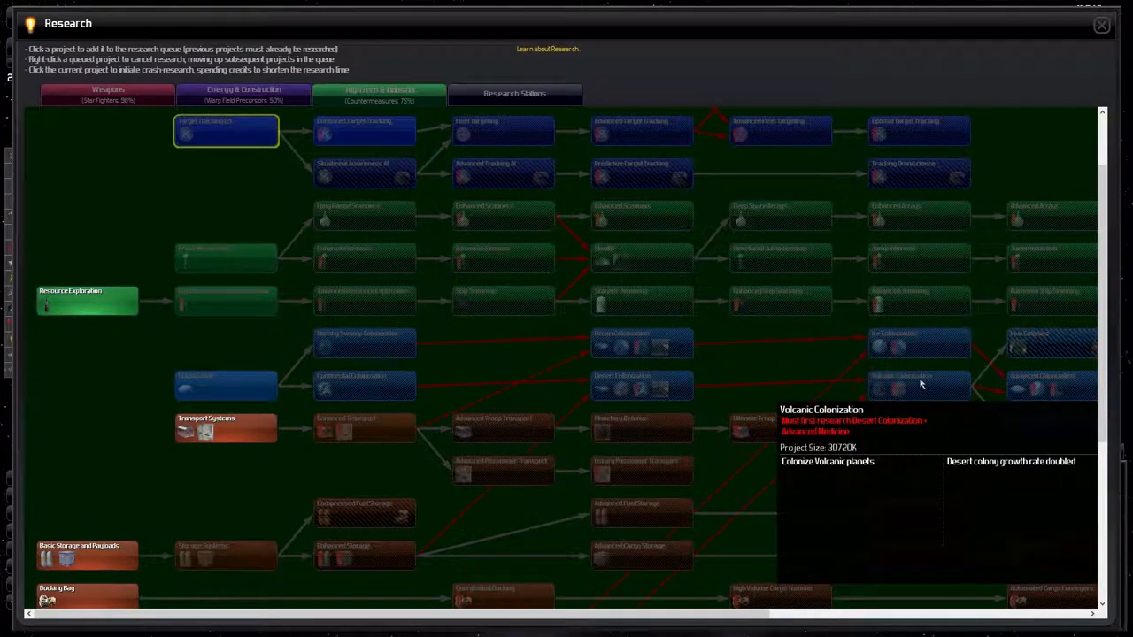
{"action": "scroll", "scroll_direction": "down", "scroll_amount": 3}
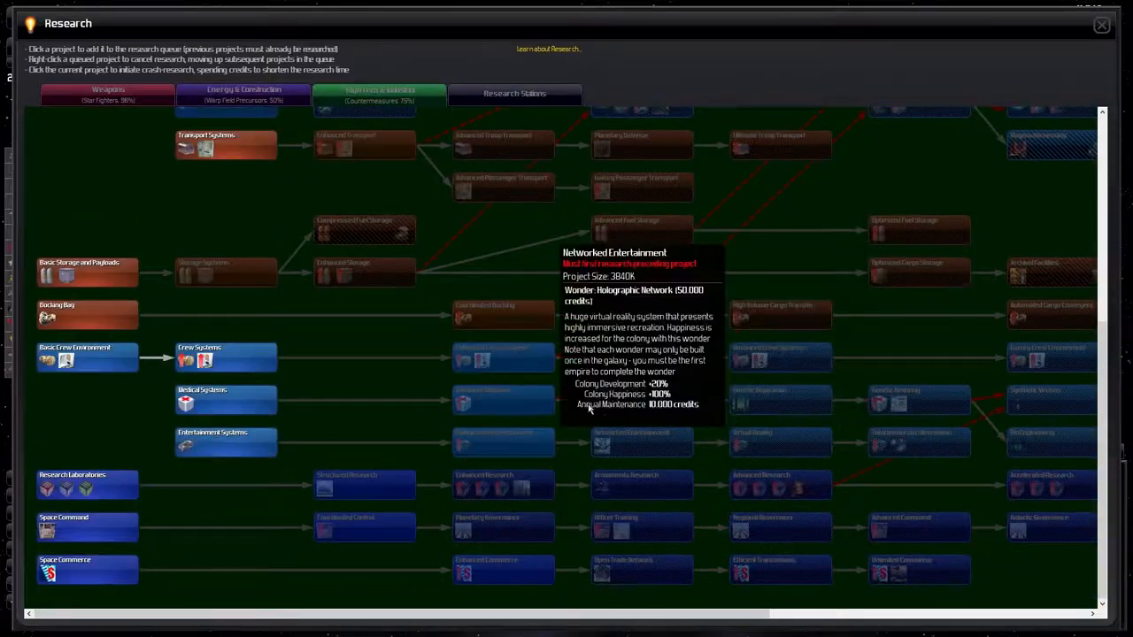
{"action": "mouse_move", "coordinate": [503, 356]}
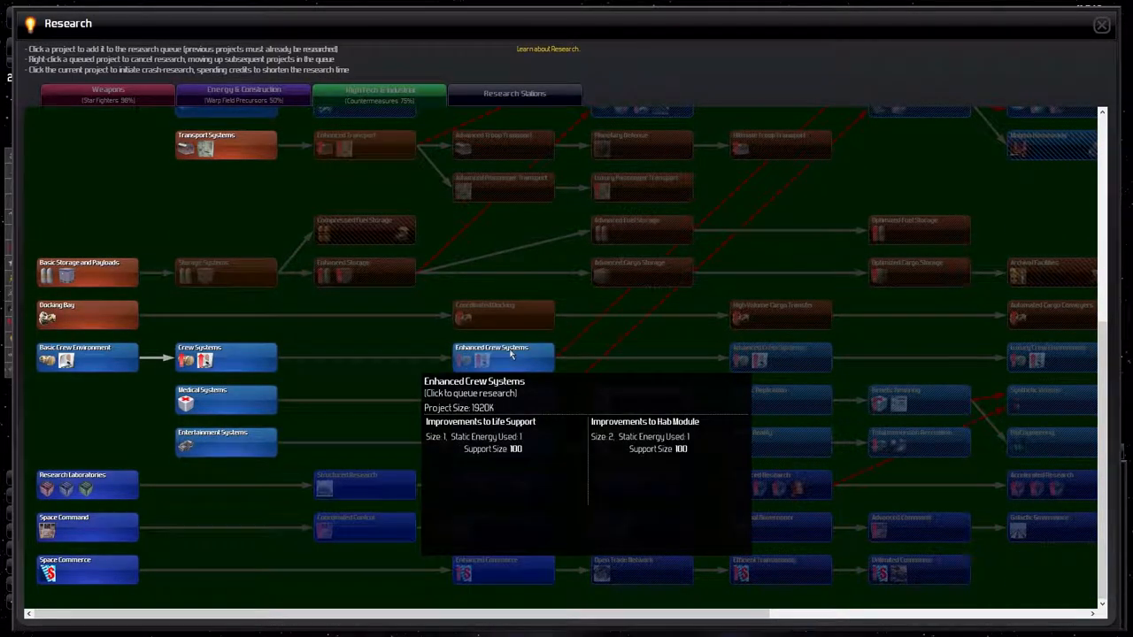
{"action": "mouse_move", "coordinate": [503, 376]}
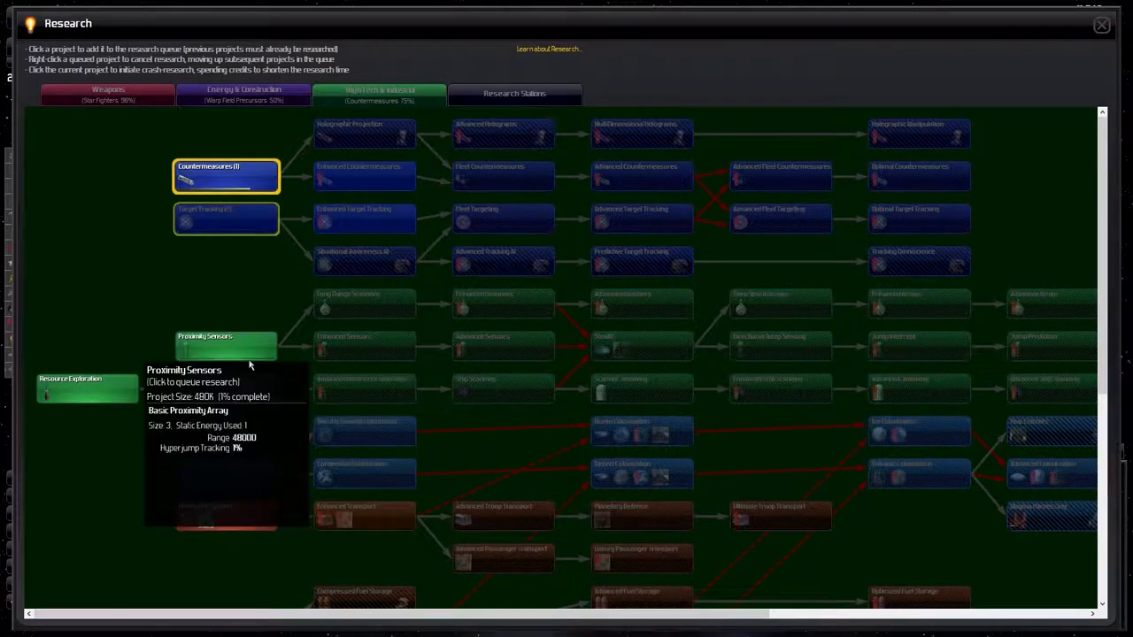
{"action": "mouse_move", "coordinate": [363, 137]}
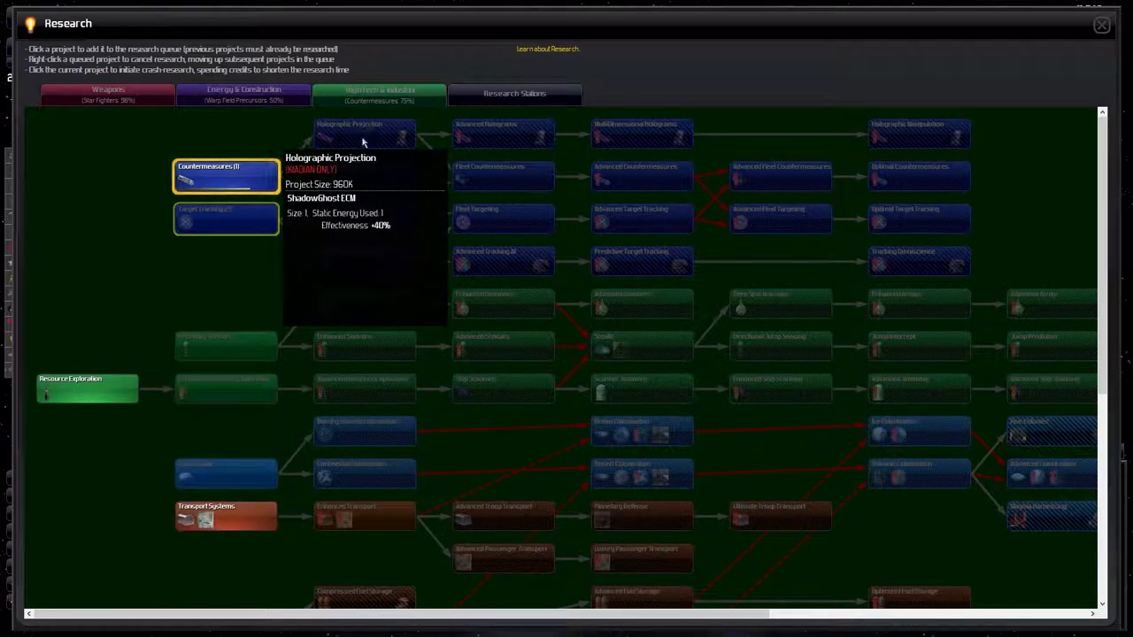
{"action": "mouse_move", "coordinate": [364, 219]}
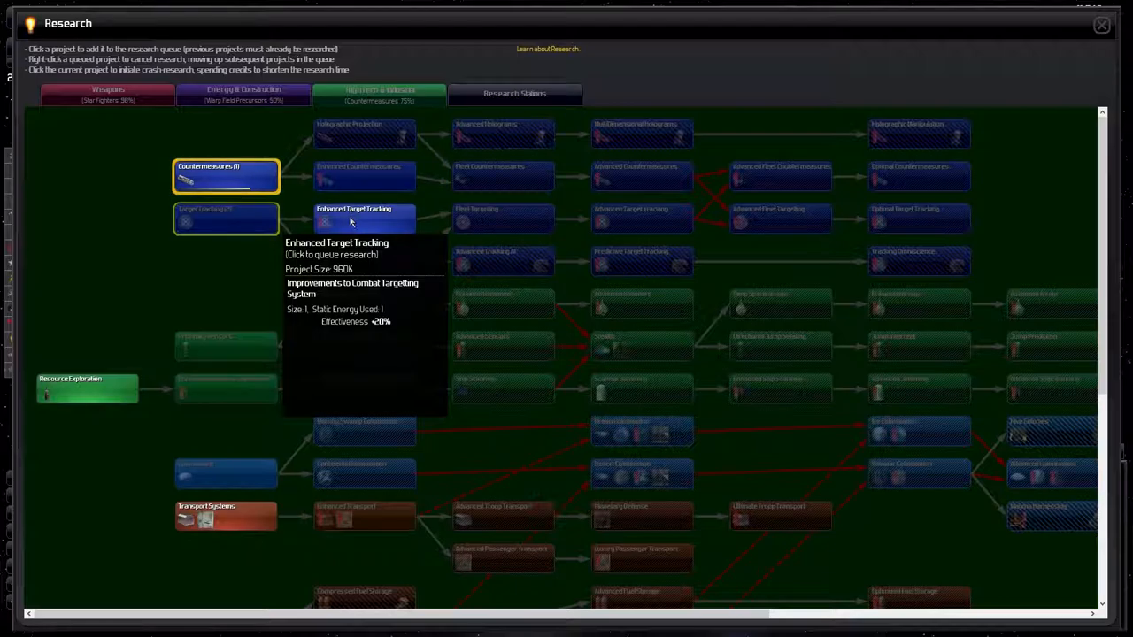
{"action": "mouse_move", "coordinate": [346, 220]}
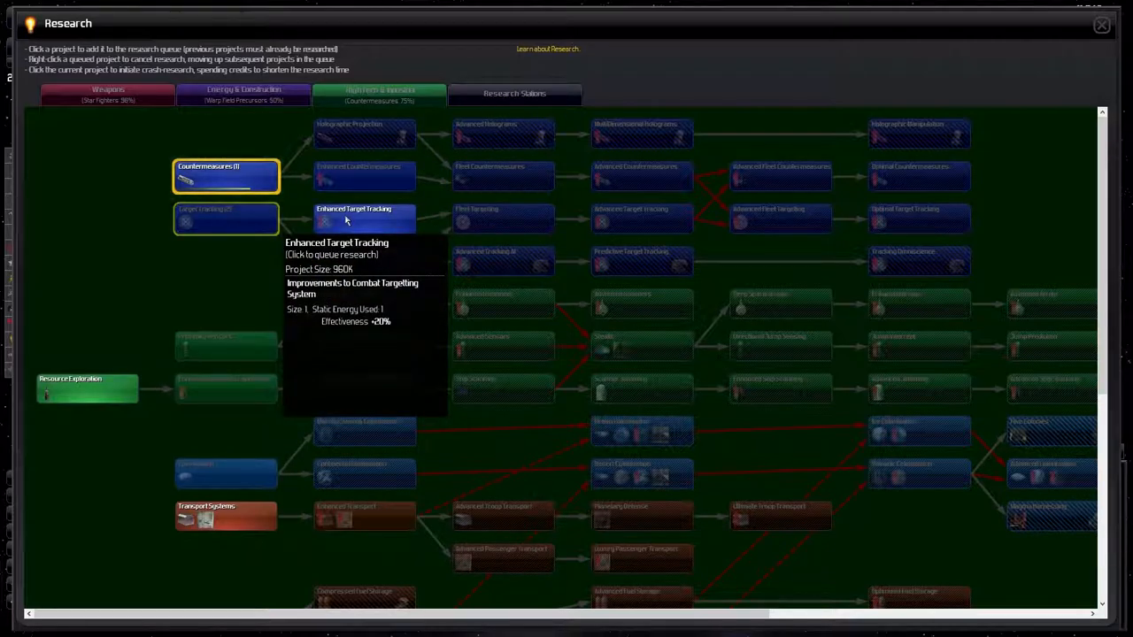
{"action": "mouse_move", "coordinate": [214, 347]}
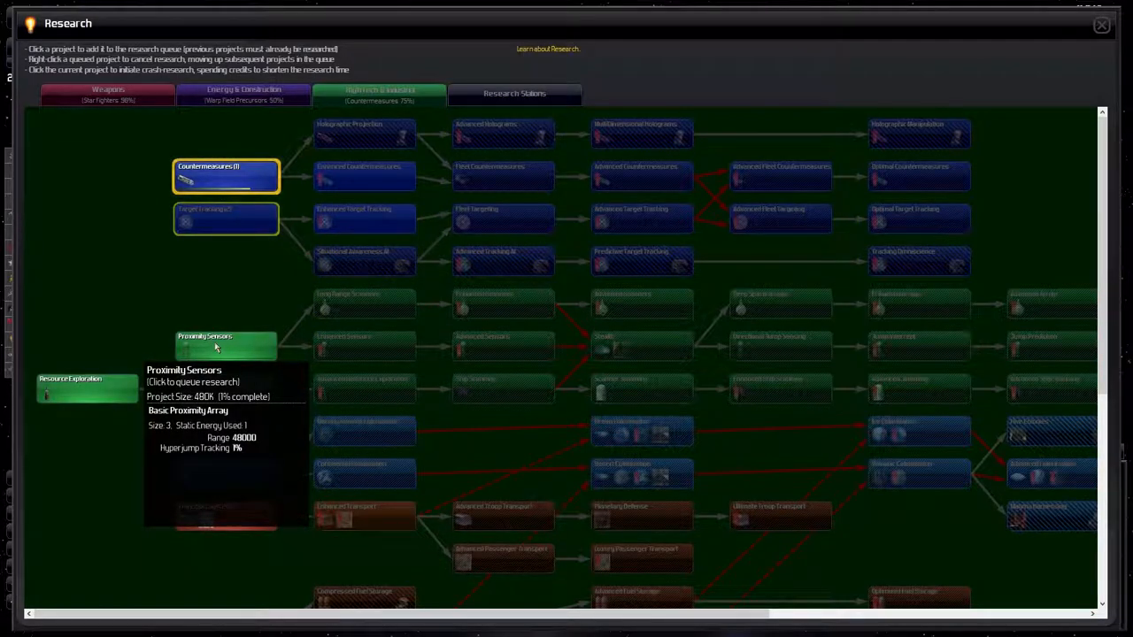
{"action": "mouse_move", "coordinate": [223, 387]}
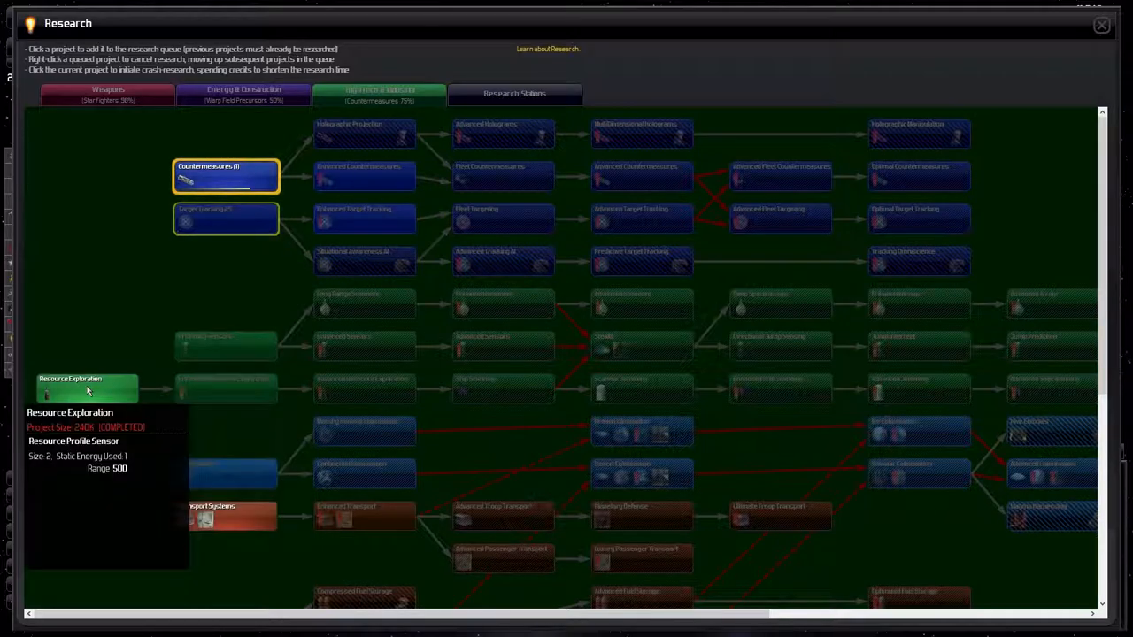
{"action": "mouse_move", "coordinate": [277, 390]}
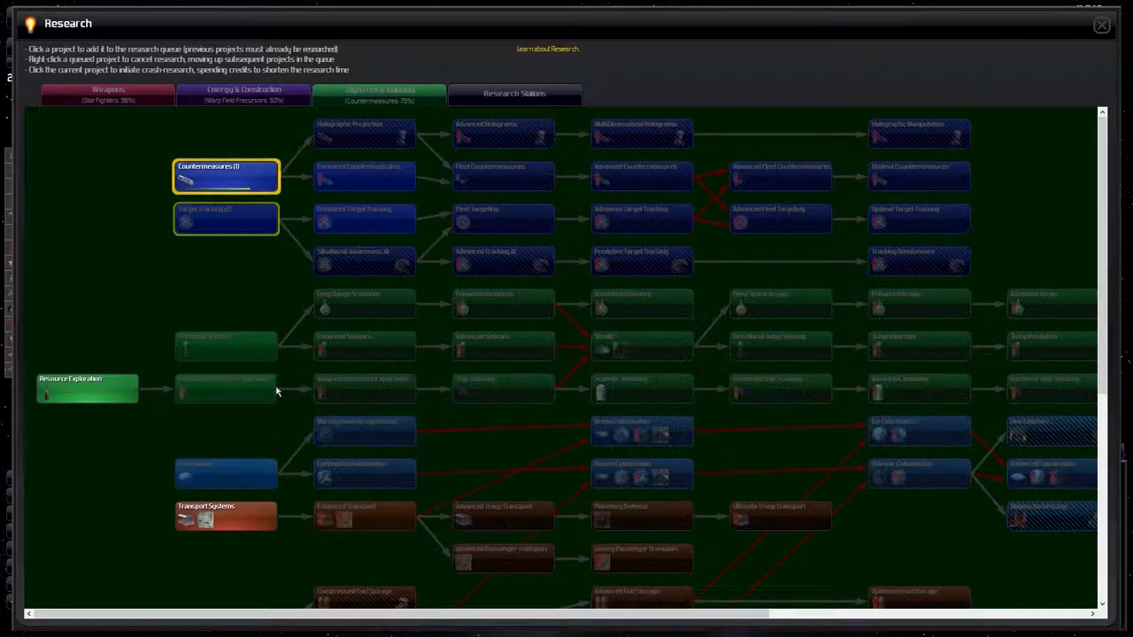
Queue Enhanced Resource Exploration for research and close the research screen
{"action": "left_click", "coordinate": [225, 346]}
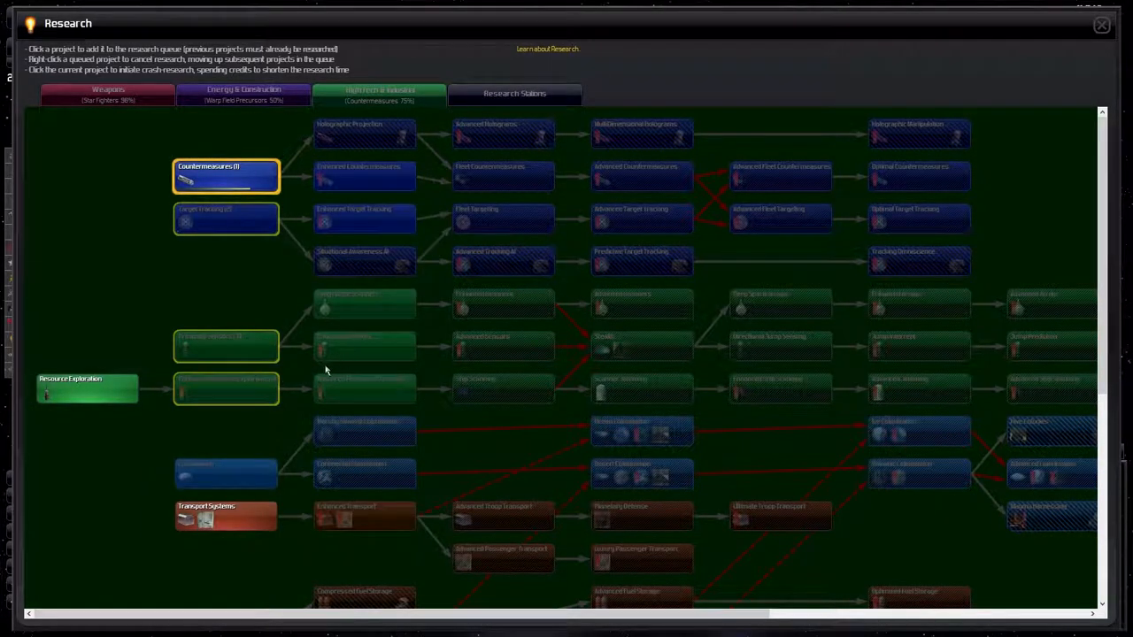
{"action": "scroll", "scroll_direction": "down", "scroll_amount": 3}
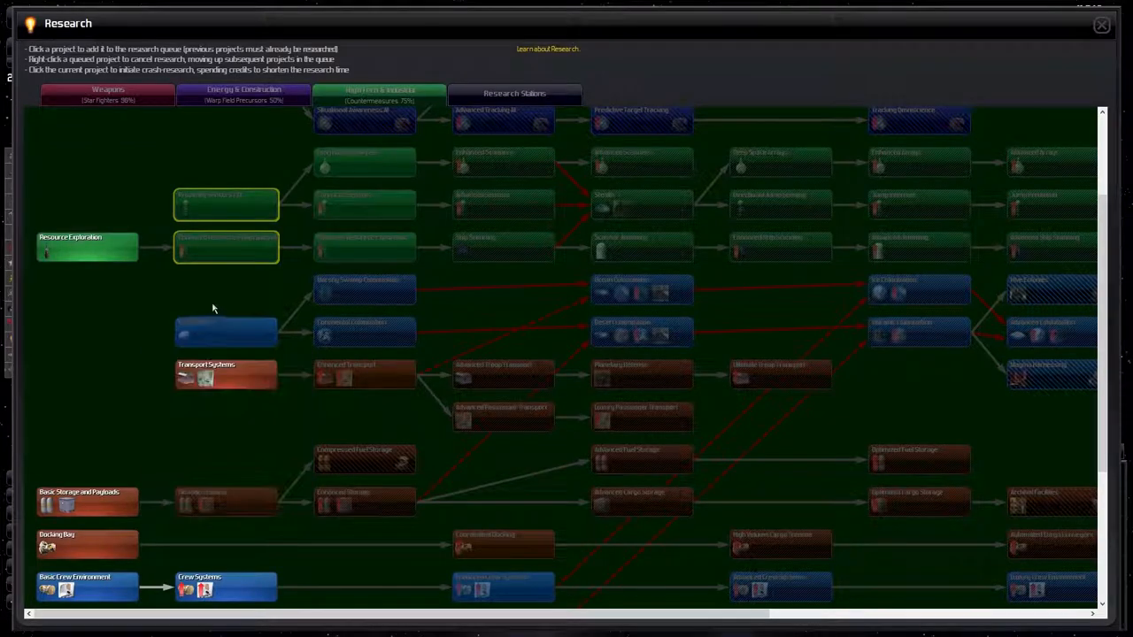
{"action": "mouse_move", "coordinate": [857, 4]}
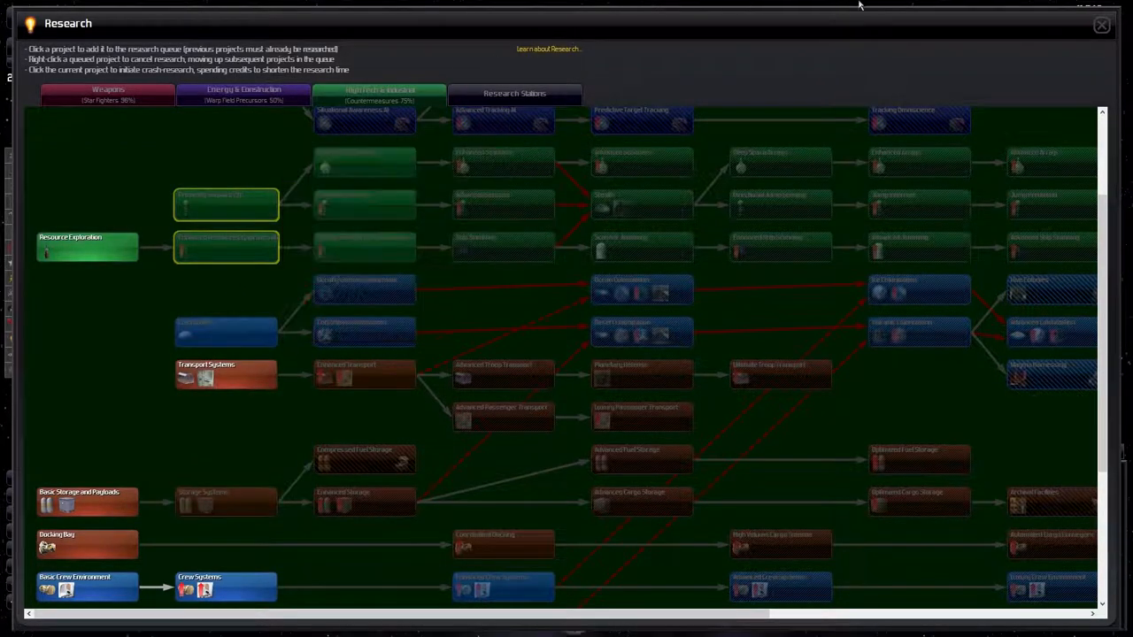
{"action": "left_click", "coordinate": [1101, 25]}
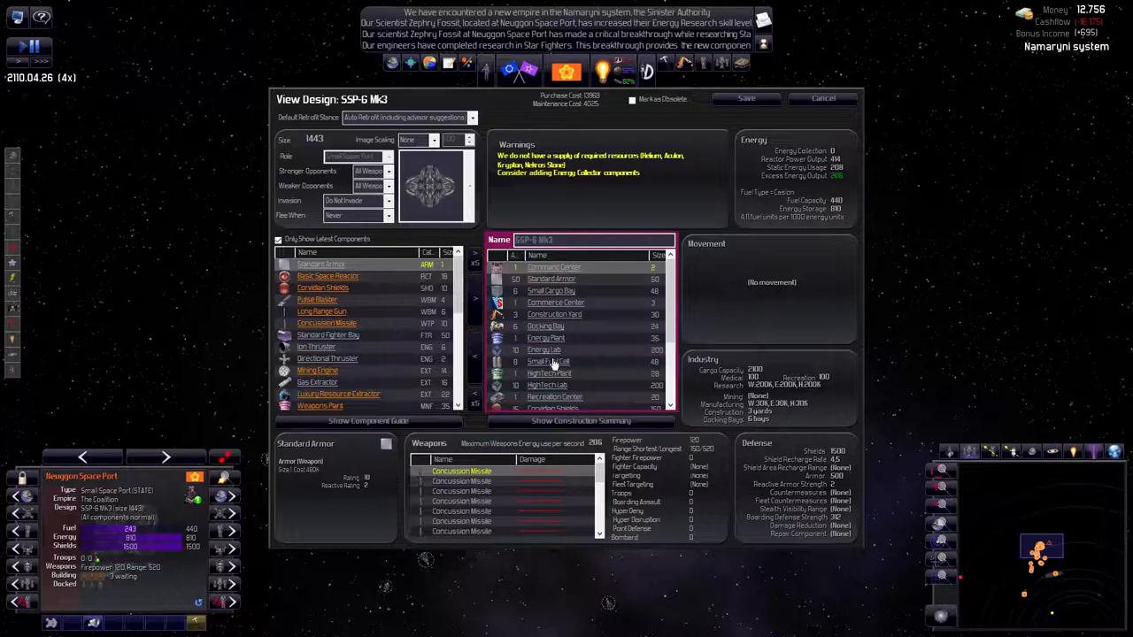
Open the DFB-9 Mk3 defensive base design for editing, then cancel without changes
{"action": "scroll", "scroll_direction": "down", "scroll_amount": 3}
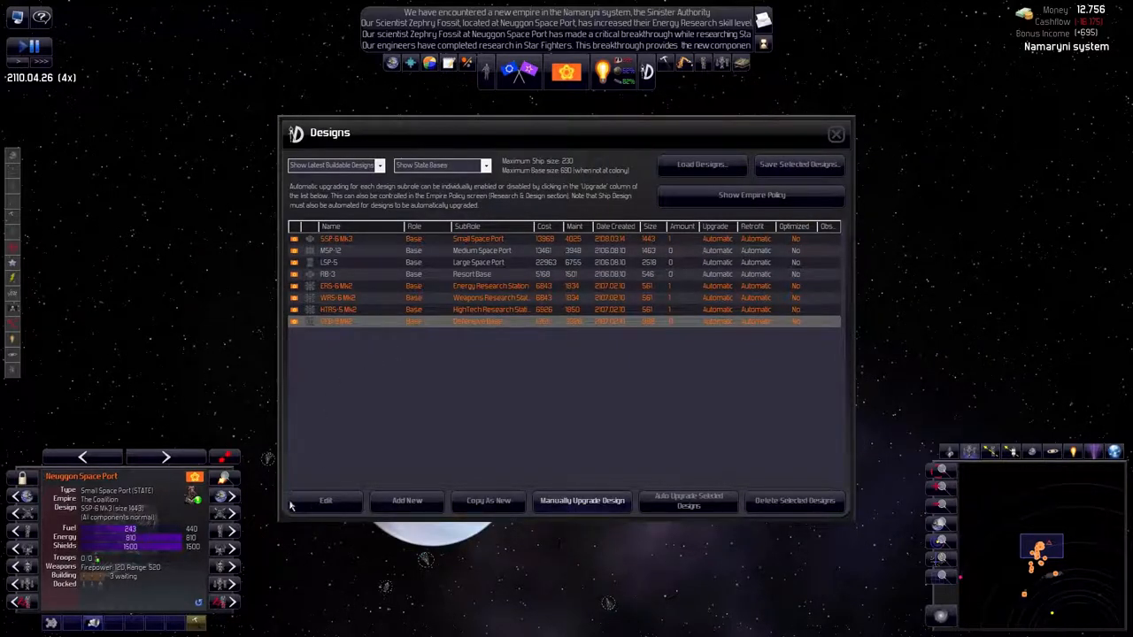
{"action": "left_click", "coordinate": [325, 500]}
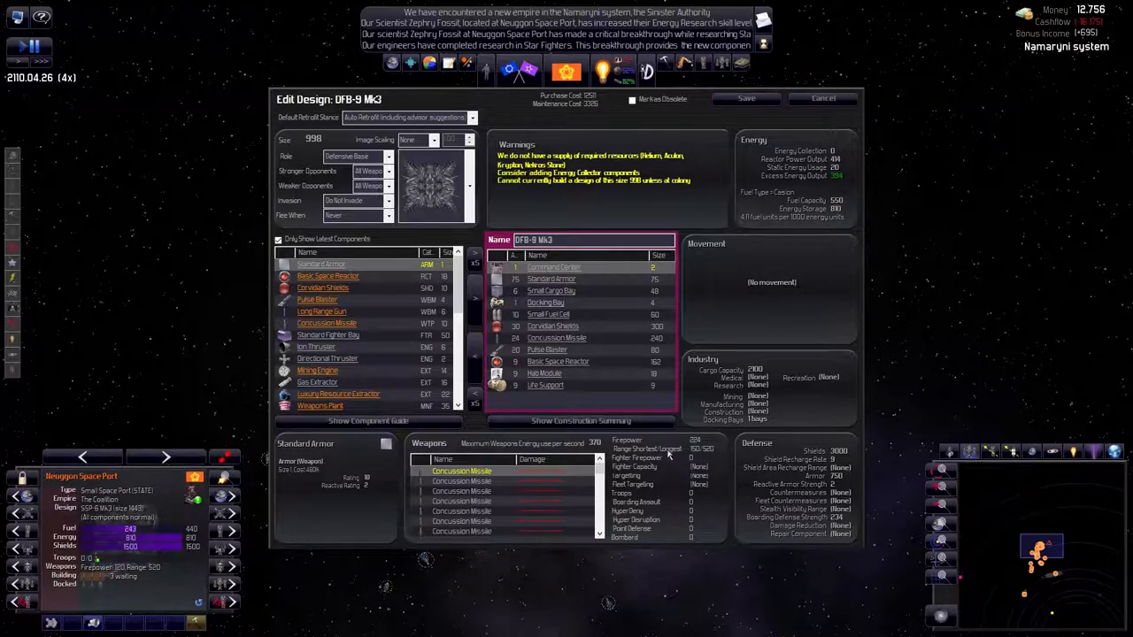
{"action": "mouse_move", "coordinate": [850, 106]}
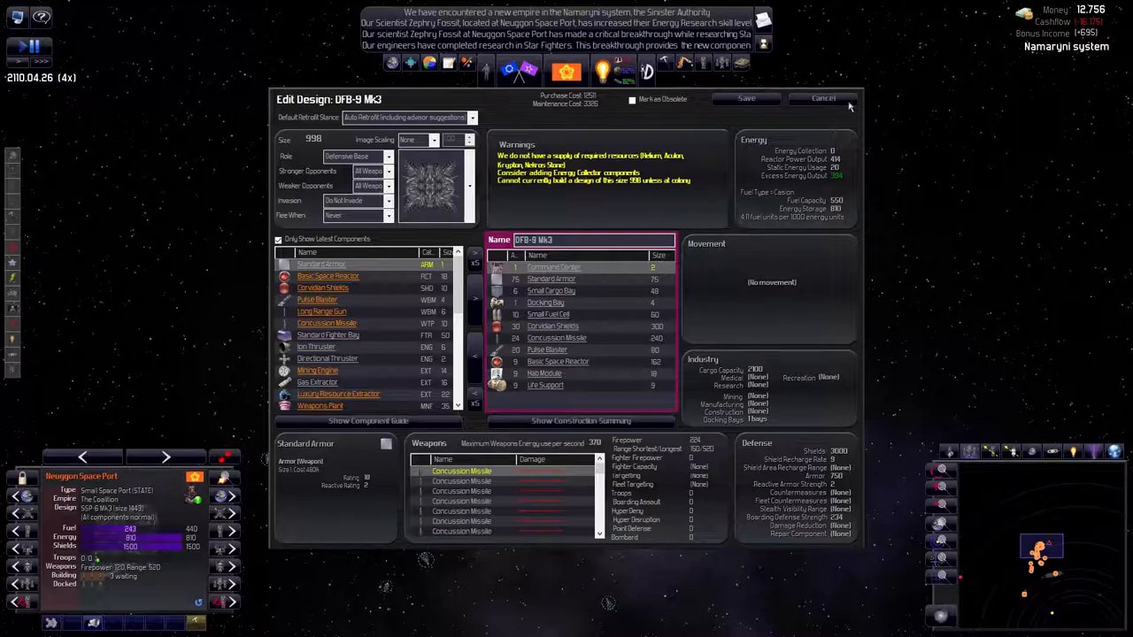
{"action": "left_click", "coordinate": [821, 98]}
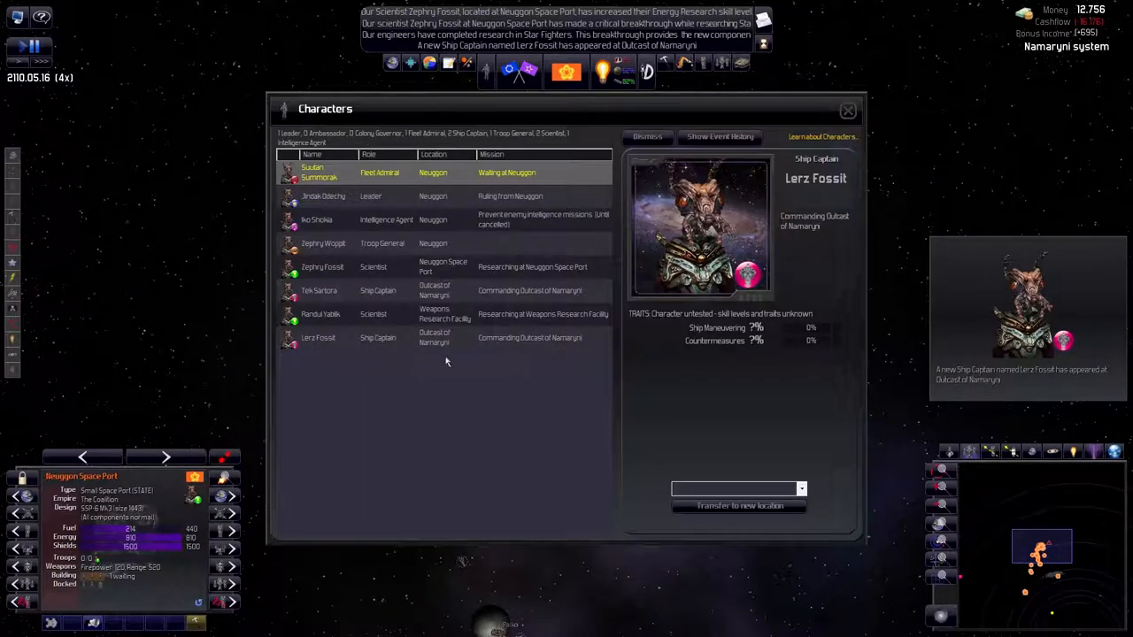
View details for Zephry Fossit, Tek Sartora and Iko Shokia, then close the roster
{"action": "left_click", "coordinate": [319, 291]}
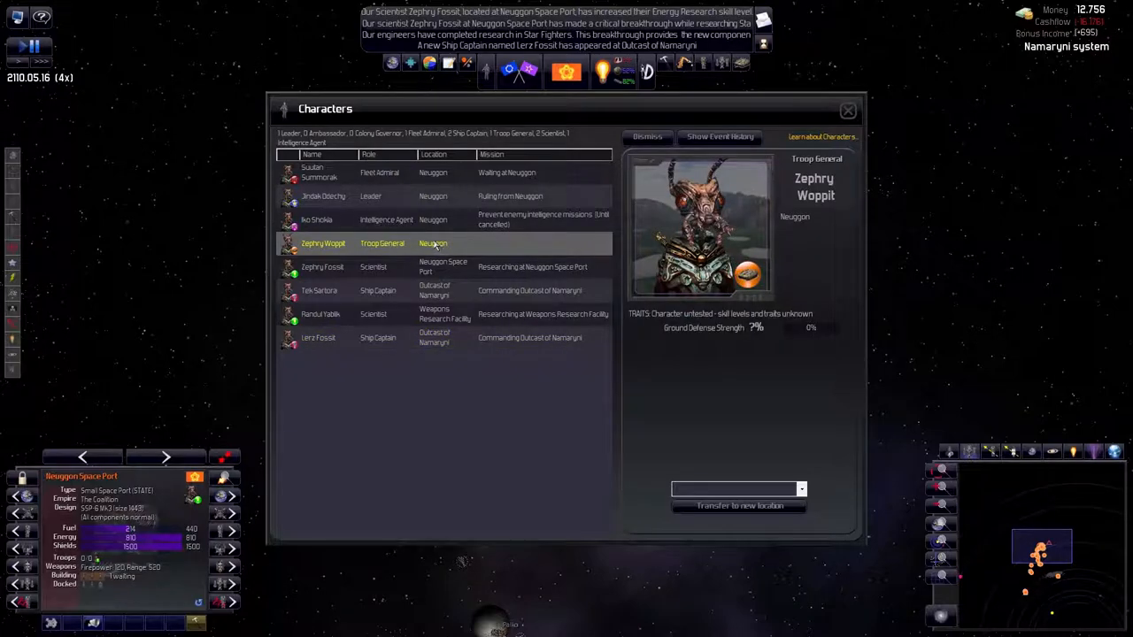
{"action": "left_click", "coordinate": [800, 489]}
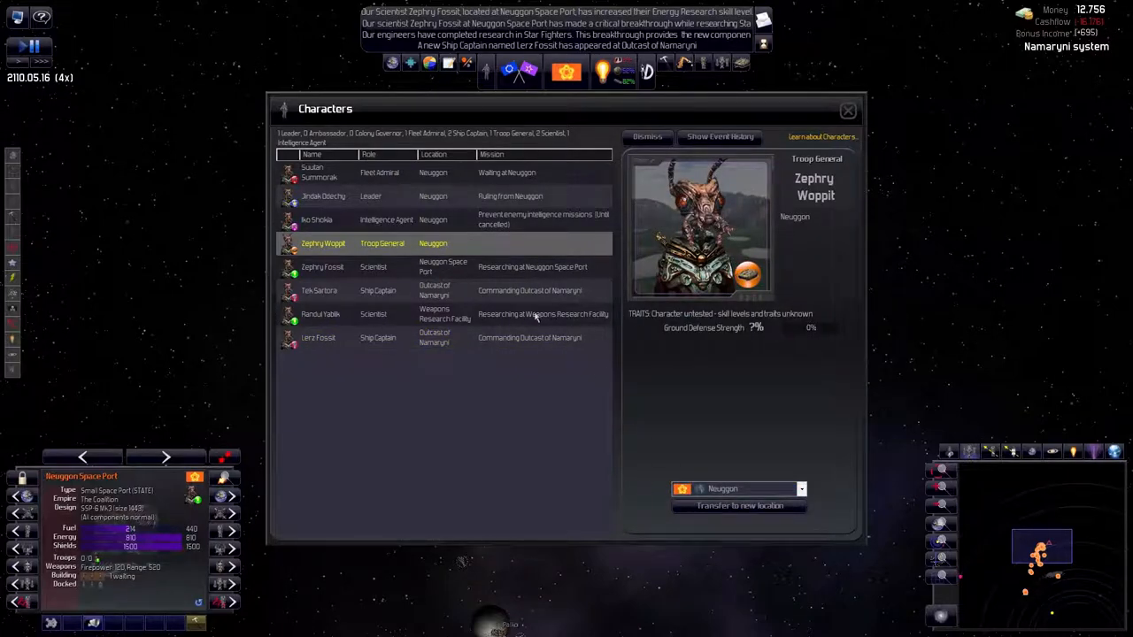
{"action": "mouse_move", "coordinate": [473, 277]}
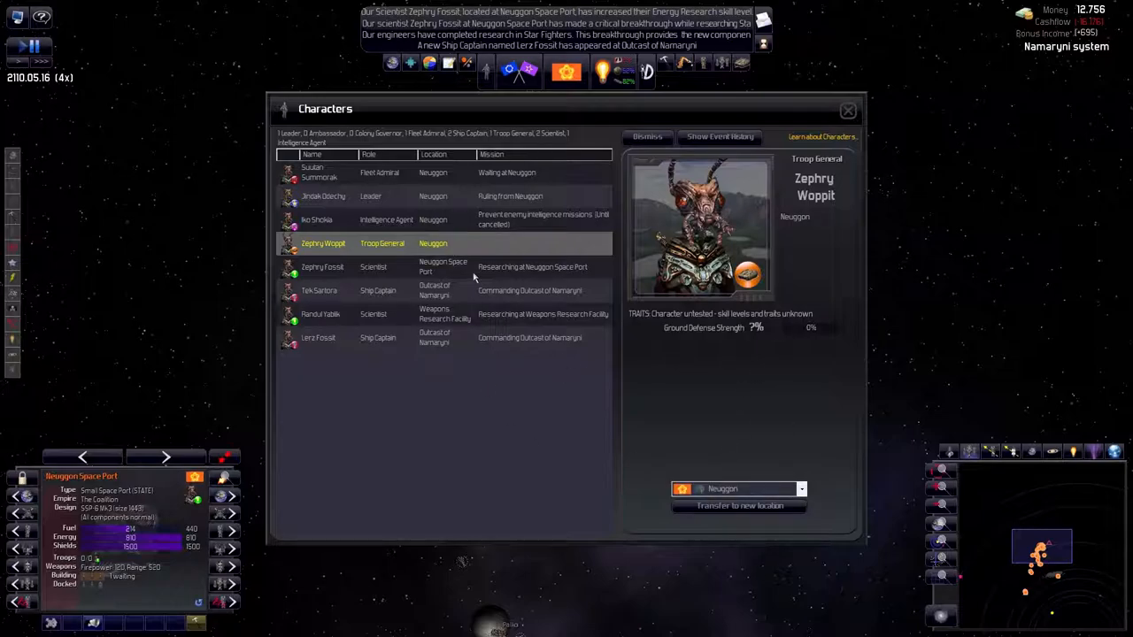
{"action": "left_click", "coordinate": [321, 266]}
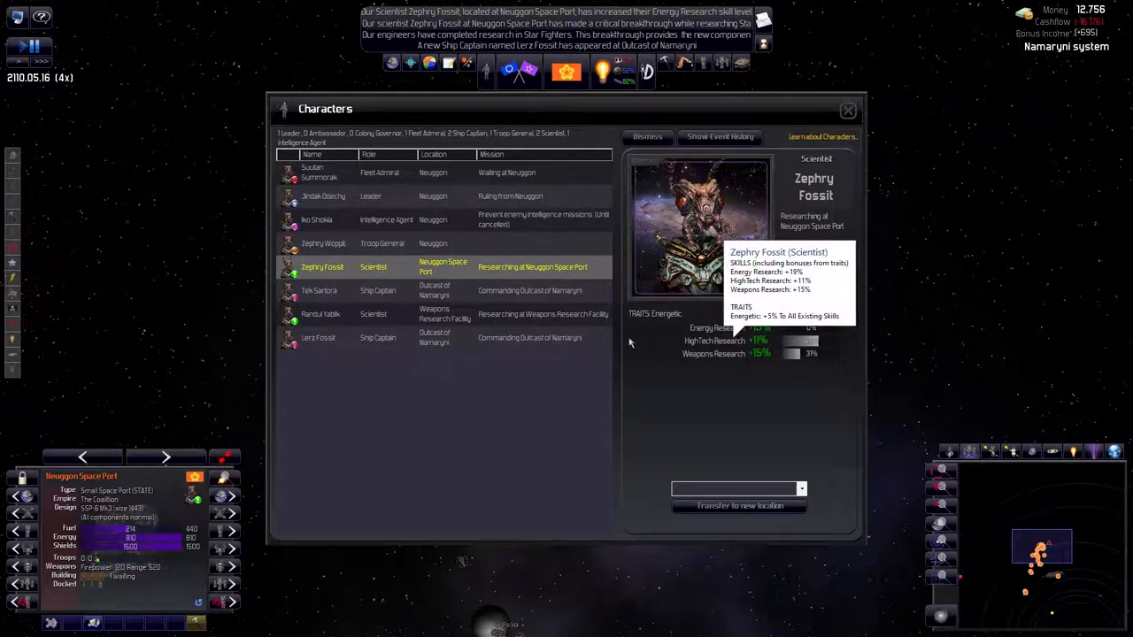
{"action": "left_click", "coordinate": [318, 290]}
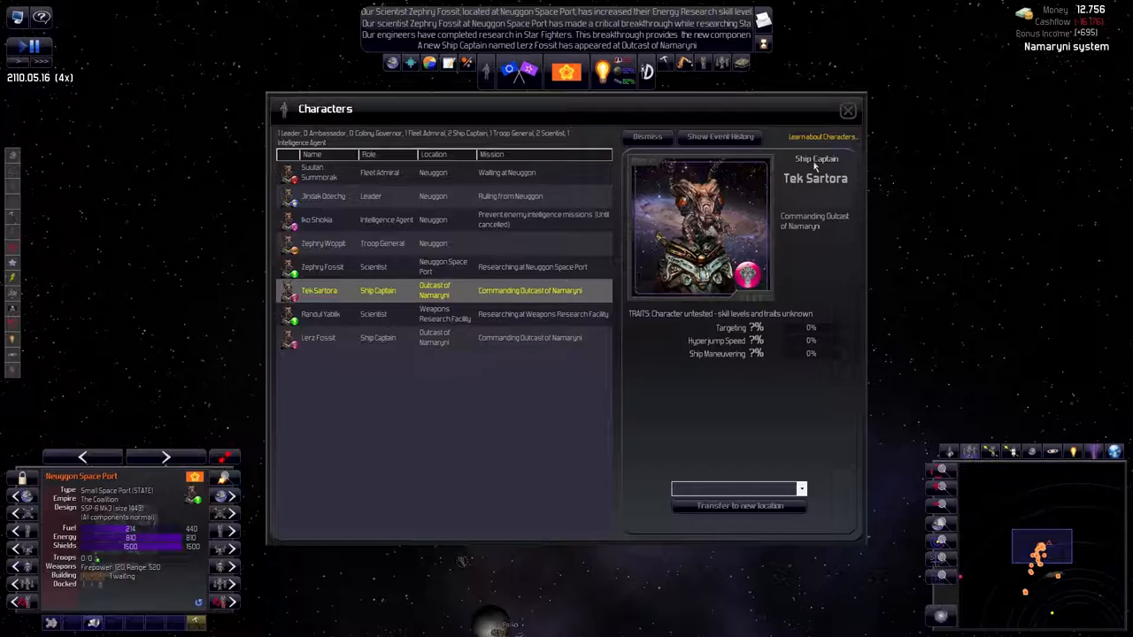
{"action": "mouse_move", "coordinate": [370, 232]}
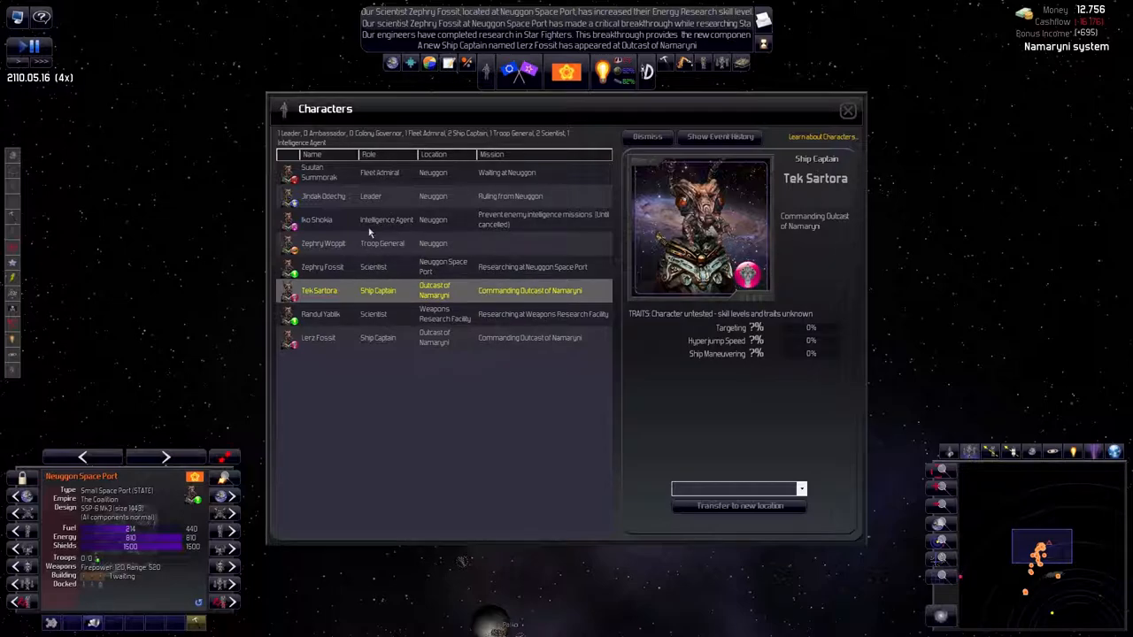
{"action": "left_click", "coordinate": [336, 220]}
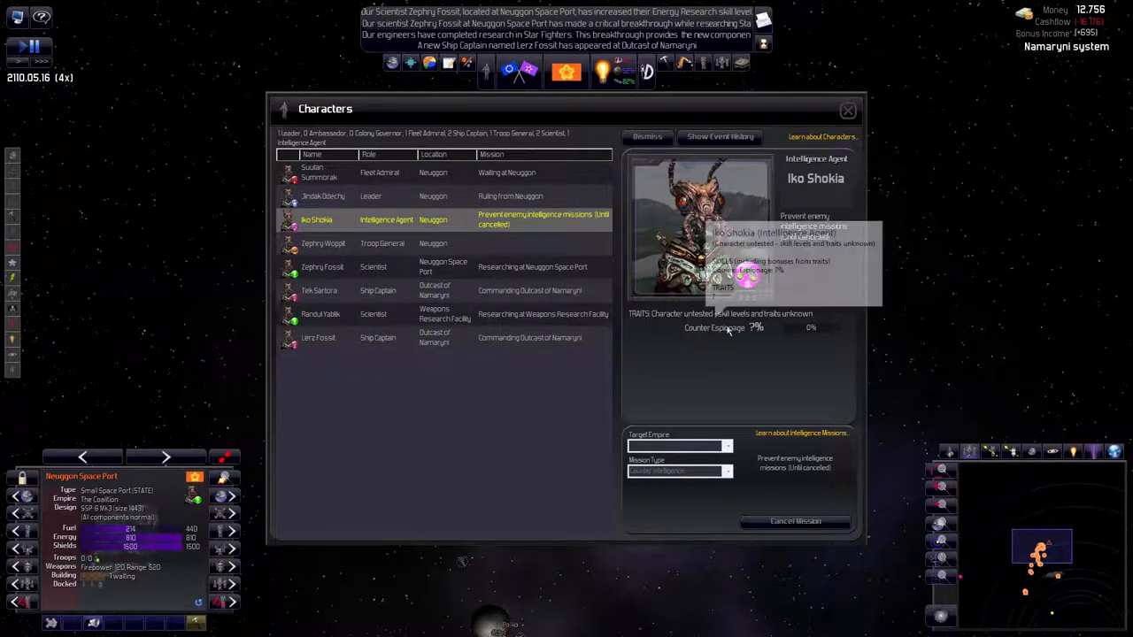
{"action": "mouse_move", "coordinate": [693, 452]}
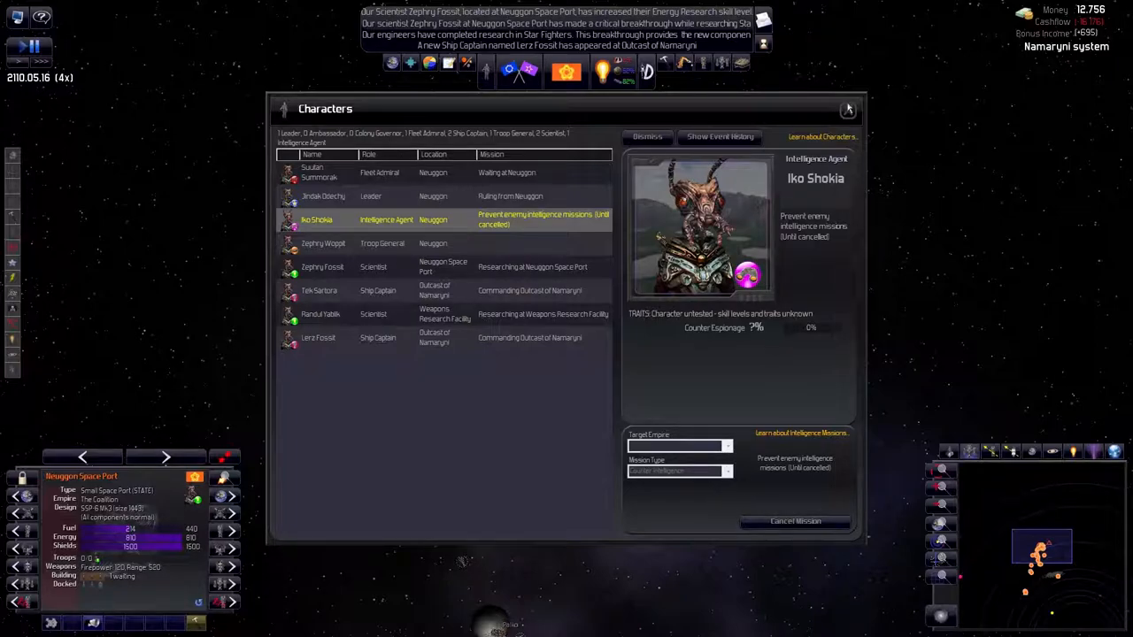
{"action": "left_click", "coordinate": [846, 108]}
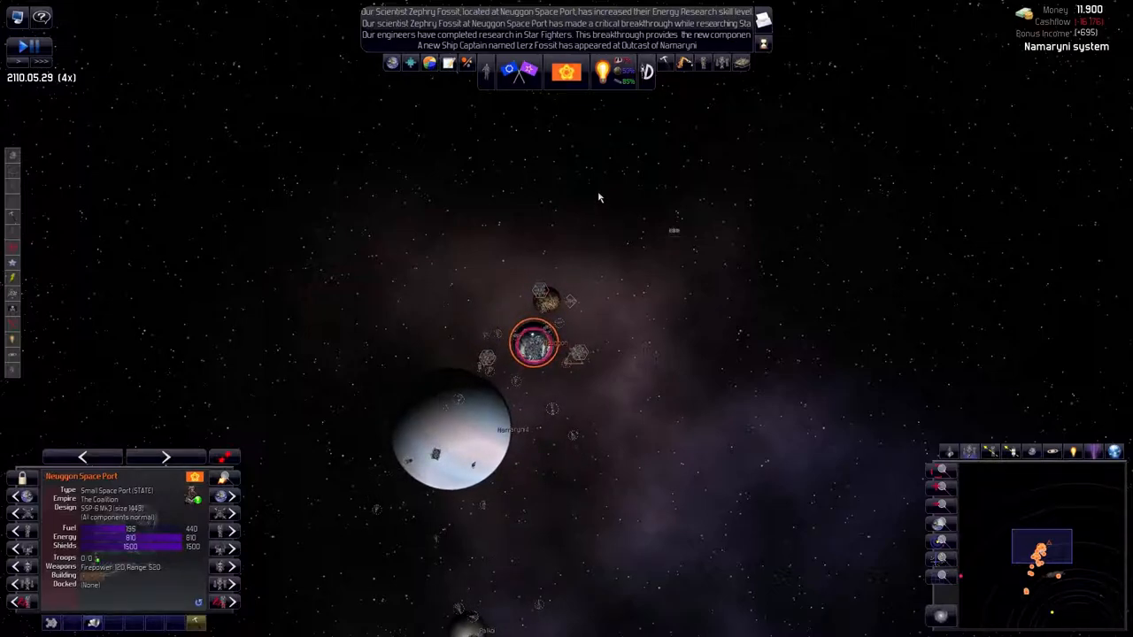
{"action": "mouse_move", "coordinate": [614, 73]}
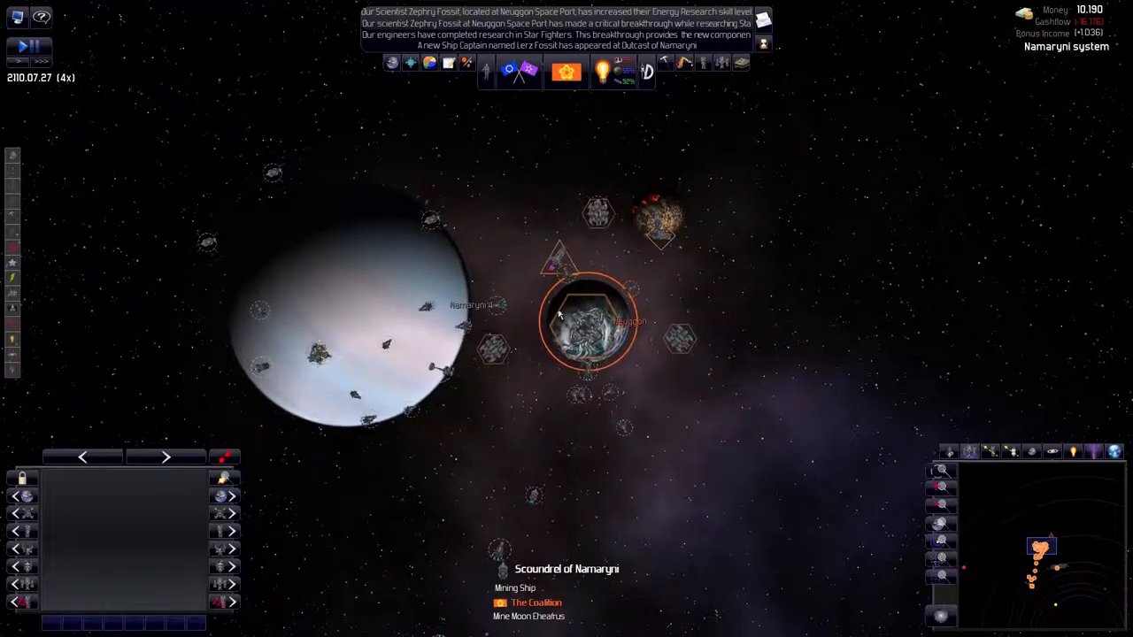
After time passes, select the Neuggon Space Port on the system map
{"action": "left_click", "coordinate": [588, 323]}
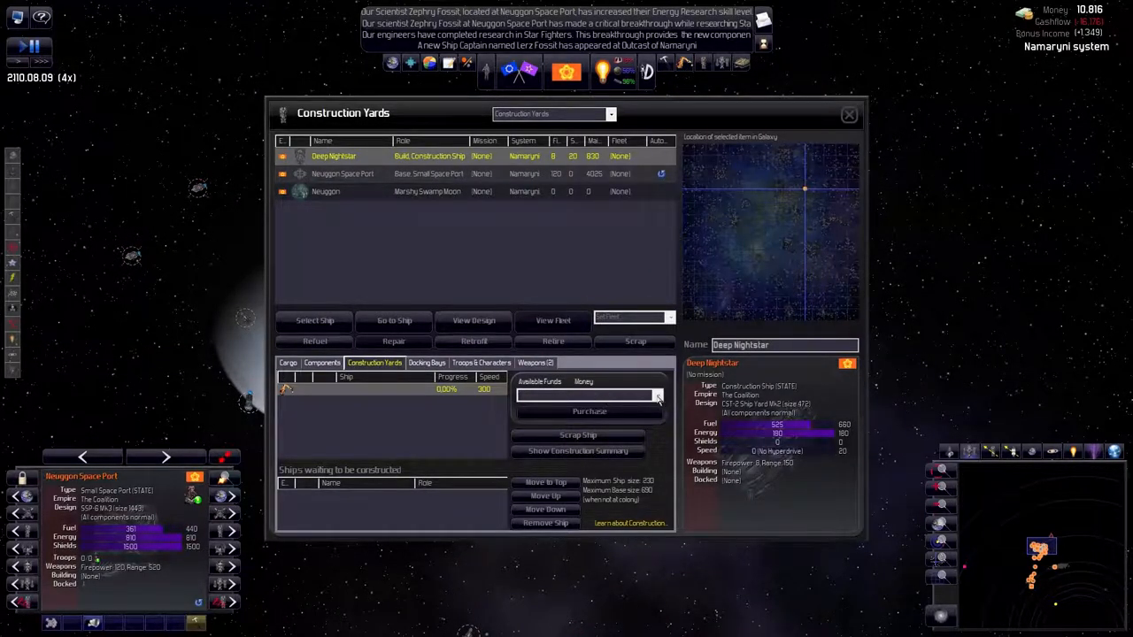
Browse the buildable ship designs in Neuggon Space Port's construction yard dropdown
{"action": "left_click", "coordinate": [343, 174]}
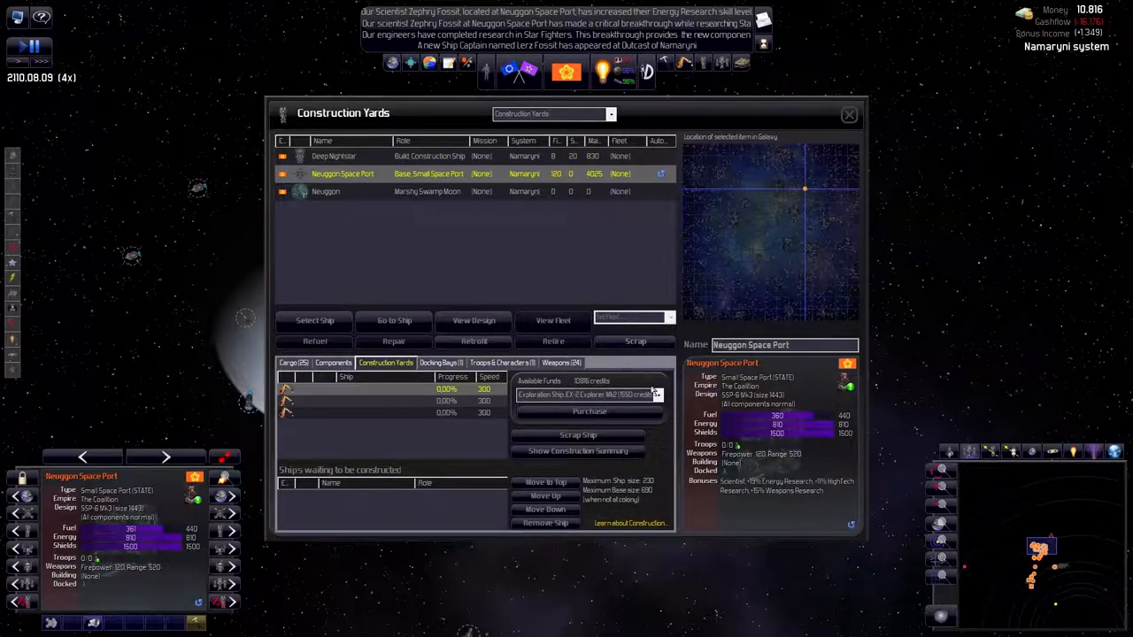
{"action": "left_click", "coordinate": [656, 394]}
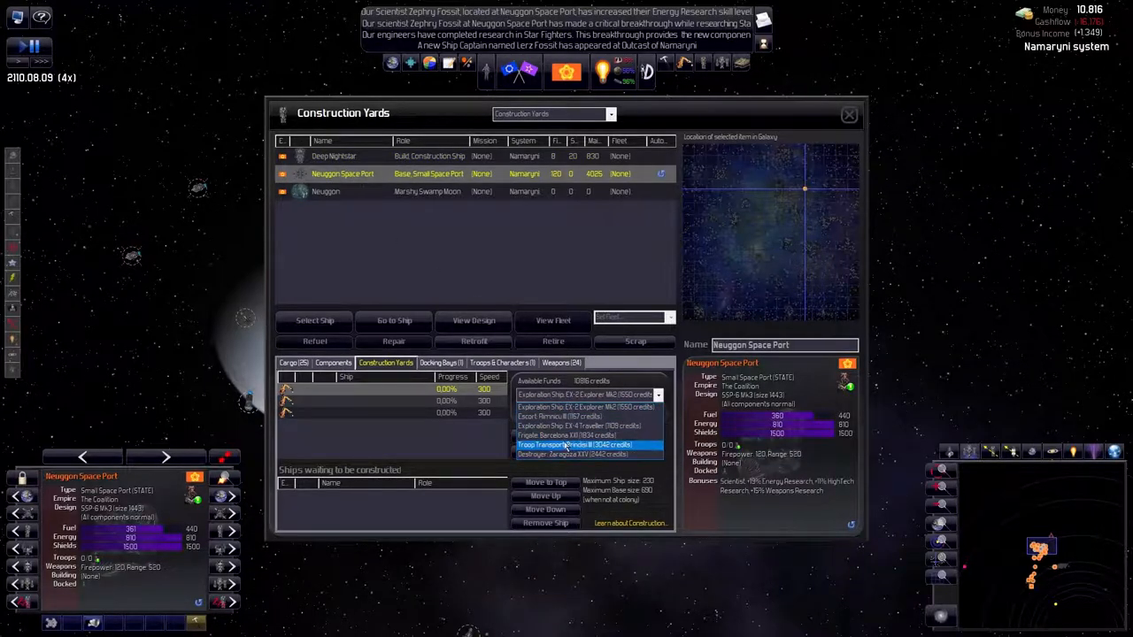
{"action": "left_click", "coordinate": [575, 436]}
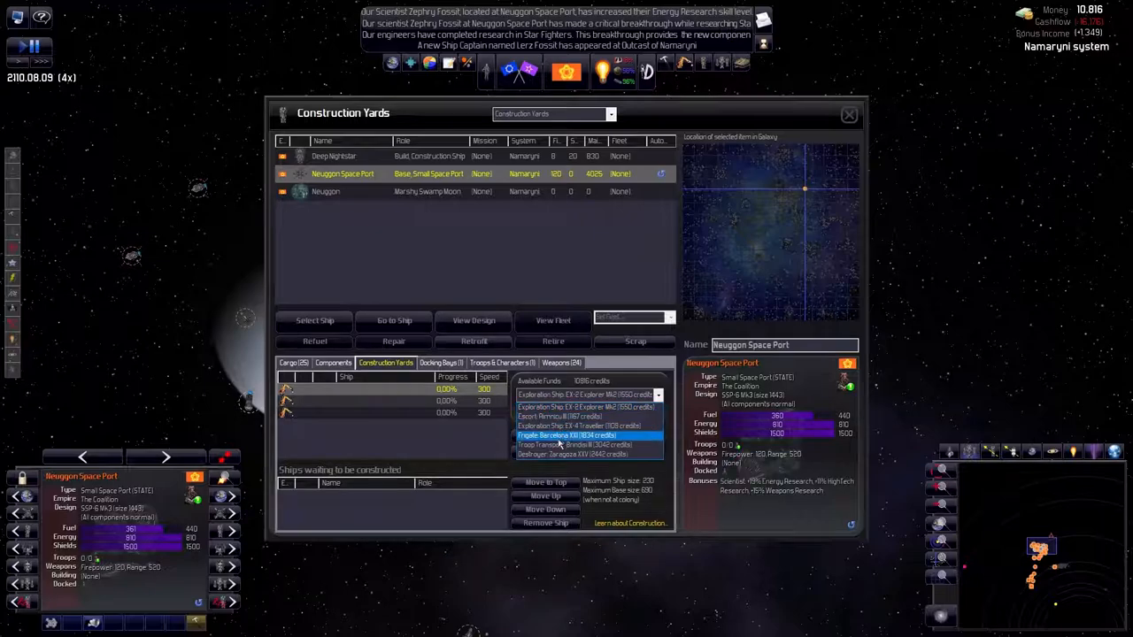
{"action": "left_click", "coordinate": [573, 454]}
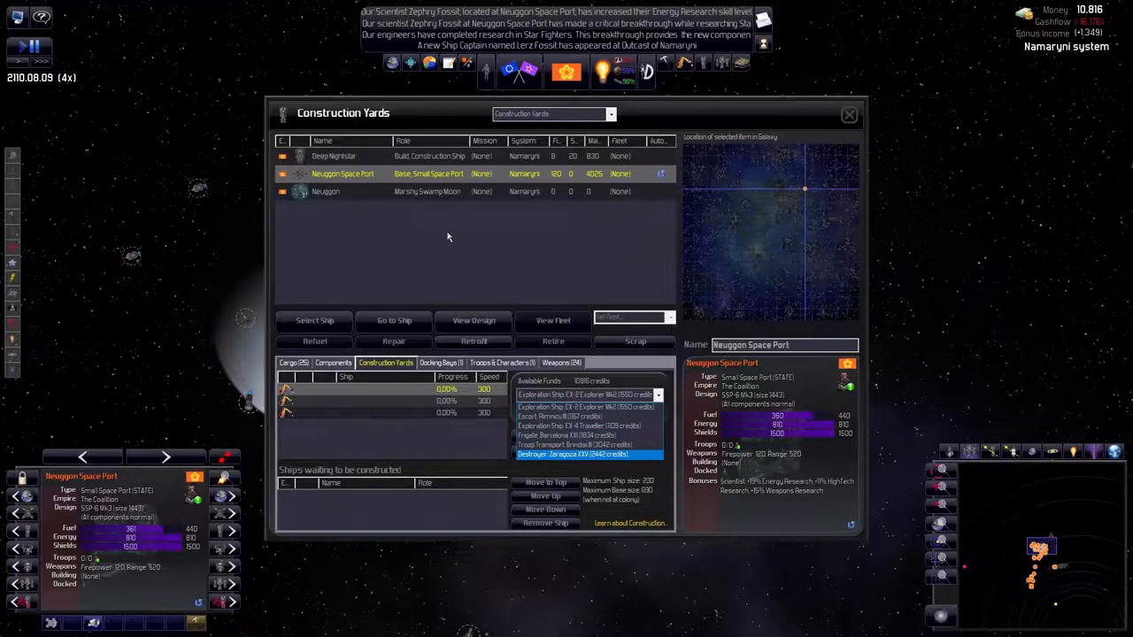
{"action": "left_click", "coordinate": [584, 394]}
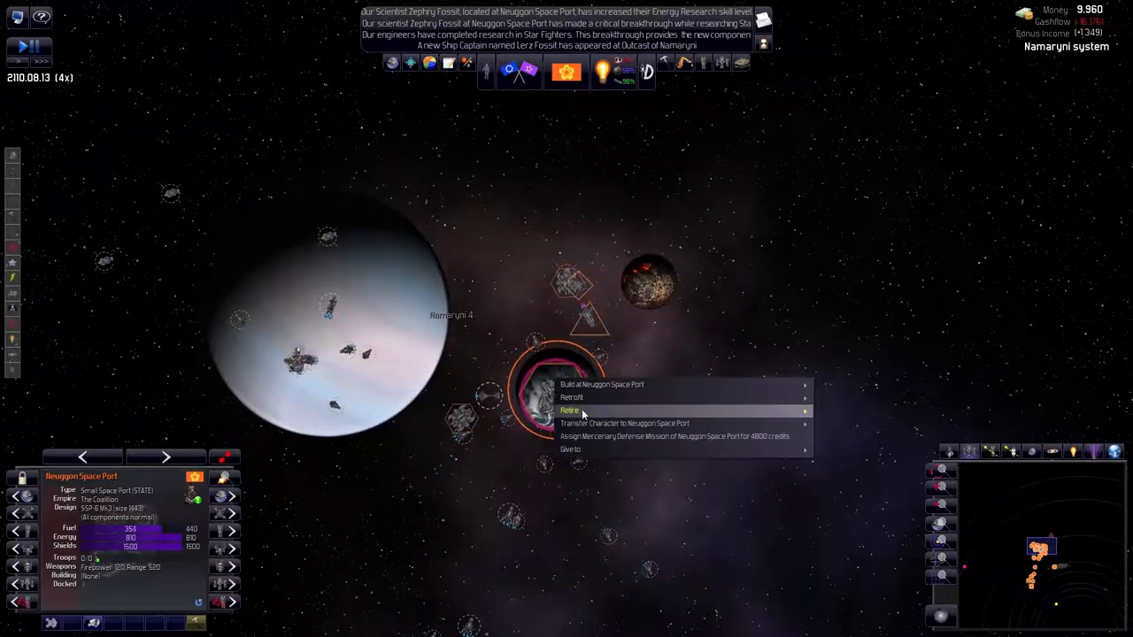
Dismiss the space port context menu and bring up Deep Nightstar's construction details
{"action": "left_click", "coordinate": [571, 448]}
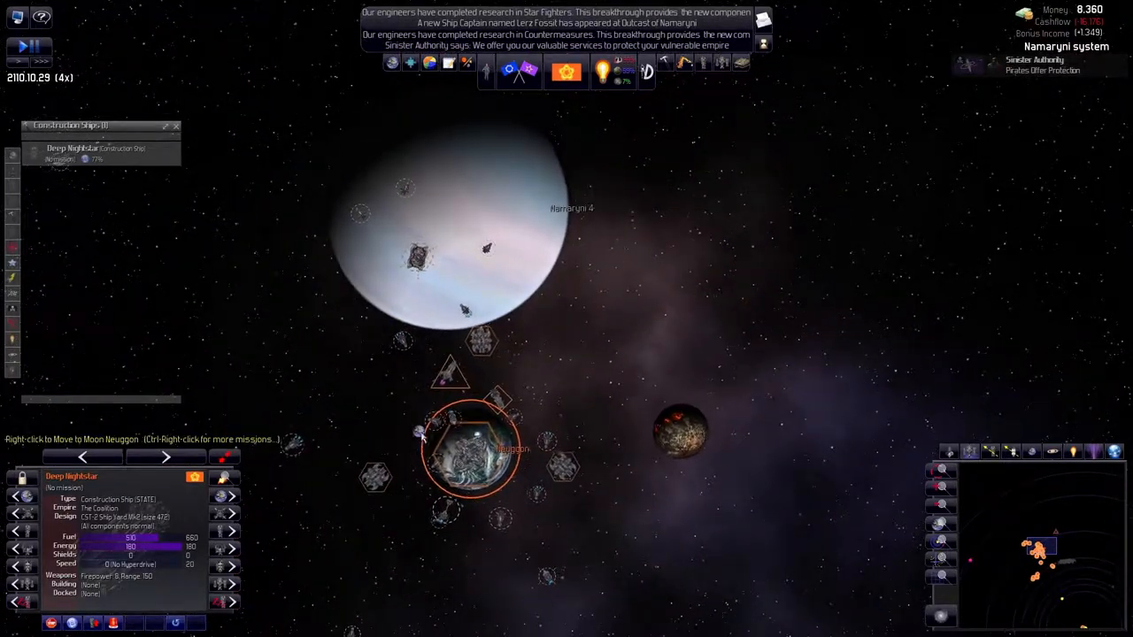
{"action": "right_click", "coordinate": [469, 447]}
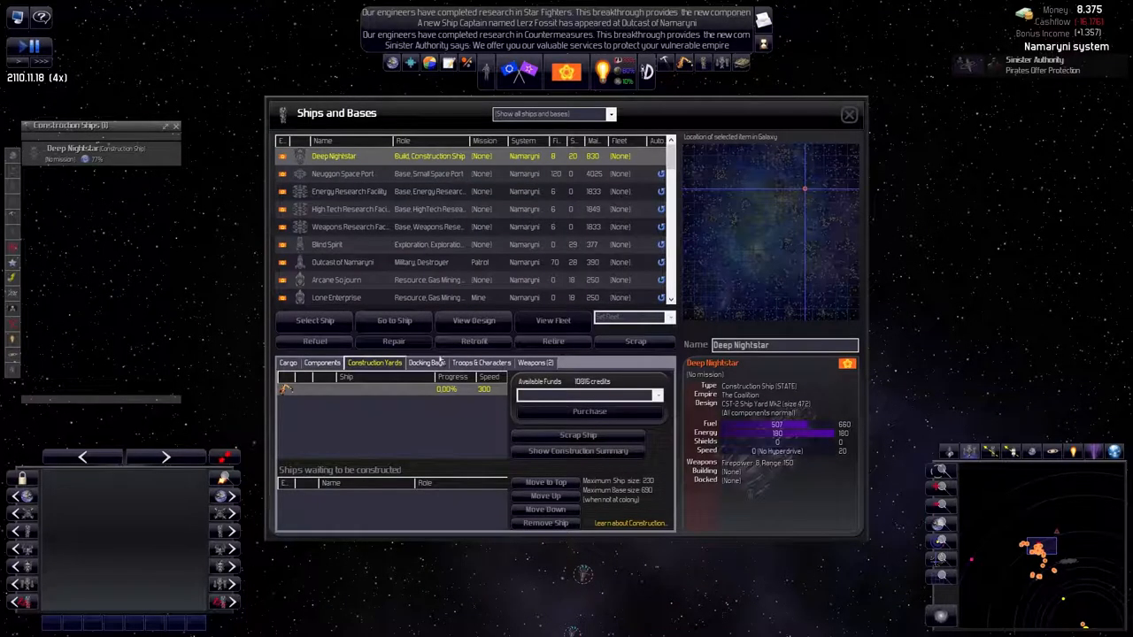
Open the Designs list and start editing the DFB-9 Mk2 defensive base design
{"action": "left_click", "coordinate": [848, 114]}
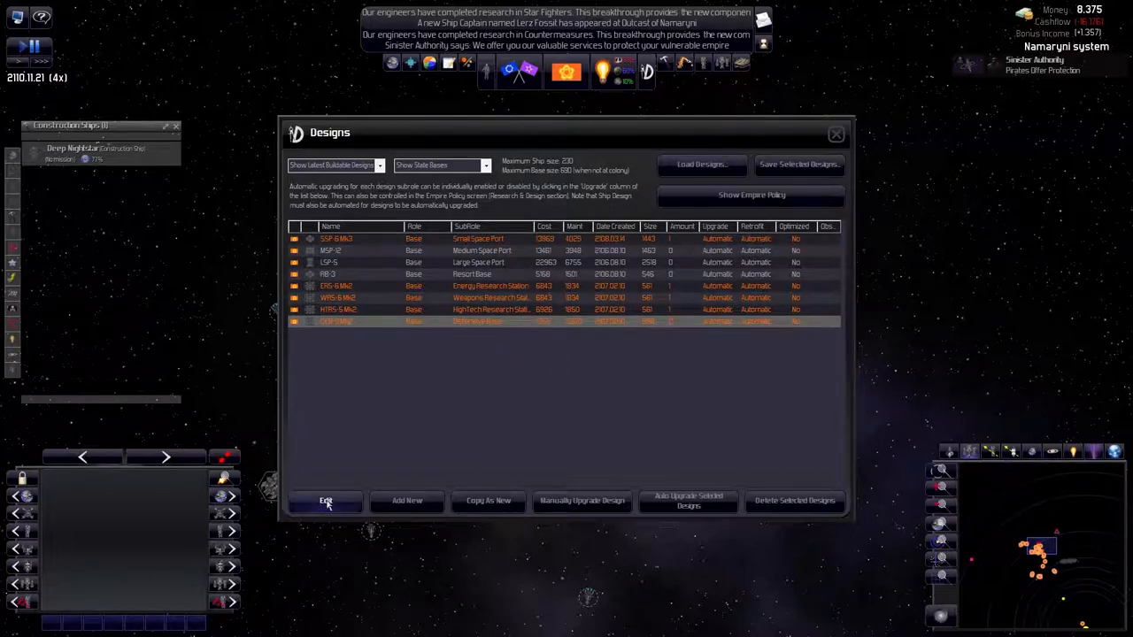
{"action": "left_click", "coordinate": [326, 500]}
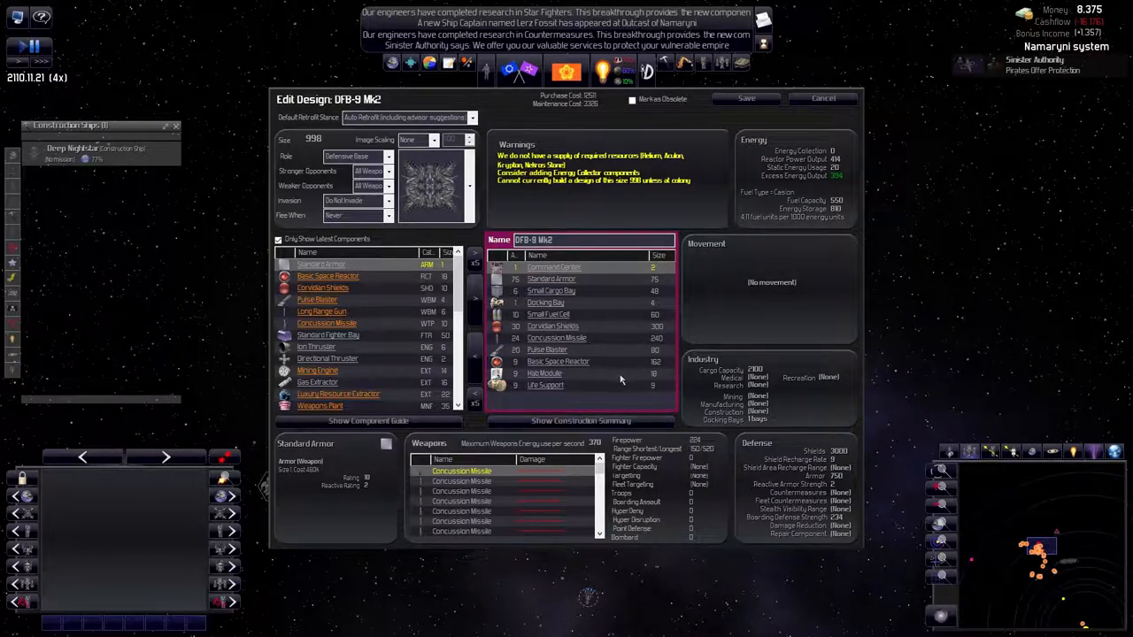
{"action": "scroll", "scroll_direction": "down", "scroll_amount": 3}
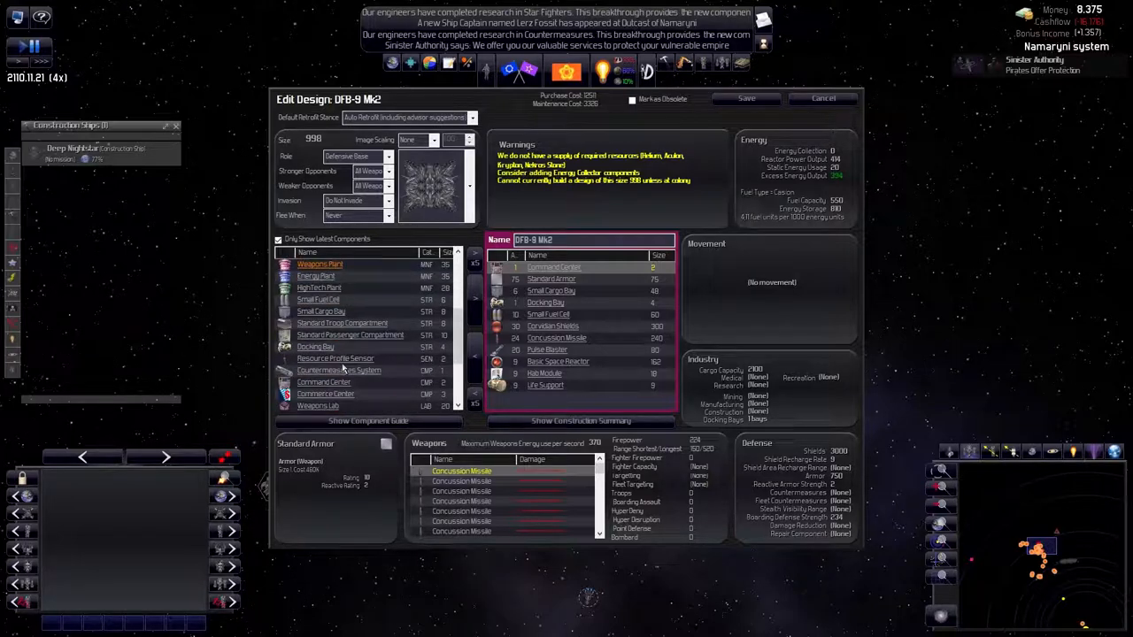
{"action": "scroll", "scroll_direction": "down", "scroll_amount": 3}
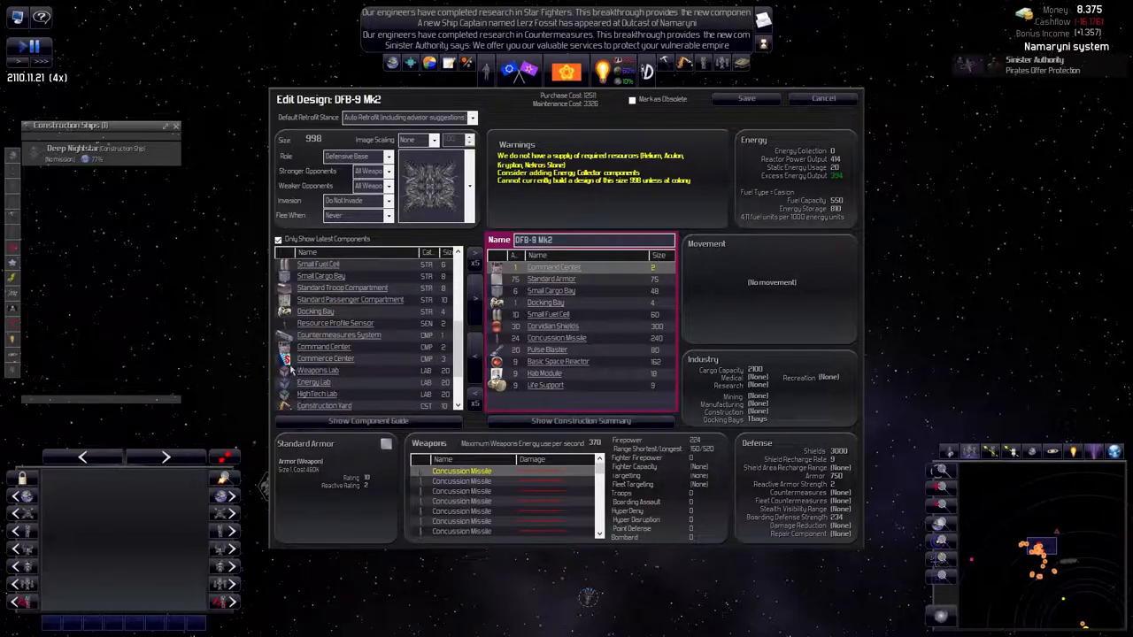
{"action": "scroll", "scroll_direction": "down", "scroll_amount": 3}
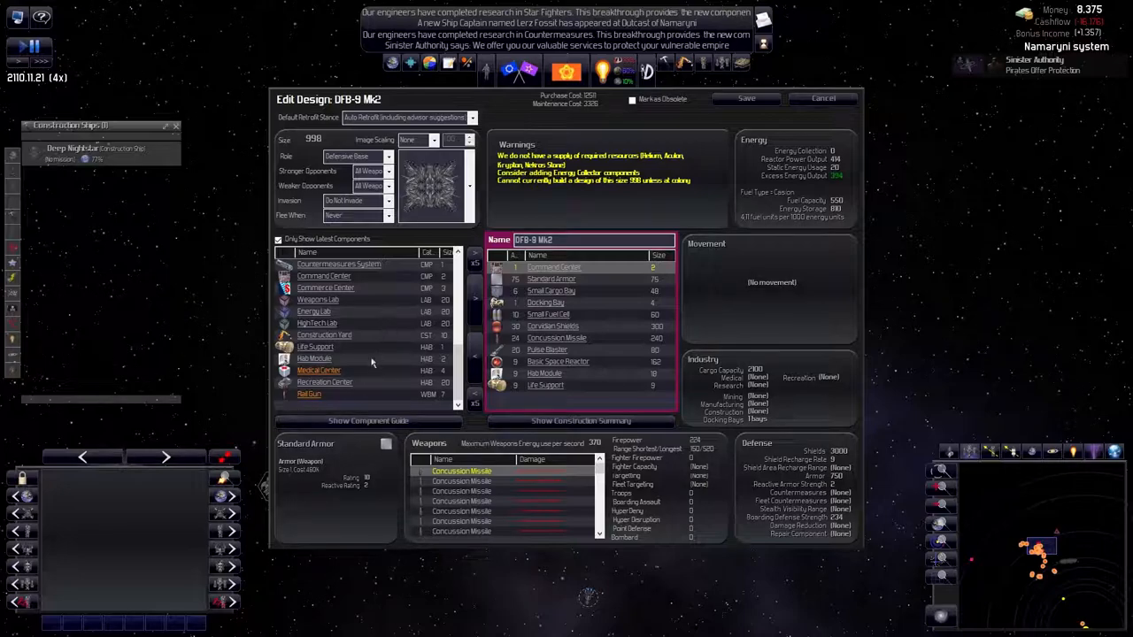
{"action": "scroll", "scroll_direction": "up", "scroll_amount": 3}
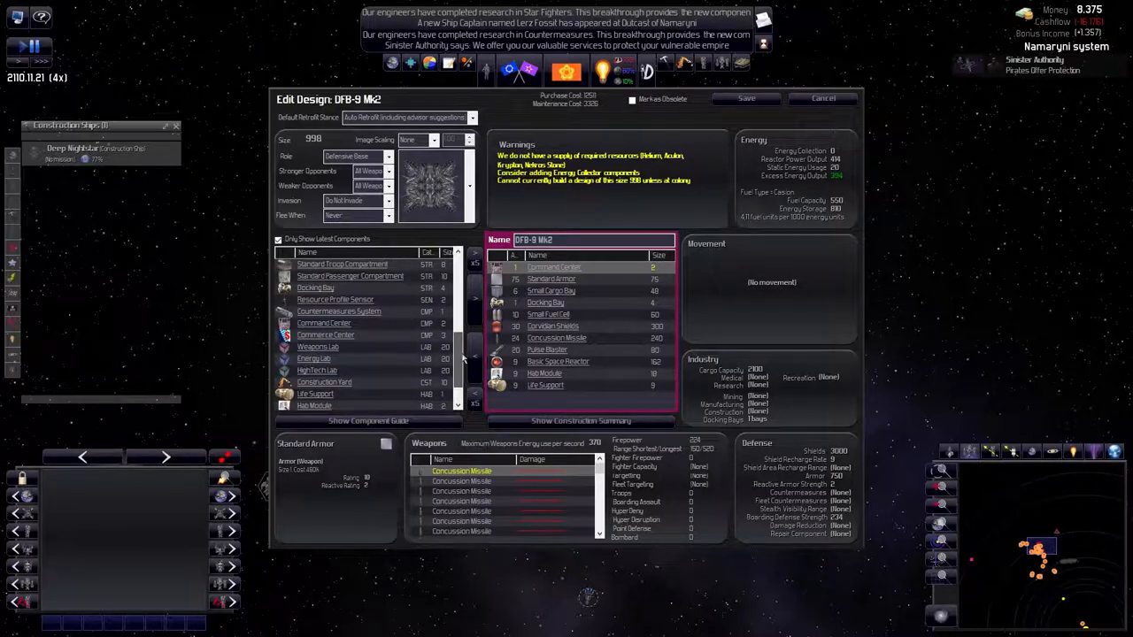
{"action": "scroll", "scroll_direction": "up", "scroll_amount": 3}
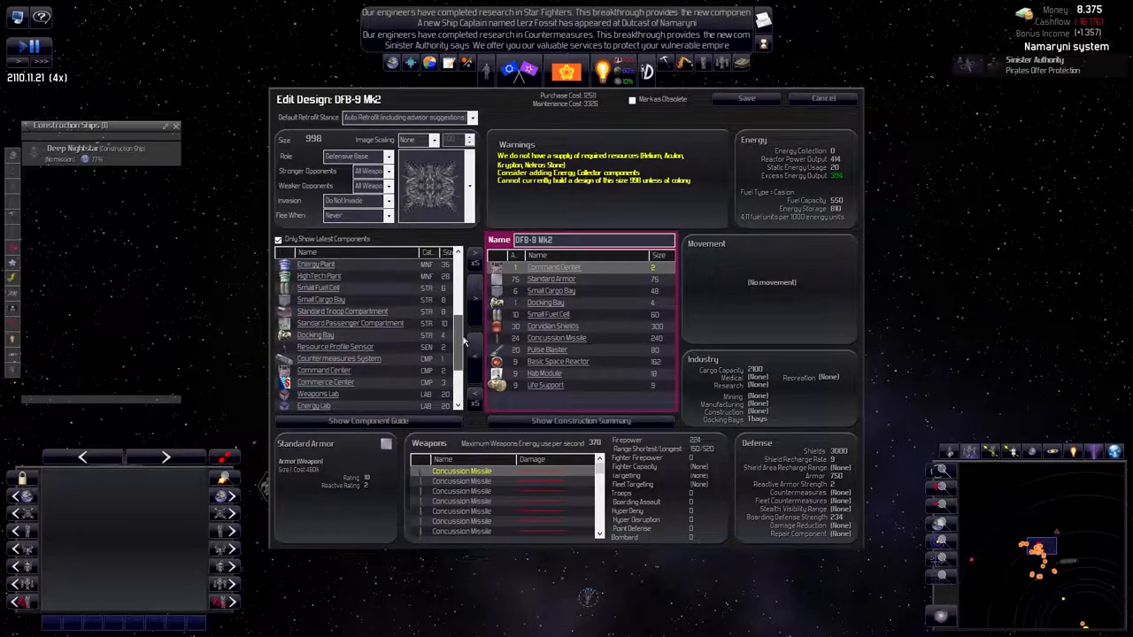
{"action": "scroll", "scroll_direction": "up", "scroll_amount": 3}
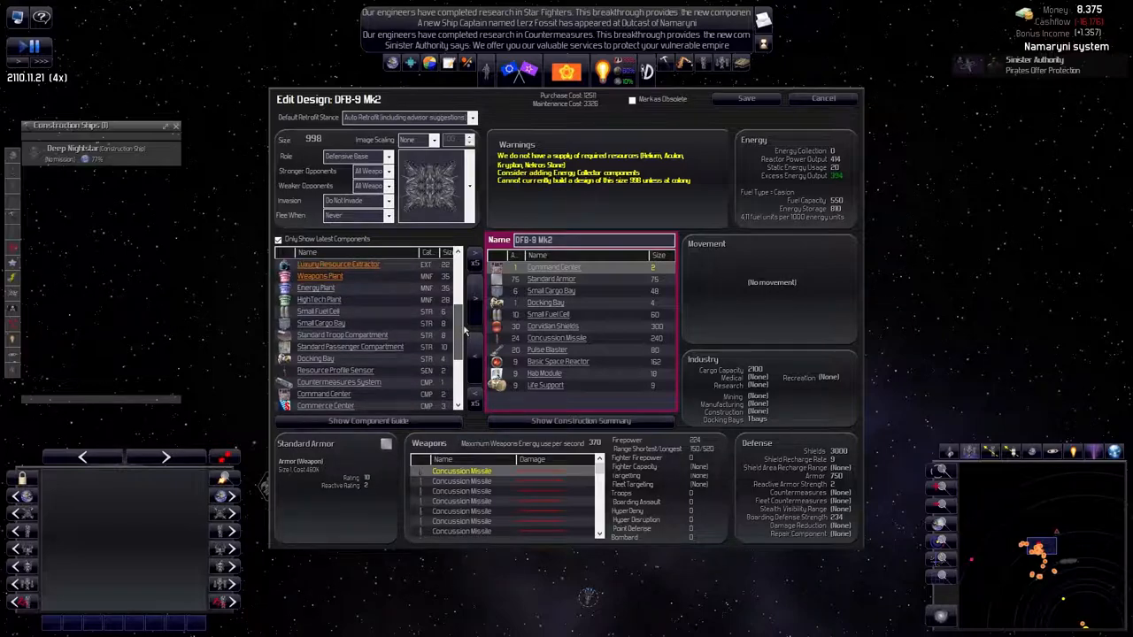
{"action": "scroll", "scroll_direction": "up", "scroll_amount": 3}
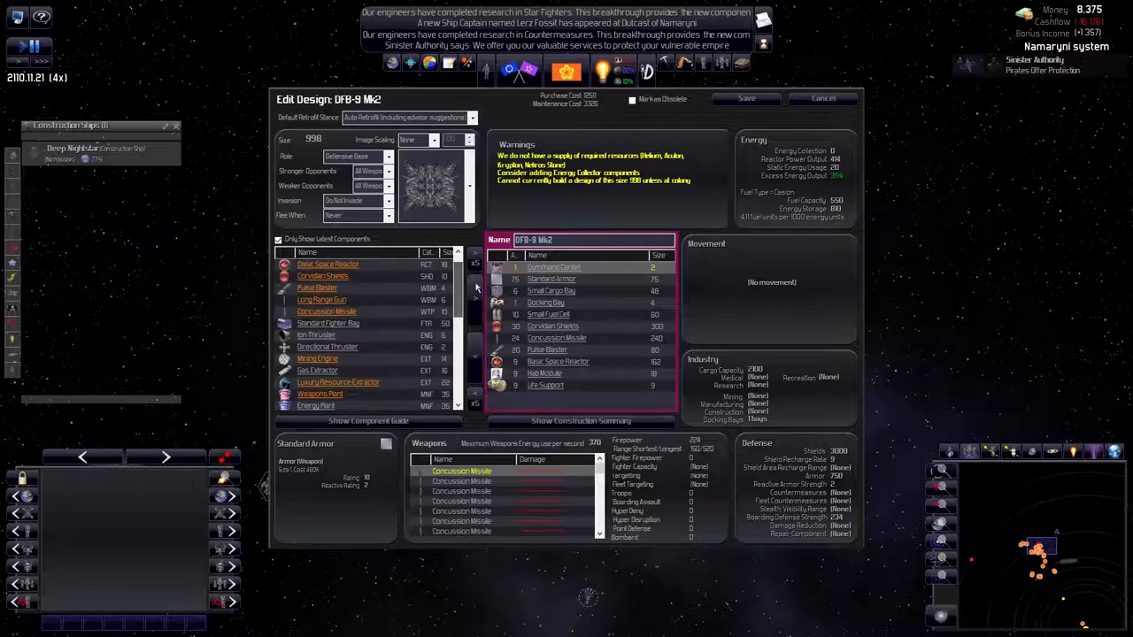
{"action": "scroll", "scroll_direction": "down", "scroll_amount": 3}
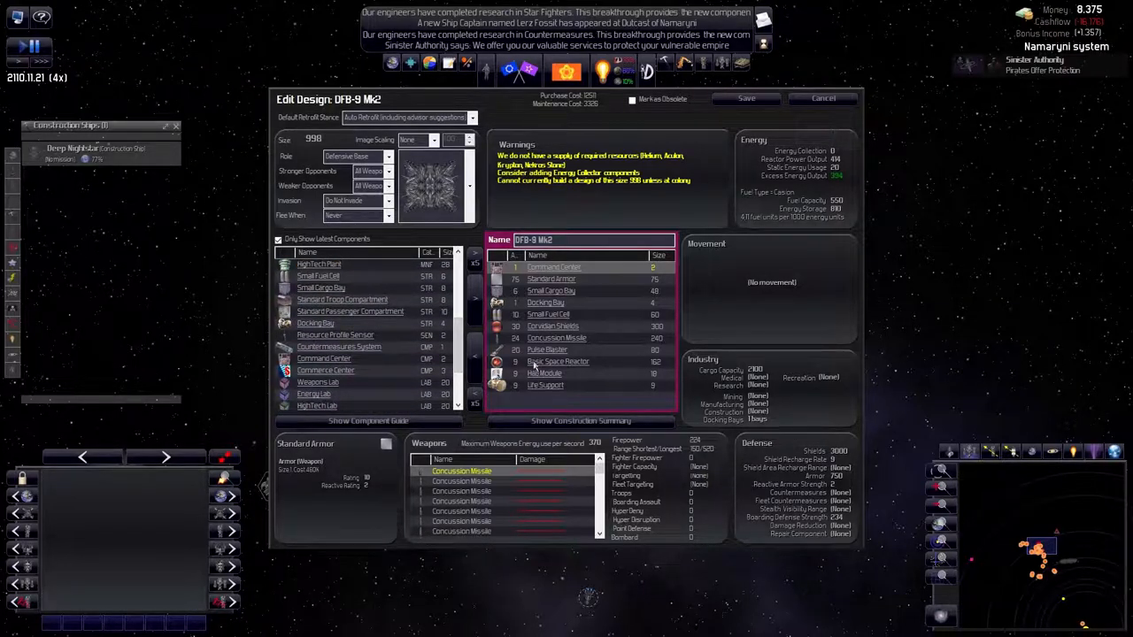
{"action": "left_click", "coordinate": [546, 302]}
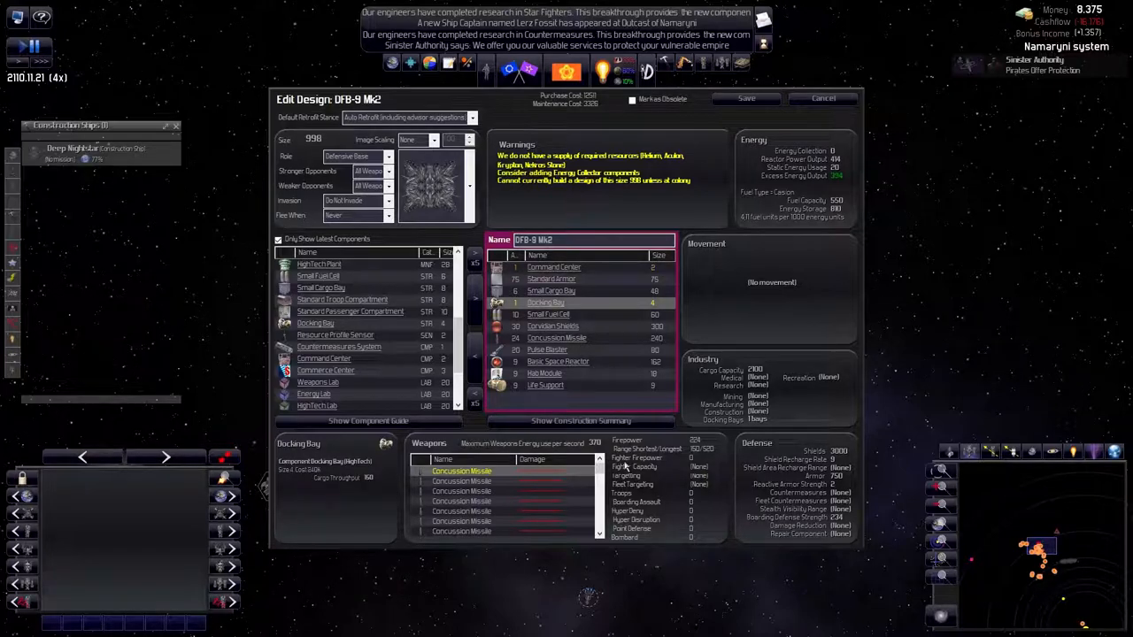
{"action": "mouse_move", "coordinate": [582, 354]}
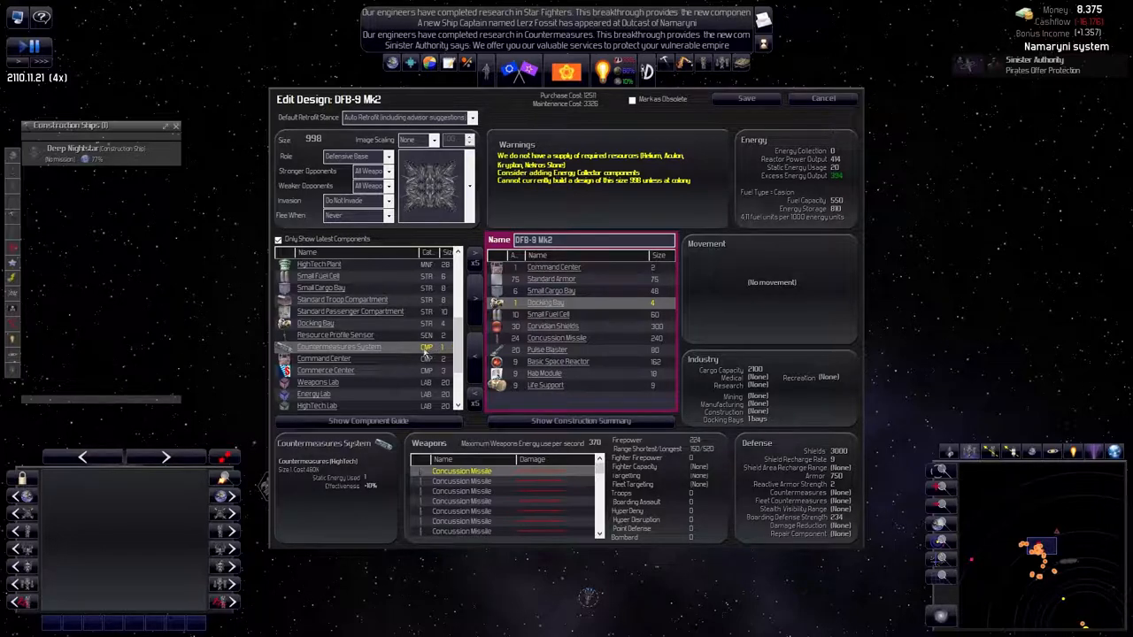
{"action": "scroll", "scroll_direction": "down", "scroll_amount": 3}
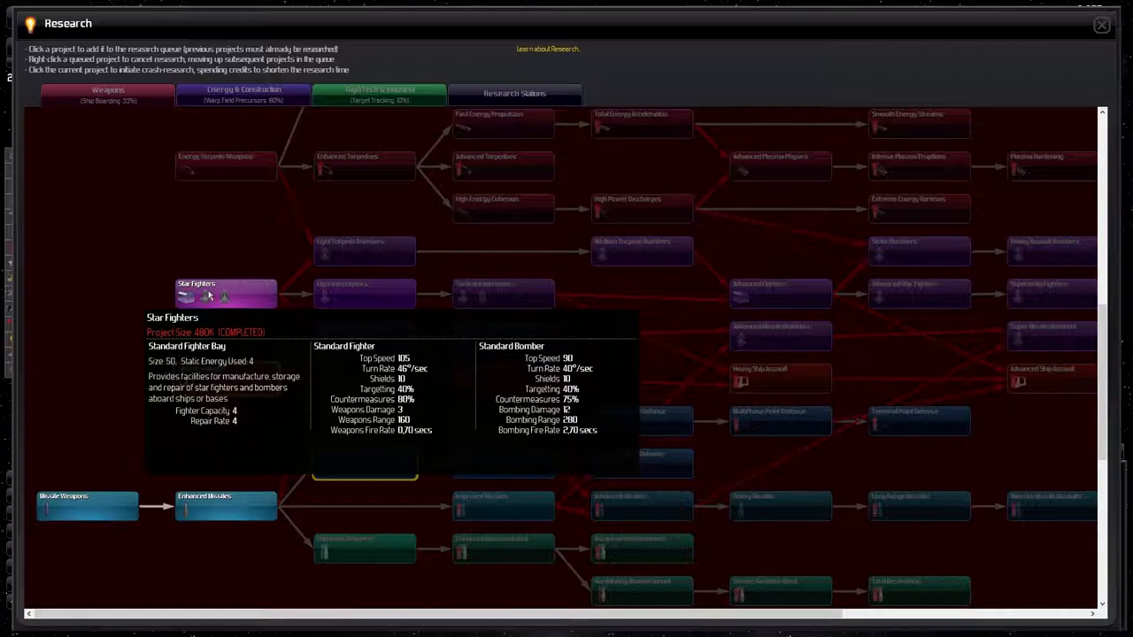
{"action": "mouse_move", "coordinate": [208, 296]}
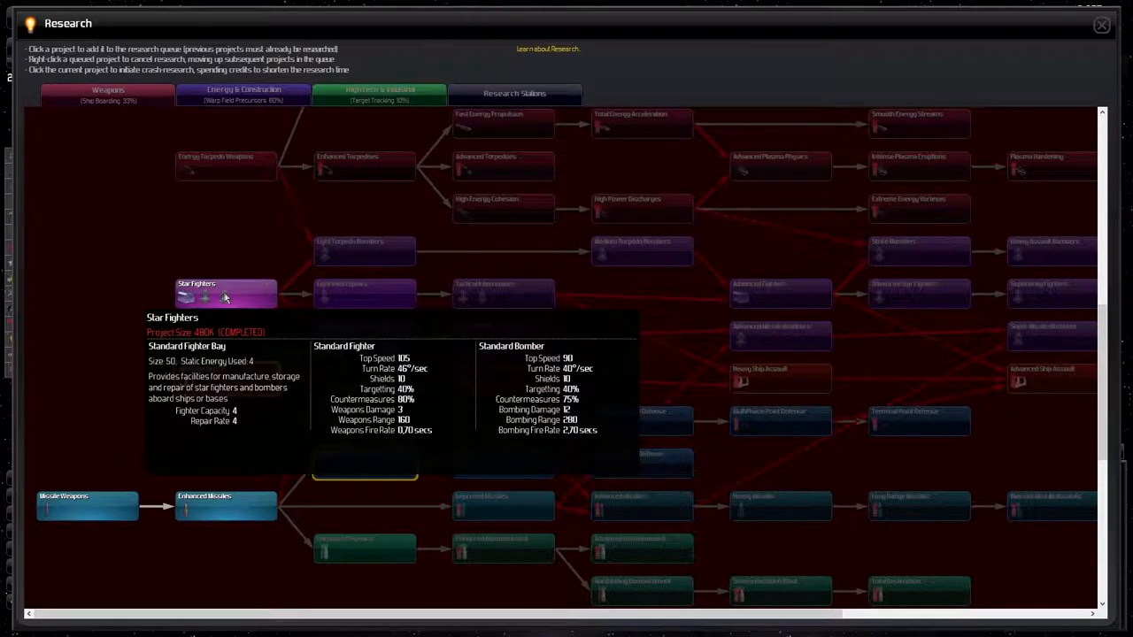
{"action": "mouse_move", "coordinate": [213, 301]}
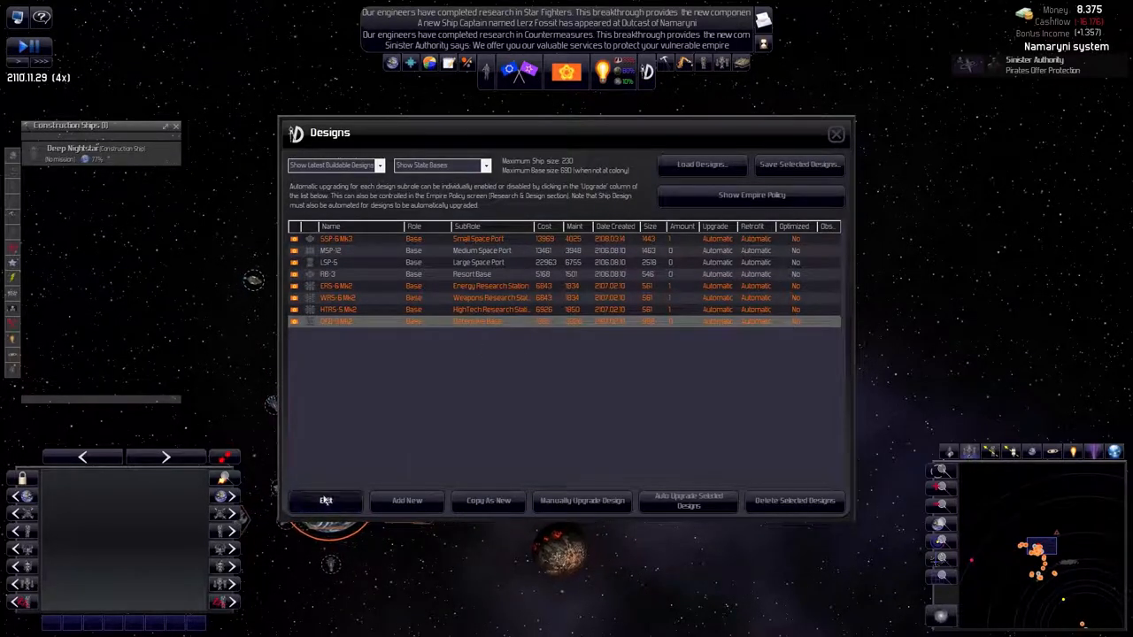
Fit four Standard Fighter Bay components onto DFB-9 Mk2 and save the design
{"action": "left_click", "coordinate": [325, 500]}
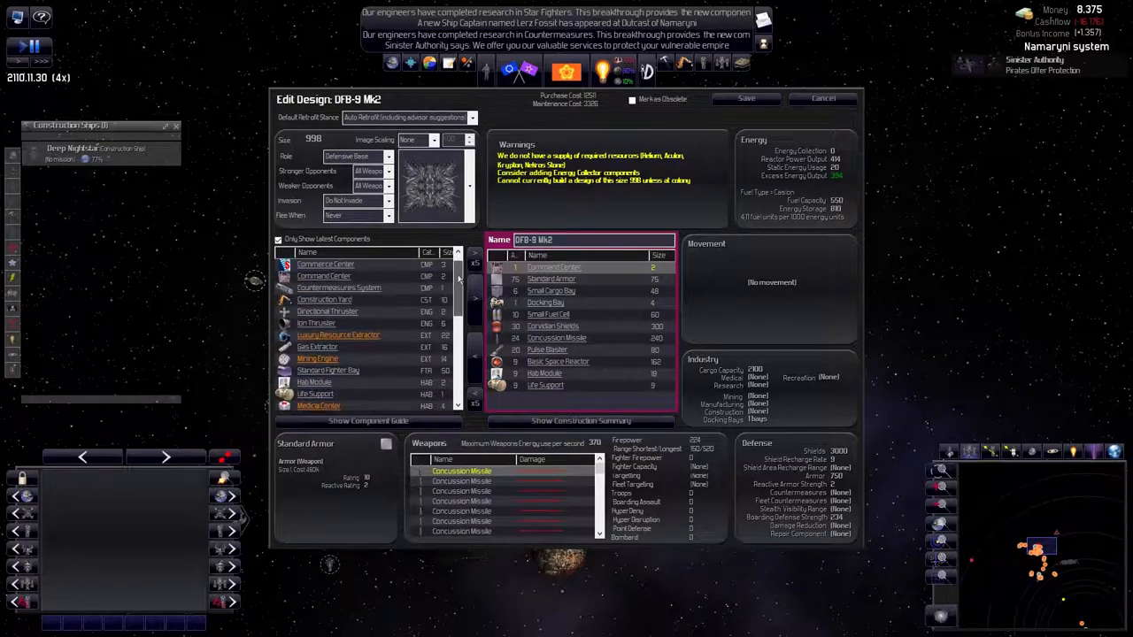
{"action": "scroll", "scroll_direction": "down", "scroll_amount": 3}
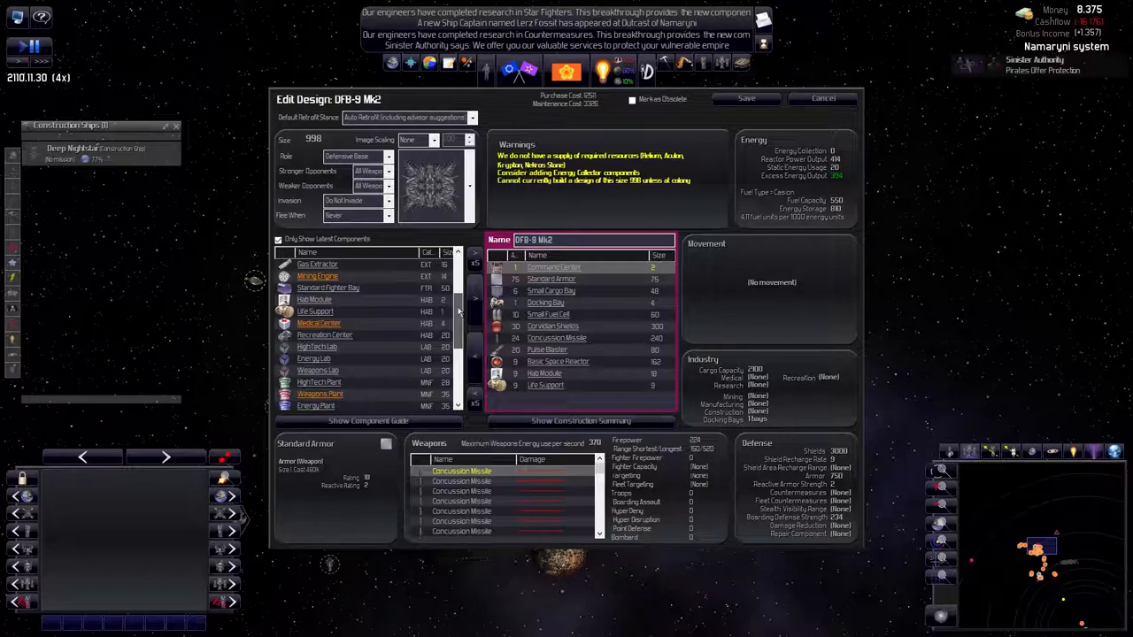
{"action": "left_click", "coordinate": [328, 287]}
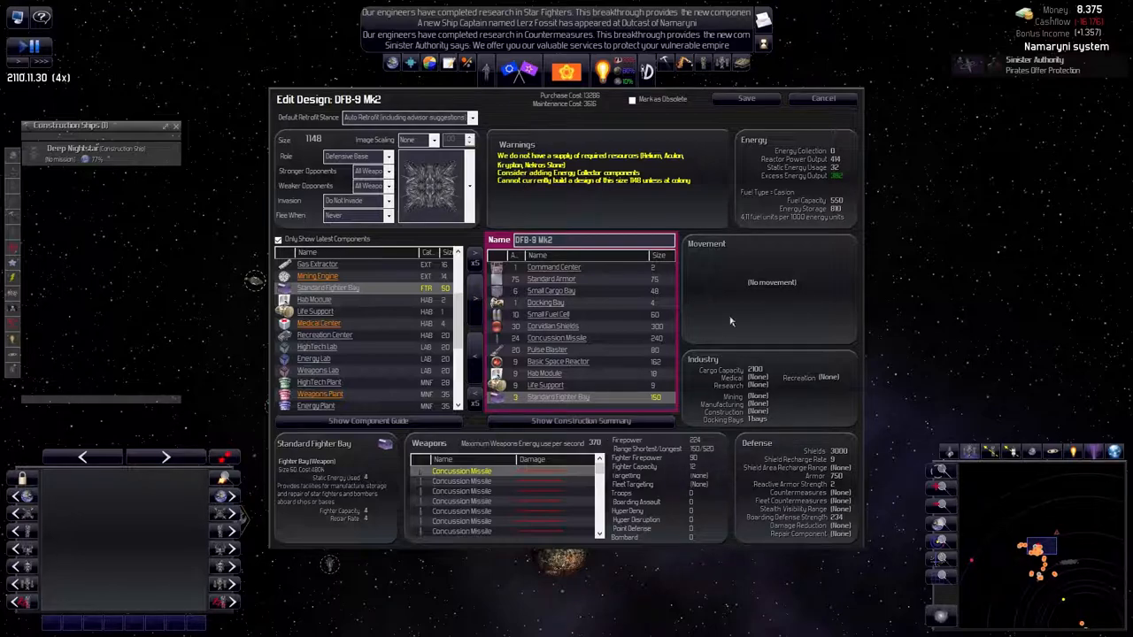
{"action": "mouse_move", "coordinate": [699, 466]}
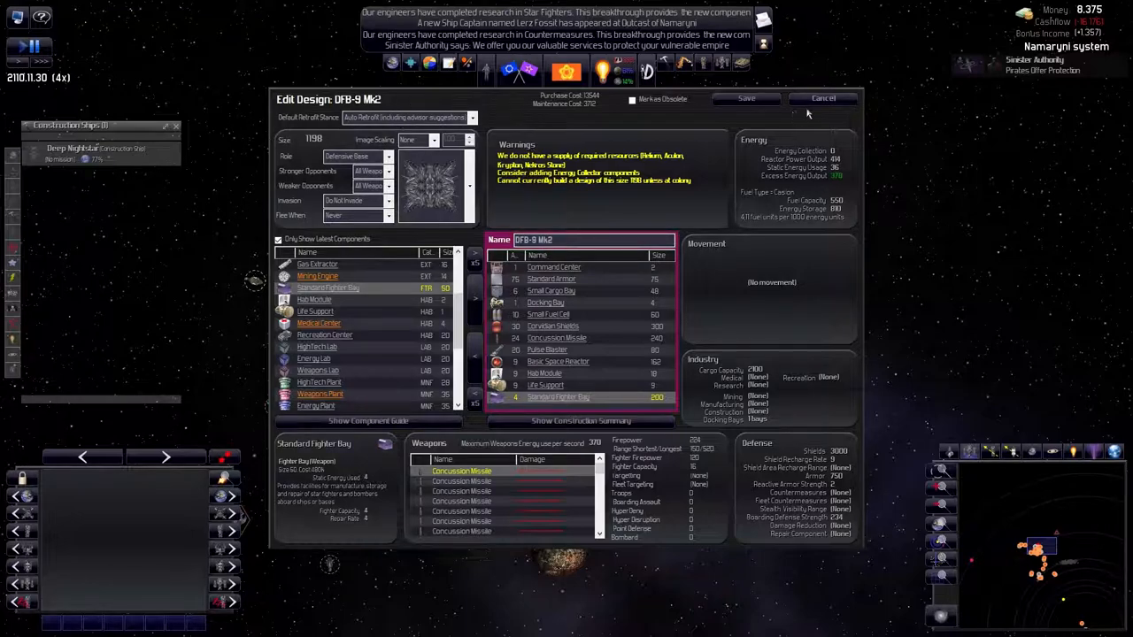
{"action": "left_click", "coordinate": [822, 98]}
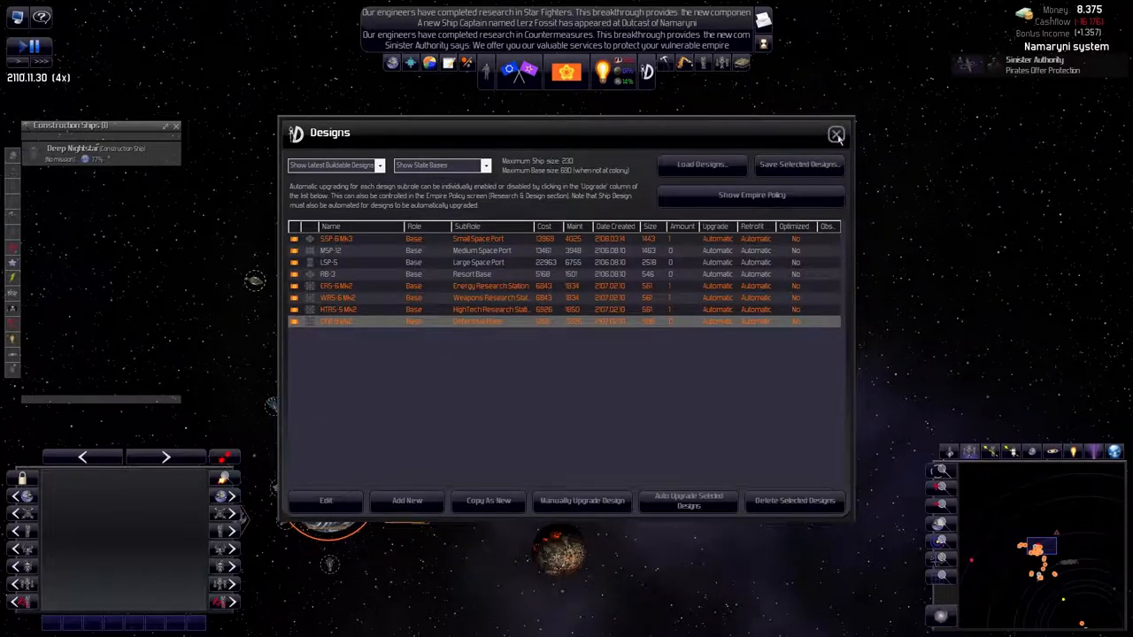
Close the Designs window to get back to the Namaryni system map
{"action": "left_click", "coordinate": [836, 134]}
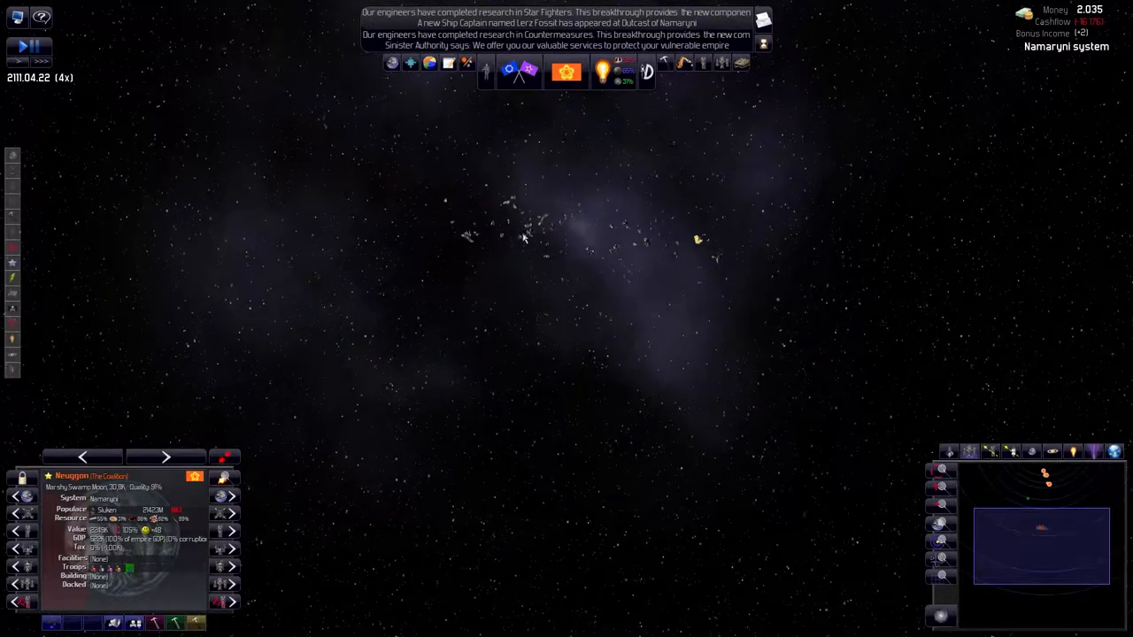
Select planet Asvace, then show the Outcast of Namaryni destroyer's details from Military Ships
{"action": "left_click", "coordinate": [545, 257]}
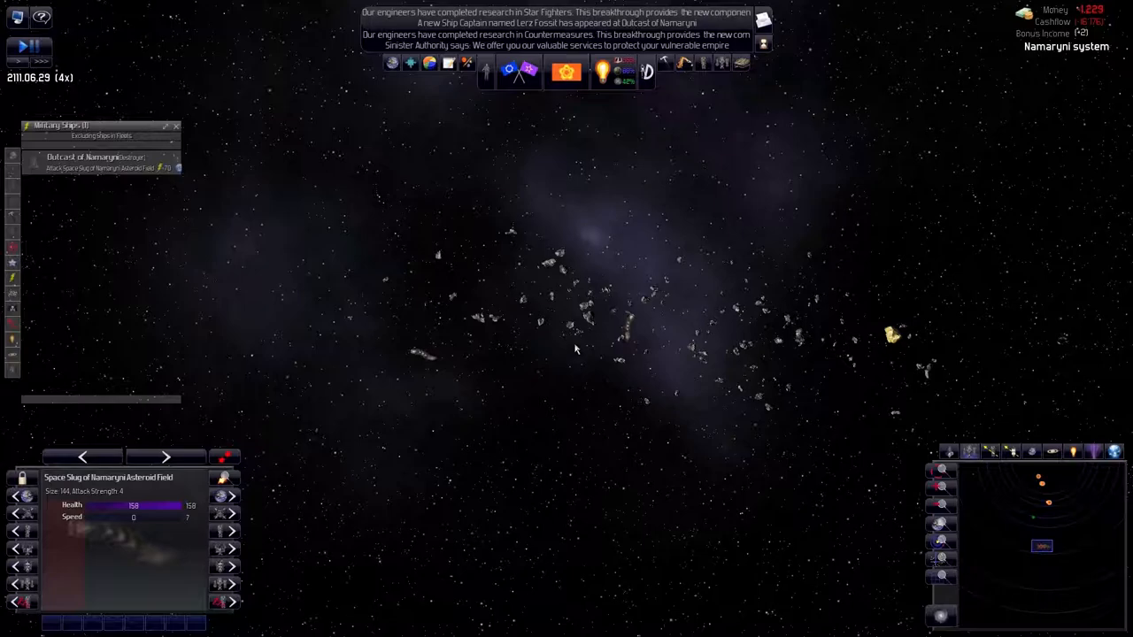
{"action": "left_click", "coordinate": [635, 307]}
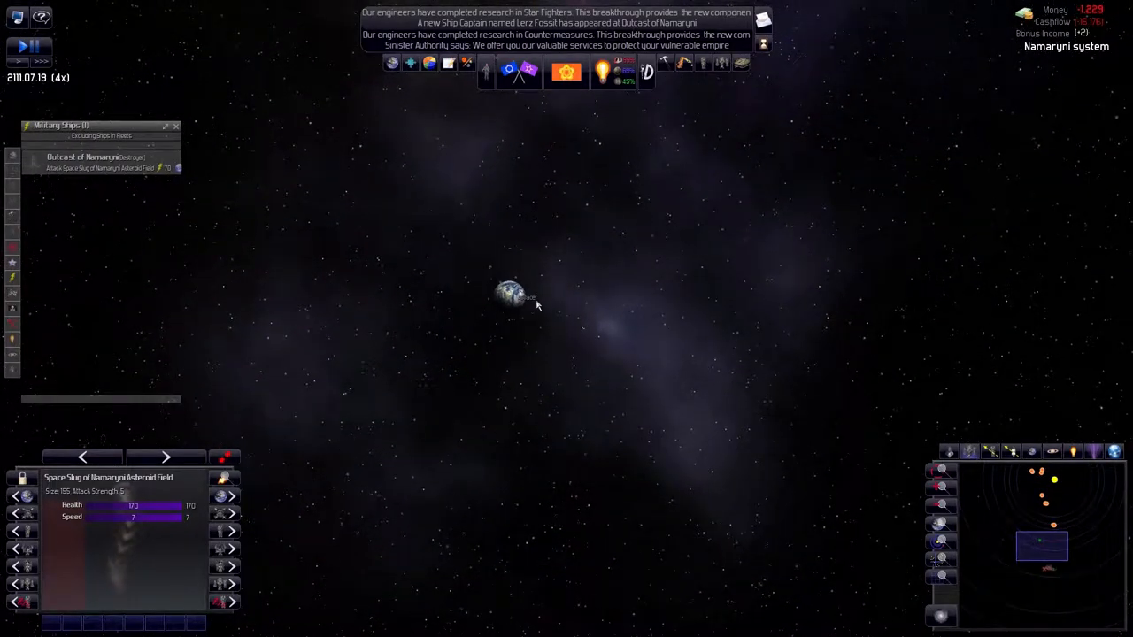
{"action": "left_click", "coordinate": [513, 296]}
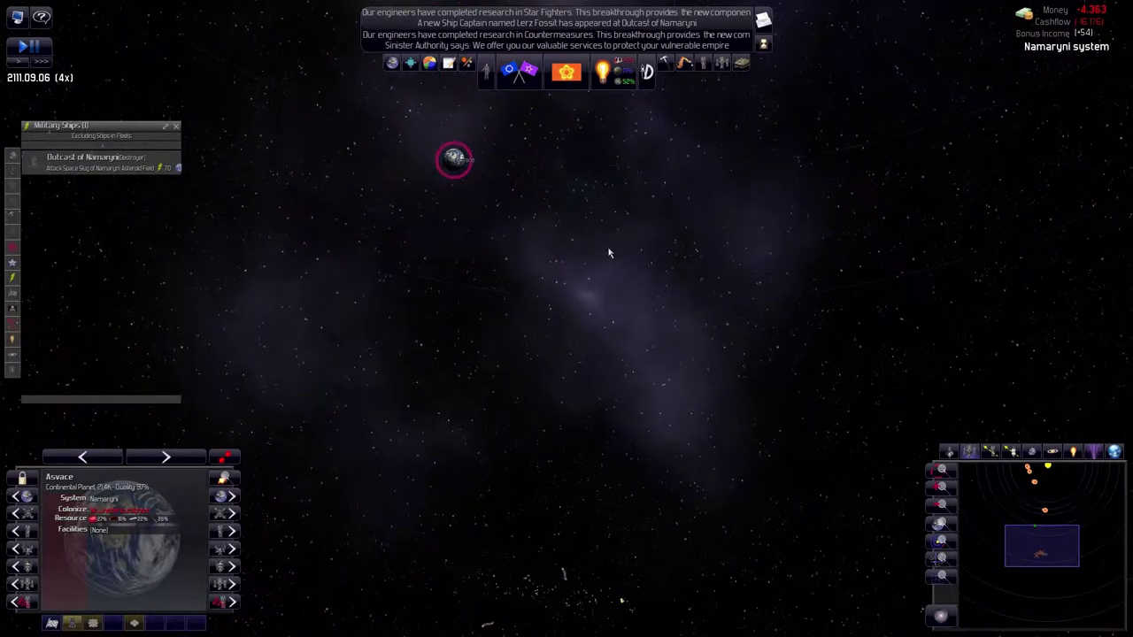
{"action": "left_click", "coordinate": [93, 163]}
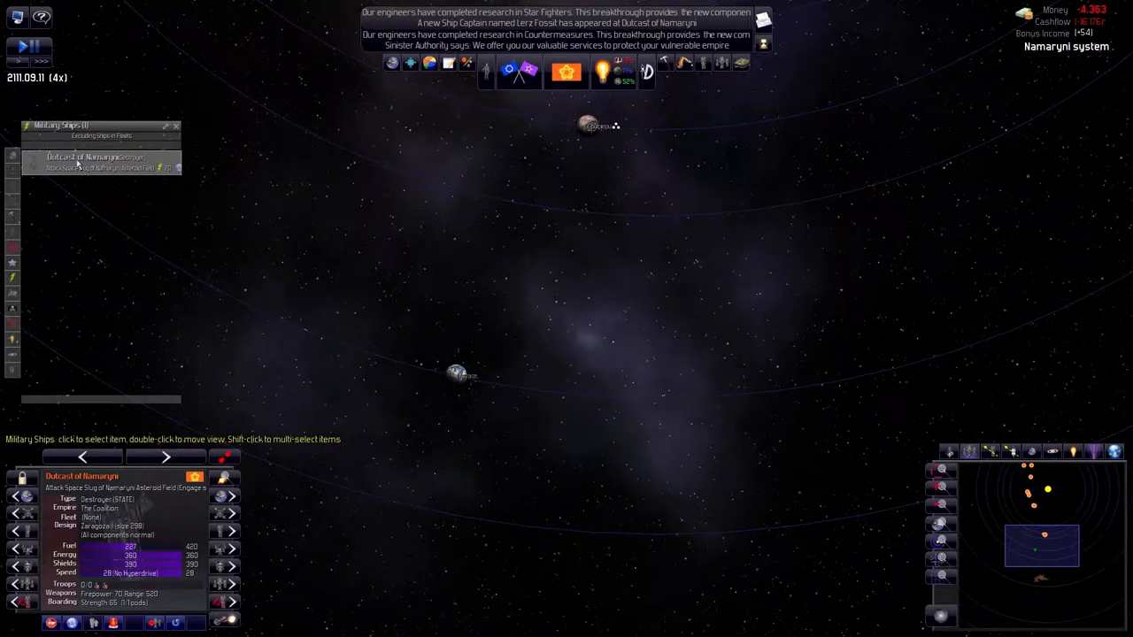
Center the map view on the destroyer Outcast of Namaryni
{"action": "double_click", "coordinate": [100, 162]}
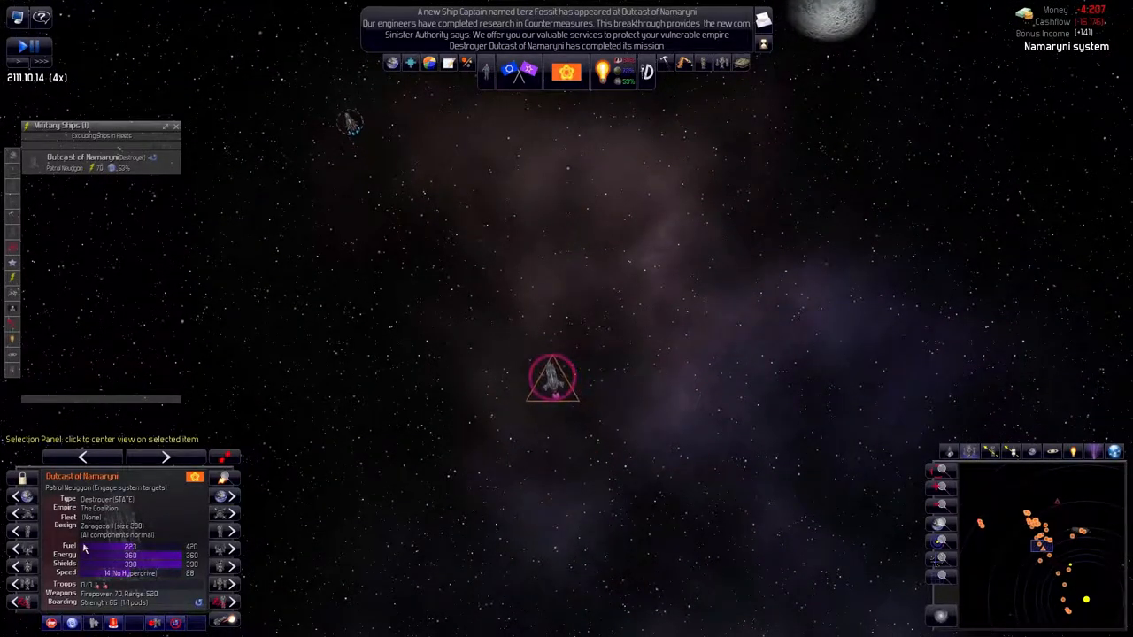
{"action": "left_click", "coordinate": [50, 624]}
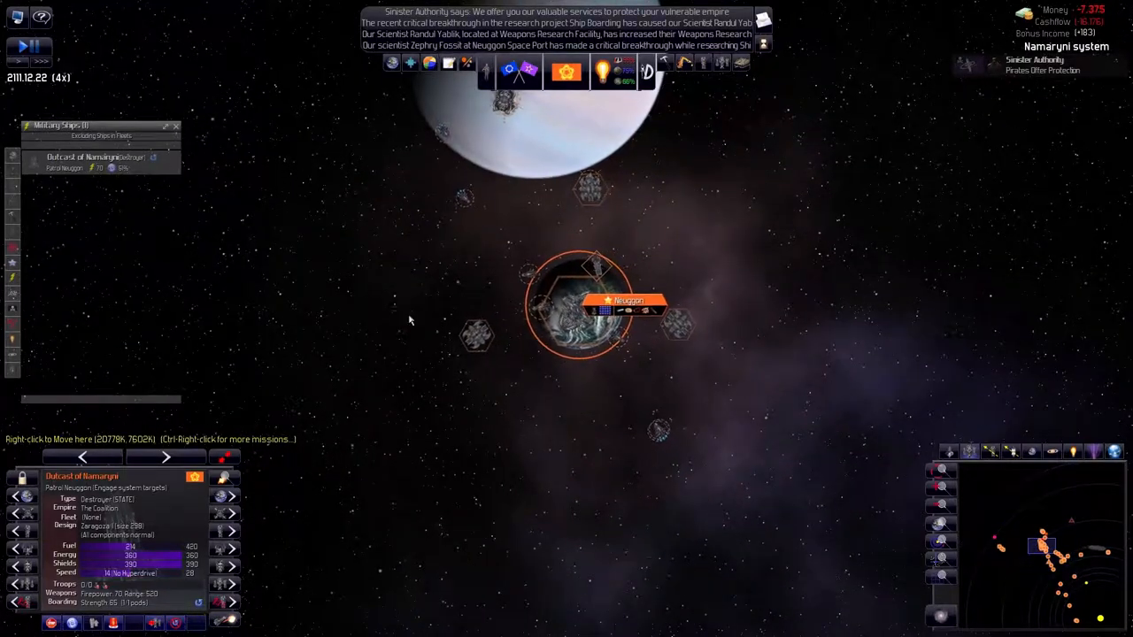
Select the Neuggon colony, pause the game, and zoom the view
{"action": "left_click", "coordinate": [575, 318]}
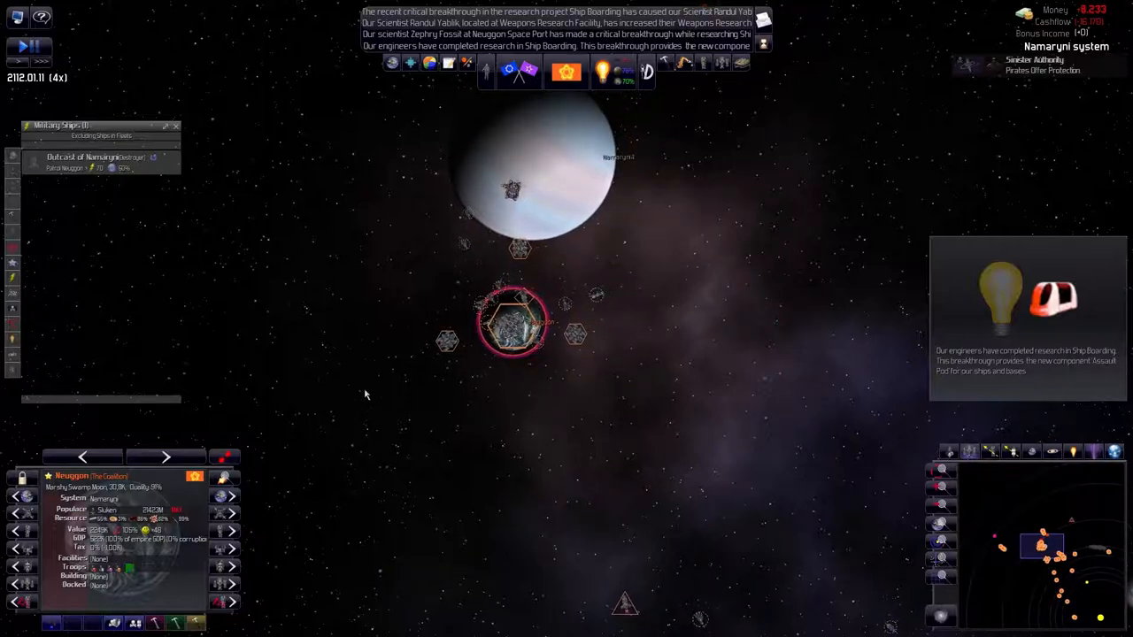
{"action": "key", "text": "space"}
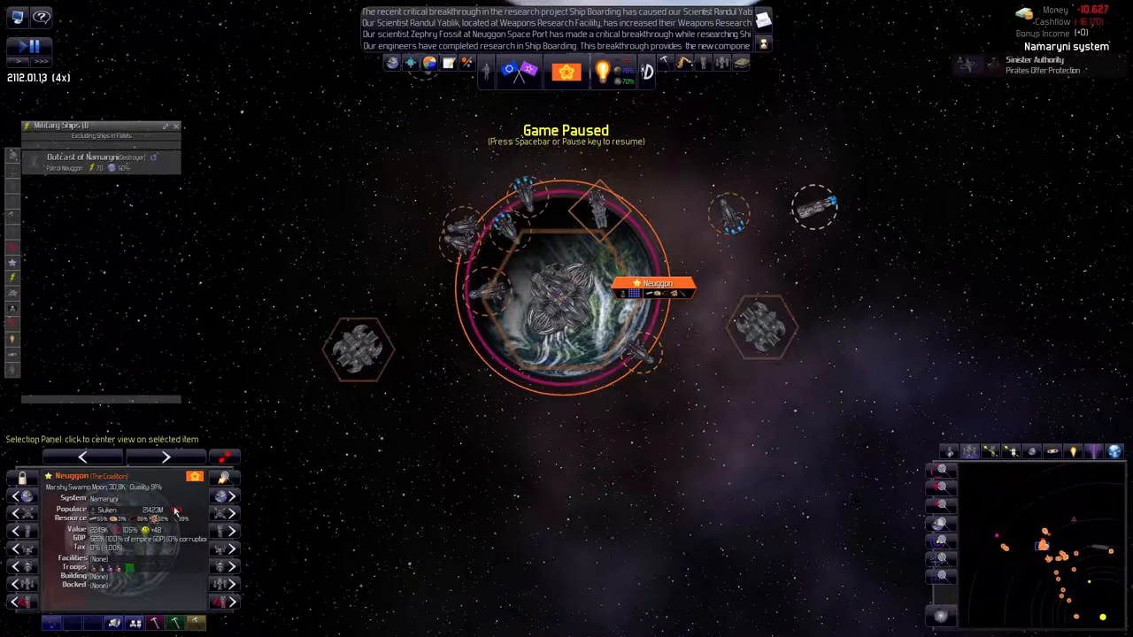
{"action": "mouse_move", "coordinate": [608, 424]}
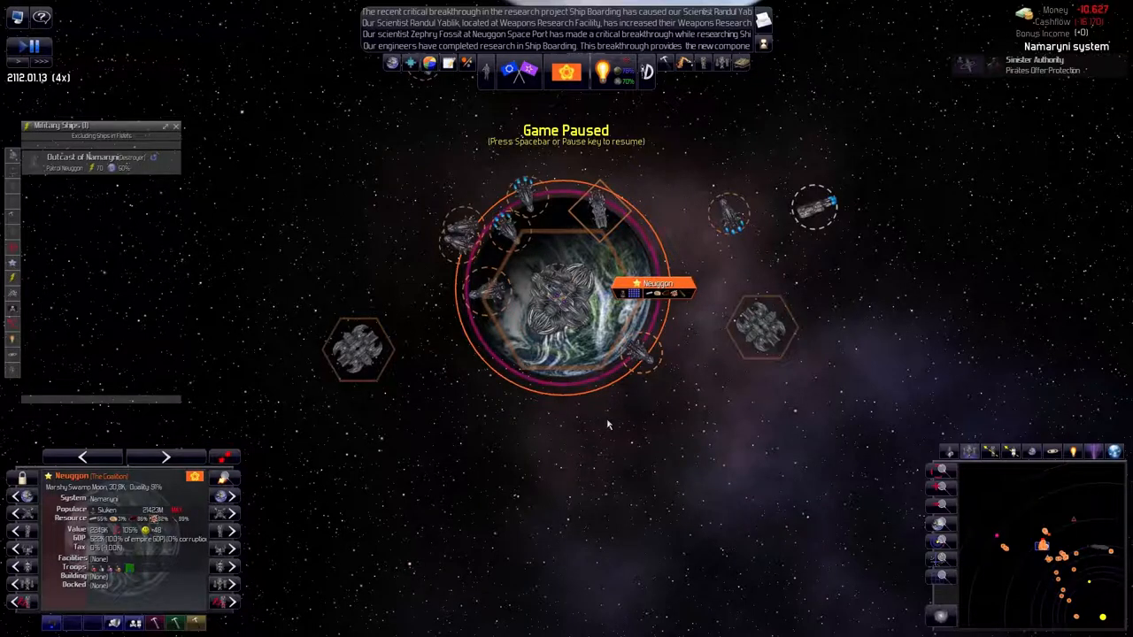
{"action": "scroll", "scroll_direction": "down", "scroll_amount": 3}
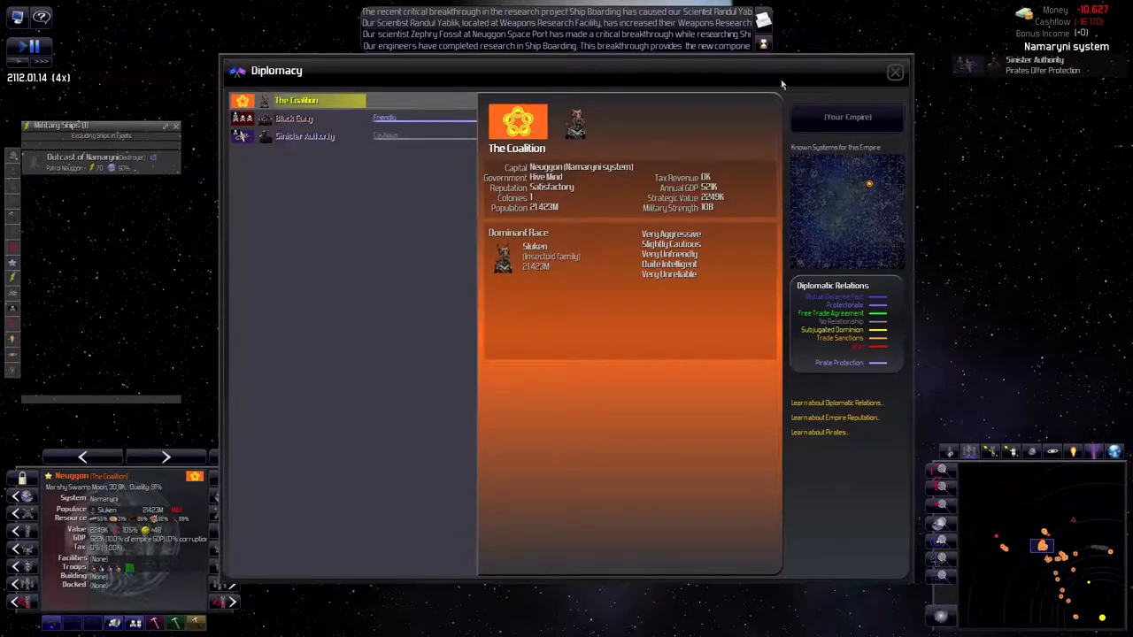
Review and close the Coalition's empire summary, then open the Colonies overview
{"action": "left_click", "coordinate": [894, 72]}
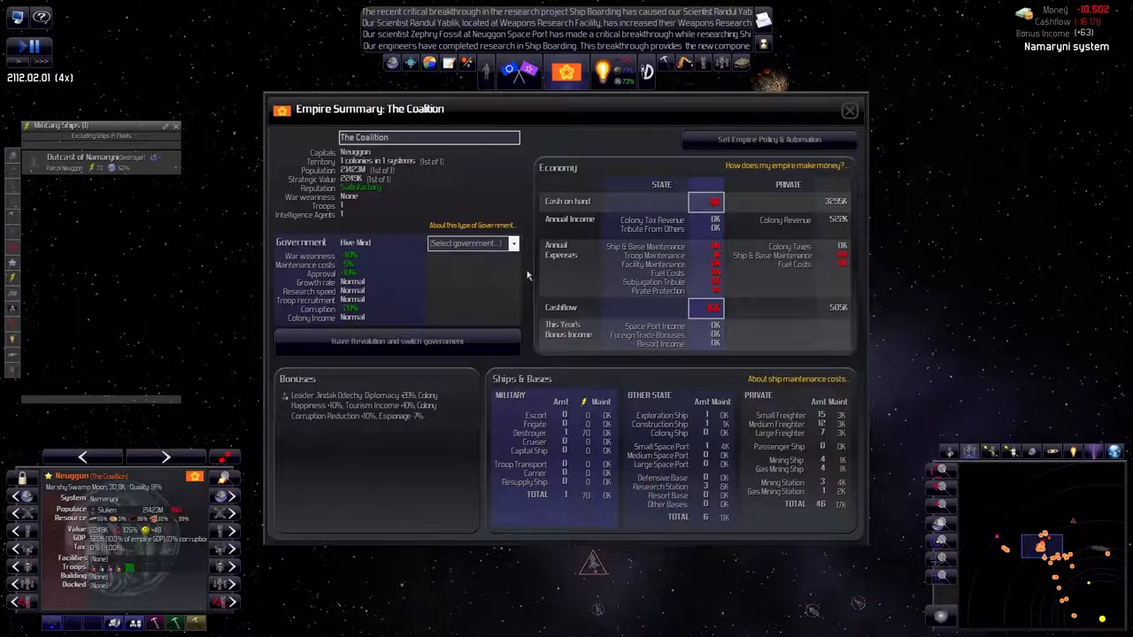
{"action": "left_click", "coordinate": [849, 109]}
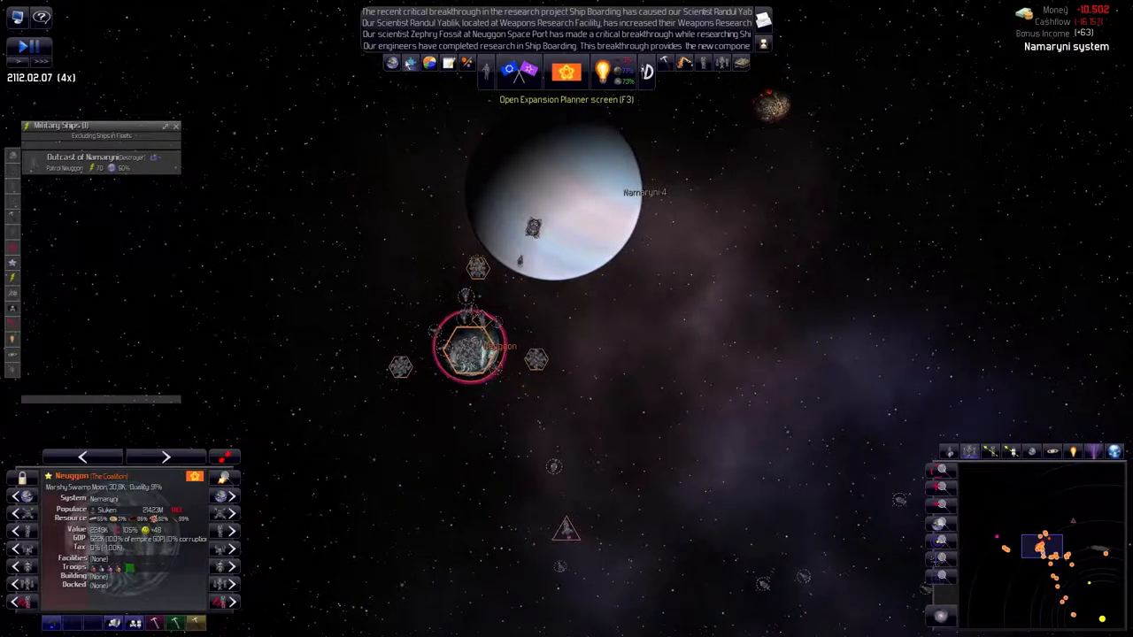
{"action": "left_click", "coordinate": [566, 71]}
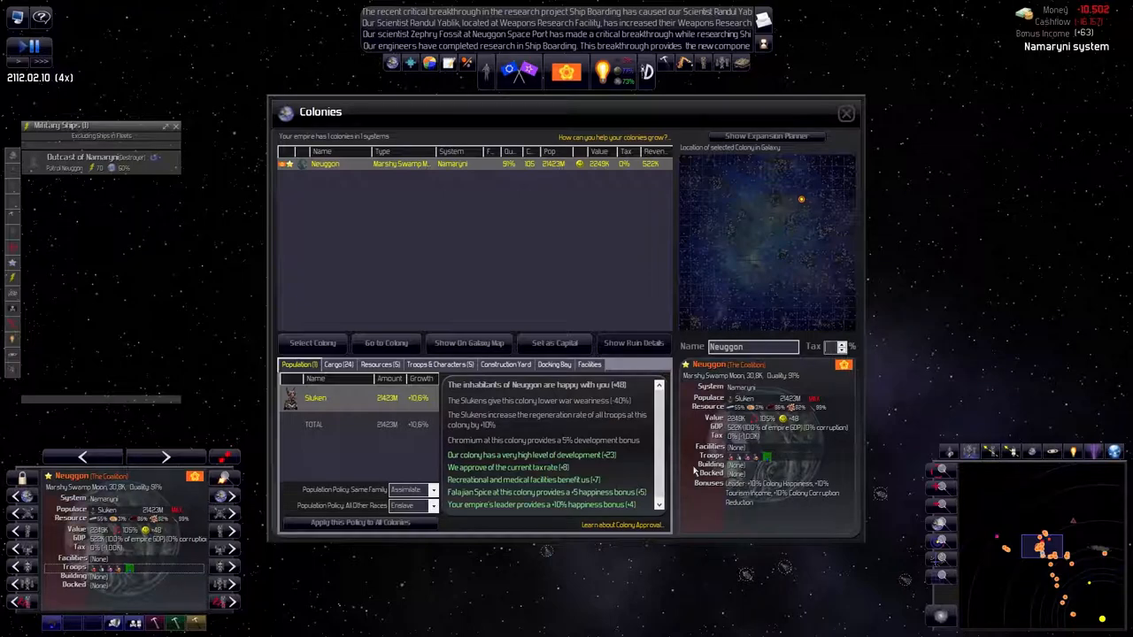
Set Neuggon's colony tax to 30% and bring up the Research screen
{"action": "left_click", "coordinate": [840, 343]}
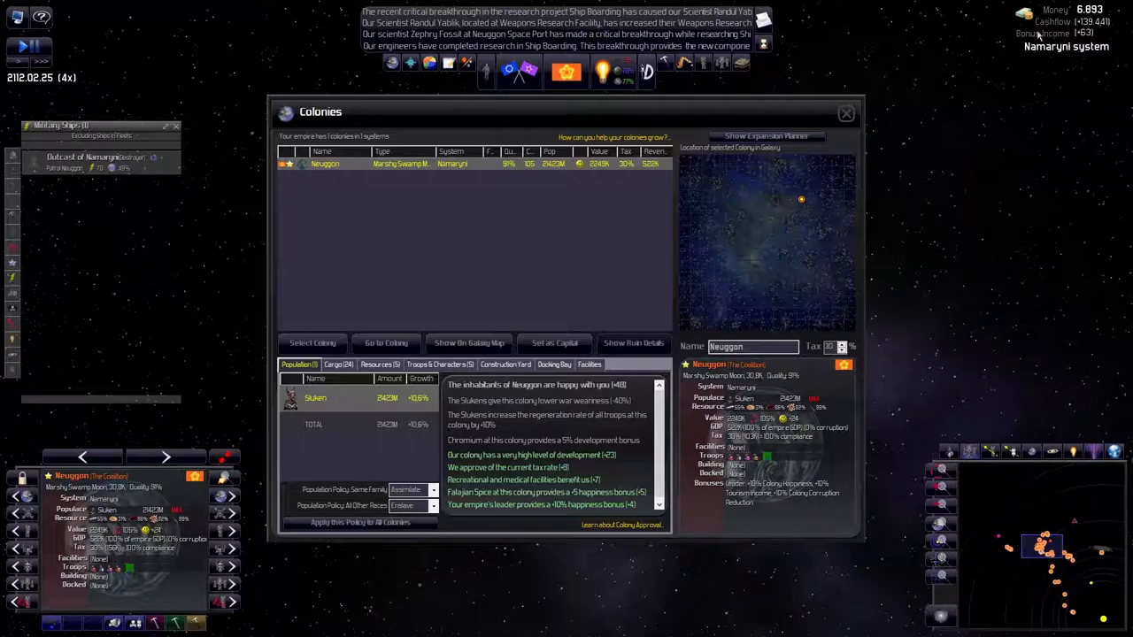
{"action": "left_click", "coordinate": [846, 113]}
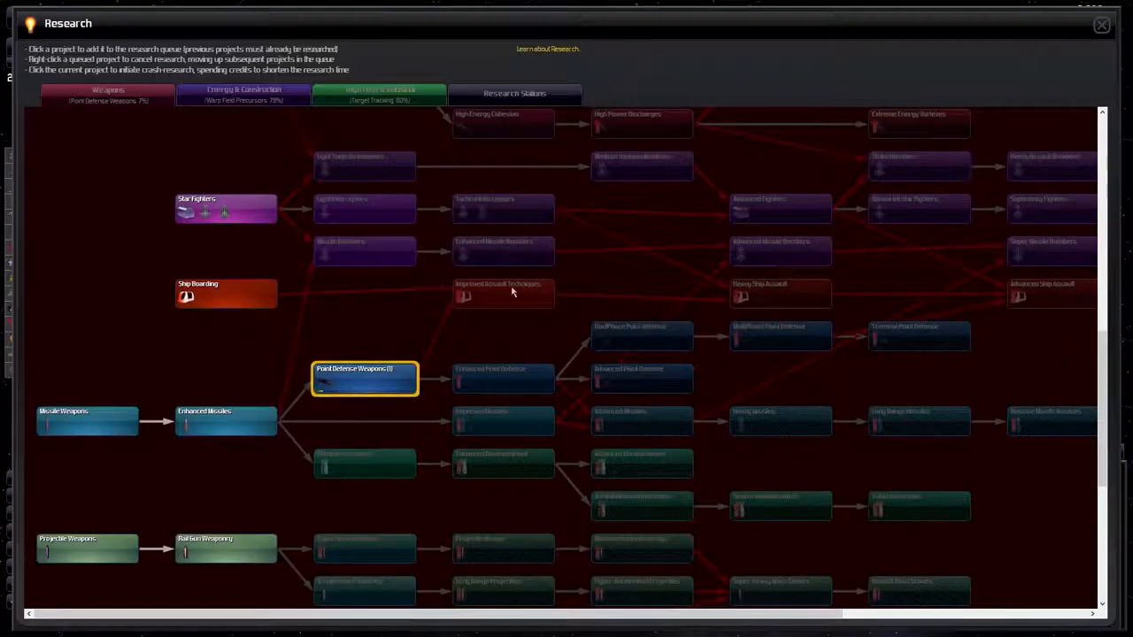
Queue Continental Colonization under High Tech & Industrial research, then close the research tree
{"action": "scroll", "scroll_direction": "down", "scroll_amount": 3}
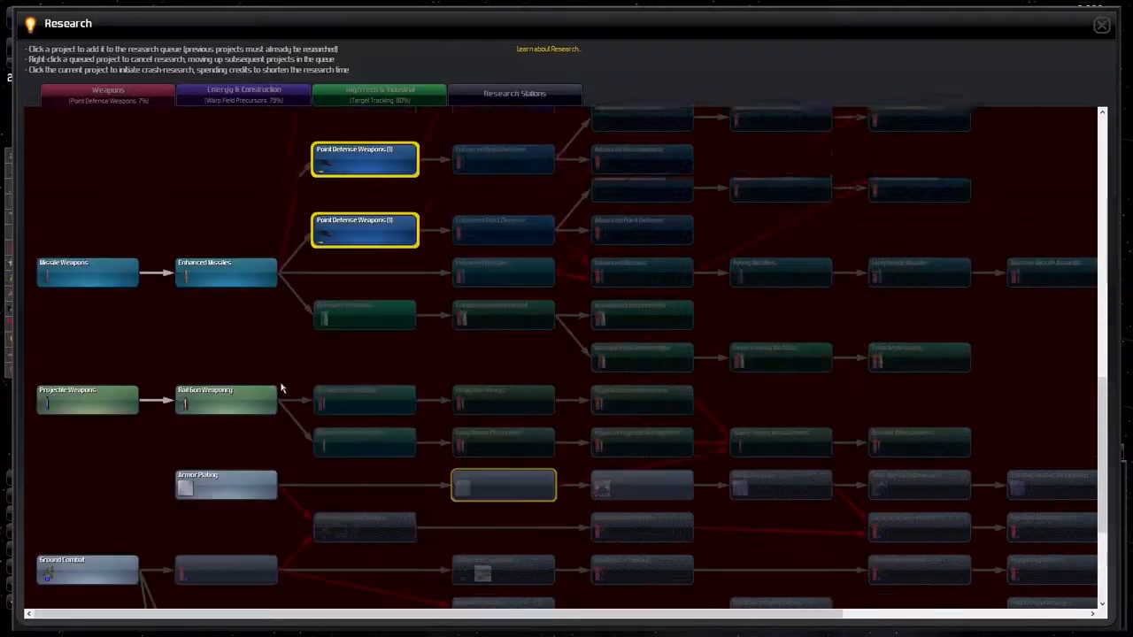
{"action": "left_click", "coordinate": [378, 93]}
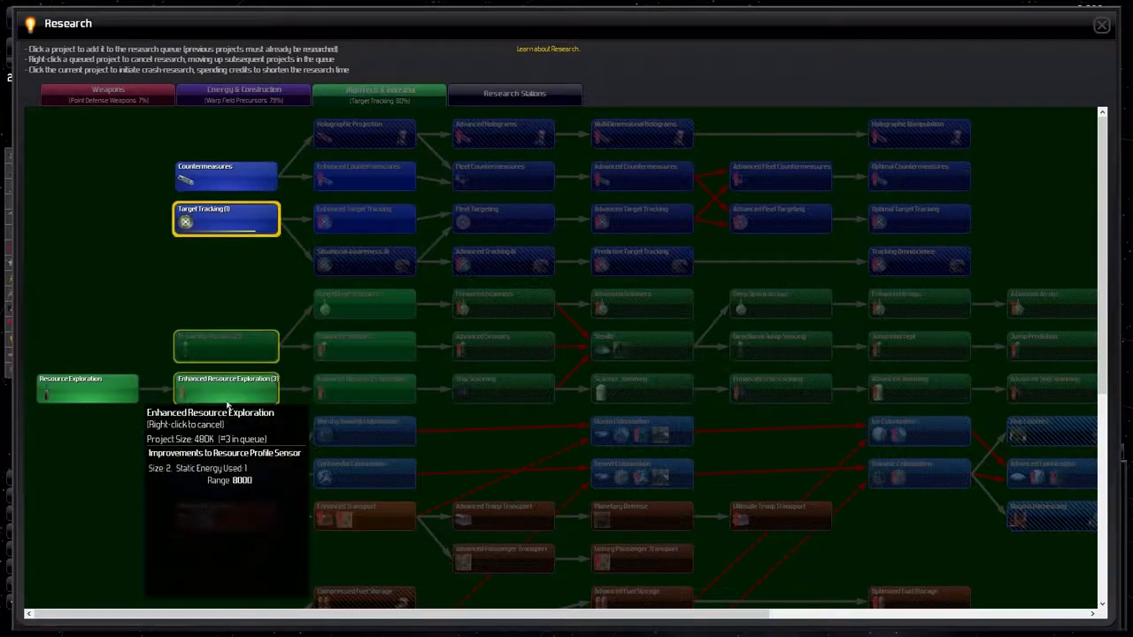
{"action": "scroll", "scroll_direction": "down", "scroll_amount": 3}
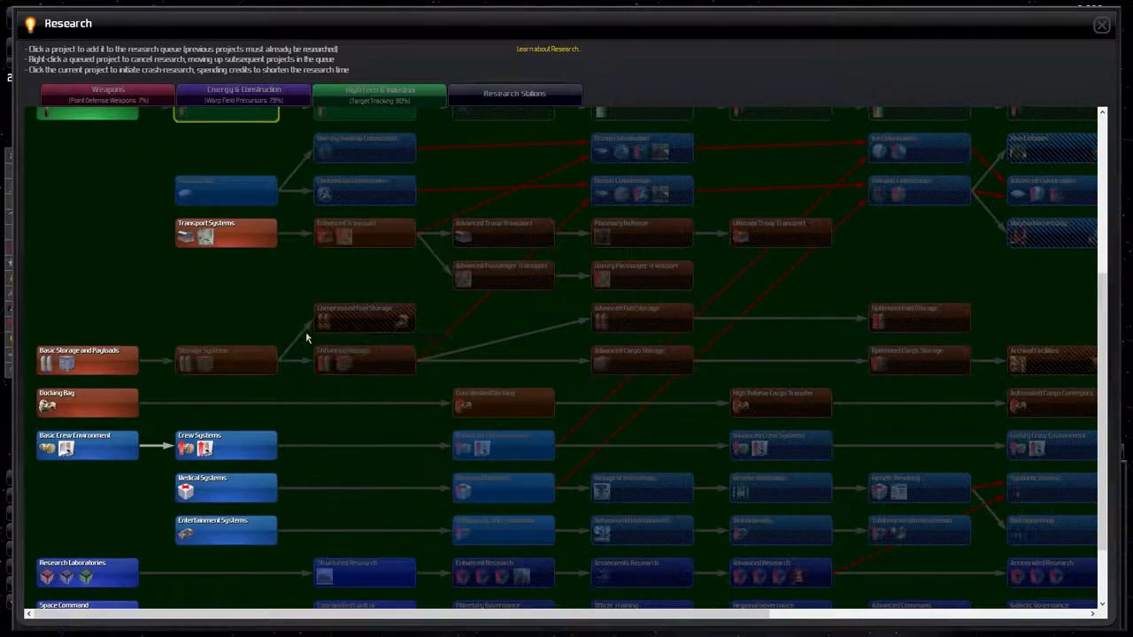
{"action": "scroll", "scroll_direction": "up", "scroll_amount": 3}
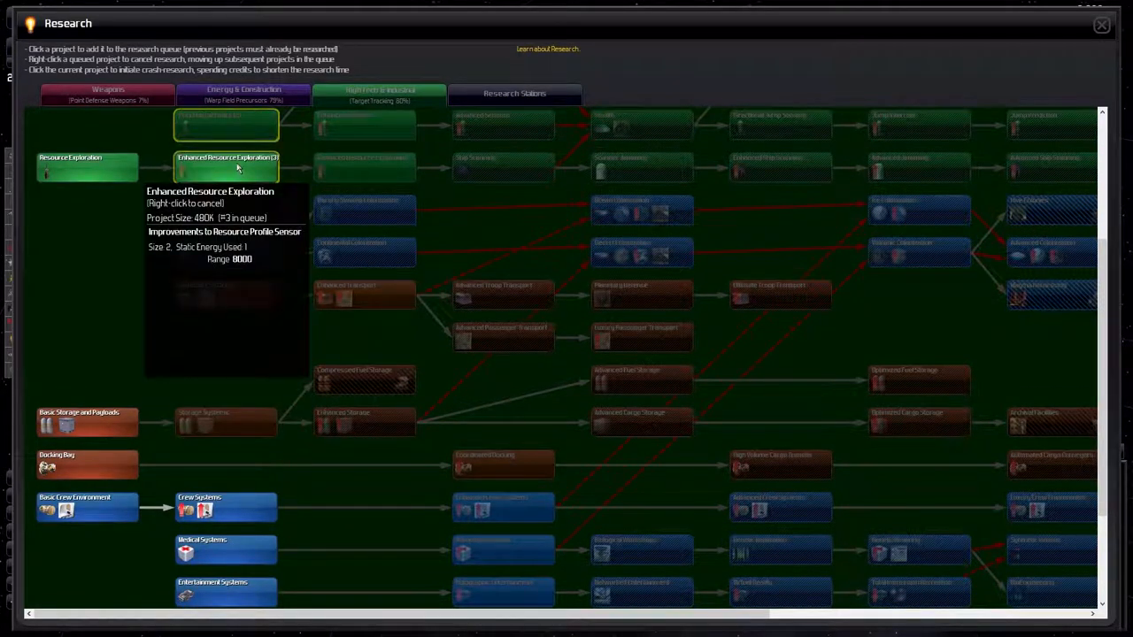
{"action": "mouse_move", "coordinate": [225, 252]}
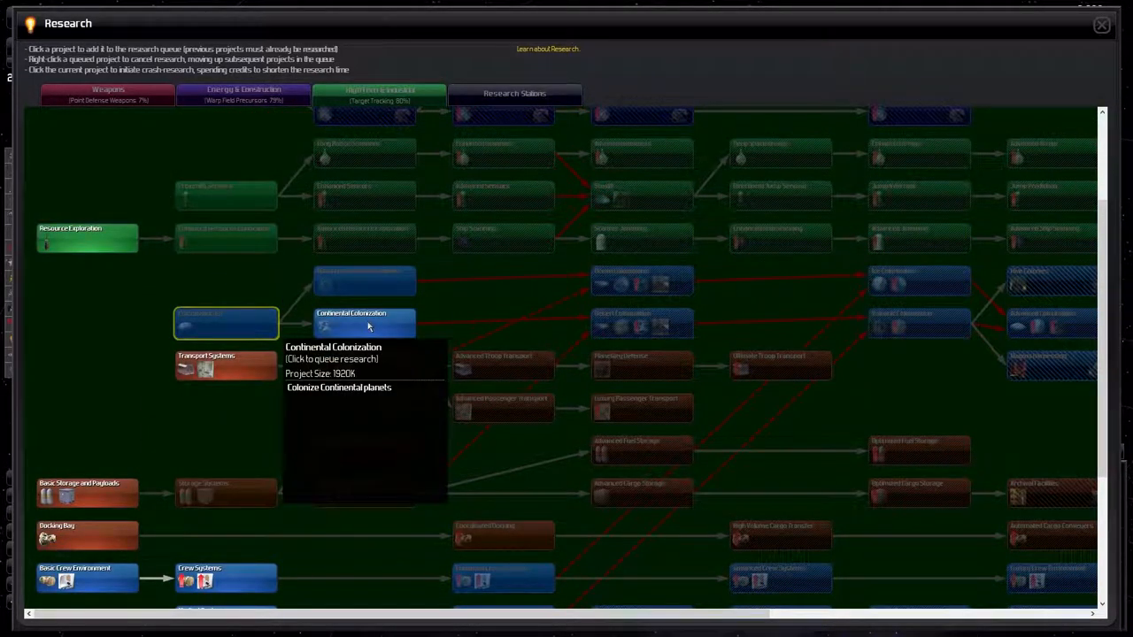
{"action": "left_click", "coordinate": [364, 323]}
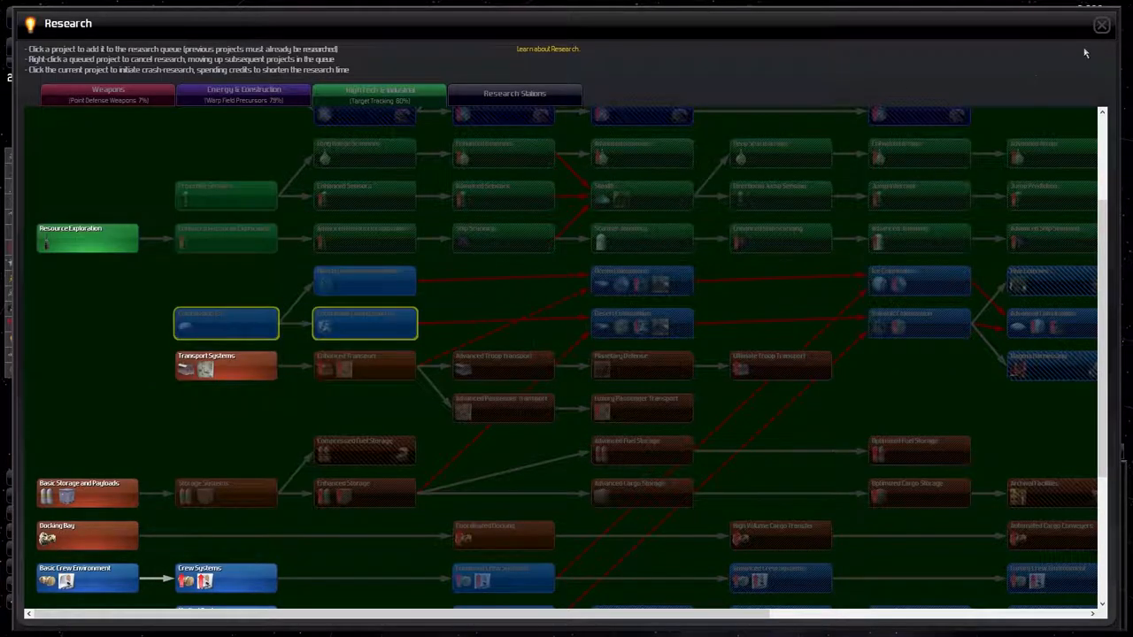
{"action": "left_click", "coordinate": [1101, 25]}
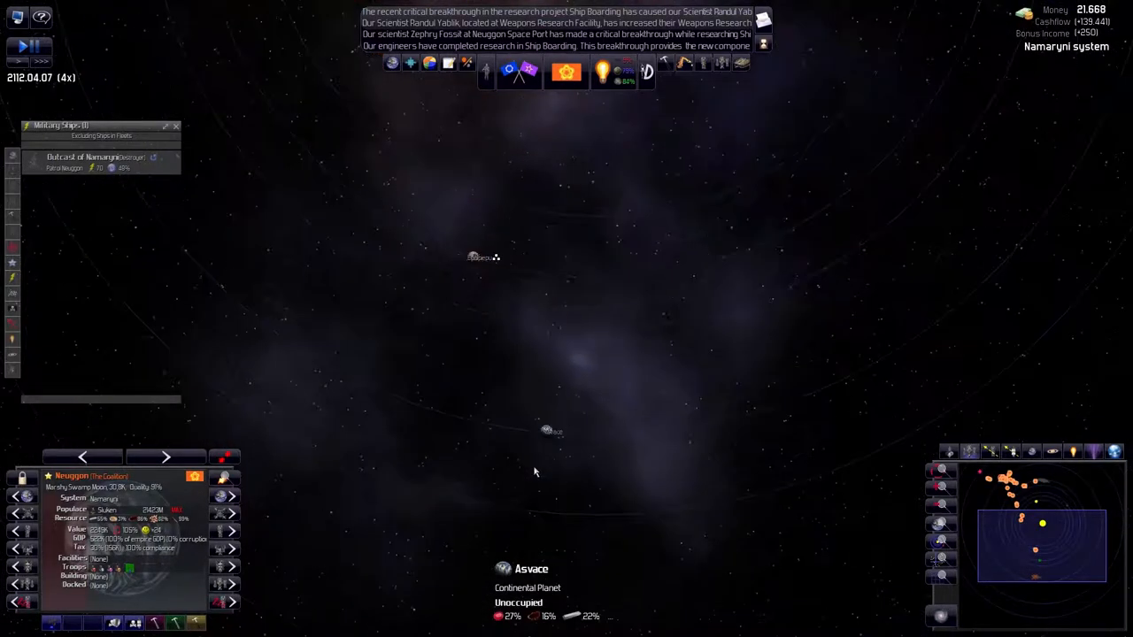
Set the designs list filter to 'Show State Bases'
{"action": "left_click", "coordinate": [549, 432]}
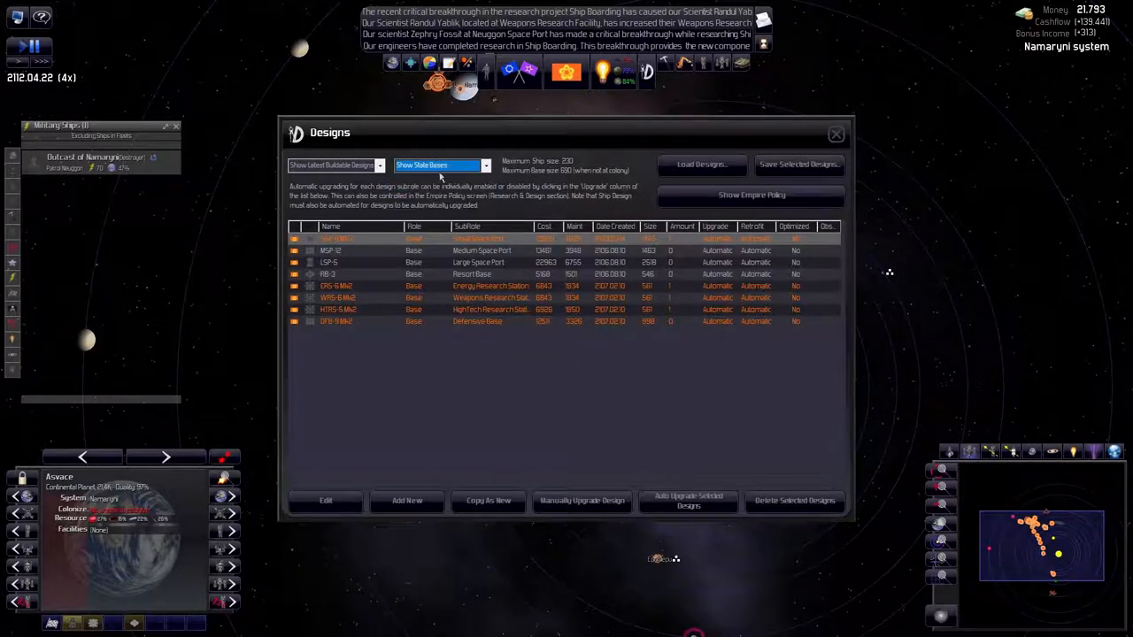
View the empire's state ship designs, then close the Designs window
{"action": "left_click", "coordinate": [438, 166]}
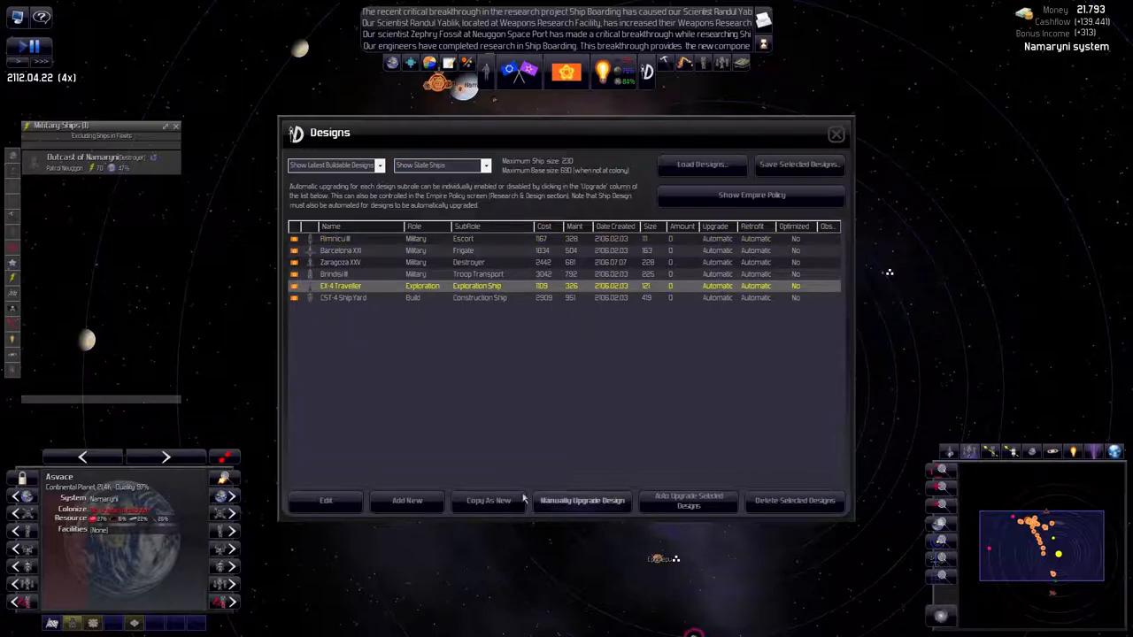
{"action": "left_click", "coordinate": [326, 500]}
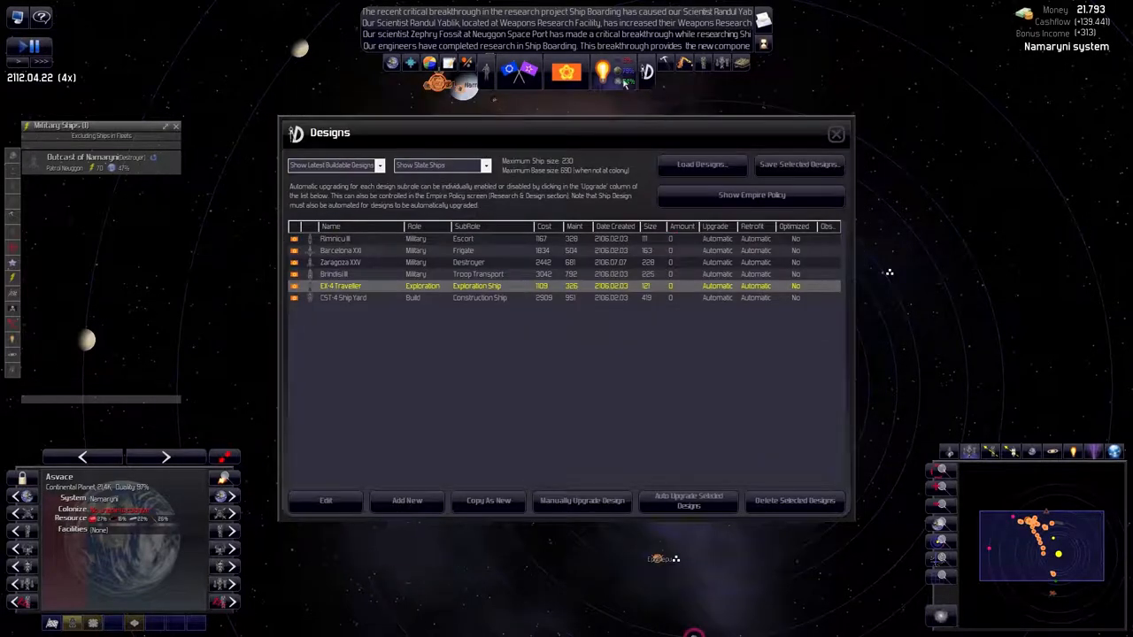
{"action": "left_click", "coordinate": [834, 133]}
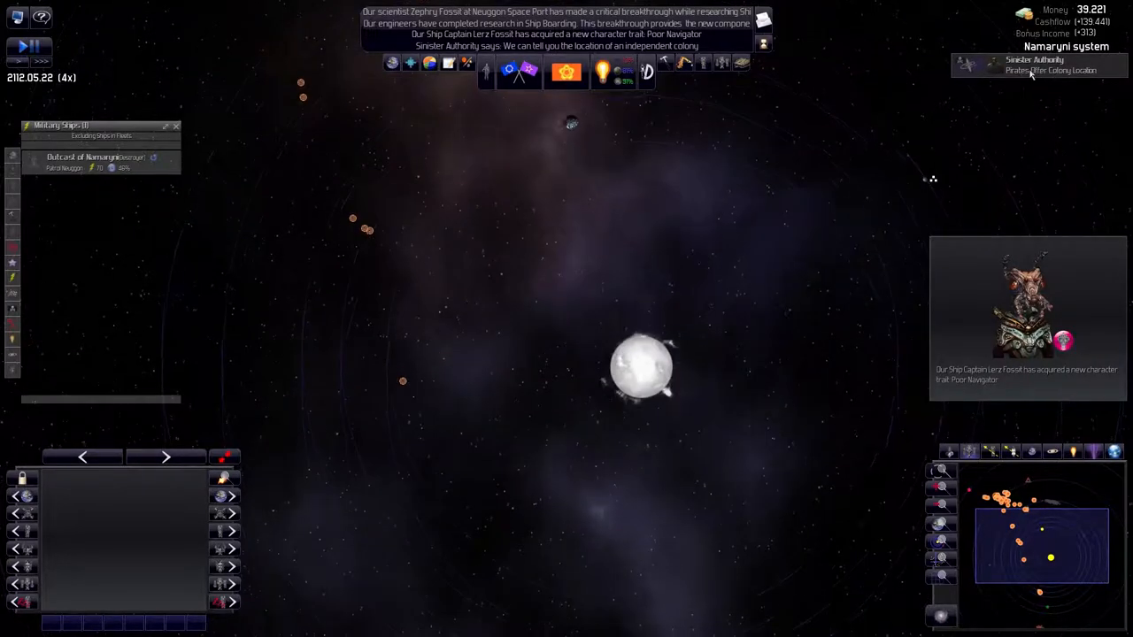
Decline Sinister Authority's colony-location offer and close the Build Order window without buying
{"action": "left_click", "coordinate": [1035, 64]}
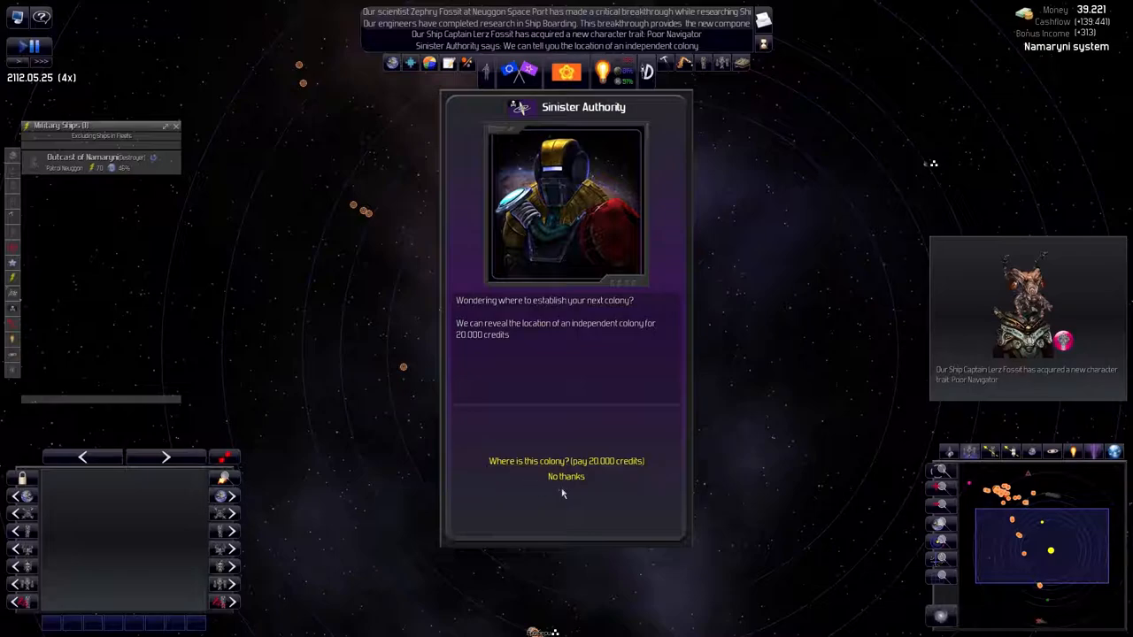
{"action": "left_click", "coordinate": [565, 476]}
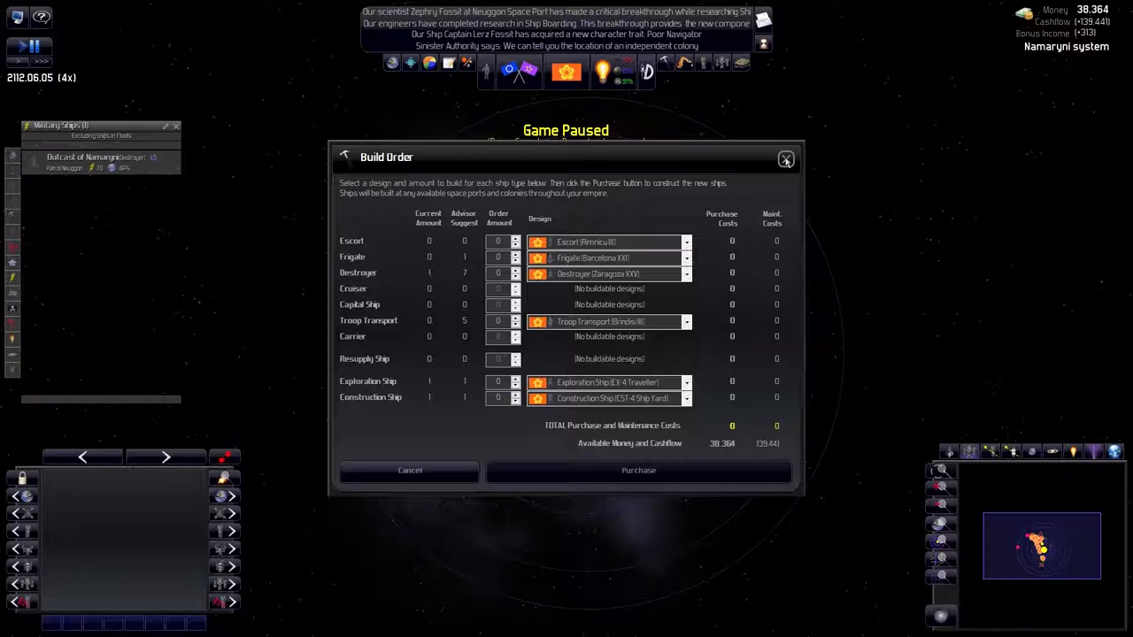
{"action": "left_click", "coordinate": [784, 159]}
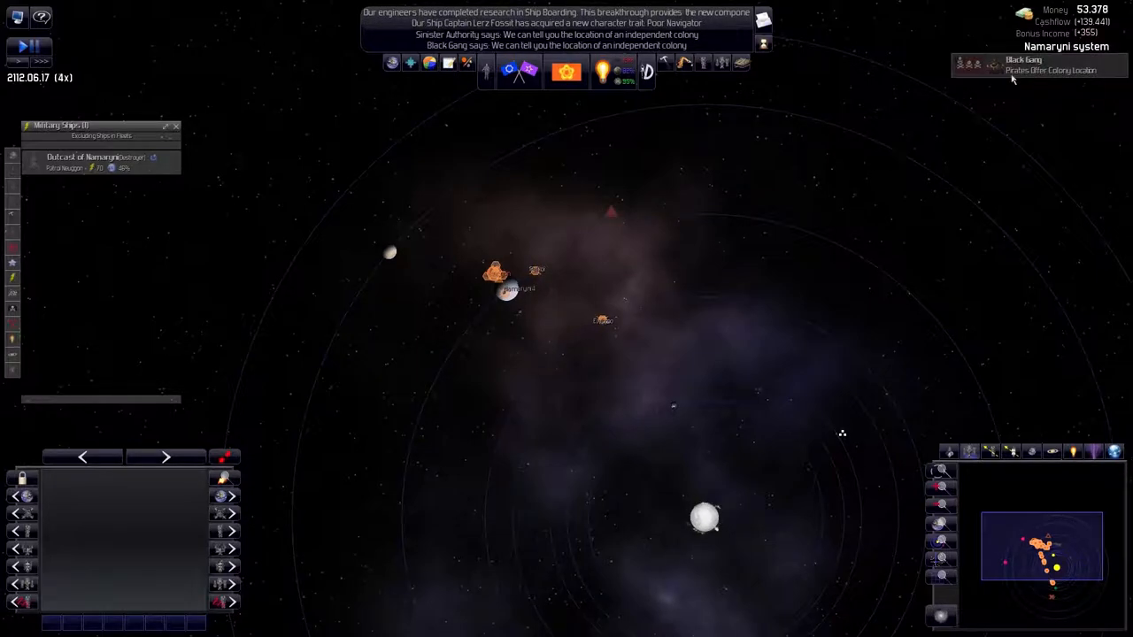
Read Black Gang's colony-location offer and answer 'No thanks'
{"action": "left_click", "coordinate": [1040, 64]}
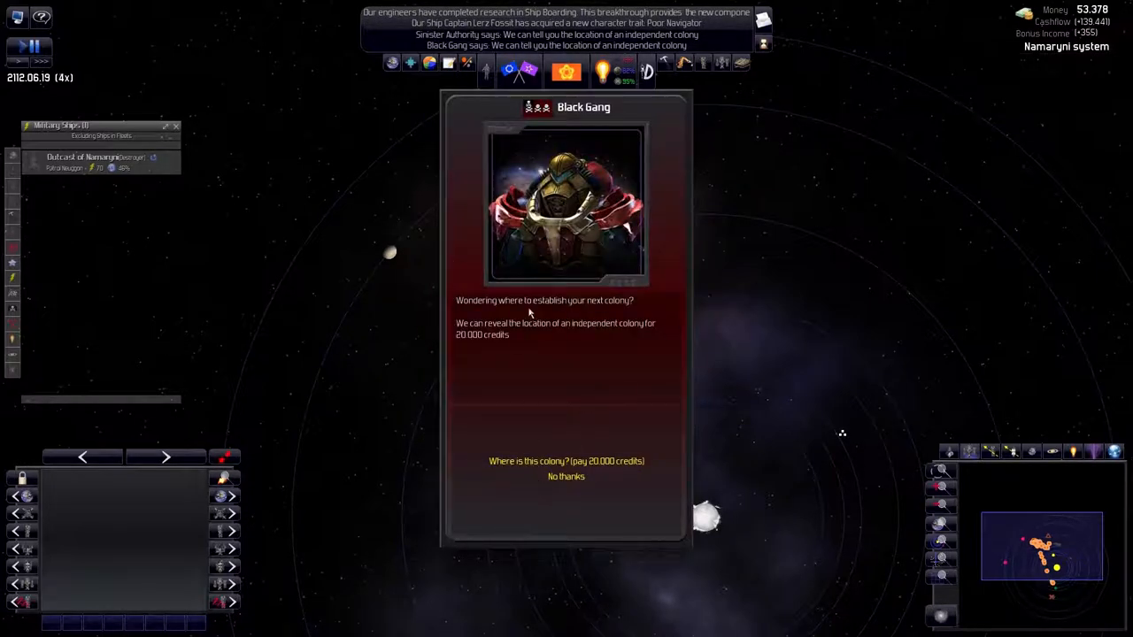
{"action": "left_click", "coordinate": [566, 476]}
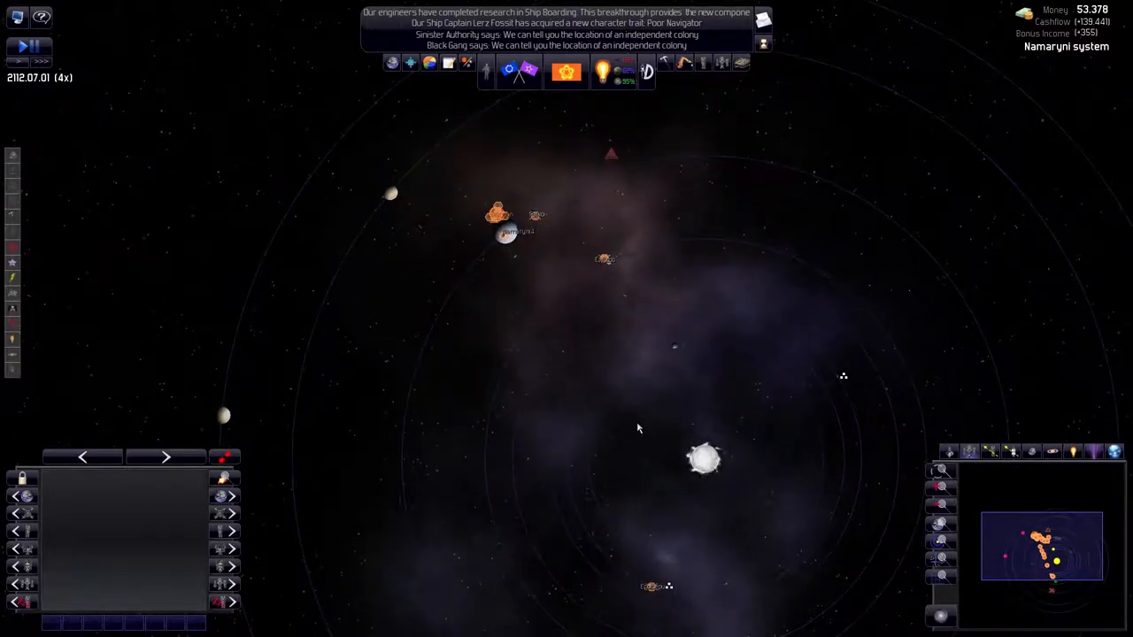
{"action": "mouse_move", "coordinate": [603, 71]}
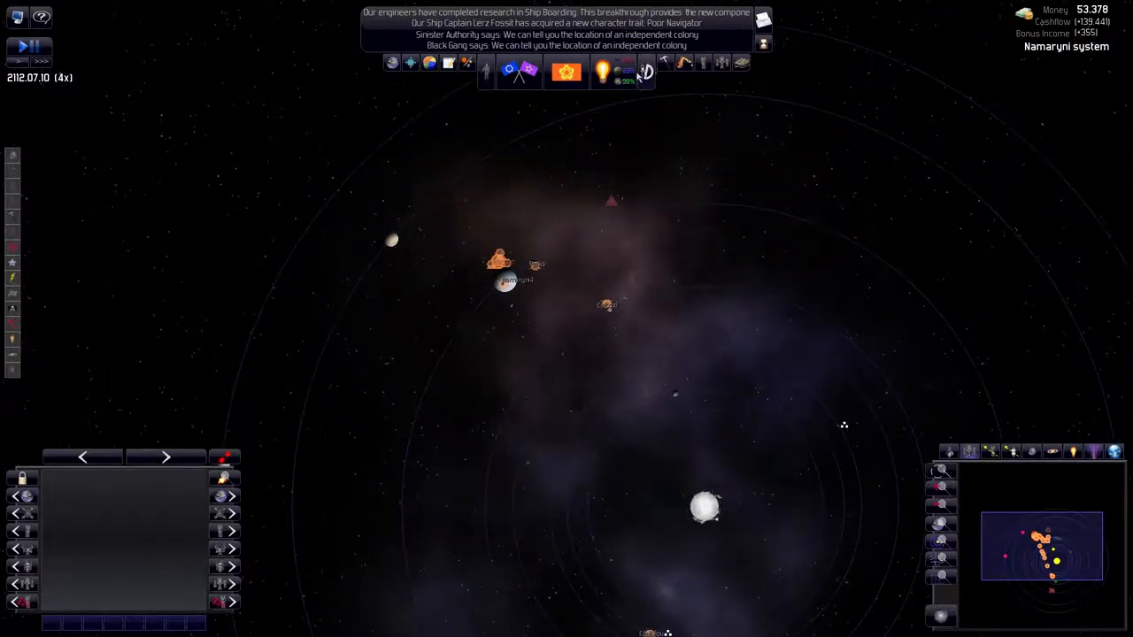
{"action": "mouse_move", "coordinate": [624, 75]}
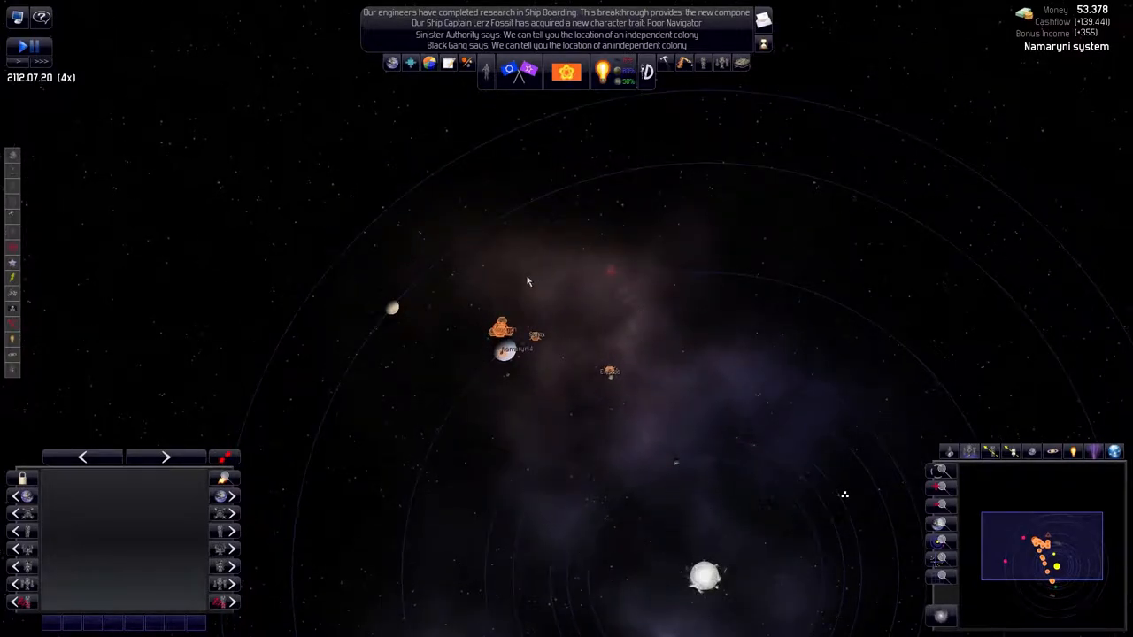
{"action": "mouse_move", "coordinate": [509, 71]}
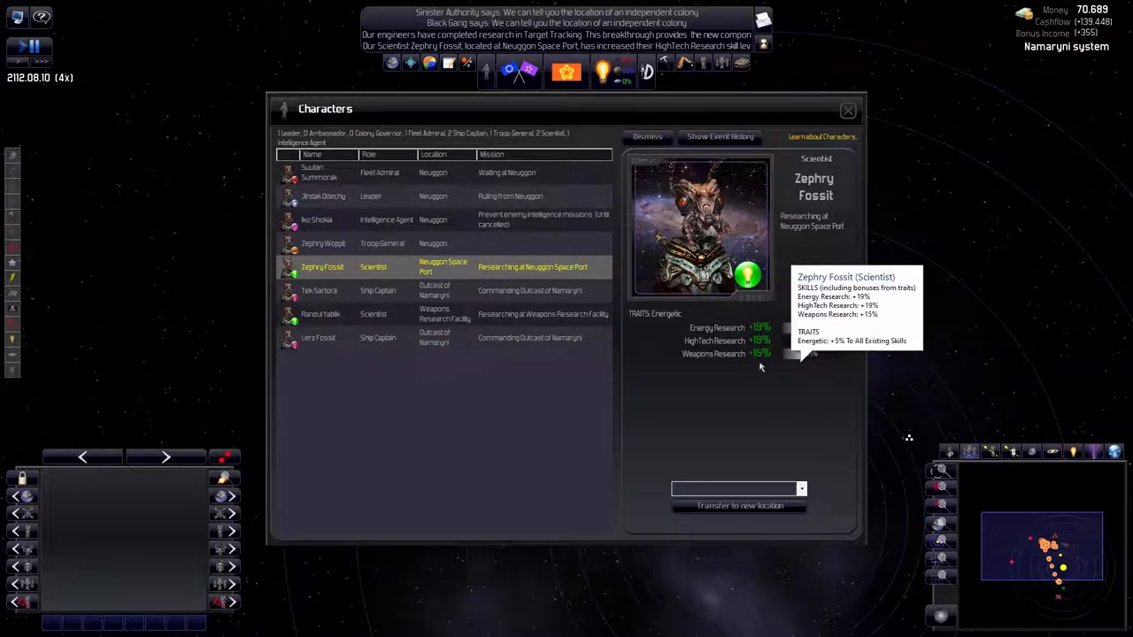
{"action": "left_click", "coordinate": [847, 109]}
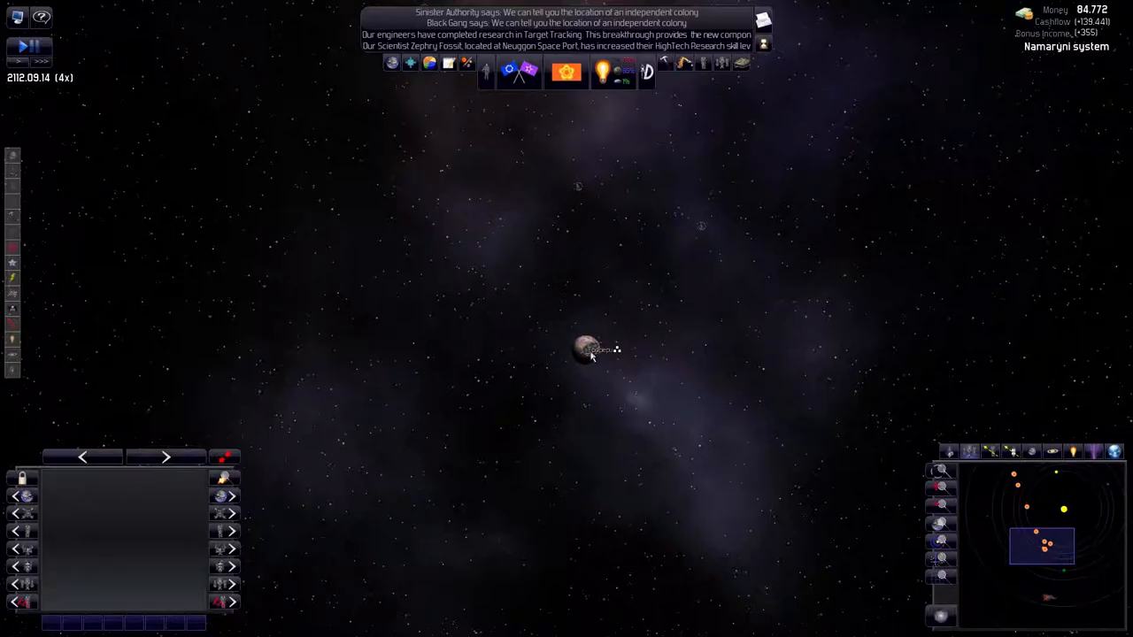
Inspect the mining station and Namaryni 2, then open Deep Nightstar from the construction ships list
{"action": "left_click", "coordinate": [592, 350]}
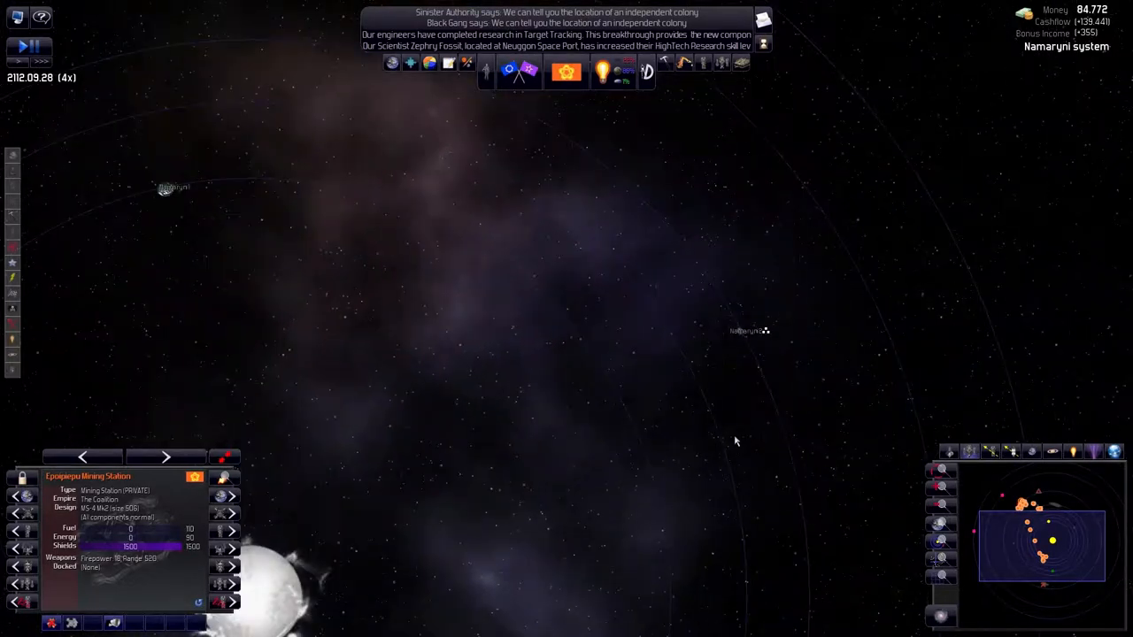
{"action": "left_click", "coordinate": [653, 276]}
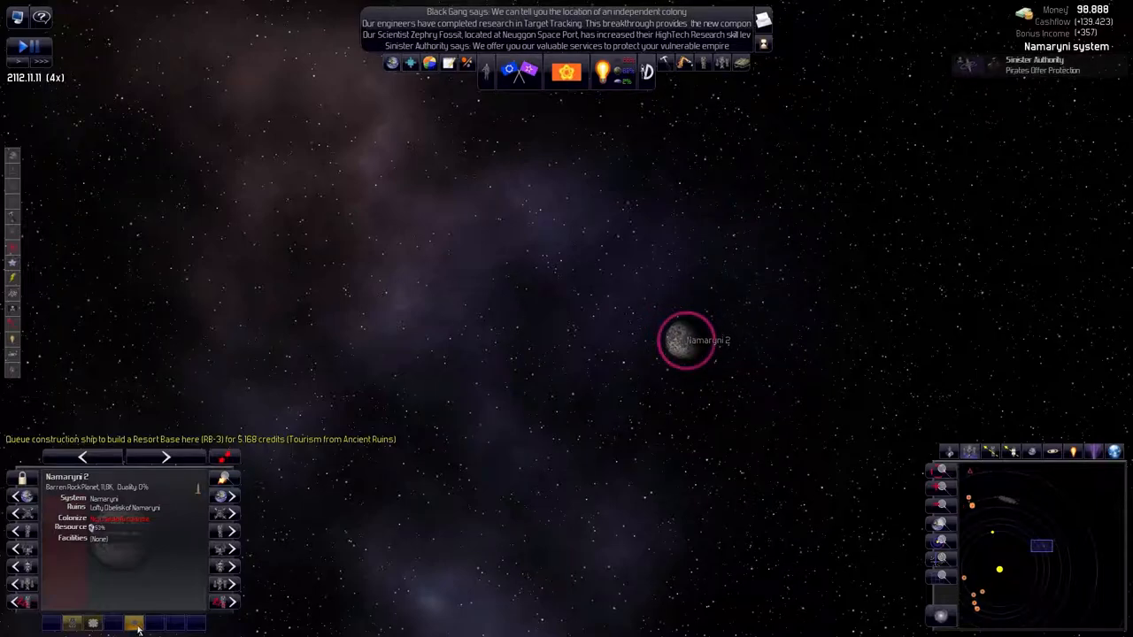
{"action": "left_click", "coordinate": [133, 623]}
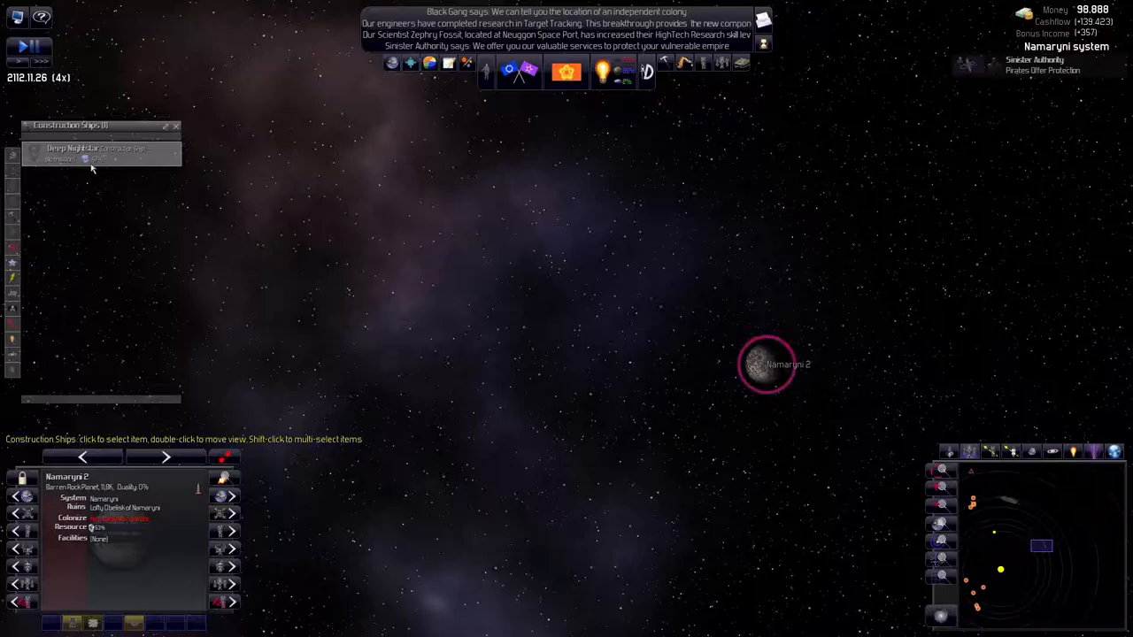
{"action": "left_click", "coordinate": [89, 150]}
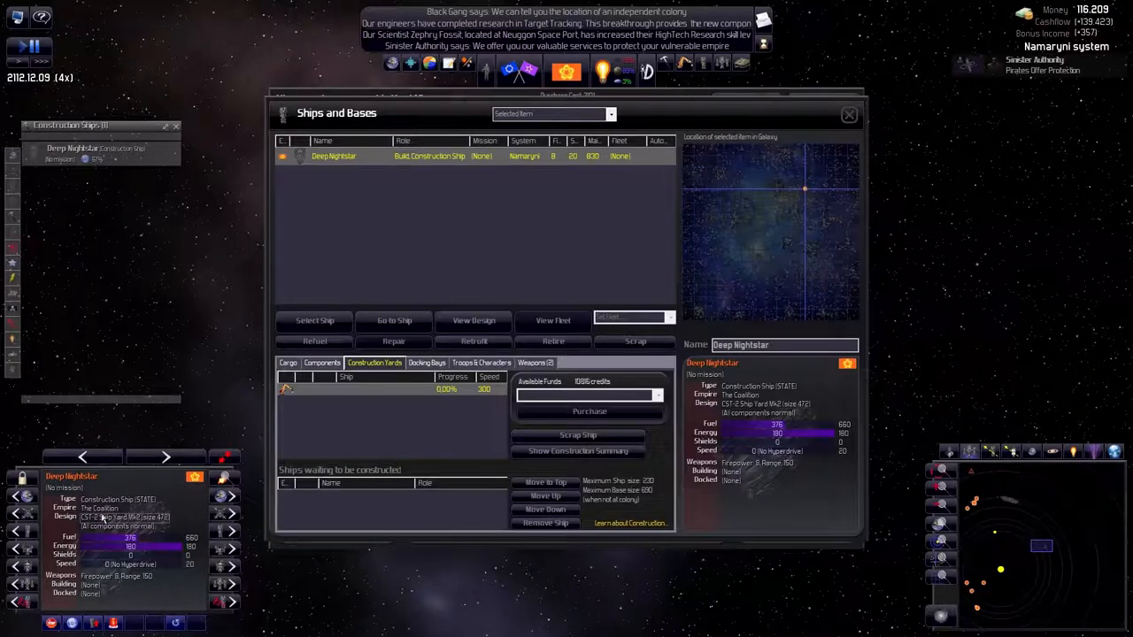
Close the Deep Nightstar Ships and Bases window to return to the map
{"action": "left_click", "coordinate": [473, 320]}
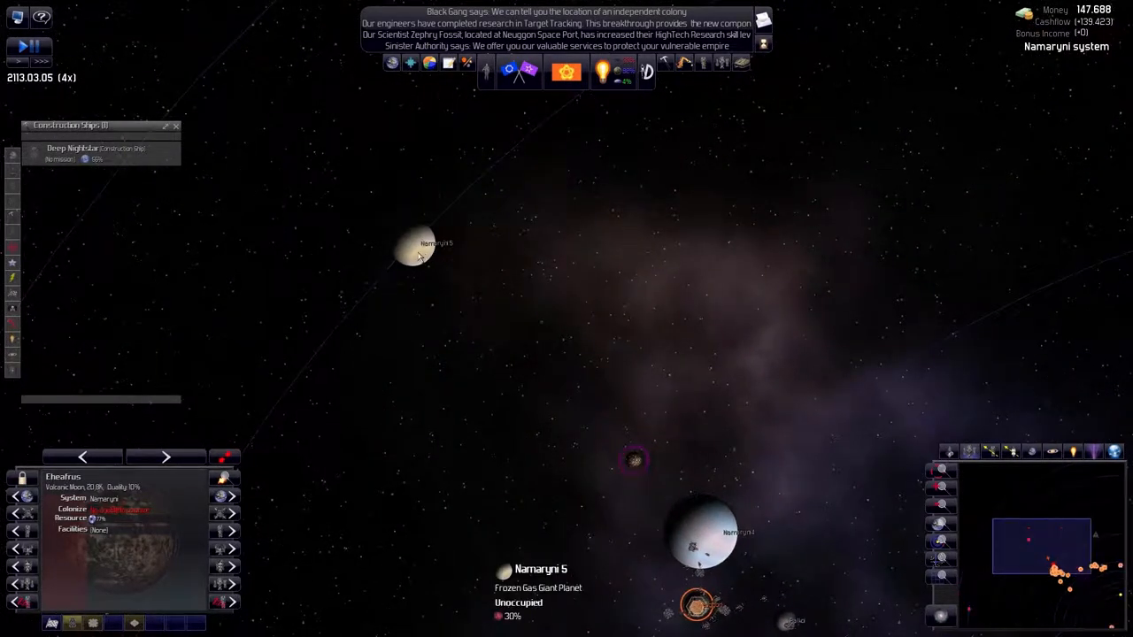
{"action": "left_click", "coordinate": [416, 243]}
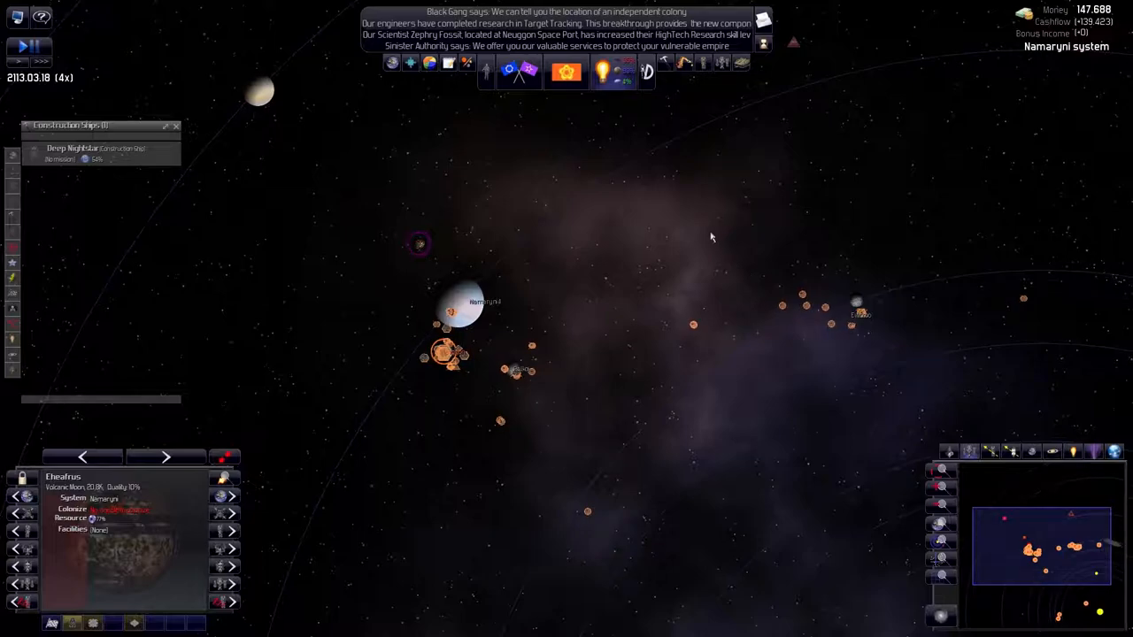
{"action": "scroll", "scroll_direction": "down", "scroll_amount": 3}
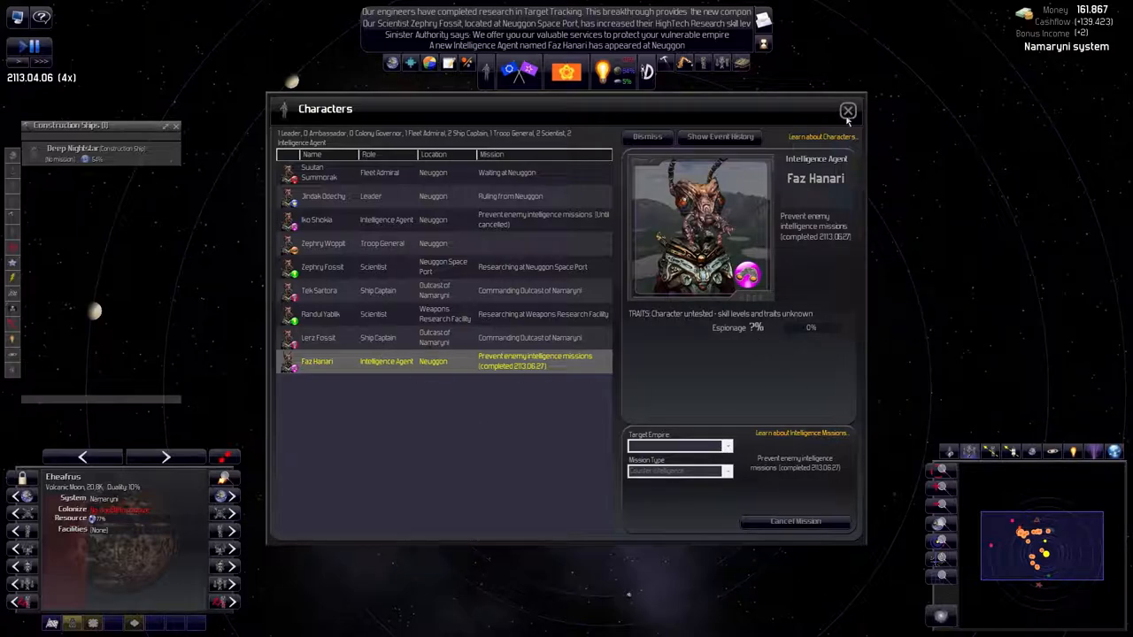
{"action": "mouse_move", "coordinate": [319, 383]}
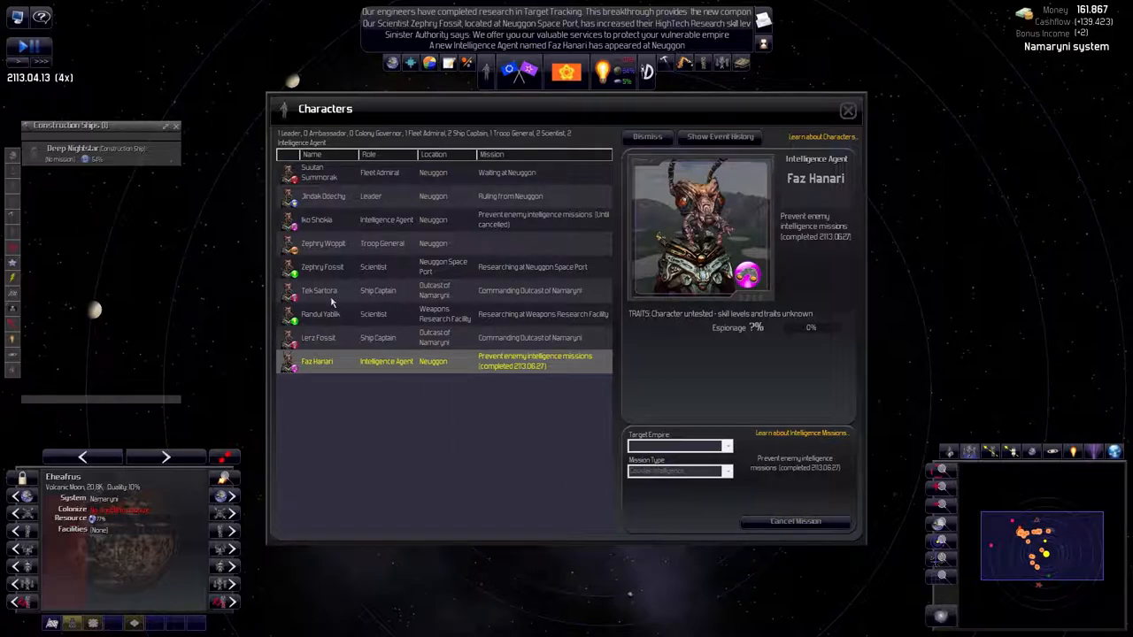
Sort characters by role, compare both Intelligence Agents, and close the roster
{"action": "left_click", "coordinate": [369, 154]}
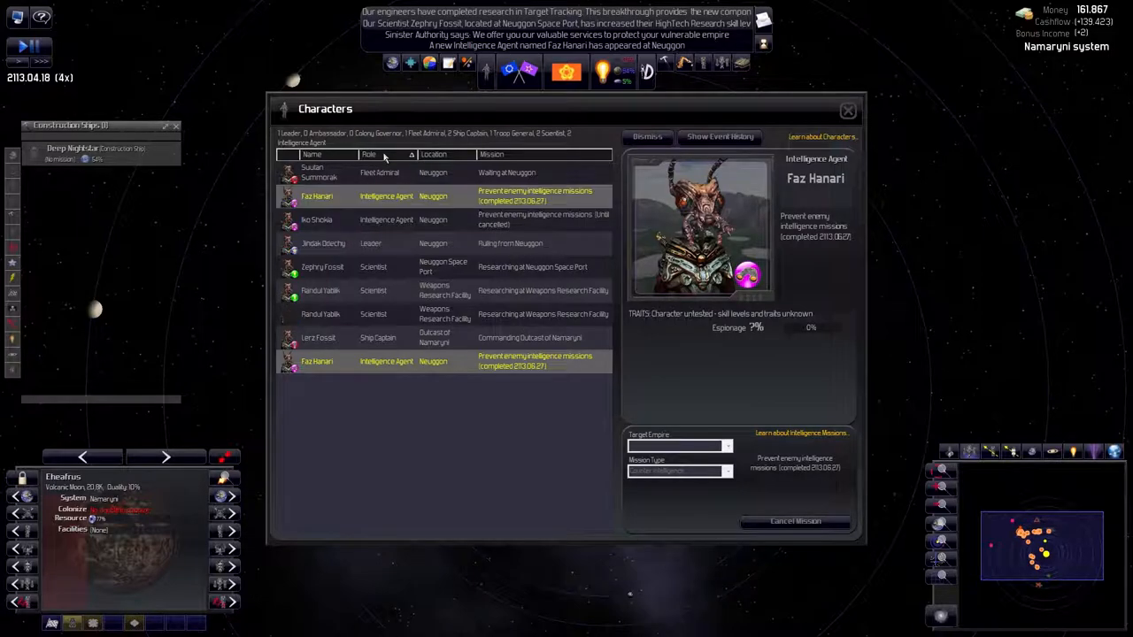
{"action": "left_click", "coordinate": [317, 220]}
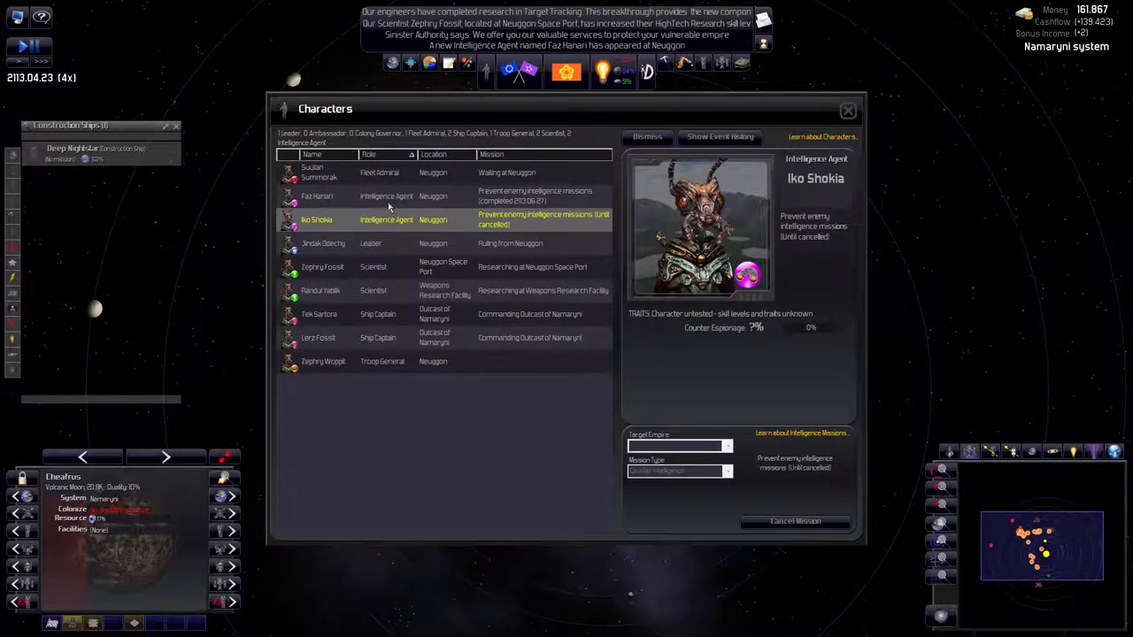
{"action": "left_click", "coordinate": [316, 196]}
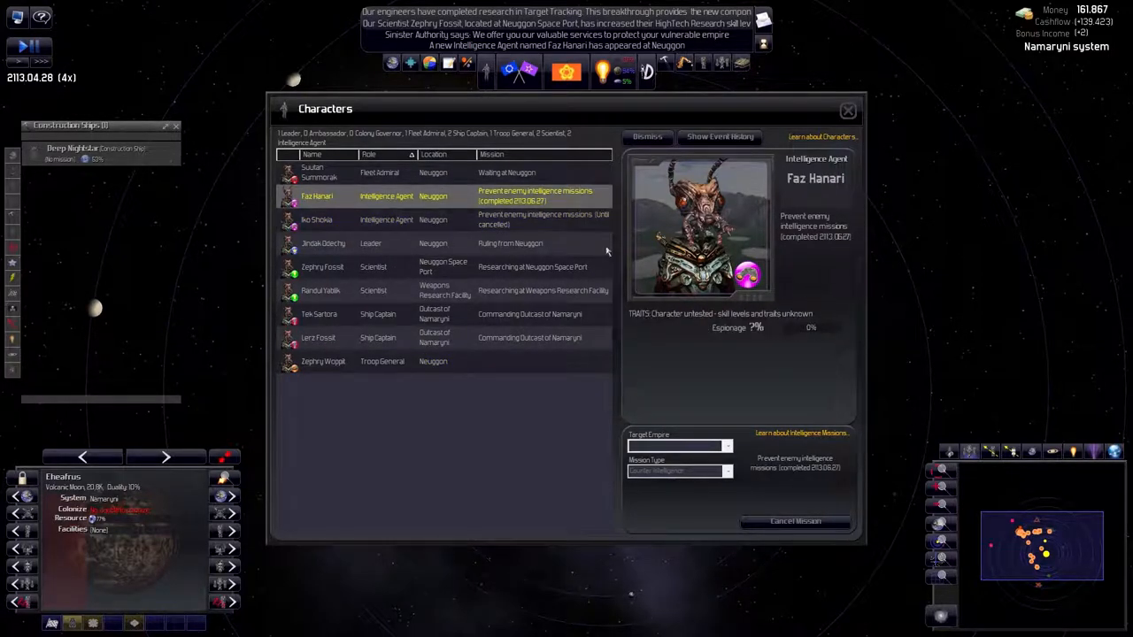
{"action": "mouse_move", "coordinate": [673, 223]}
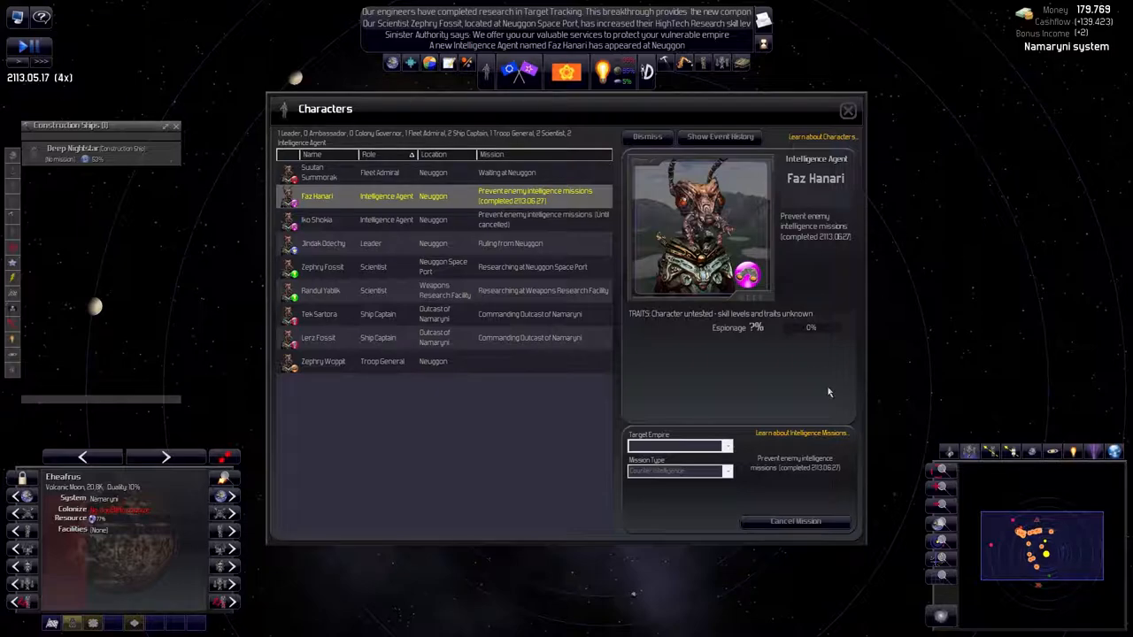
{"action": "mouse_move", "coordinate": [883, 91]}
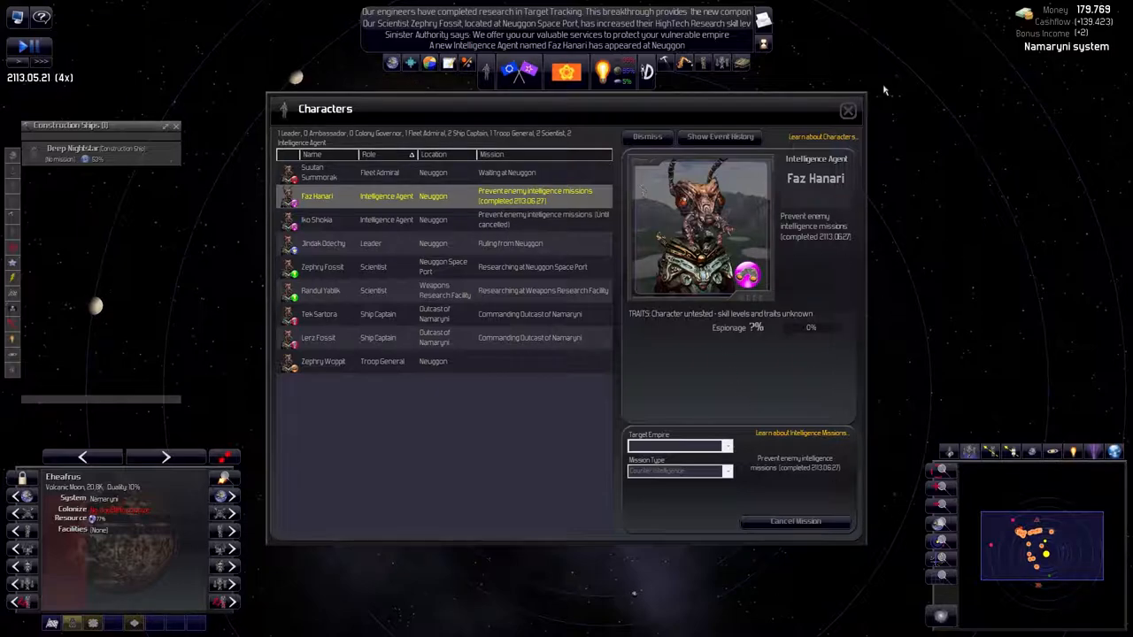
{"action": "left_click", "coordinate": [846, 110]}
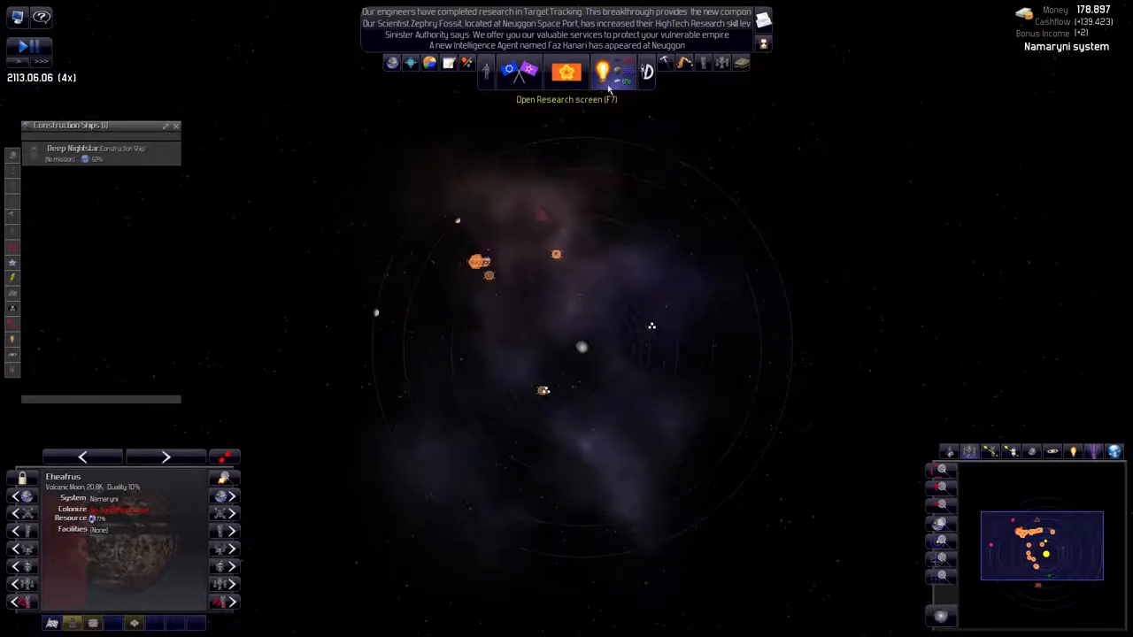
Zoom out from the Namaryni system to the galaxy map
{"action": "left_click", "coordinate": [1114, 451]}
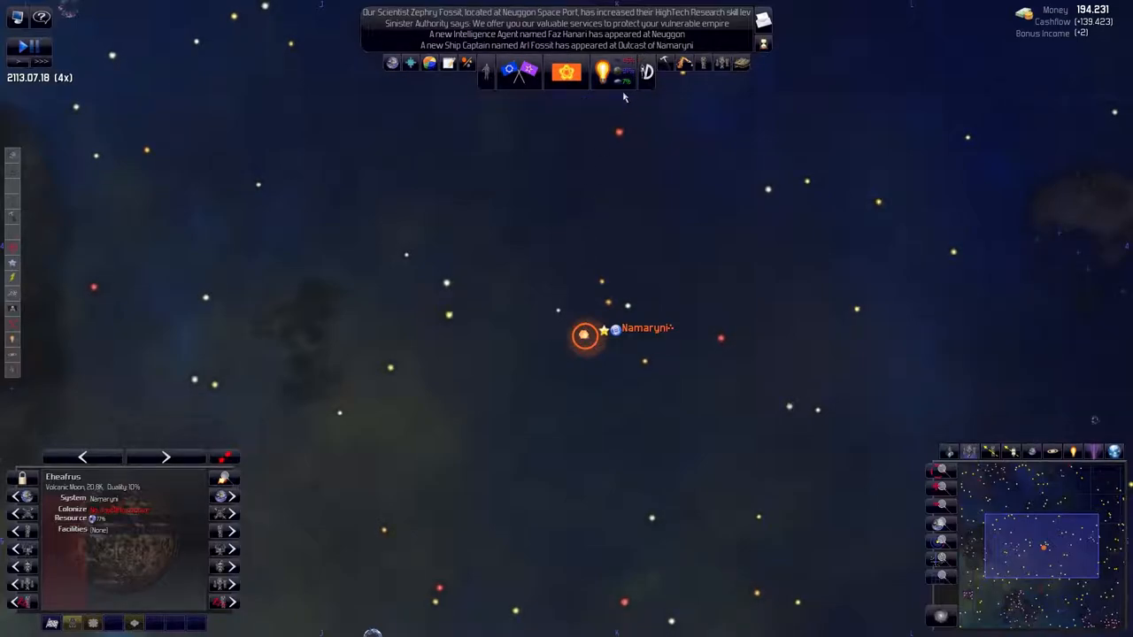
{"action": "mouse_move", "coordinate": [626, 75]}
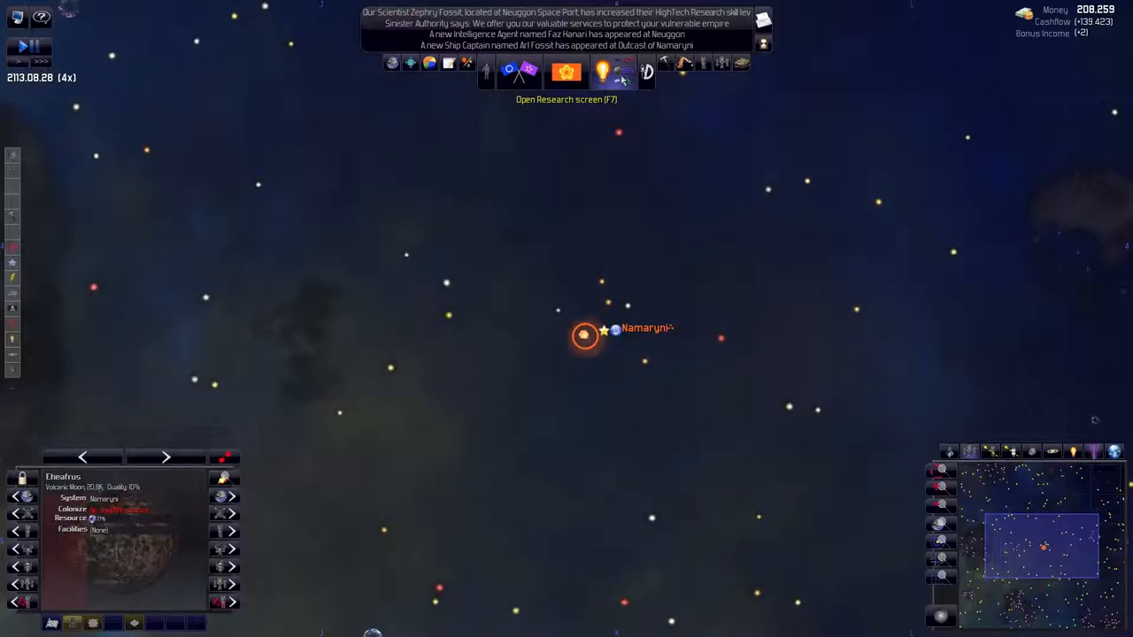
{"action": "mouse_move", "coordinate": [16, 58]}
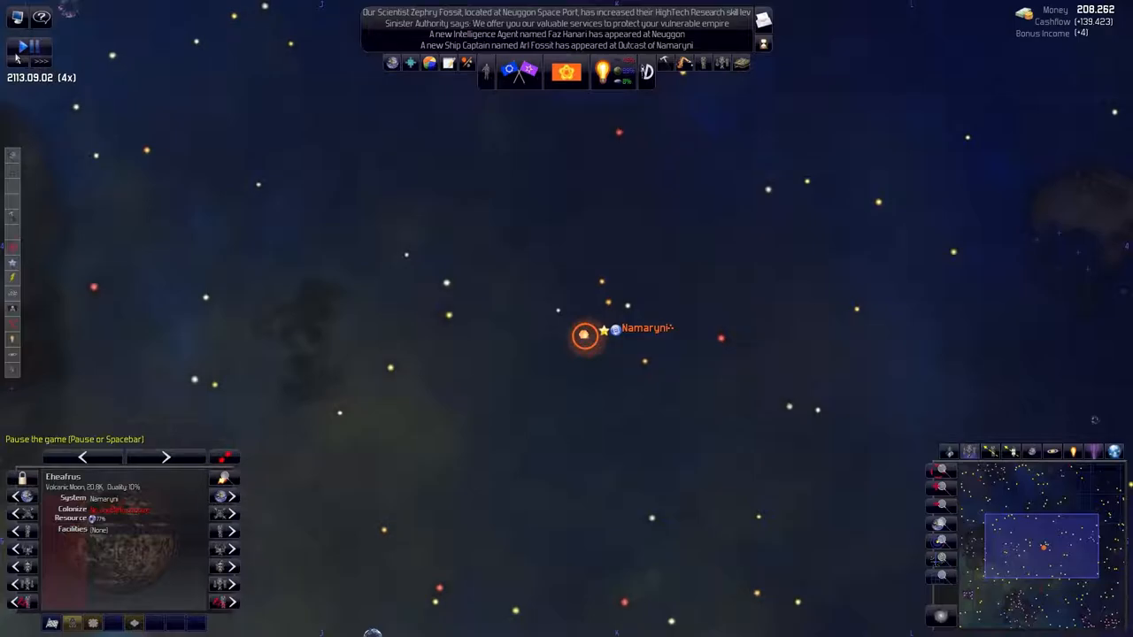
{"action": "mouse_move", "coordinate": [628, 79]}
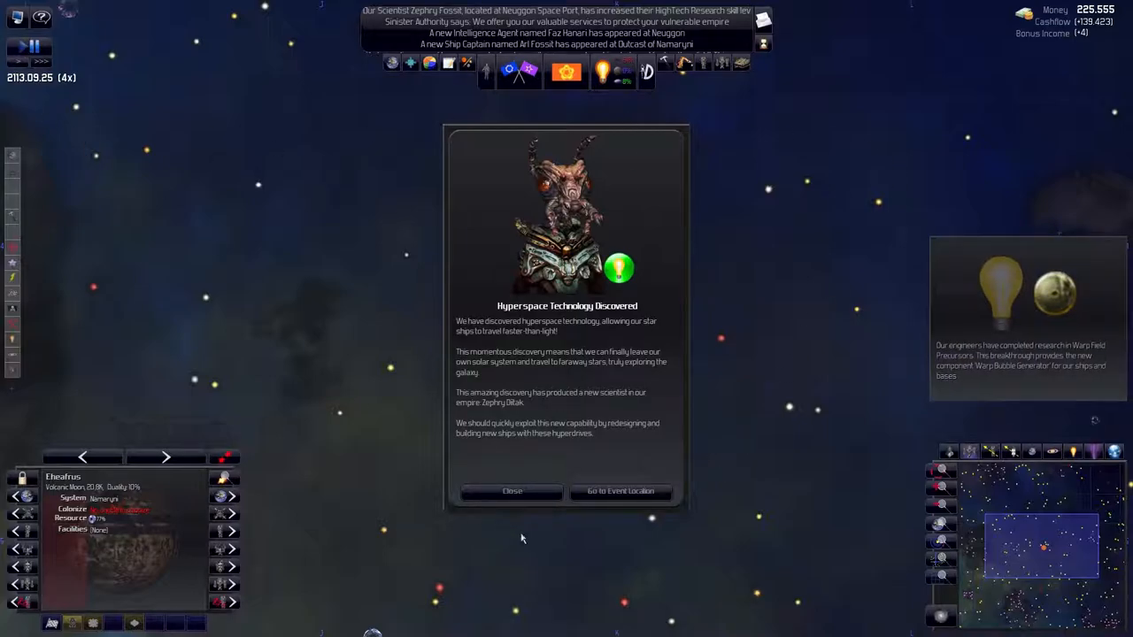
{"action": "mouse_move", "coordinate": [549, 335]}
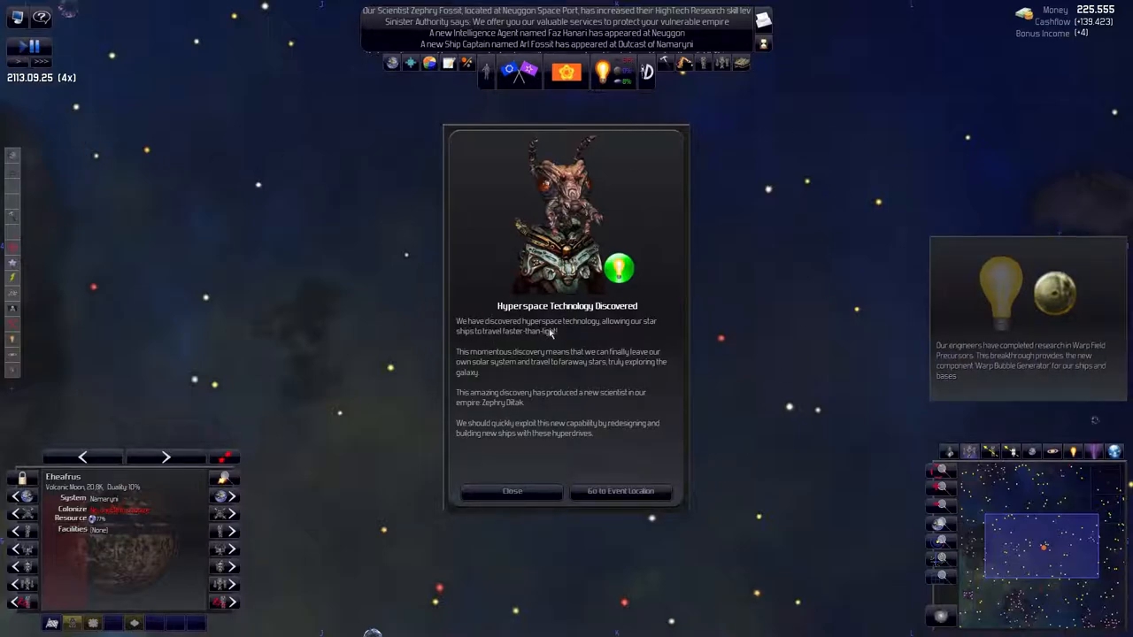
{"action": "mouse_move", "coordinate": [644, 344]}
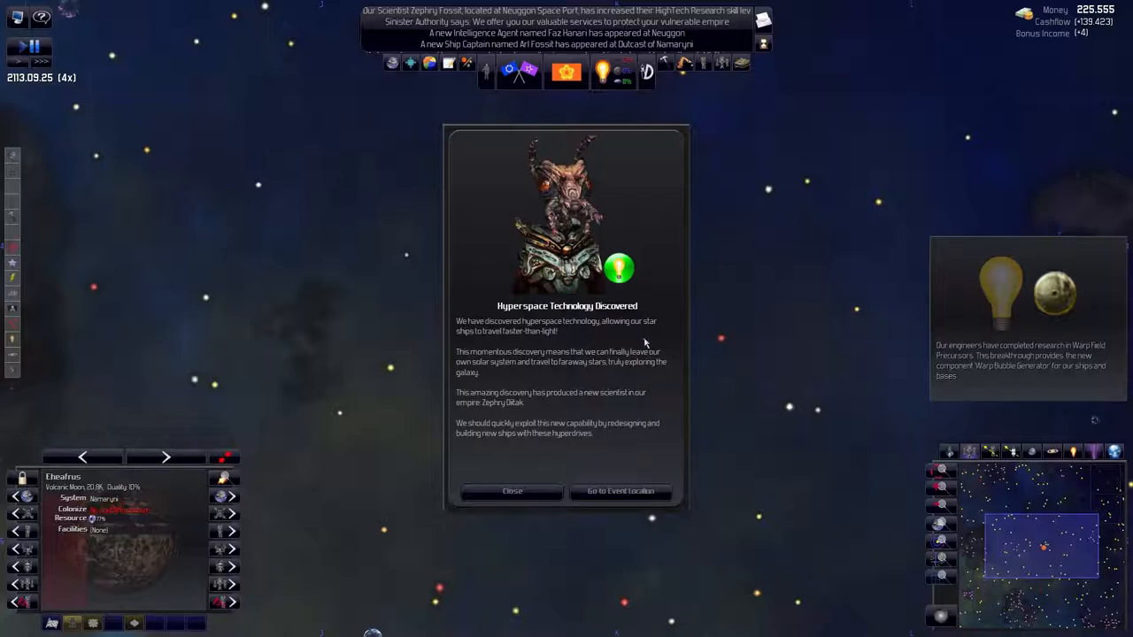
{"action": "mouse_move", "coordinate": [841, 364]}
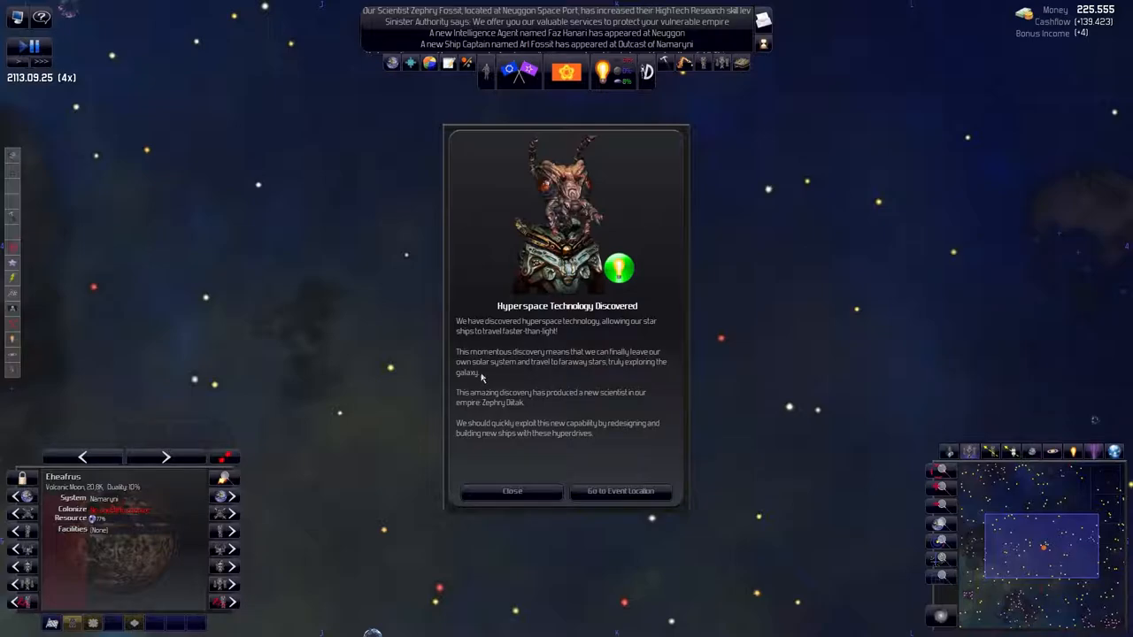
{"action": "mouse_move", "coordinate": [535, 371]}
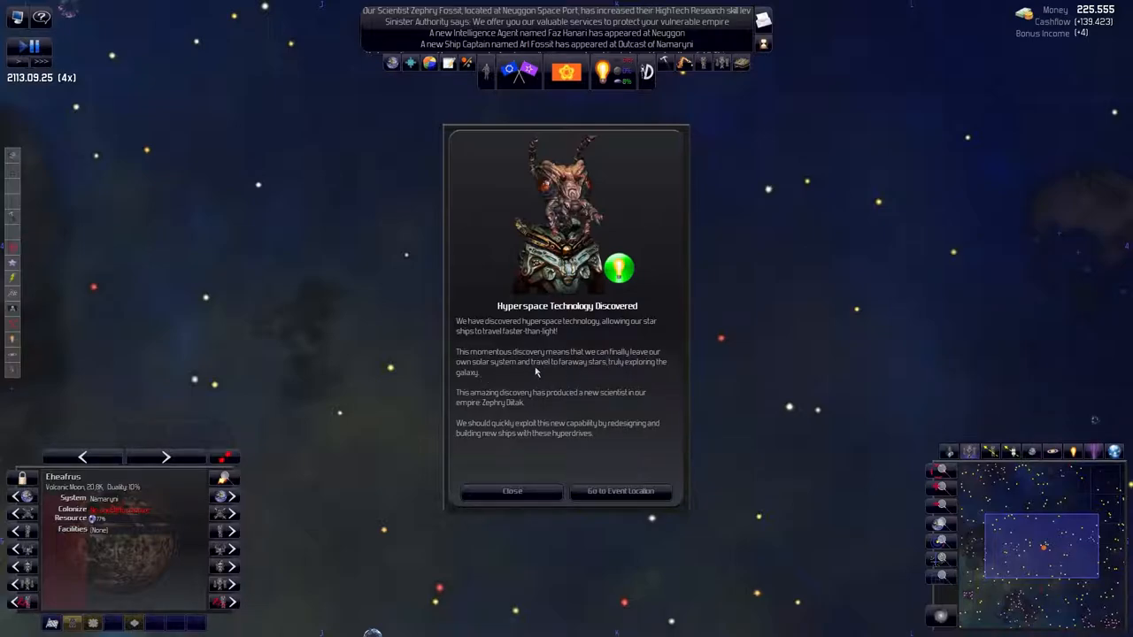
{"action": "mouse_move", "coordinate": [577, 370]}
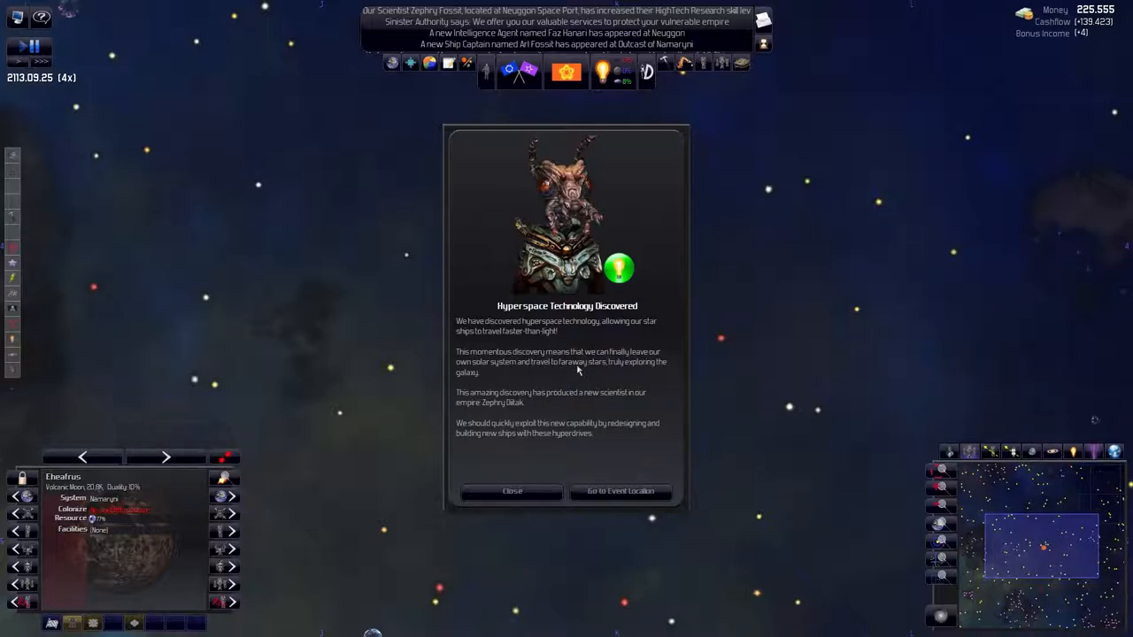
{"action": "mouse_move", "coordinate": [608, 388]}
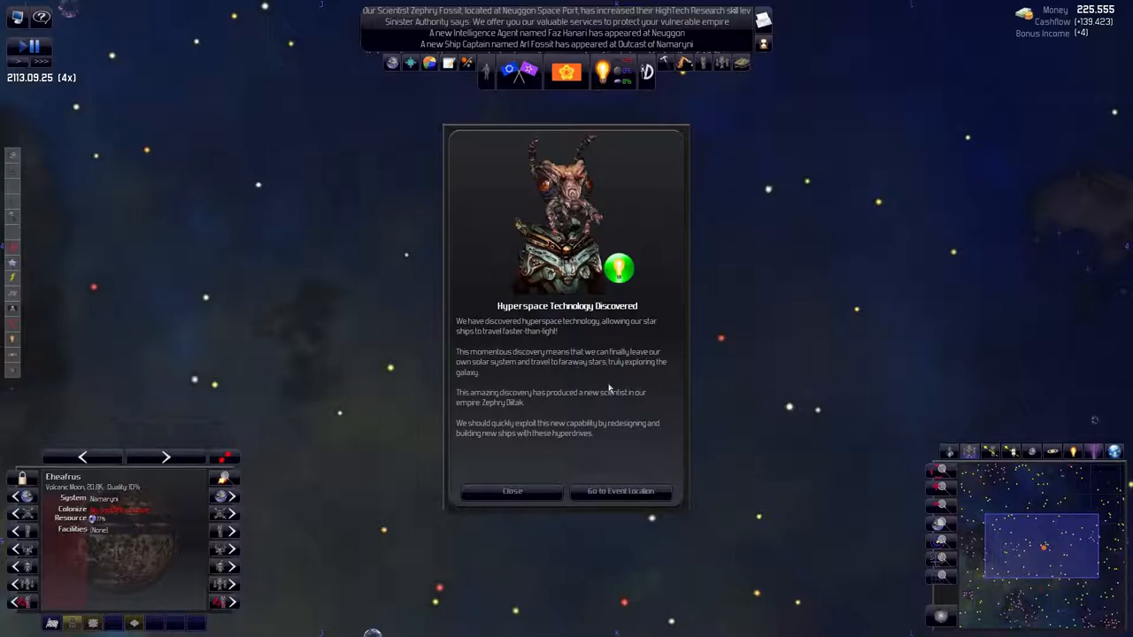
{"action": "mouse_move", "coordinate": [469, 415]}
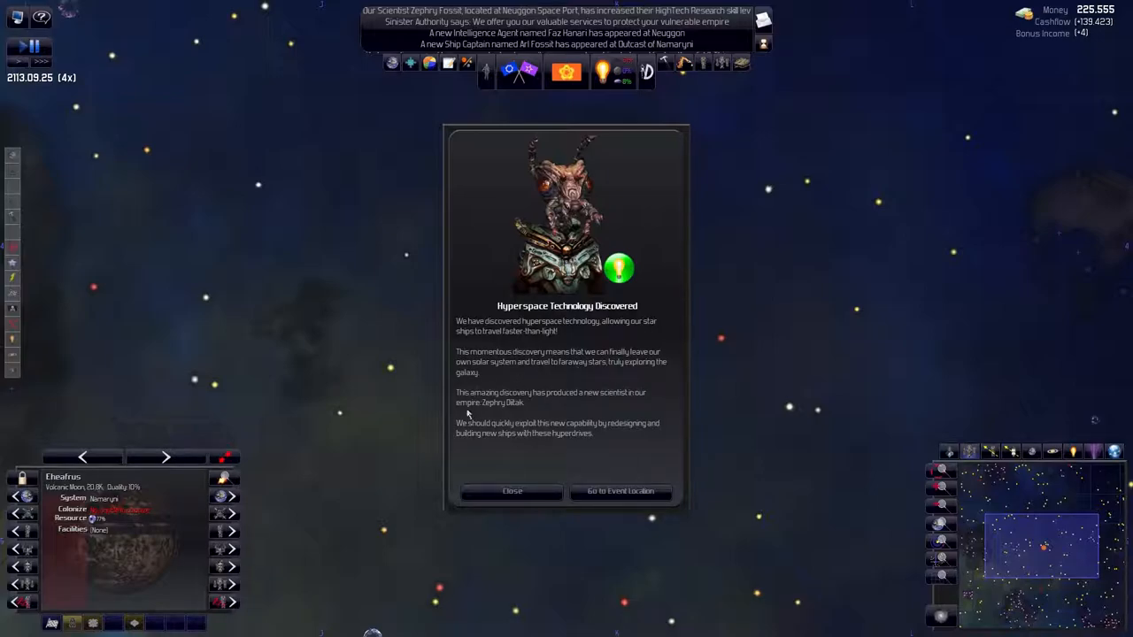
Close the Hyperspace Technology Discovered announcement
{"action": "left_click", "coordinate": [512, 492]}
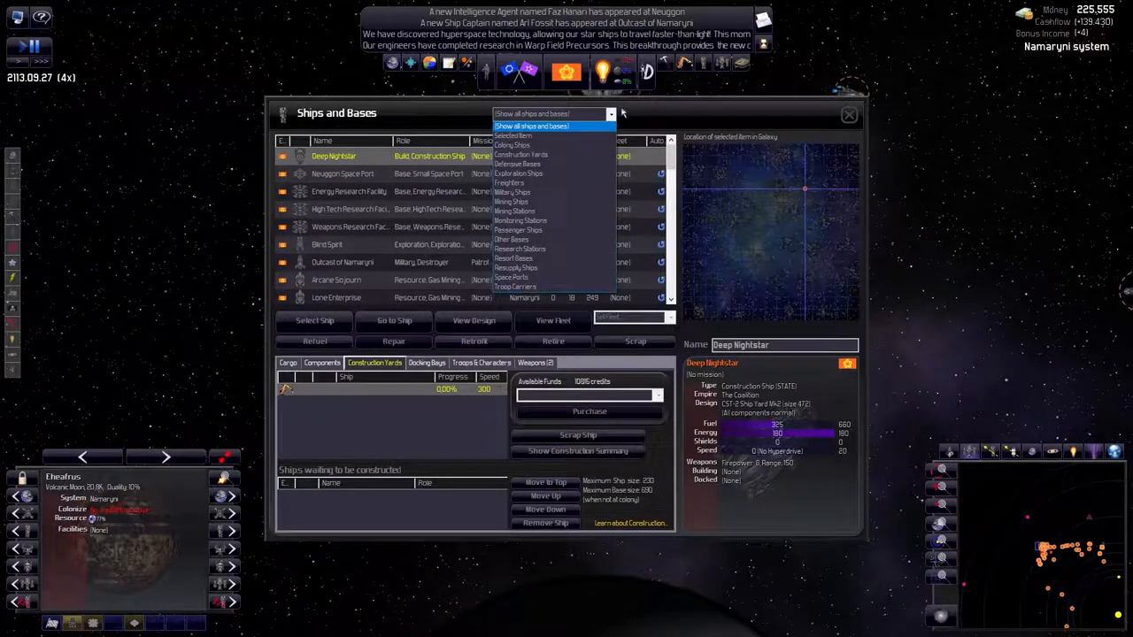
Select the Rimnicu III escort in Designs and start a manual upgrade
{"action": "left_click", "coordinate": [646, 72]}
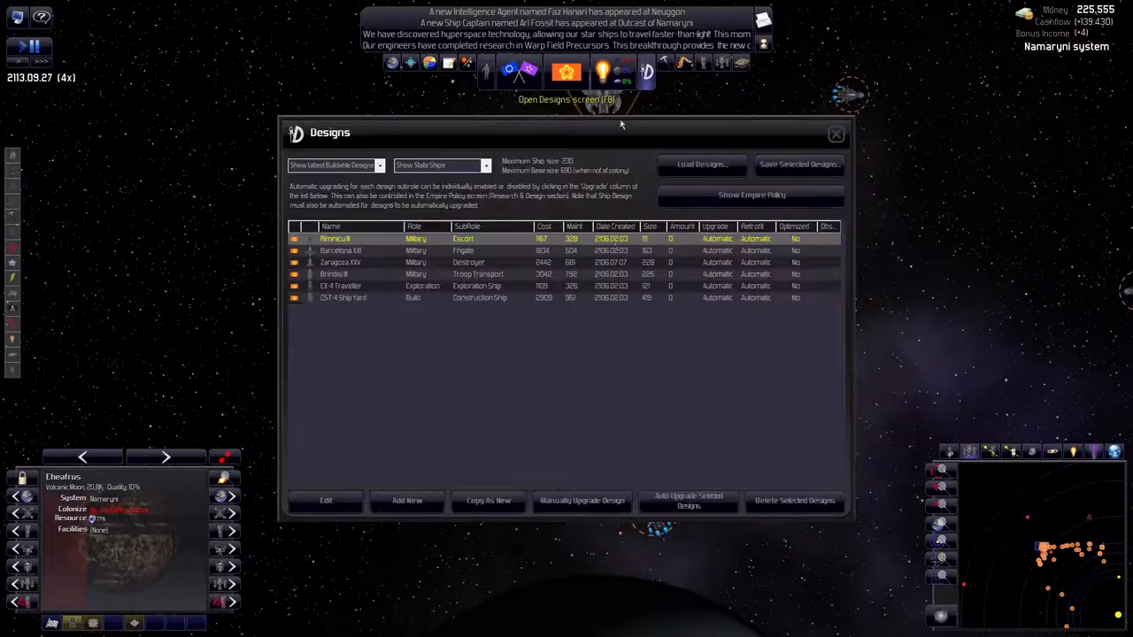
{"action": "left_click", "coordinate": [440, 166]}
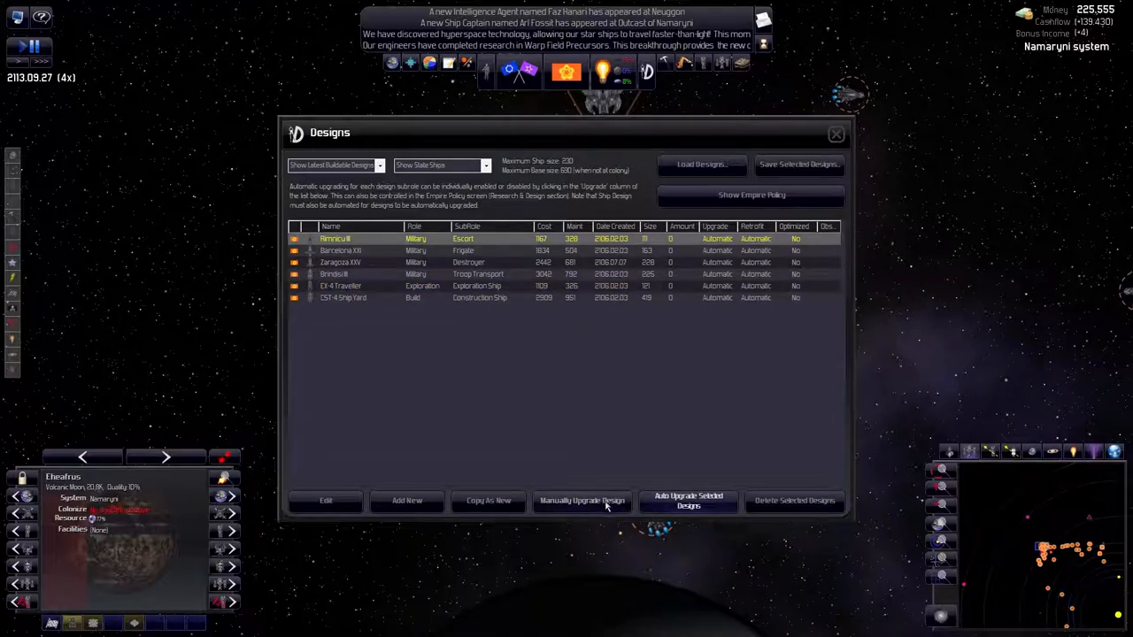
{"action": "left_click", "coordinate": [326, 500]}
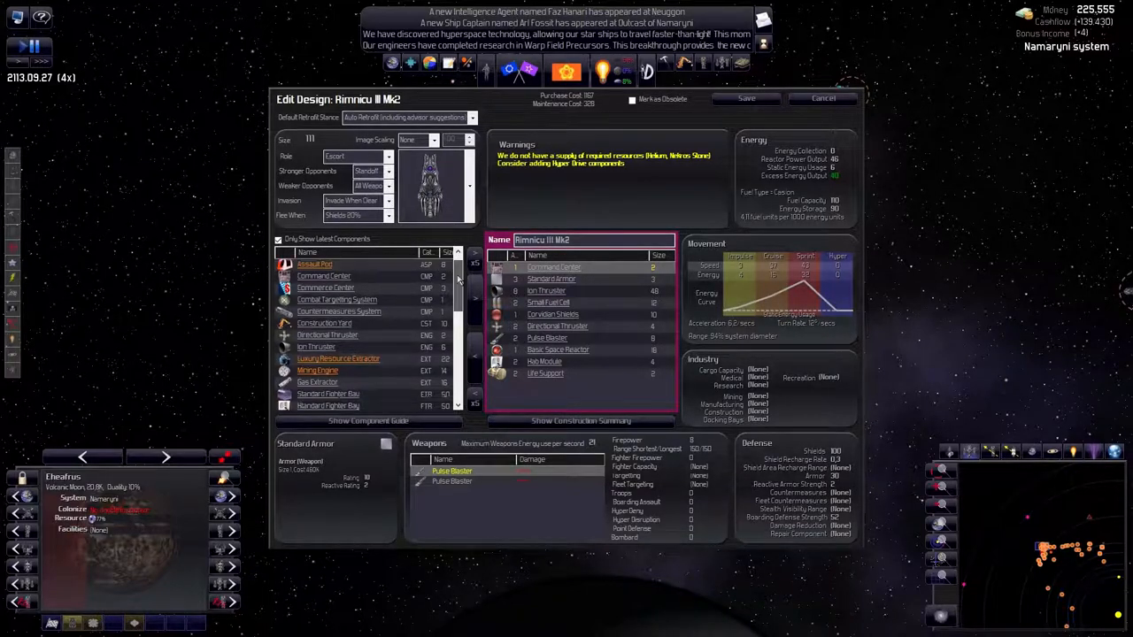
Add more small fuel cells to Rimnicu III Mk2, sorting components by name to find them
{"action": "scroll", "scroll_direction": "down", "scroll_amount": 3}
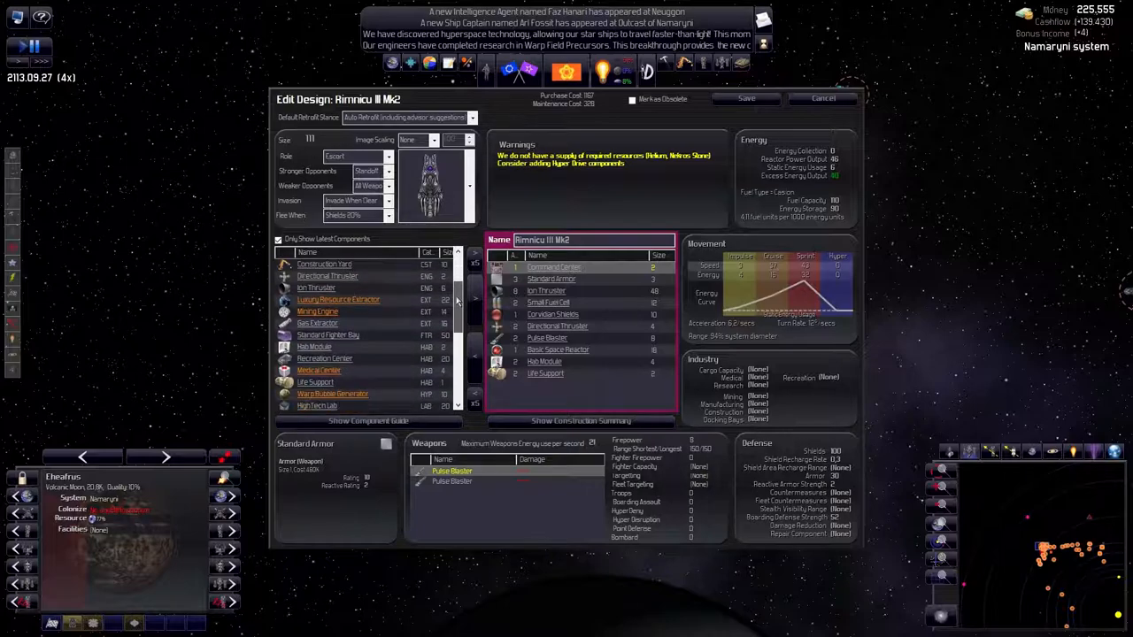
{"action": "scroll", "scroll_direction": "down", "scroll_amount": 3}
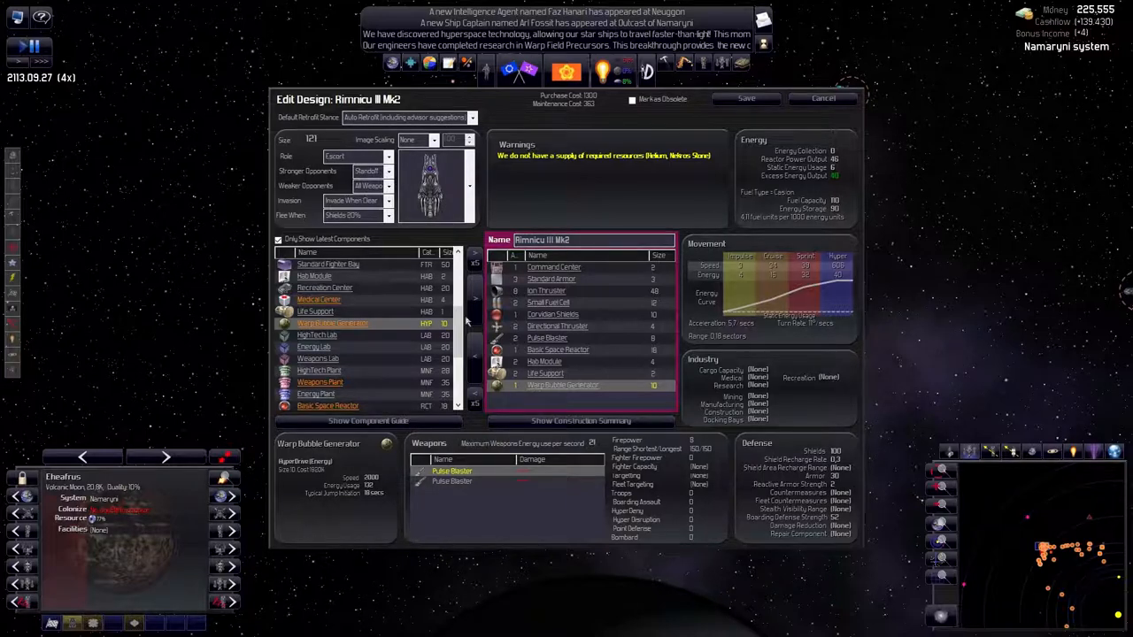
{"action": "scroll", "scroll_direction": "down", "scroll_amount": 3}
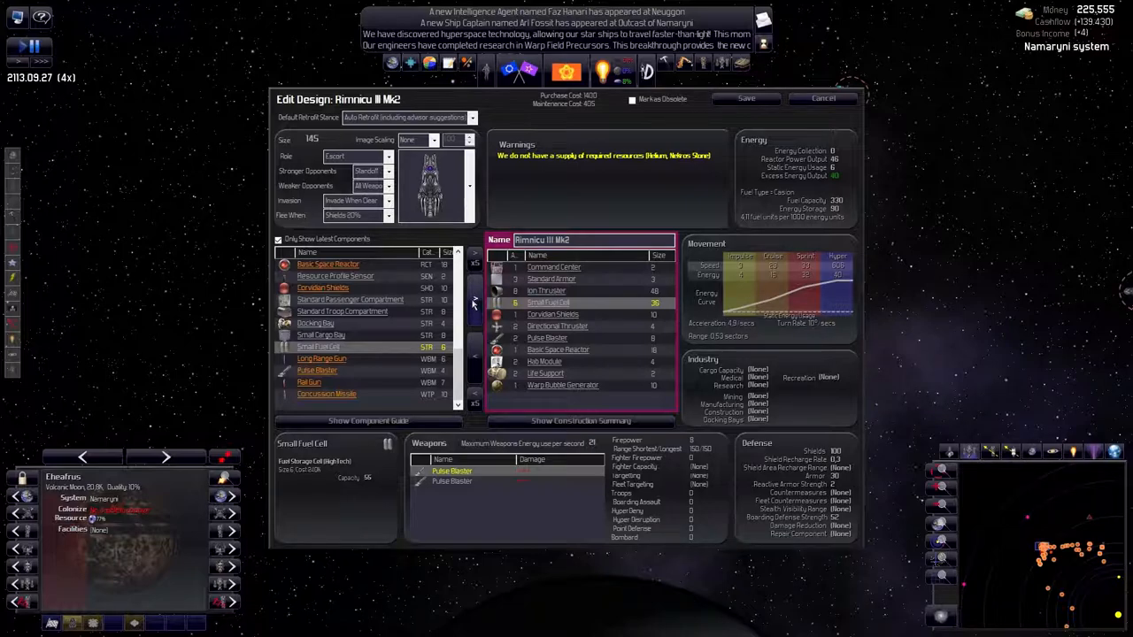
{"action": "left_click", "coordinate": [474, 301]}
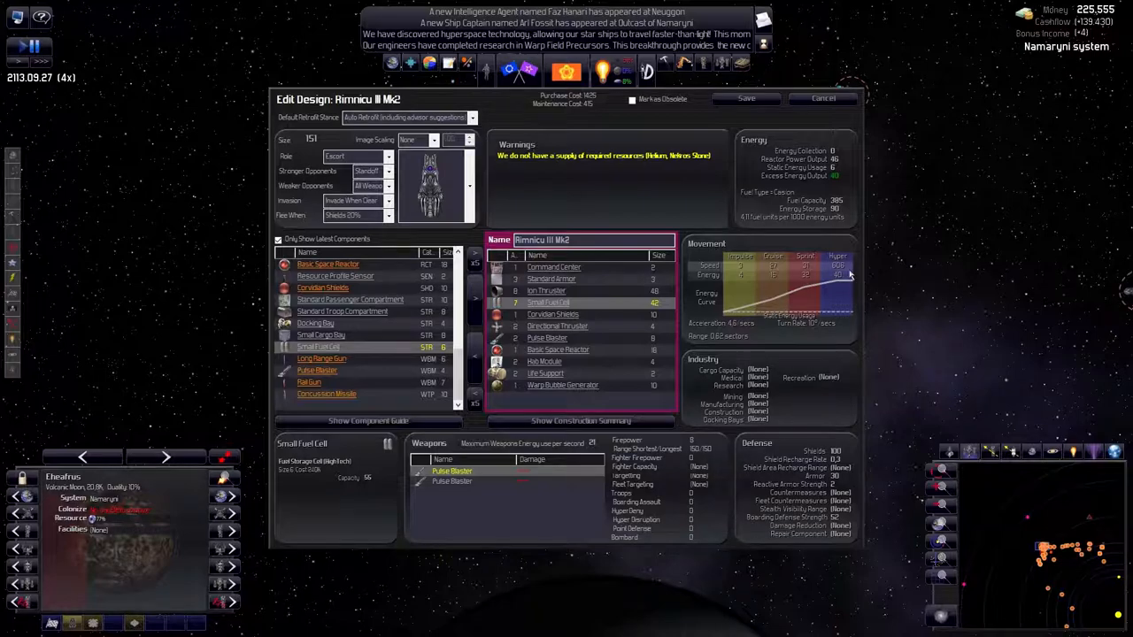
{"action": "mouse_move", "coordinate": [712, 345]}
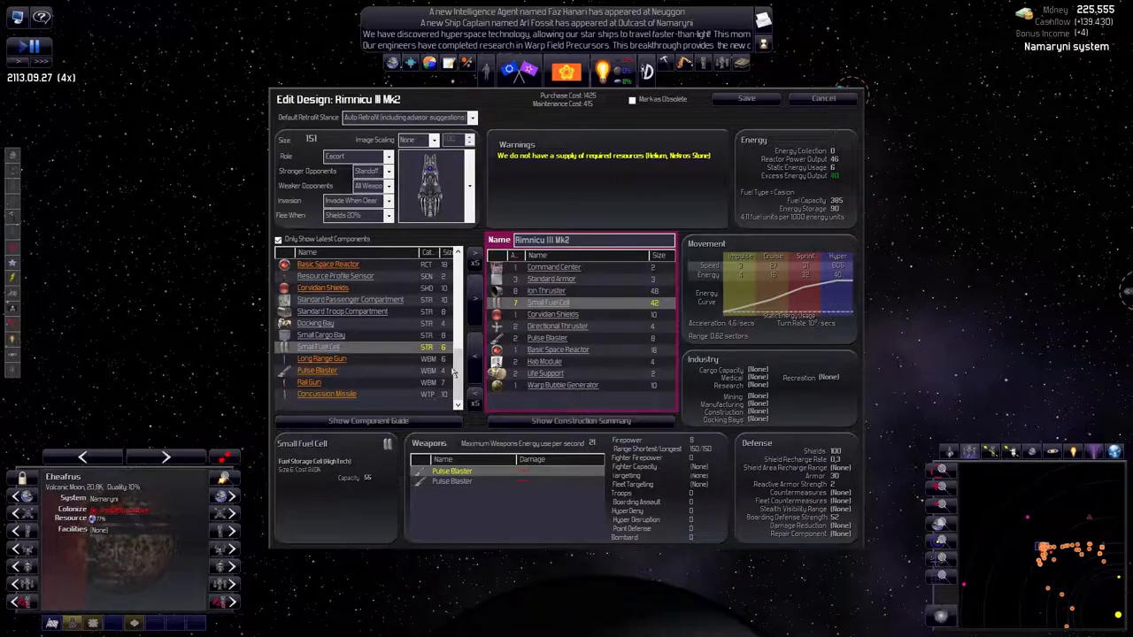
{"action": "left_click", "coordinate": [475, 299]}
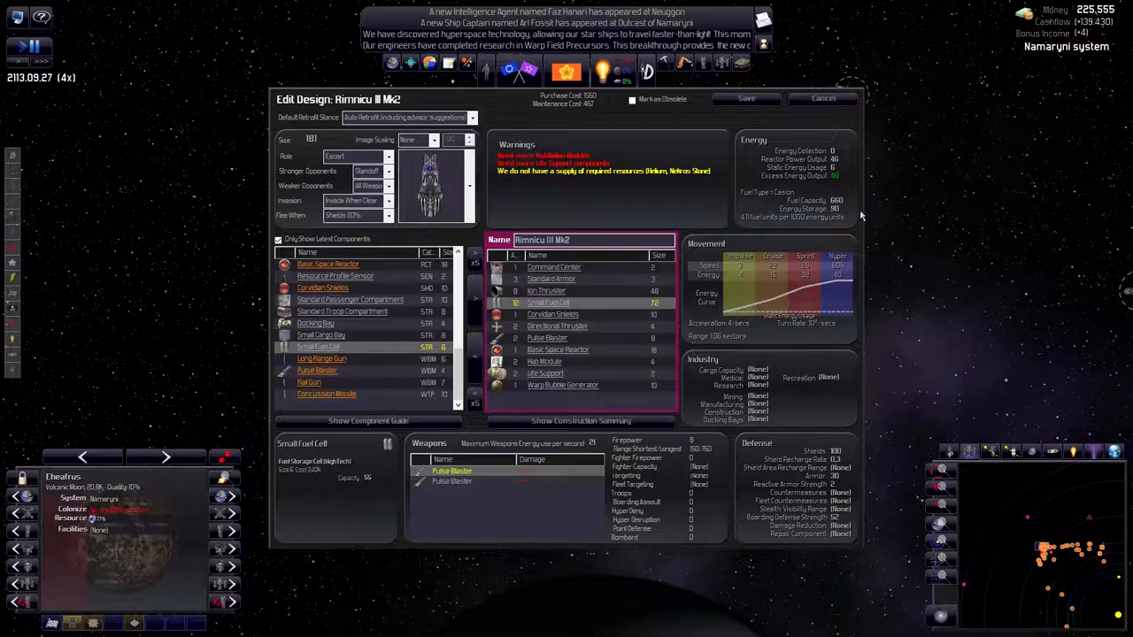
{"action": "scroll", "scroll_direction": "down", "scroll_amount": 3}
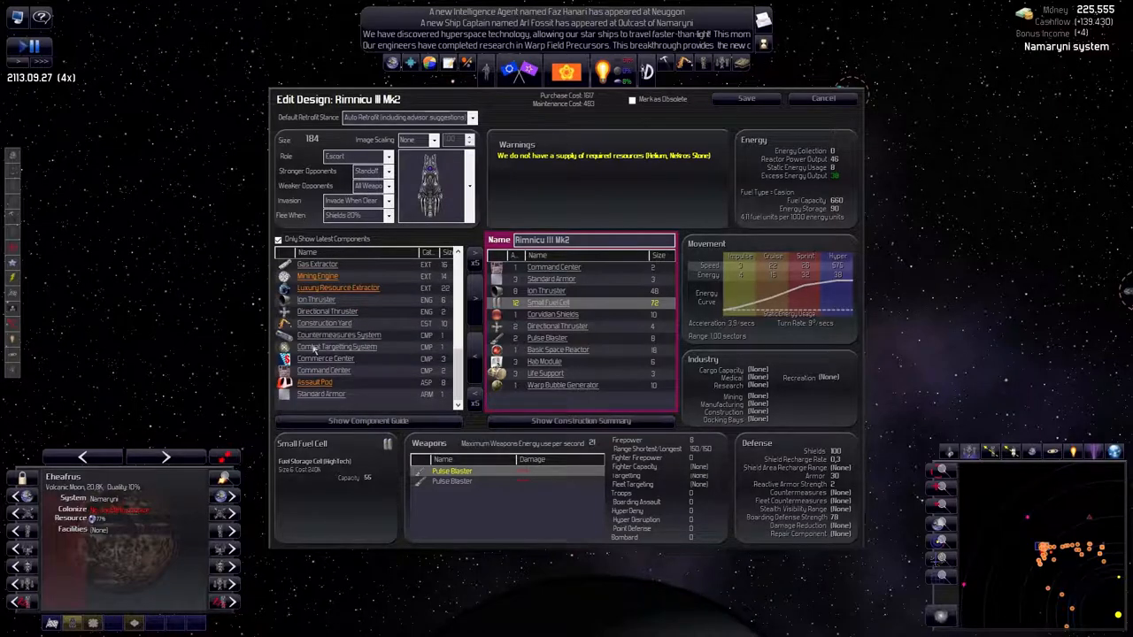
{"action": "scroll", "scroll_direction": "down", "scroll_amount": 3}
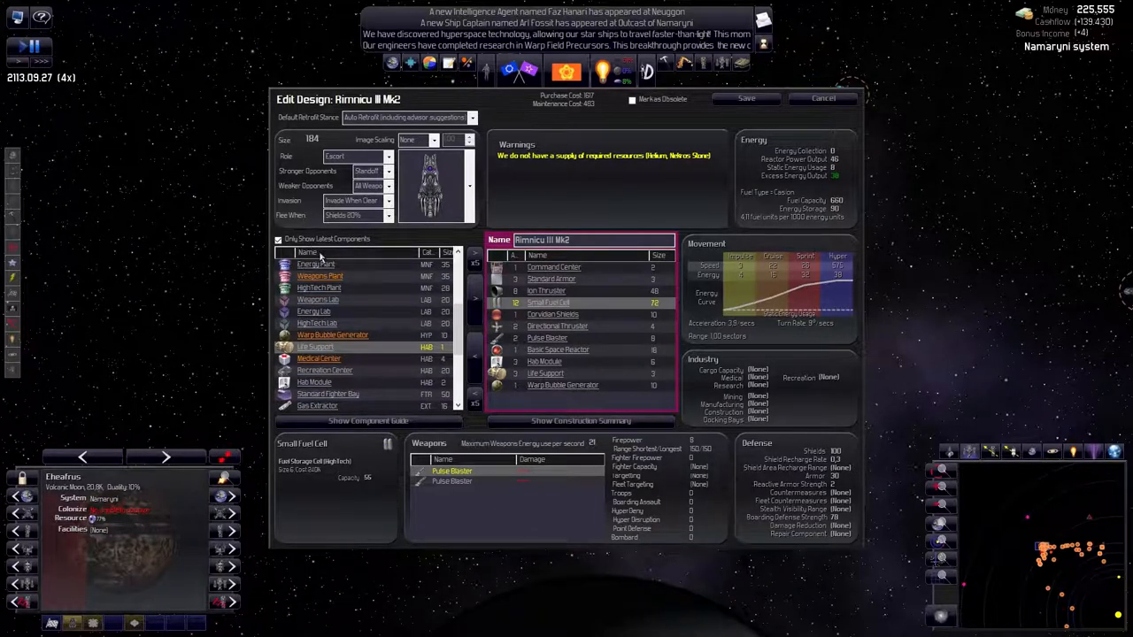
{"action": "left_click", "coordinate": [307, 252]}
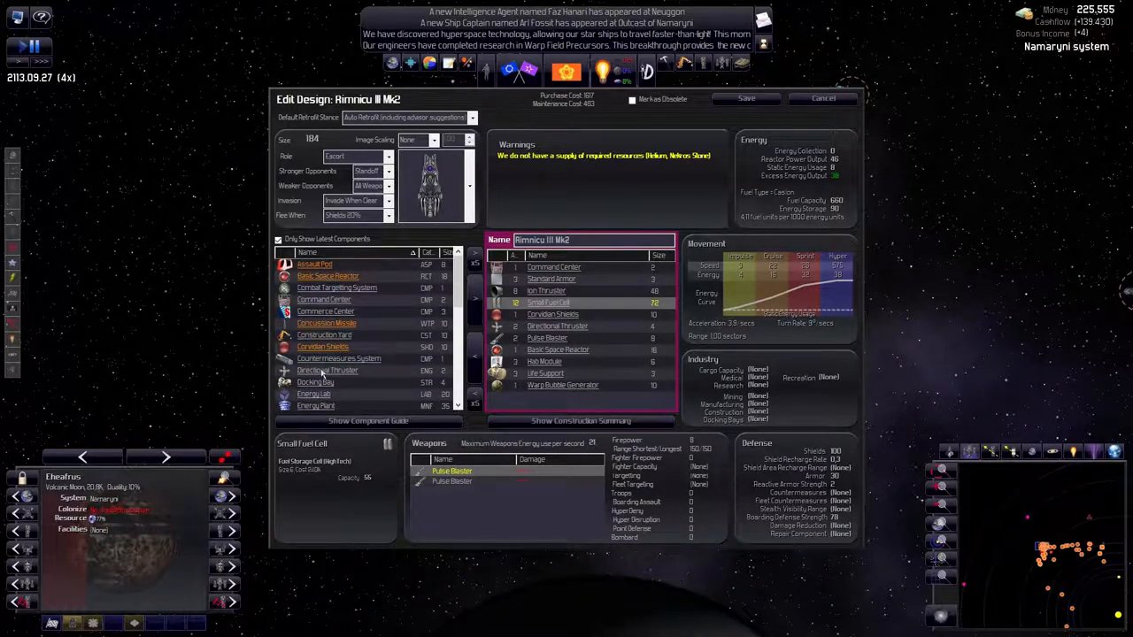
{"action": "scroll", "scroll_direction": "down", "scroll_amount": 3}
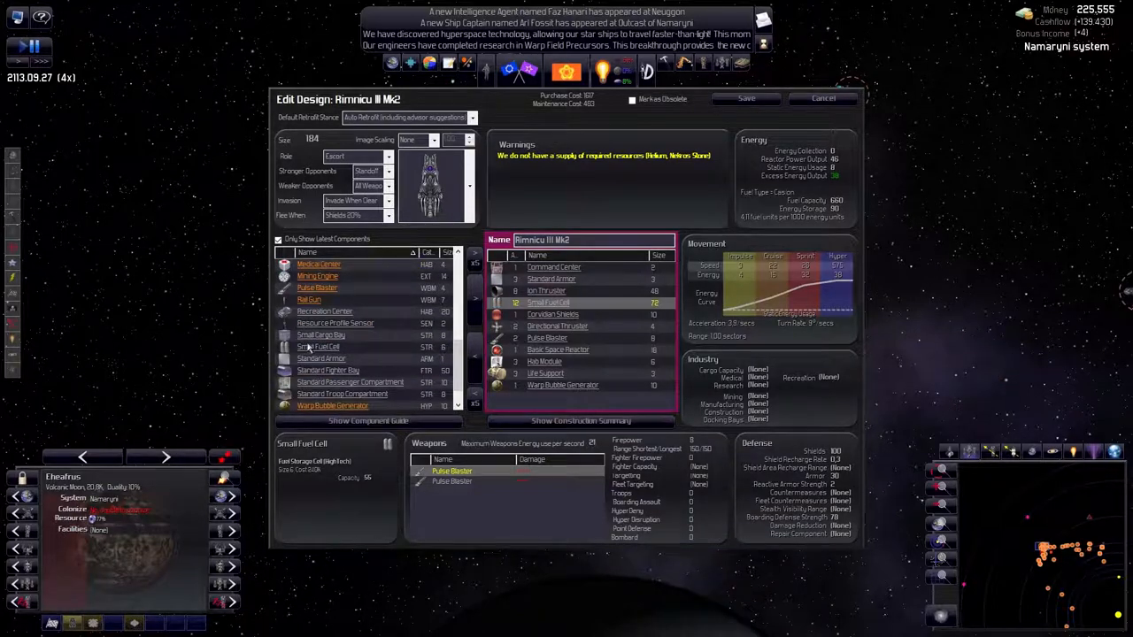
{"action": "left_click", "coordinate": [319, 347]}
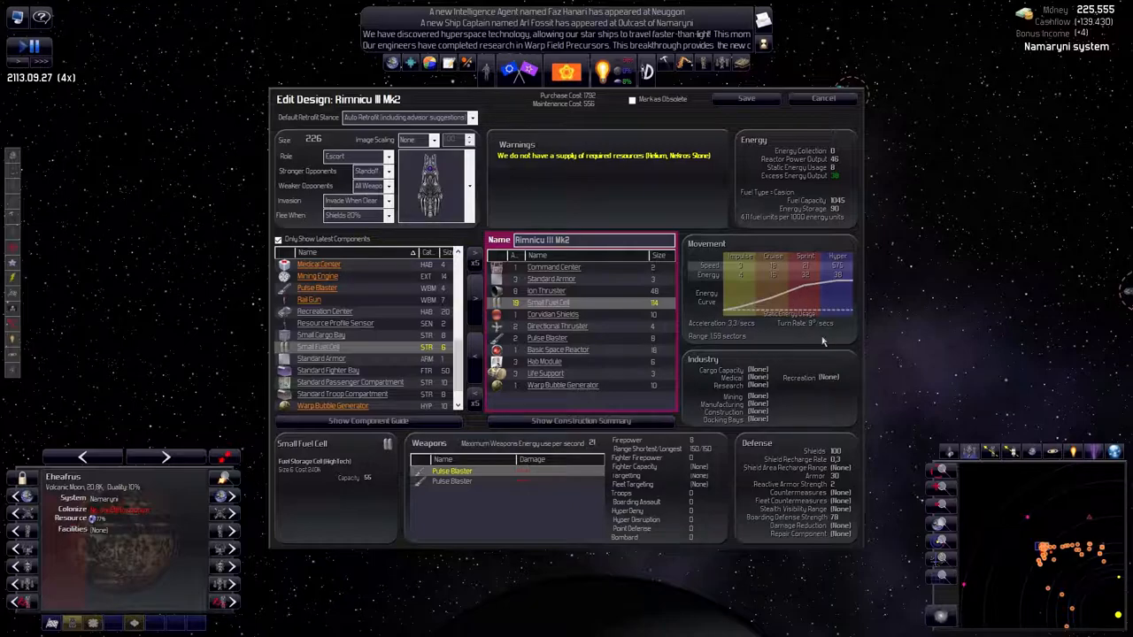
{"action": "mouse_move", "coordinate": [717, 345]}
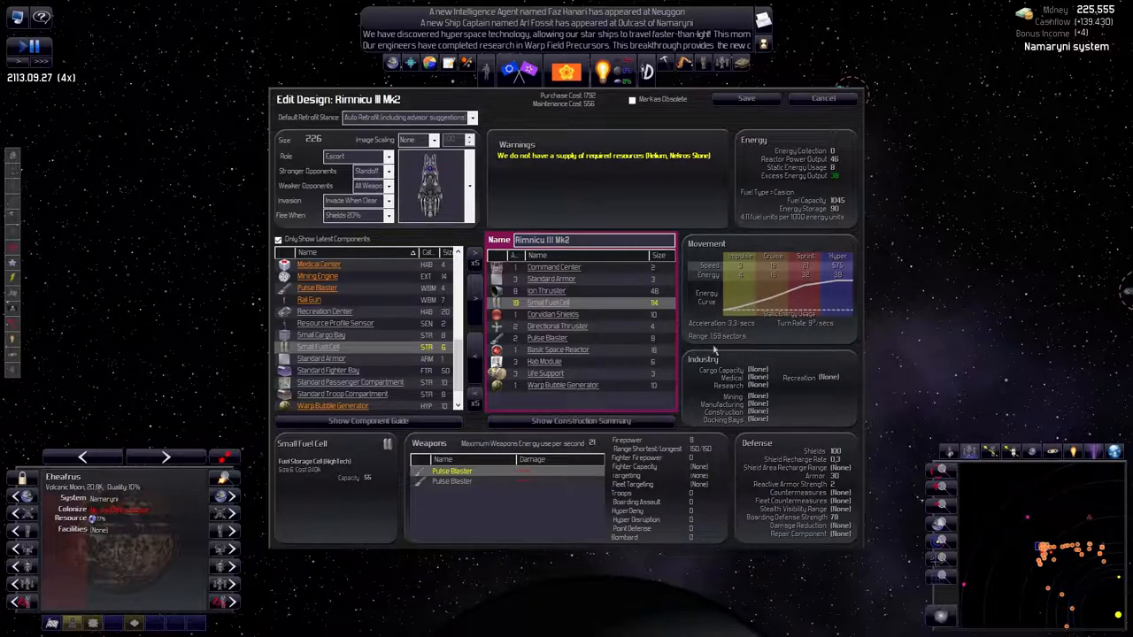
Save the Rimnicu III Mk2 escort, briefly reopen it, and return to the designs list
{"action": "left_click", "coordinate": [822, 98]}
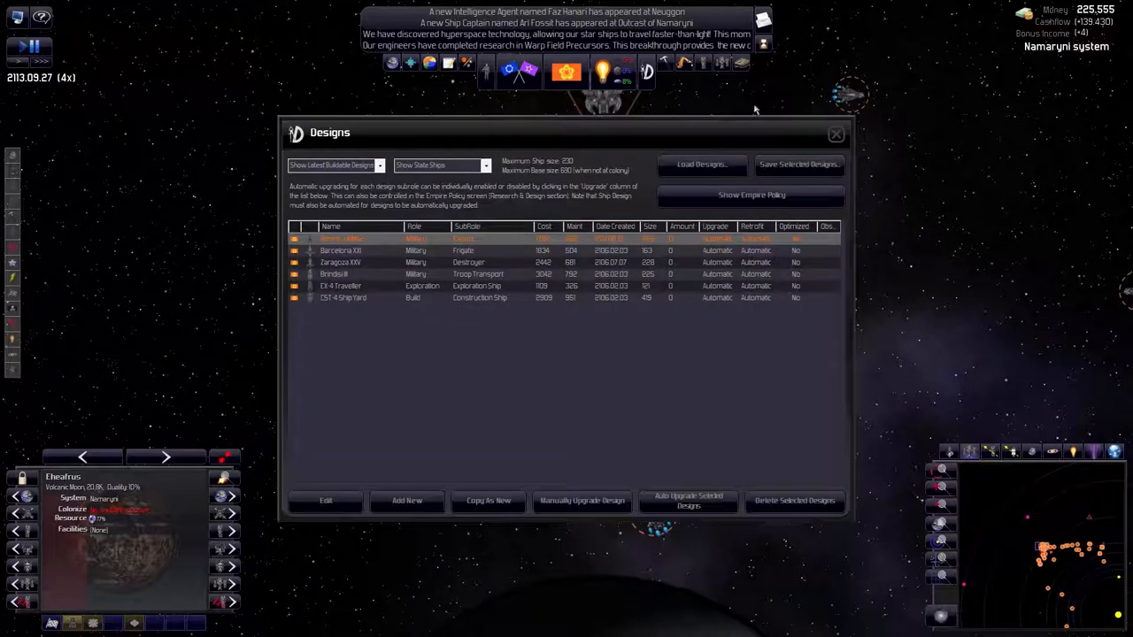
{"action": "mouse_move", "coordinate": [459, 312]}
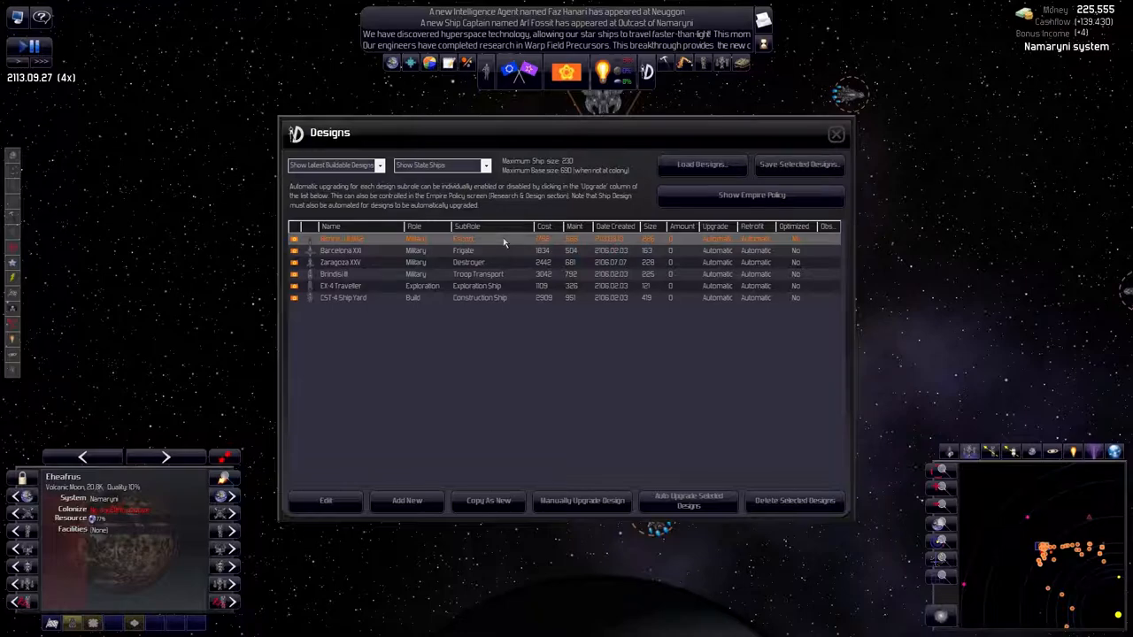
{"action": "left_click", "coordinate": [326, 500]}
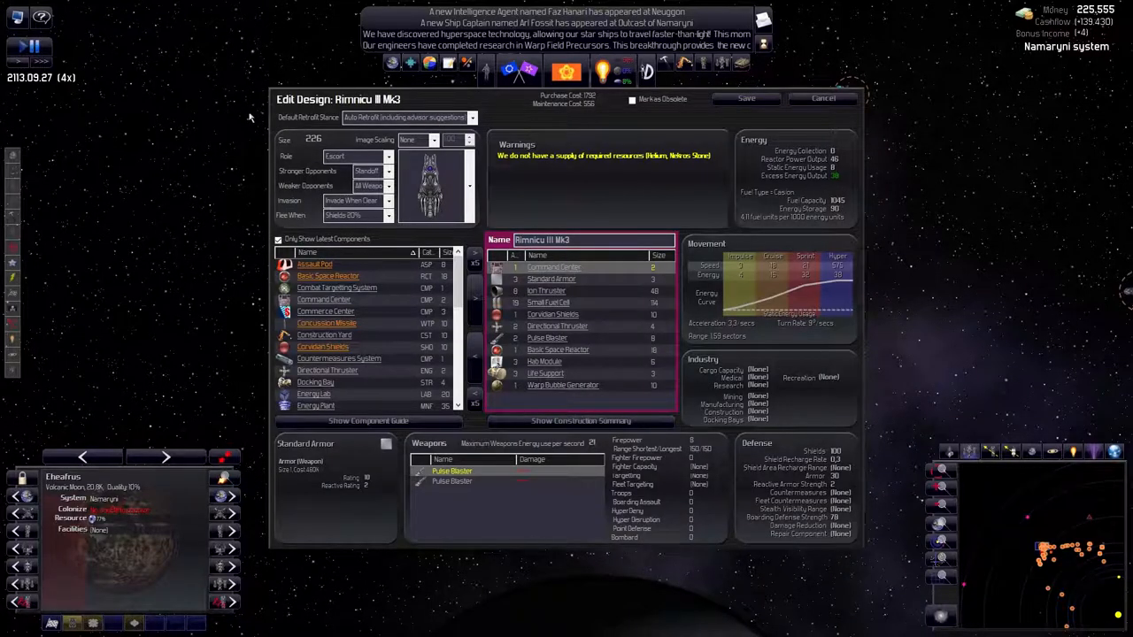
{"action": "mouse_move", "coordinate": [524, 311]}
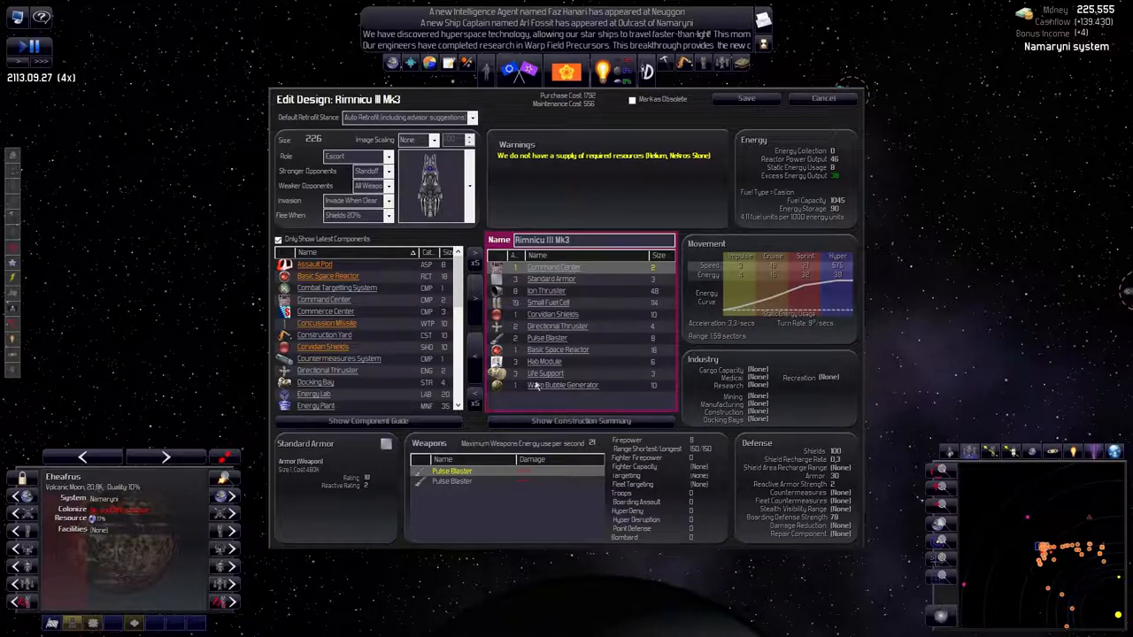
{"action": "left_click", "coordinate": [548, 303]}
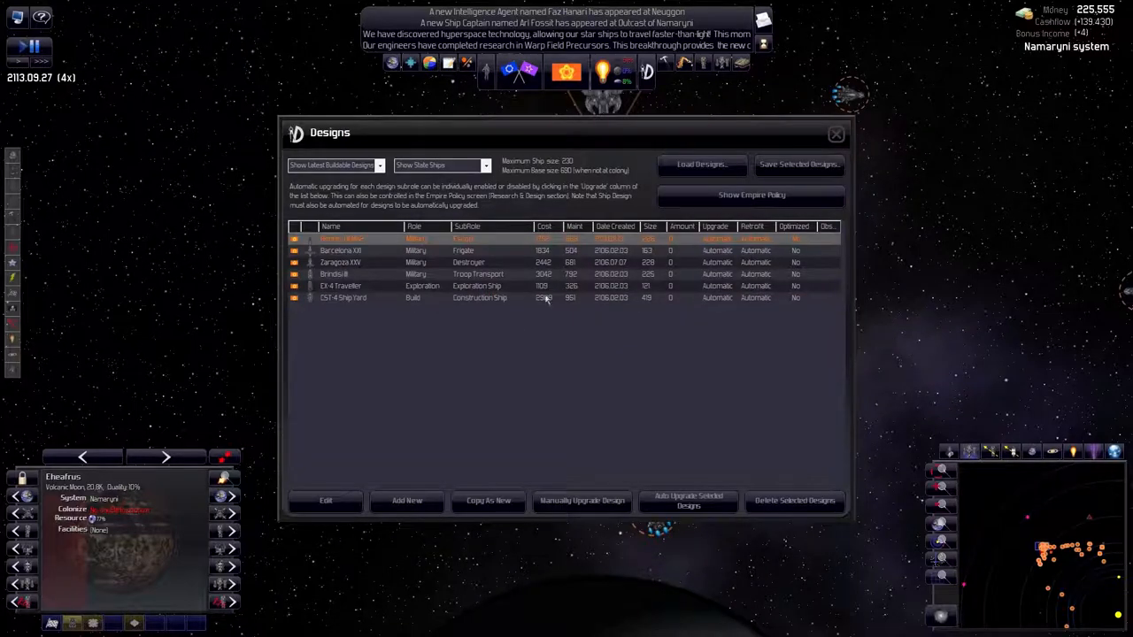
Open the EX-4 Traveller explorer design for editing and browse its component list
{"action": "left_click", "coordinate": [582, 500]}
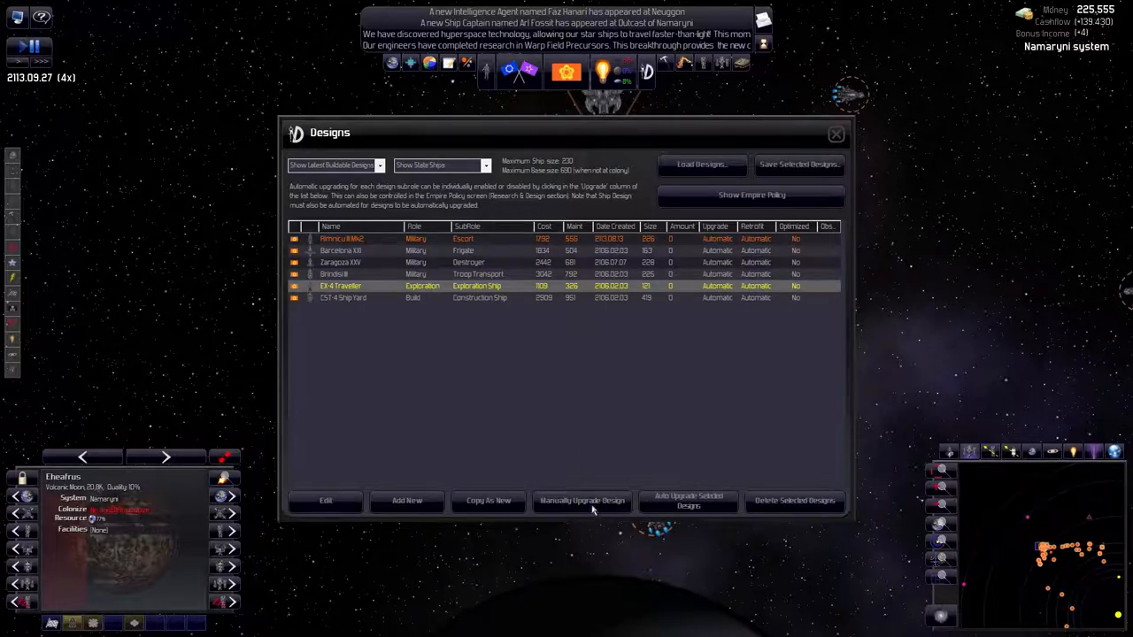
{"action": "left_click", "coordinate": [325, 500]}
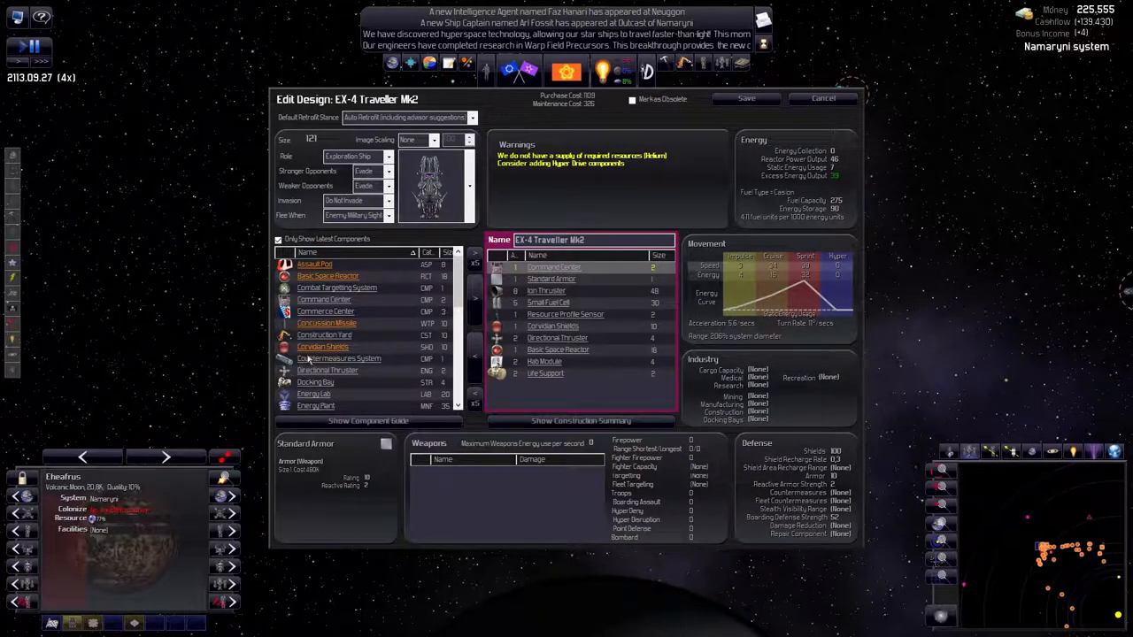
{"action": "scroll", "scroll_direction": "down", "scroll_amount": 3}
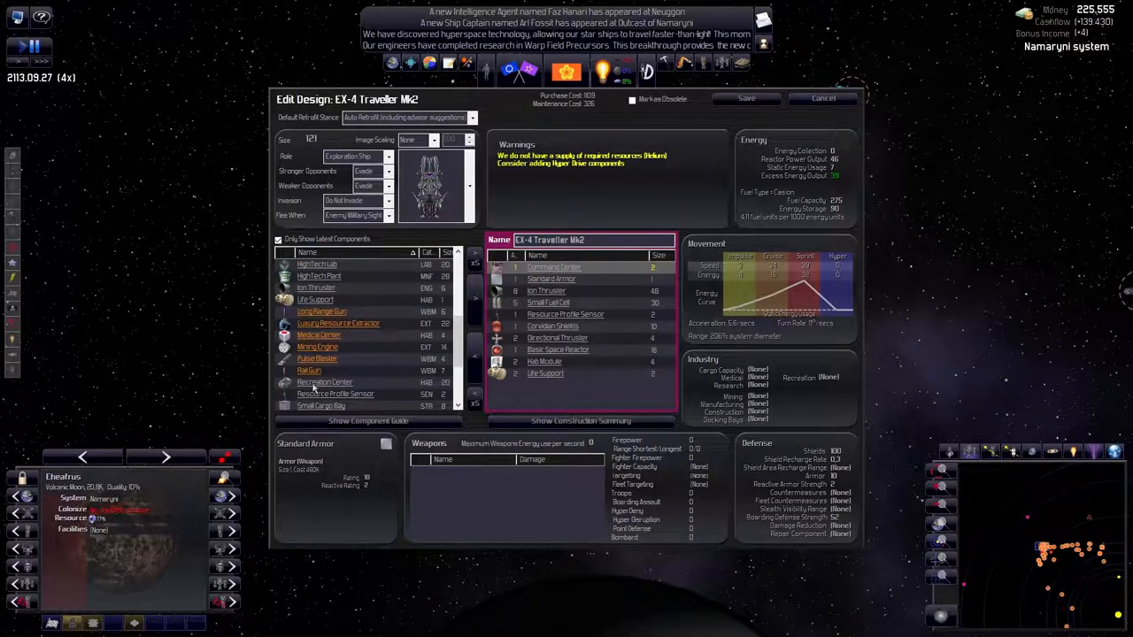
{"action": "scroll", "scroll_direction": "down", "scroll_amount": 3}
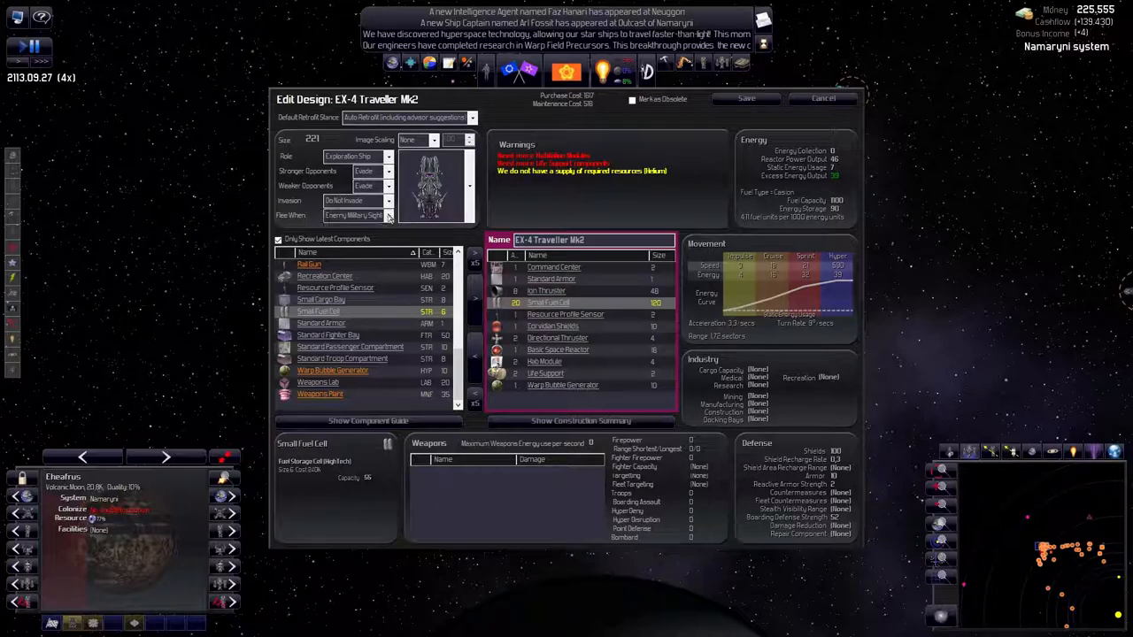
{"action": "scroll", "scroll_direction": "down", "scroll_amount": 3}
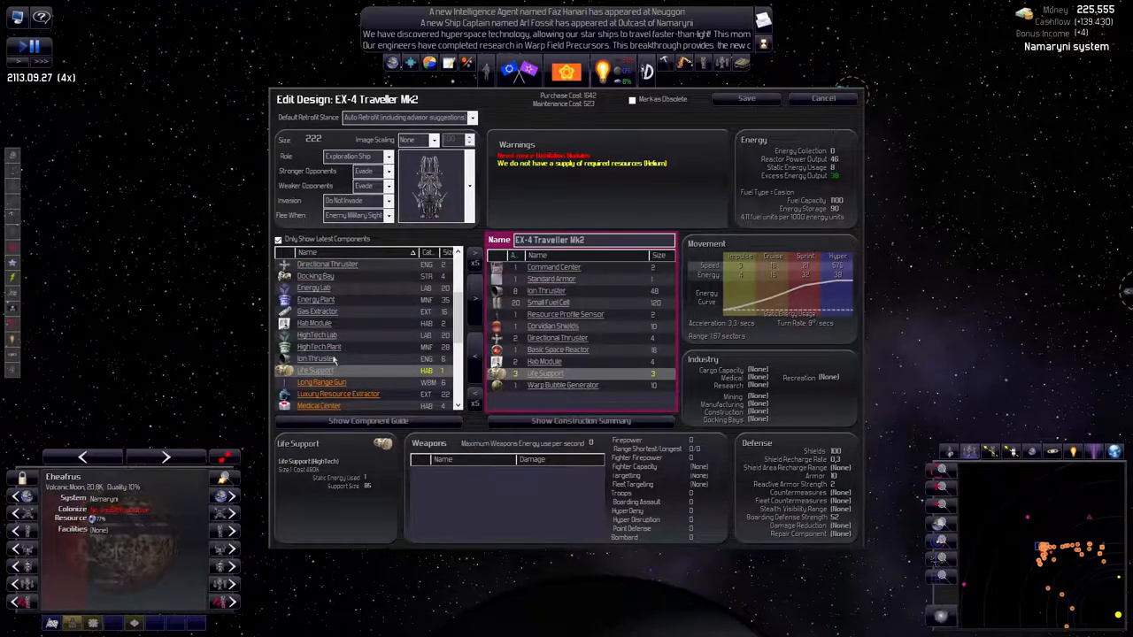
{"action": "scroll", "scroll_direction": "down", "scroll_amount": 3}
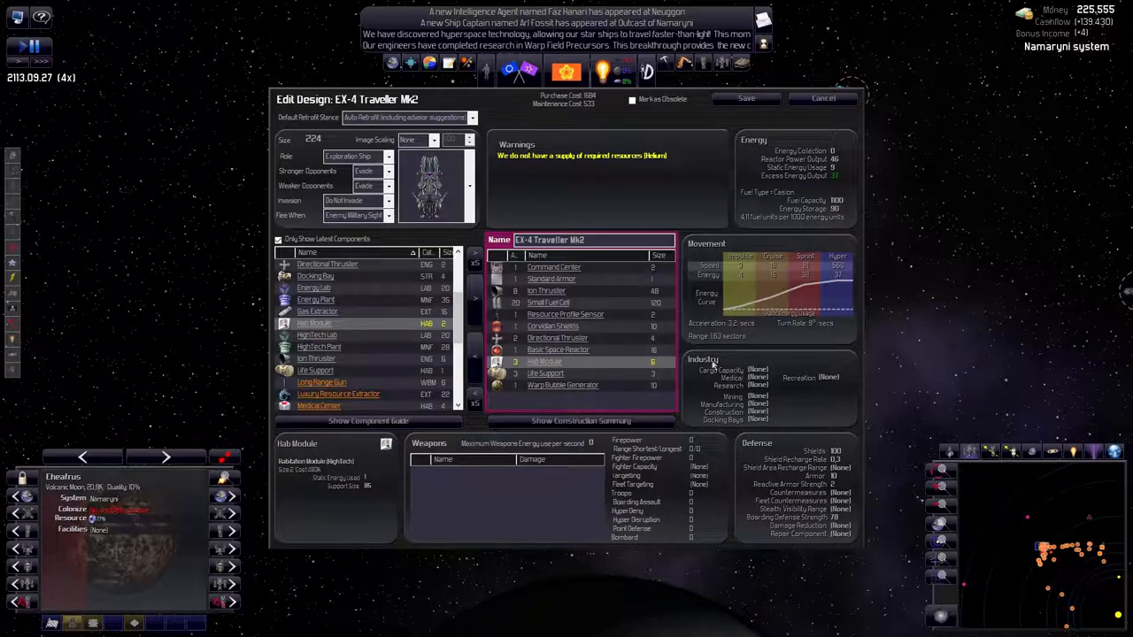
{"action": "mouse_move", "coordinate": [772, 210]}
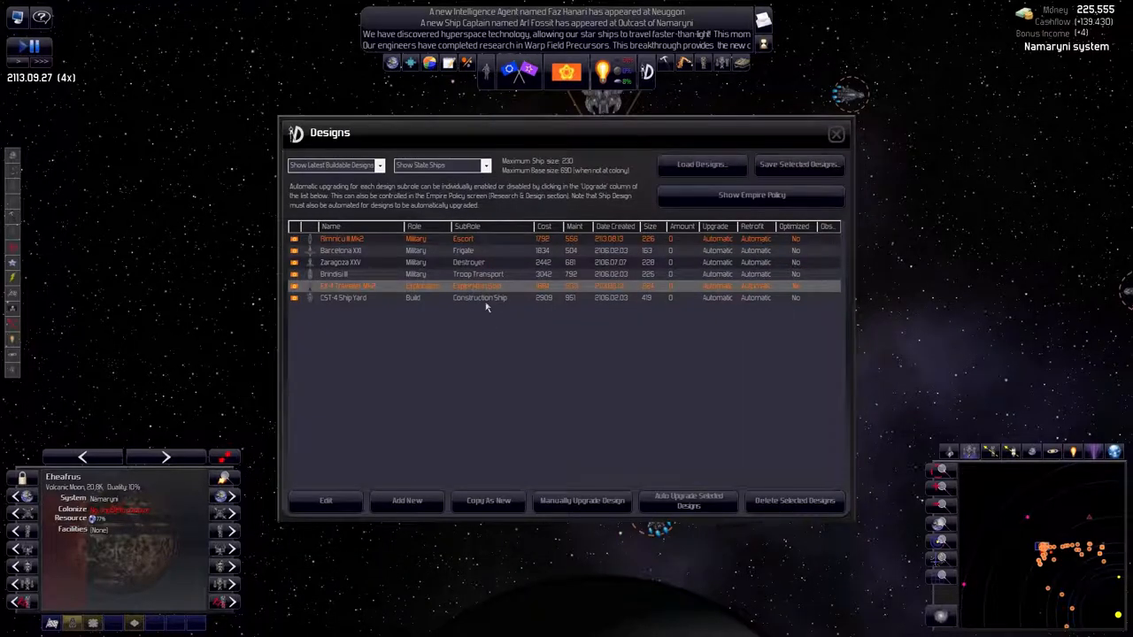
{"action": "left_click", "coordinate": [326, 500]}
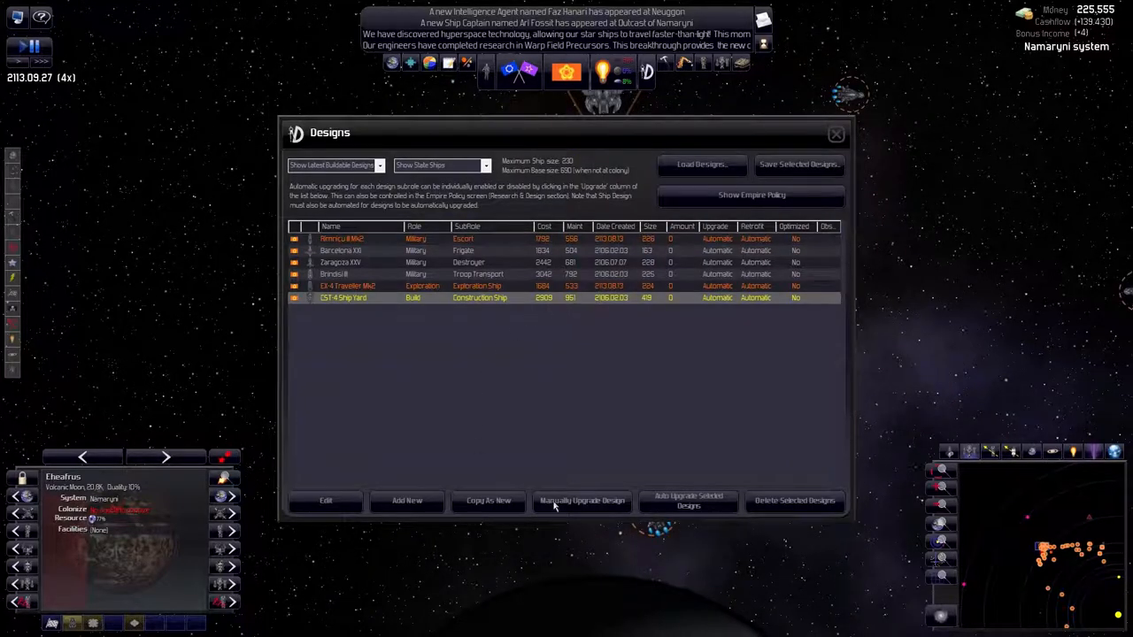
{"action": "left_click", "coordinate": [326, 500]}
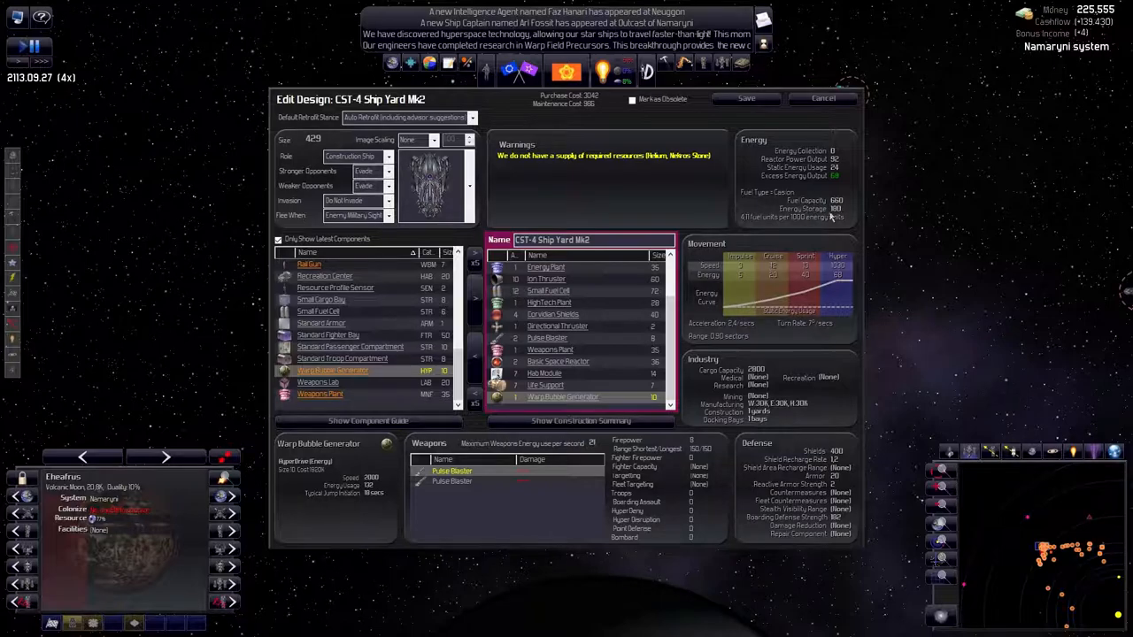
{"action": "mouse_move", "coordinate": [726, 368]}
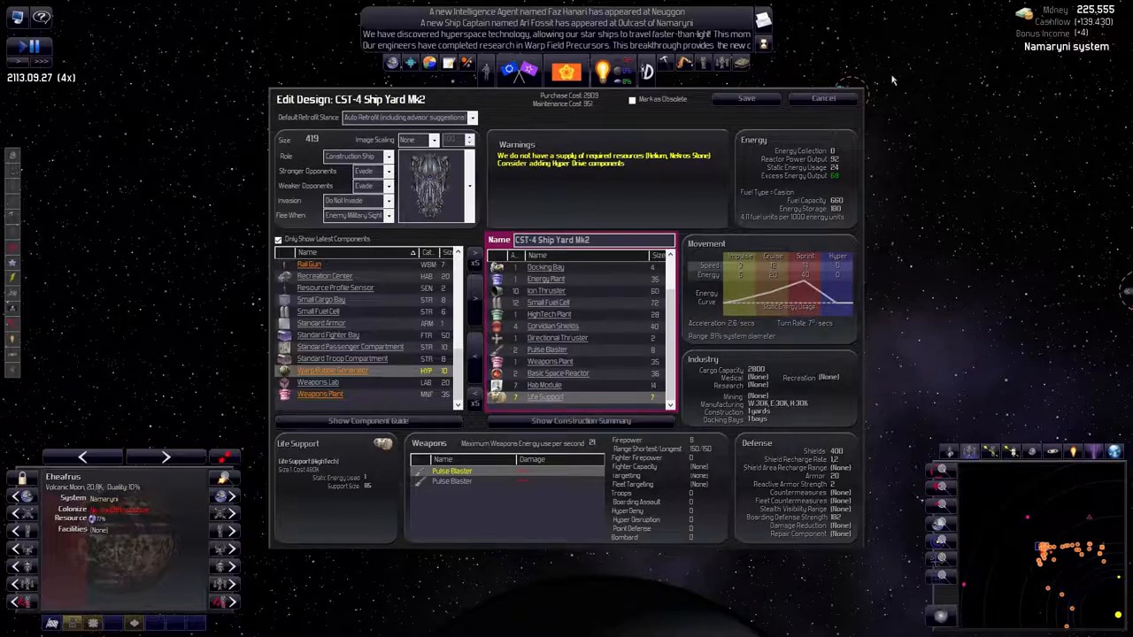
{"action": "left_click", "coordinate": [822, 98]}
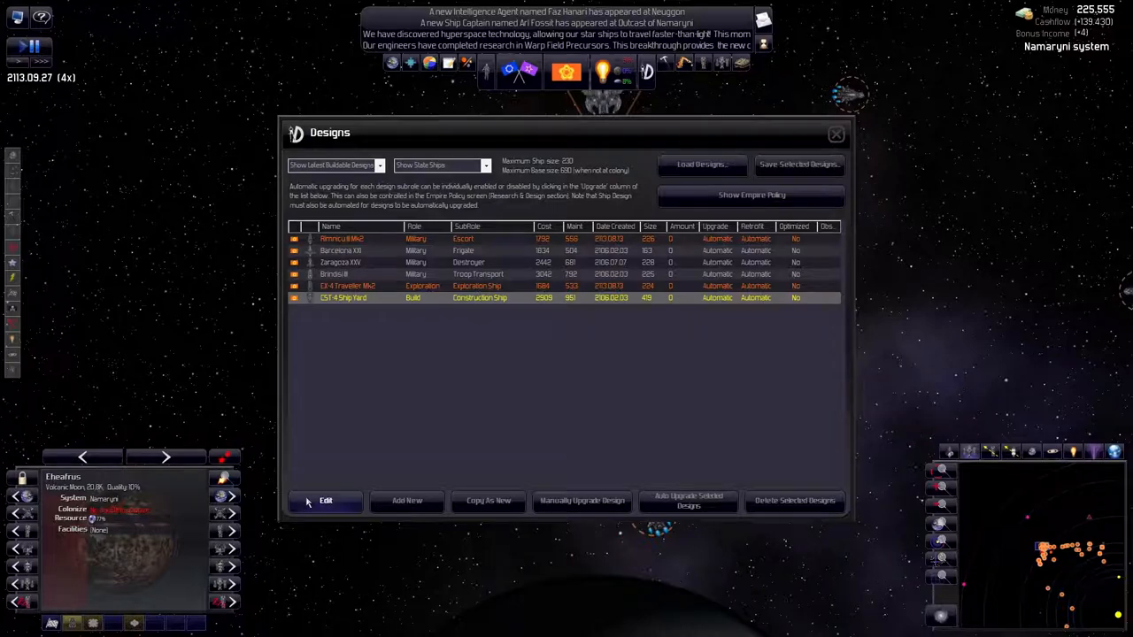
Give CST-4 Ship Yard a warp bubble generator, 23 fuel cells and 9 cargo bays, and save
{"action": "left_click", "coordinate": [324, 500]}
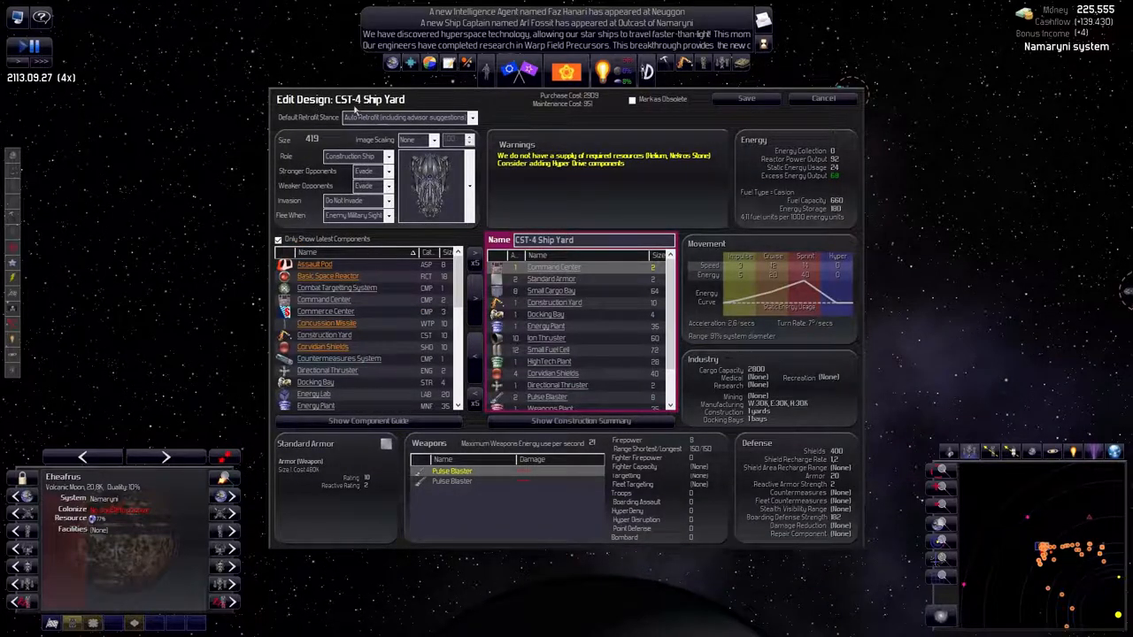
{"action": "mouse_move", "coordinate": [310, 152]}
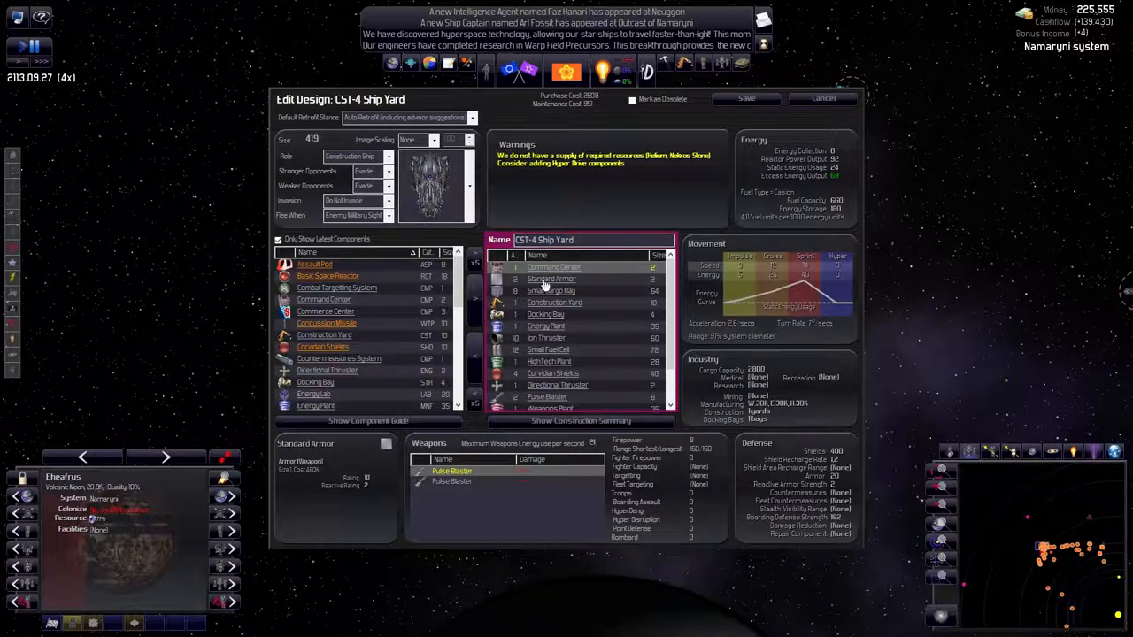
{"action": "mouse_move", "coordinate": [841, 283]}
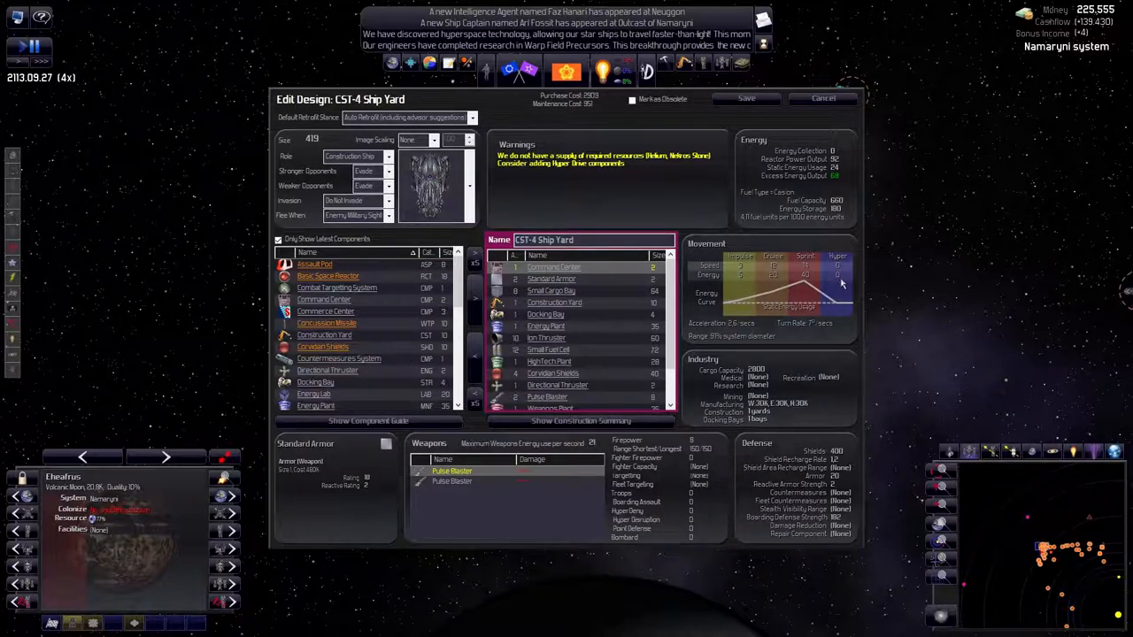
{"action": "scroll", "scroll_direction": "down", "scroll_amount": 3}
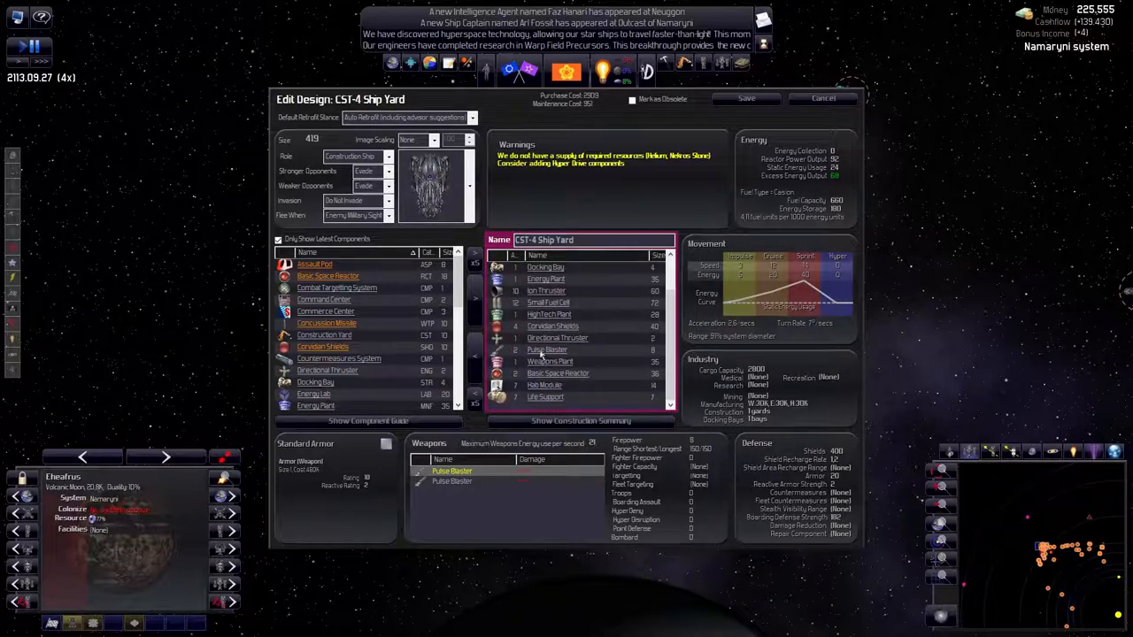
{"action": "scroll", "scroll_direction": "down", "scroll_amount": 3}
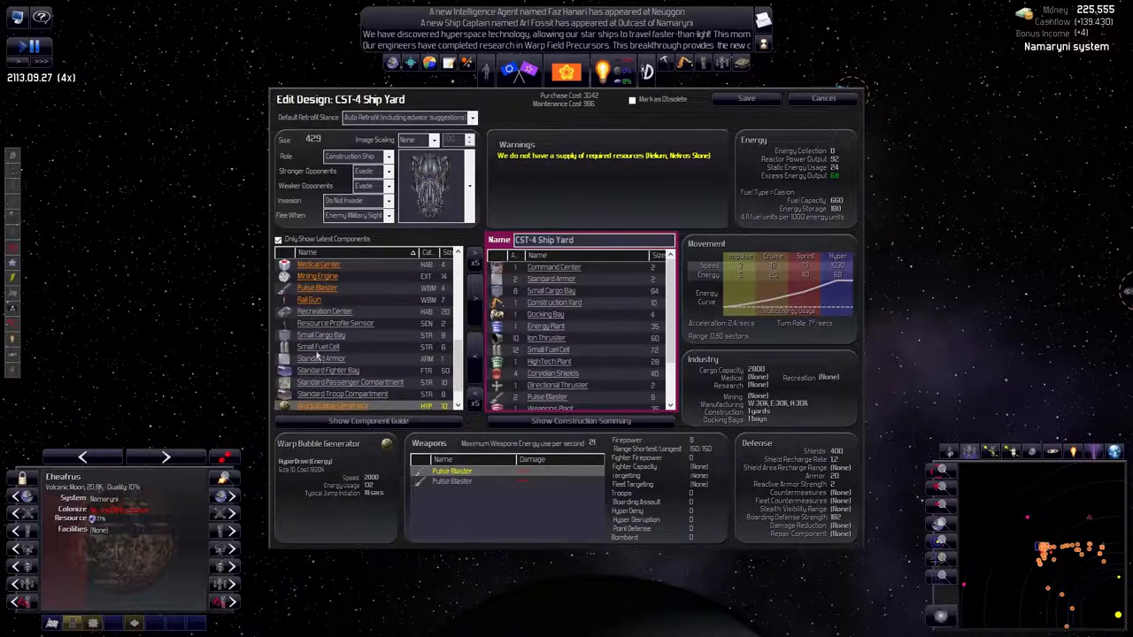
{"action": "left_click", "coordinate": [317, 346]}
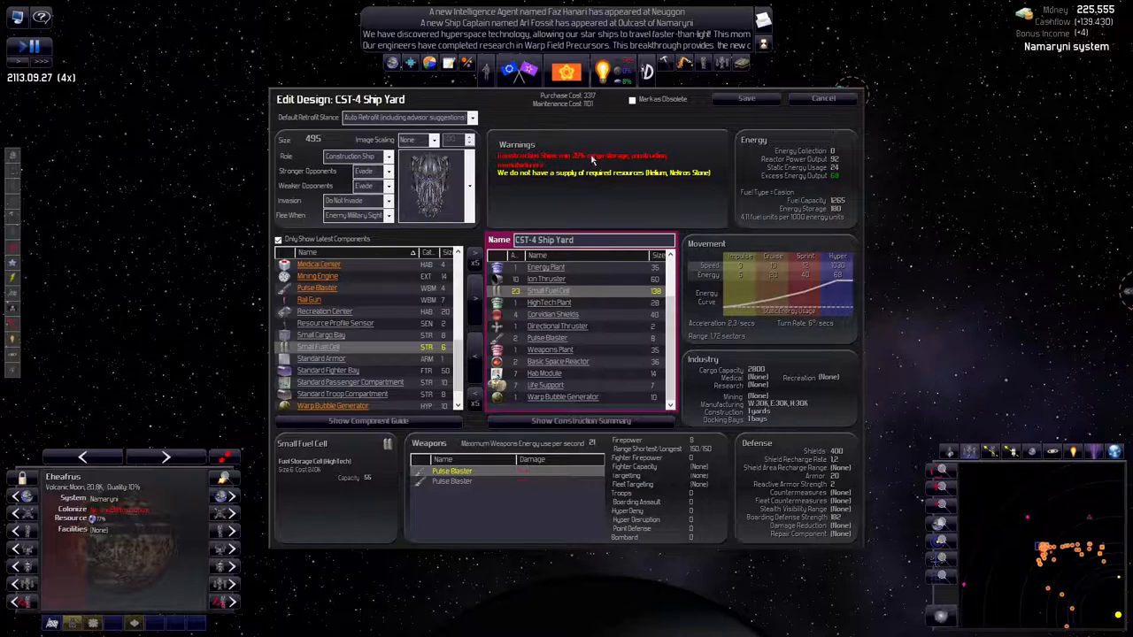
{"action": "mouse_move", "coordinate": [318, 341]}
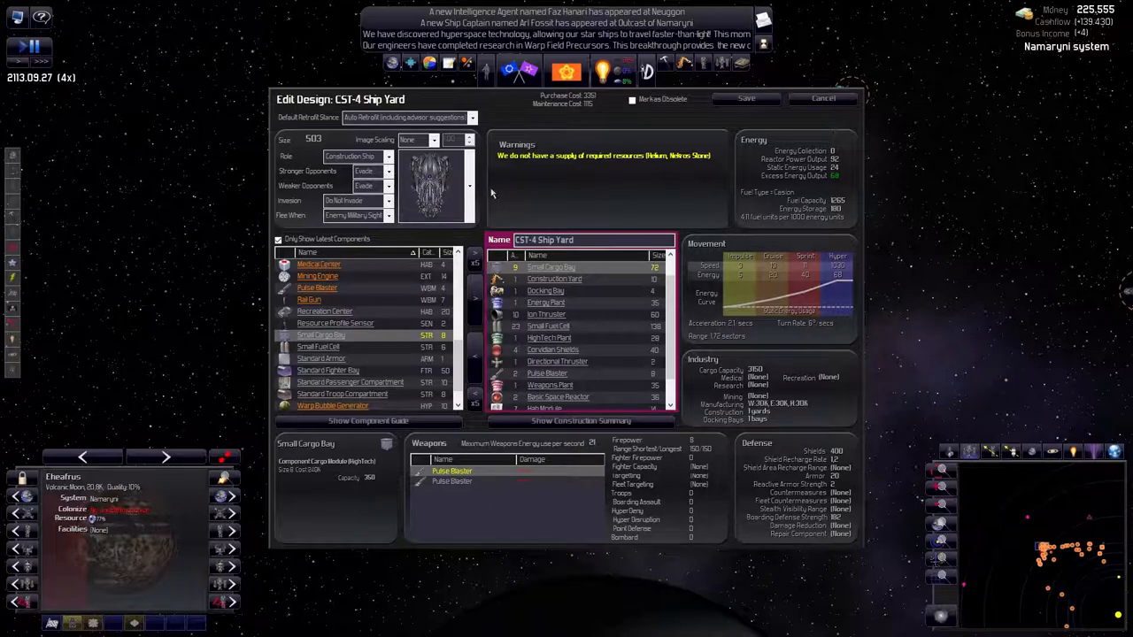
{"action": "mouse_move", "coordinate": [708, 344]}
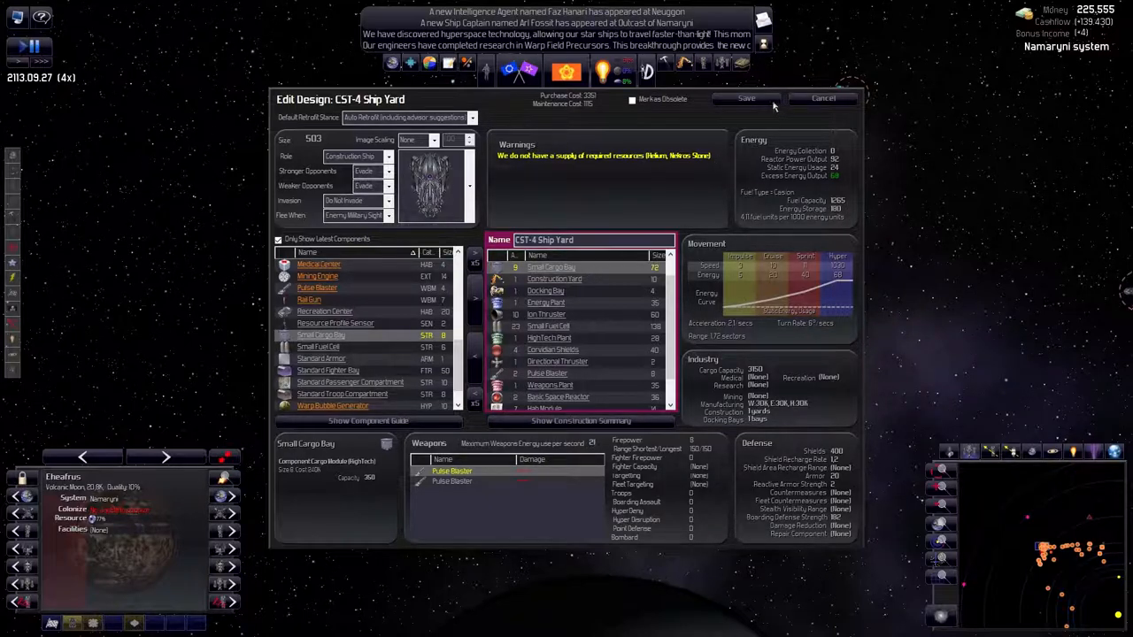
{"action": "left_click", "coordinate": [822, 98]}
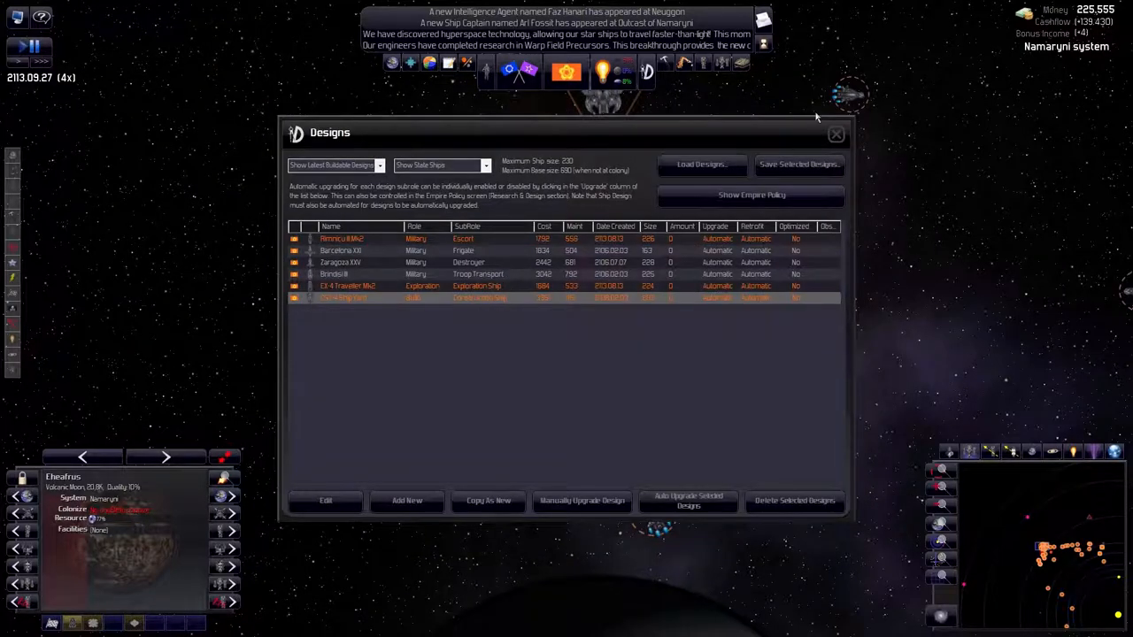
Close Designs and select explorer Blind Spirit to refit at Neuggon Space Port
{"action": "left_click", "coordinate": [834, 133]}
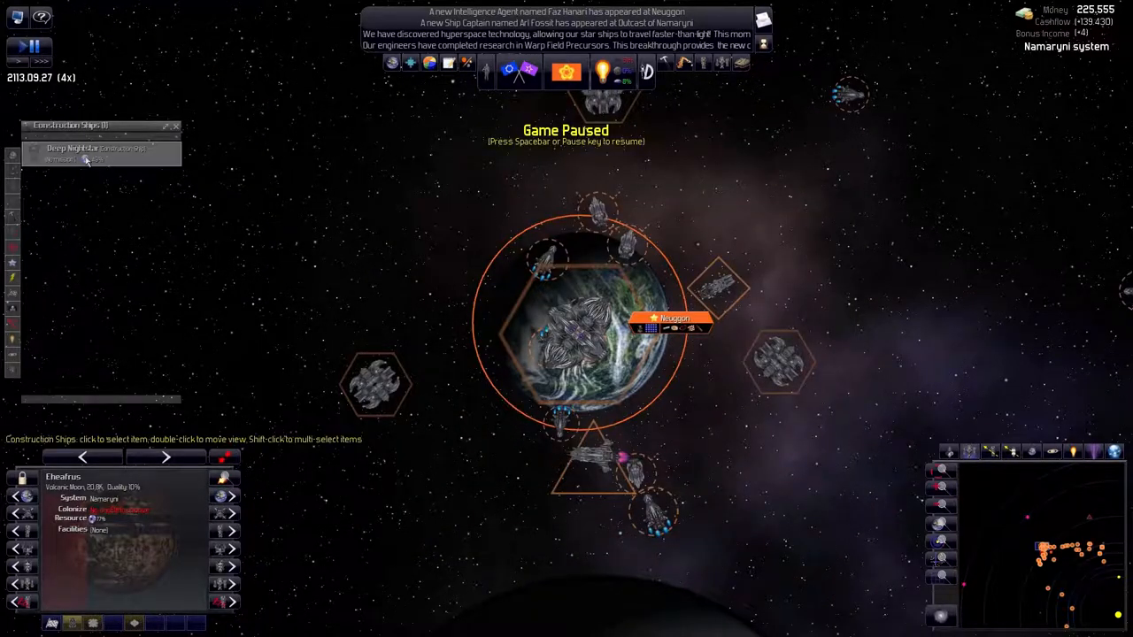
{"action": "left_click", "coordinate": [88, 148]}
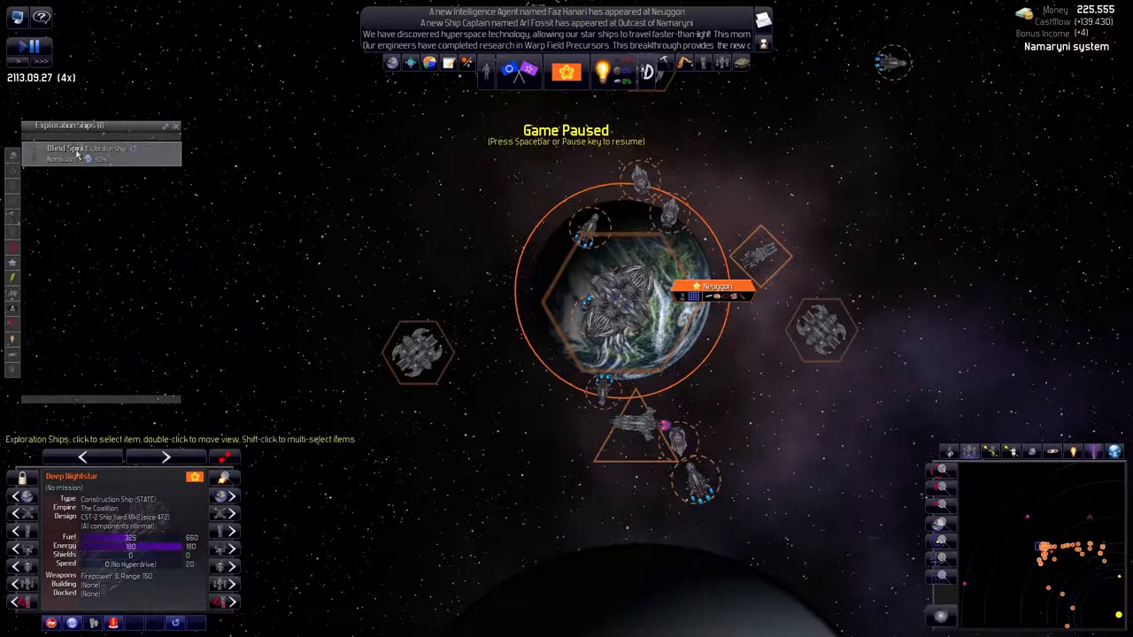
{"action": "left_click", "coordinate": [69, 147]}
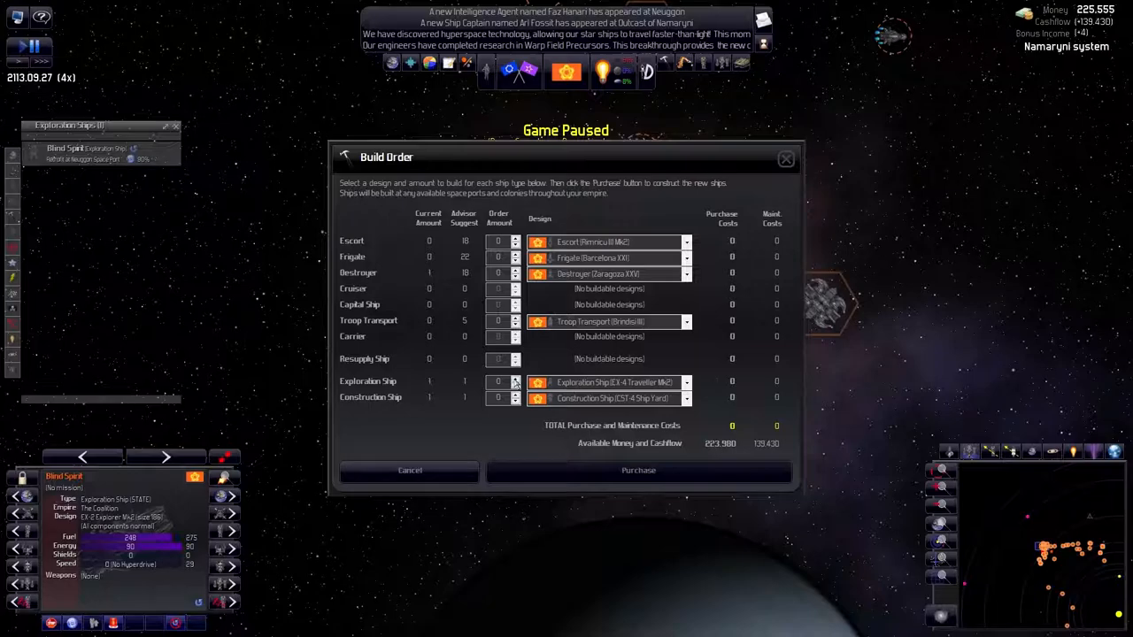
Set Exploration Ship and Construction Ship order amounts to 4 and purchase them
{"action": "left_click", "coordinate": [515, 378]}
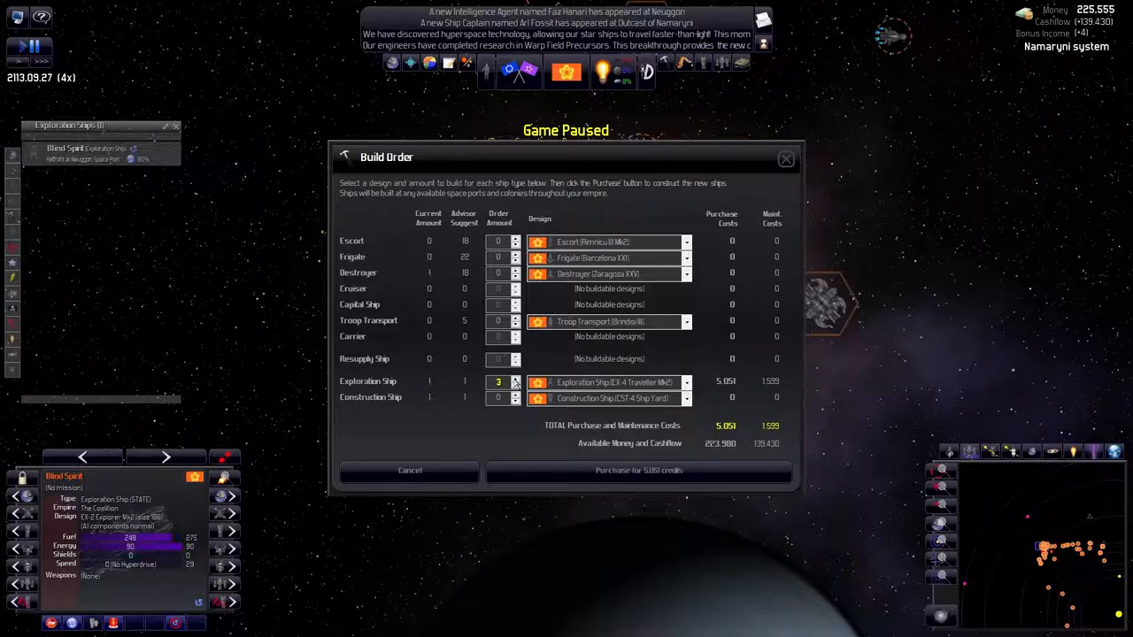
{"action": "left_click", "coordinate": [514, 378]}
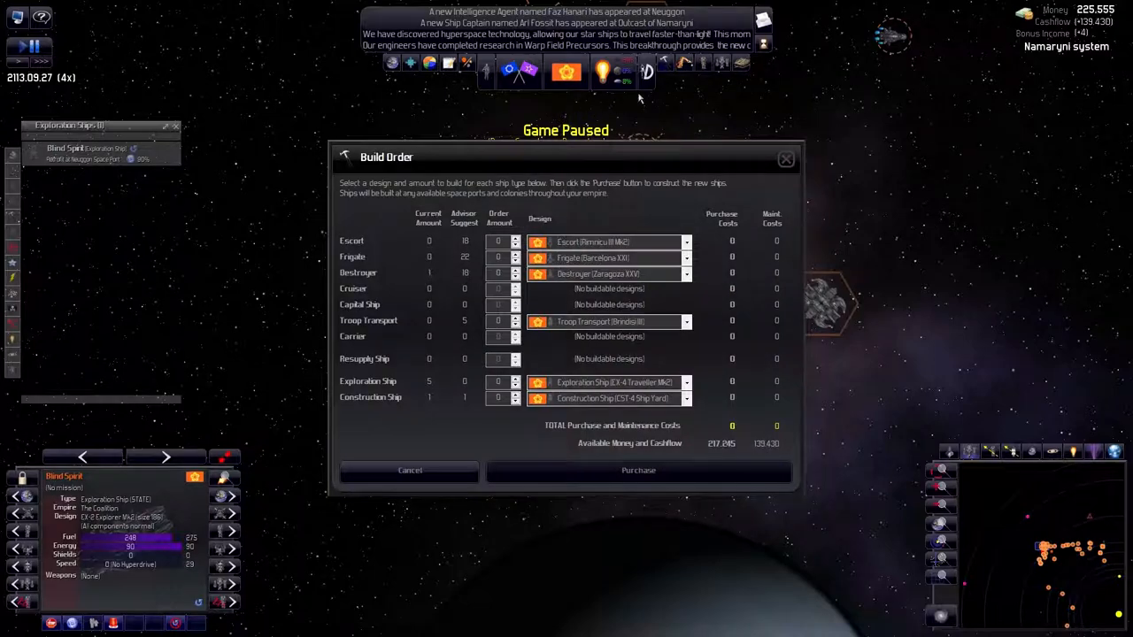
{"action": "left_click", "coordinate": [515, 394]}
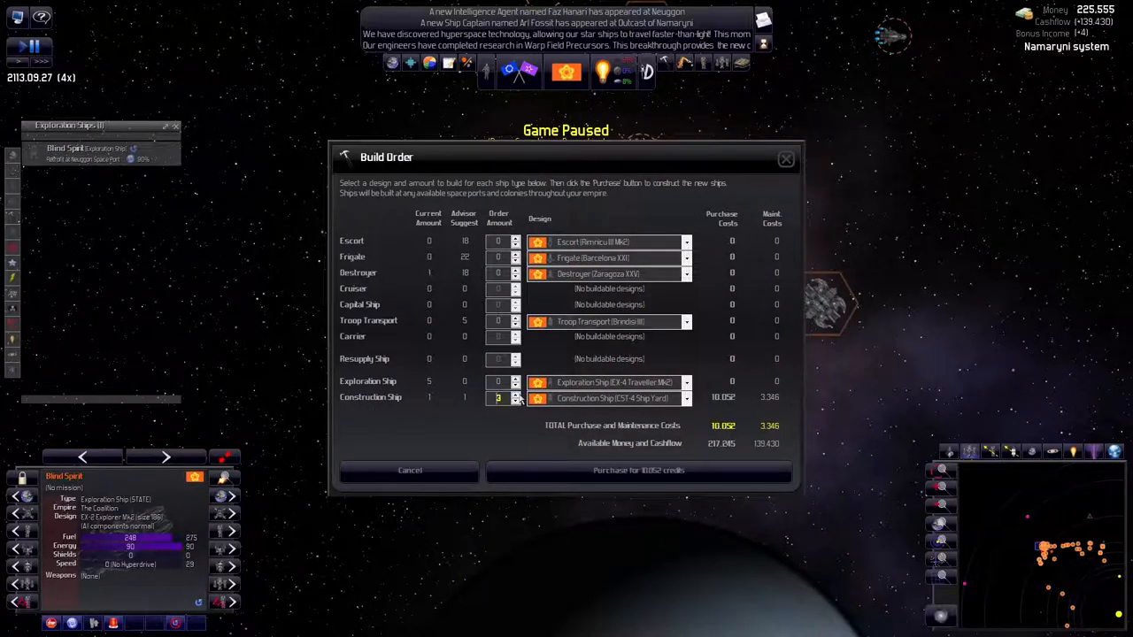
{"action": "left_click", "coordinate": [515, 394]}
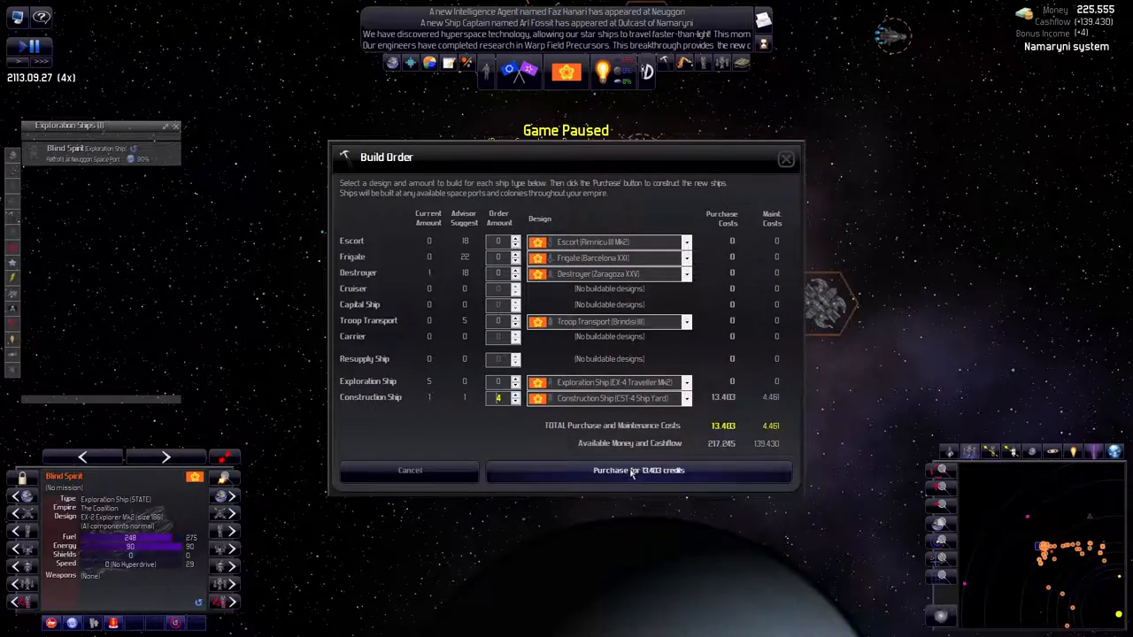
{"action": "left_click", "coordinate": [638, 470]}
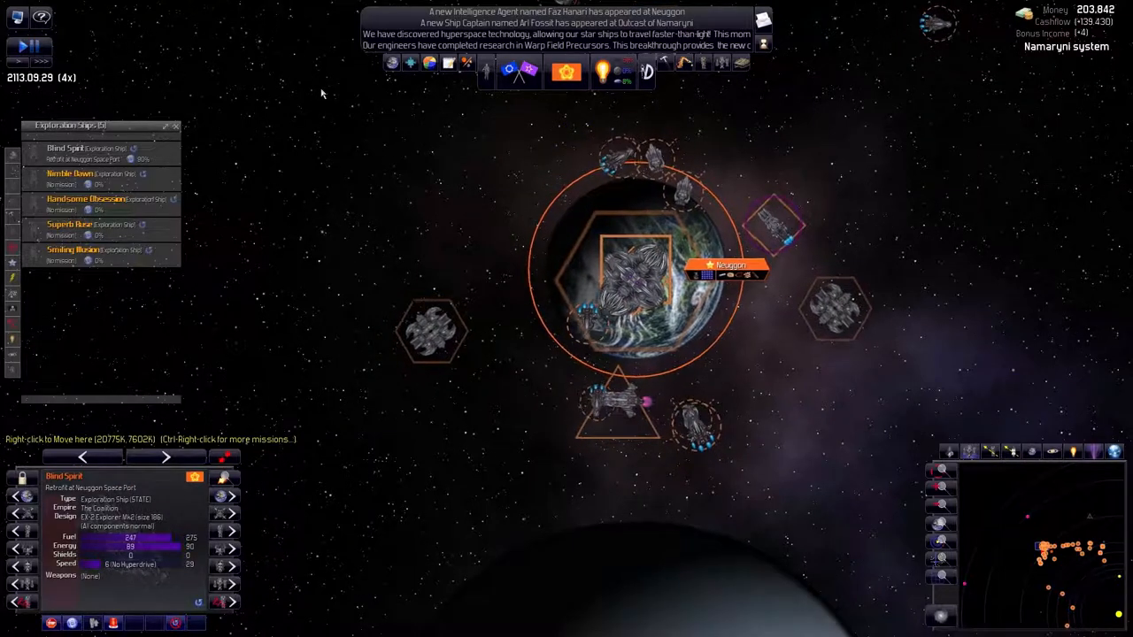